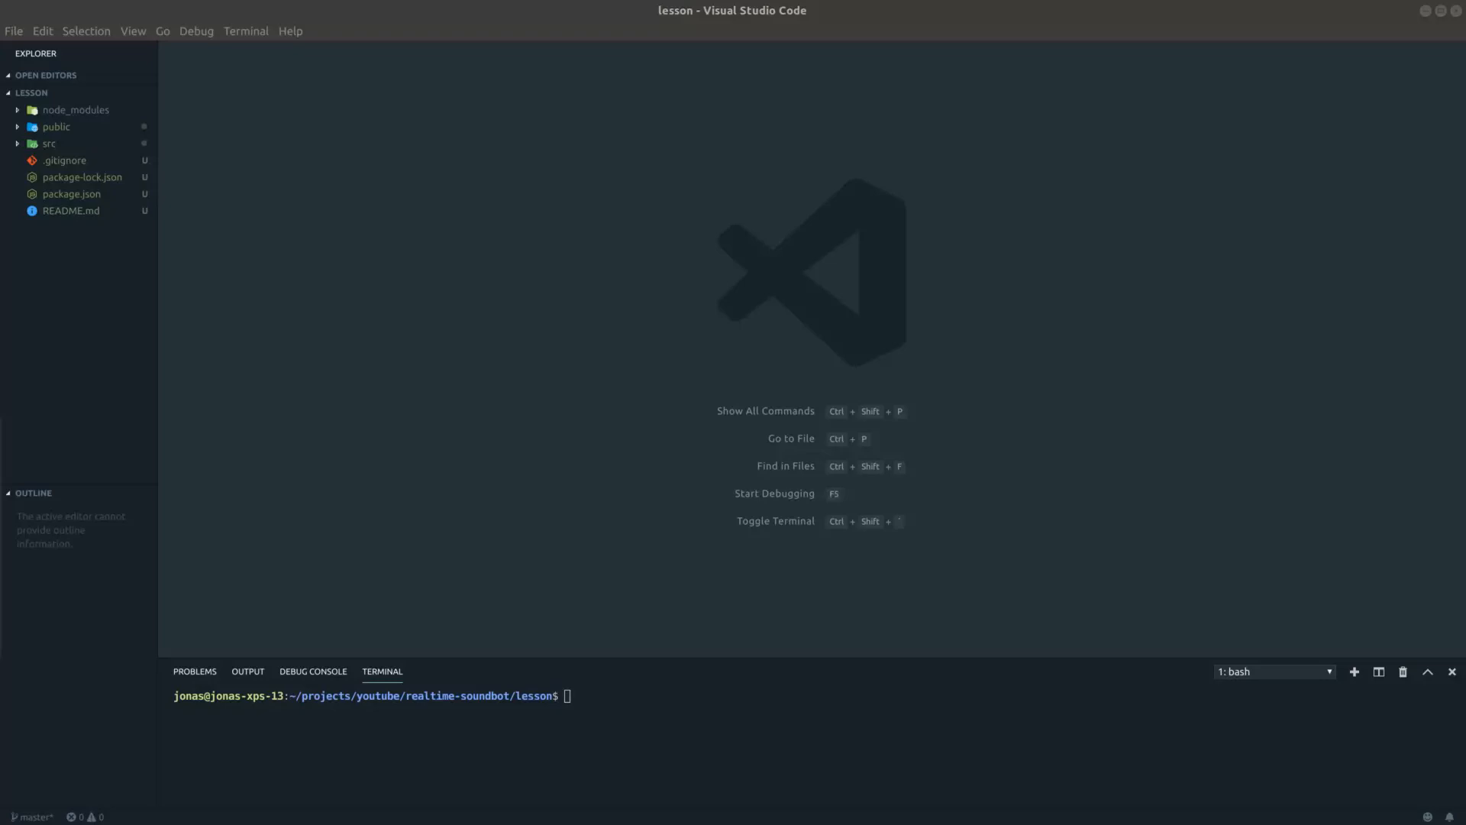
mouse_move(216, 385)
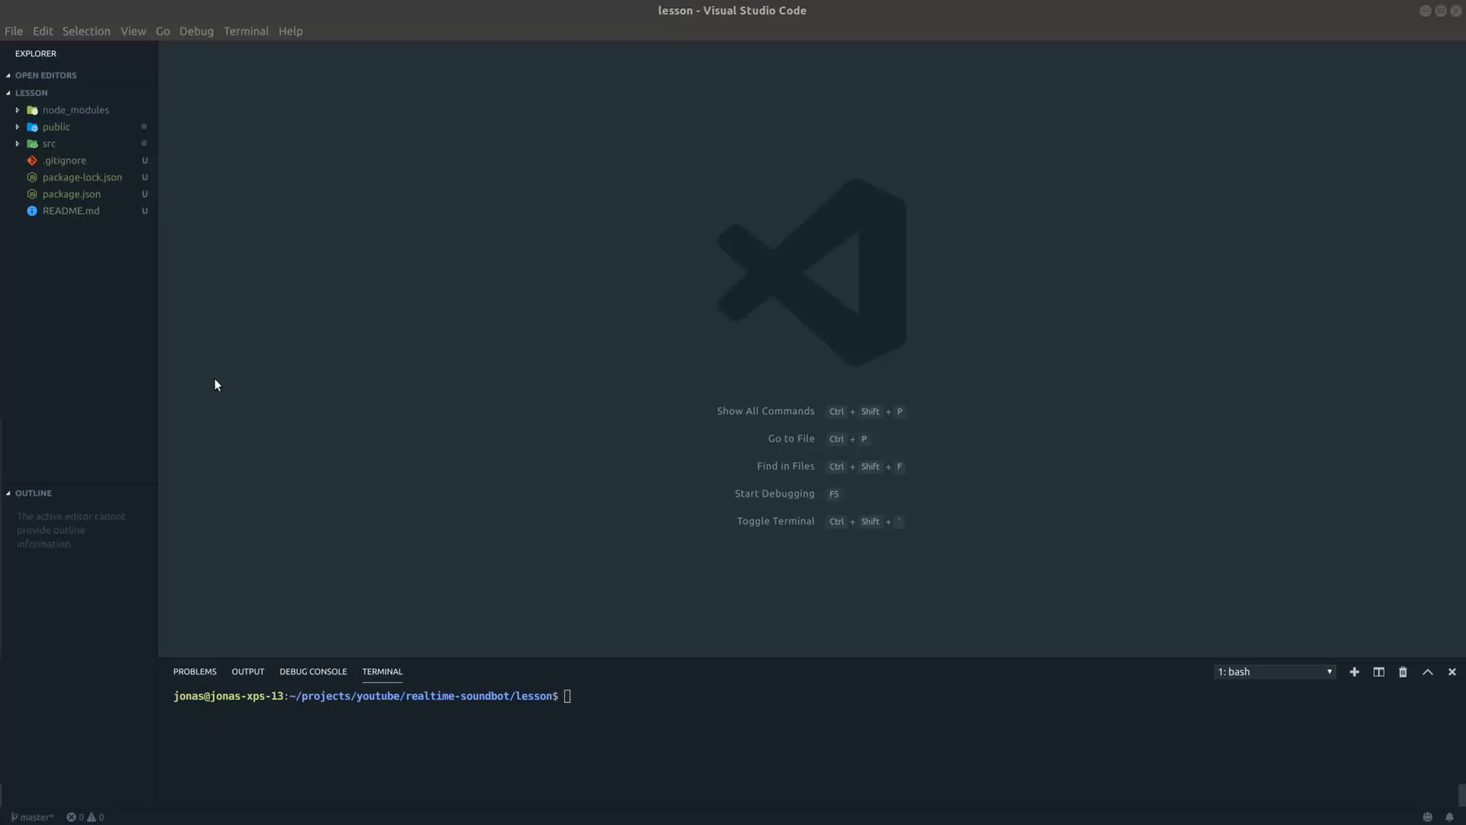
- Focus the bash terminal to create the backend folder, init npm and install its packages
left_click(588, 699)
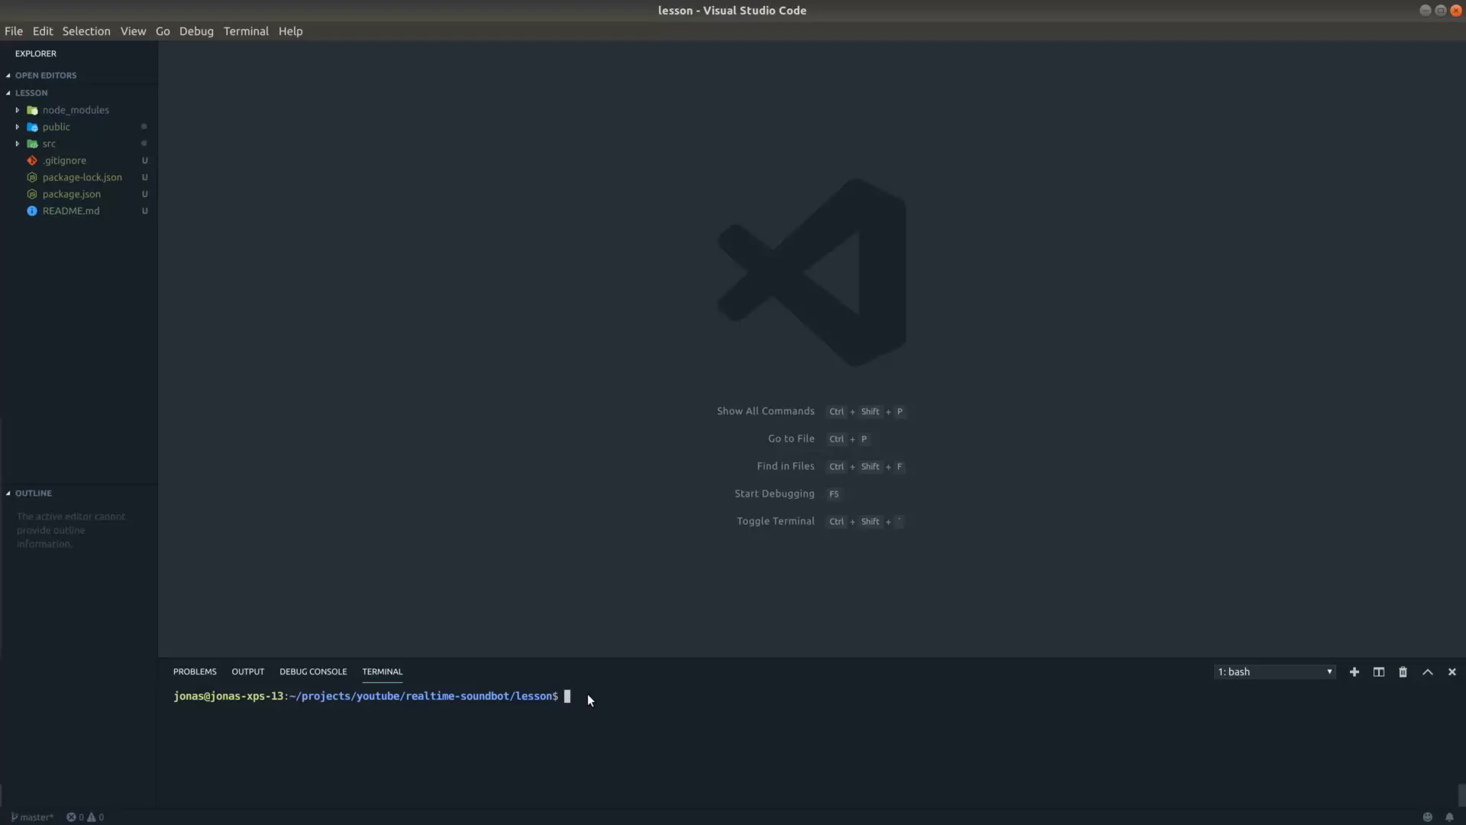
mouse_move(611, 731)
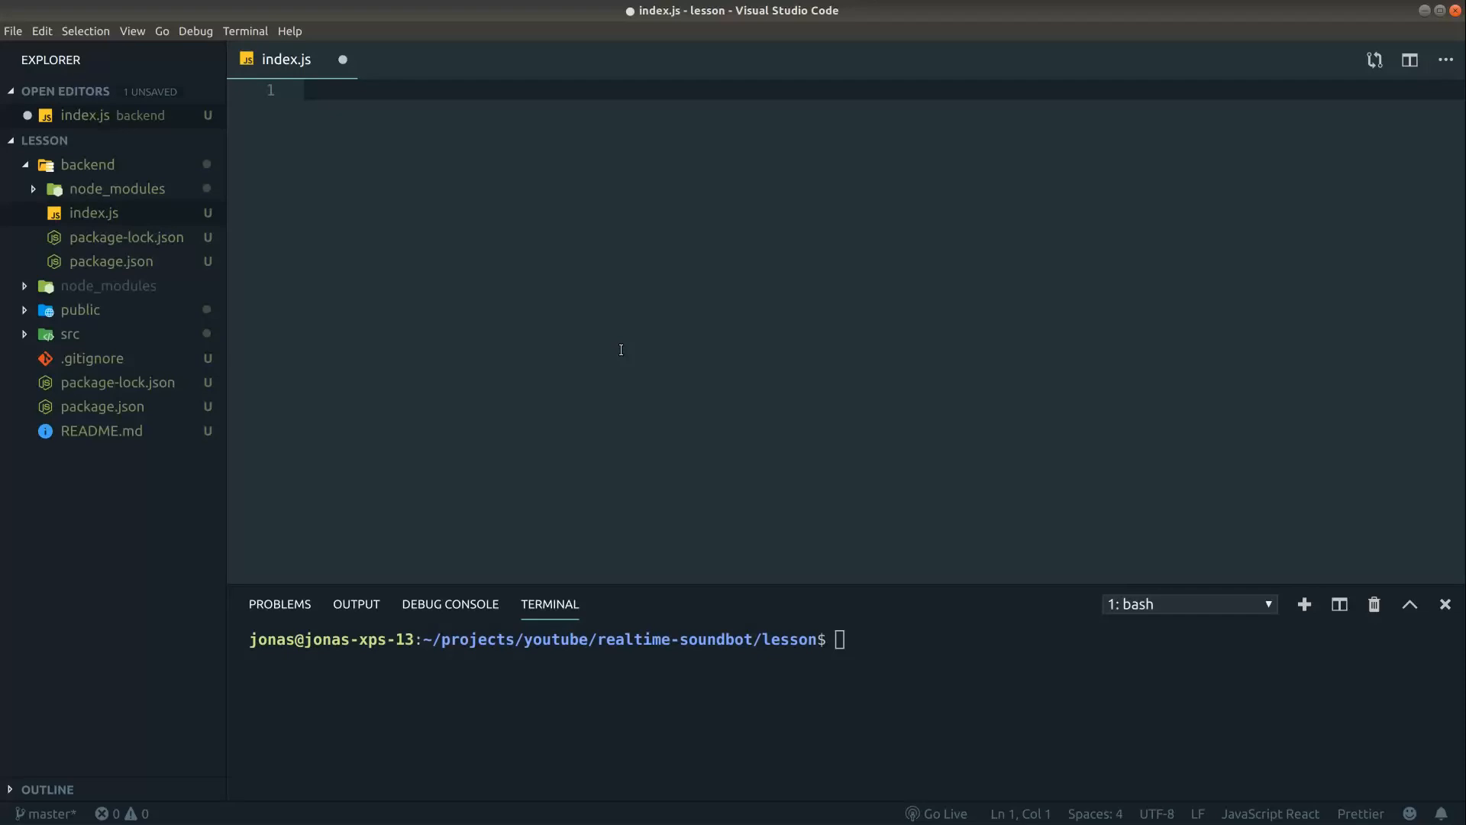
- Require express, create the http Server and socket.io instance, and listen on port 3001
type("const express = require('express")
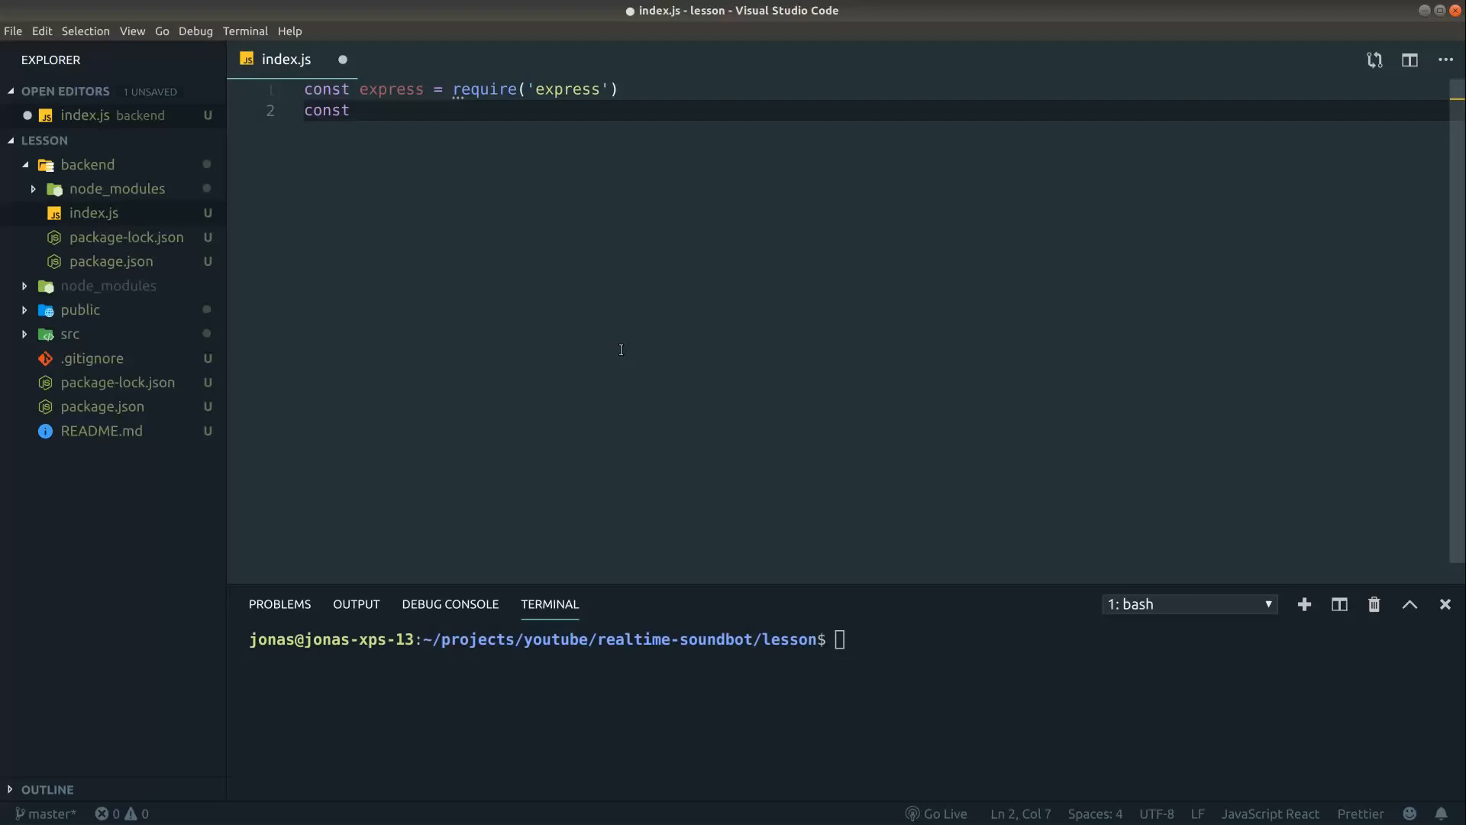
type("app = s")
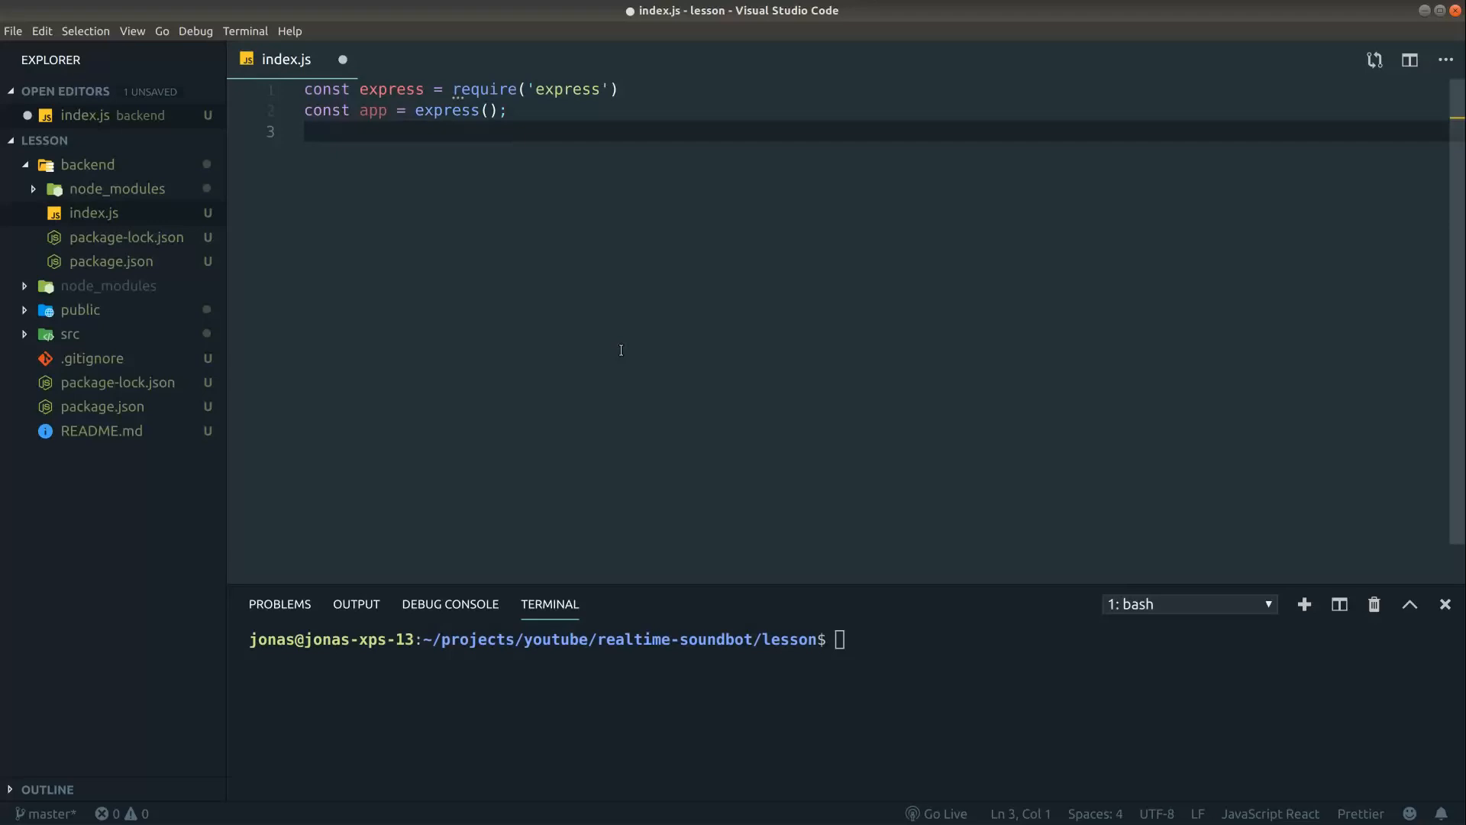
type("const server =")
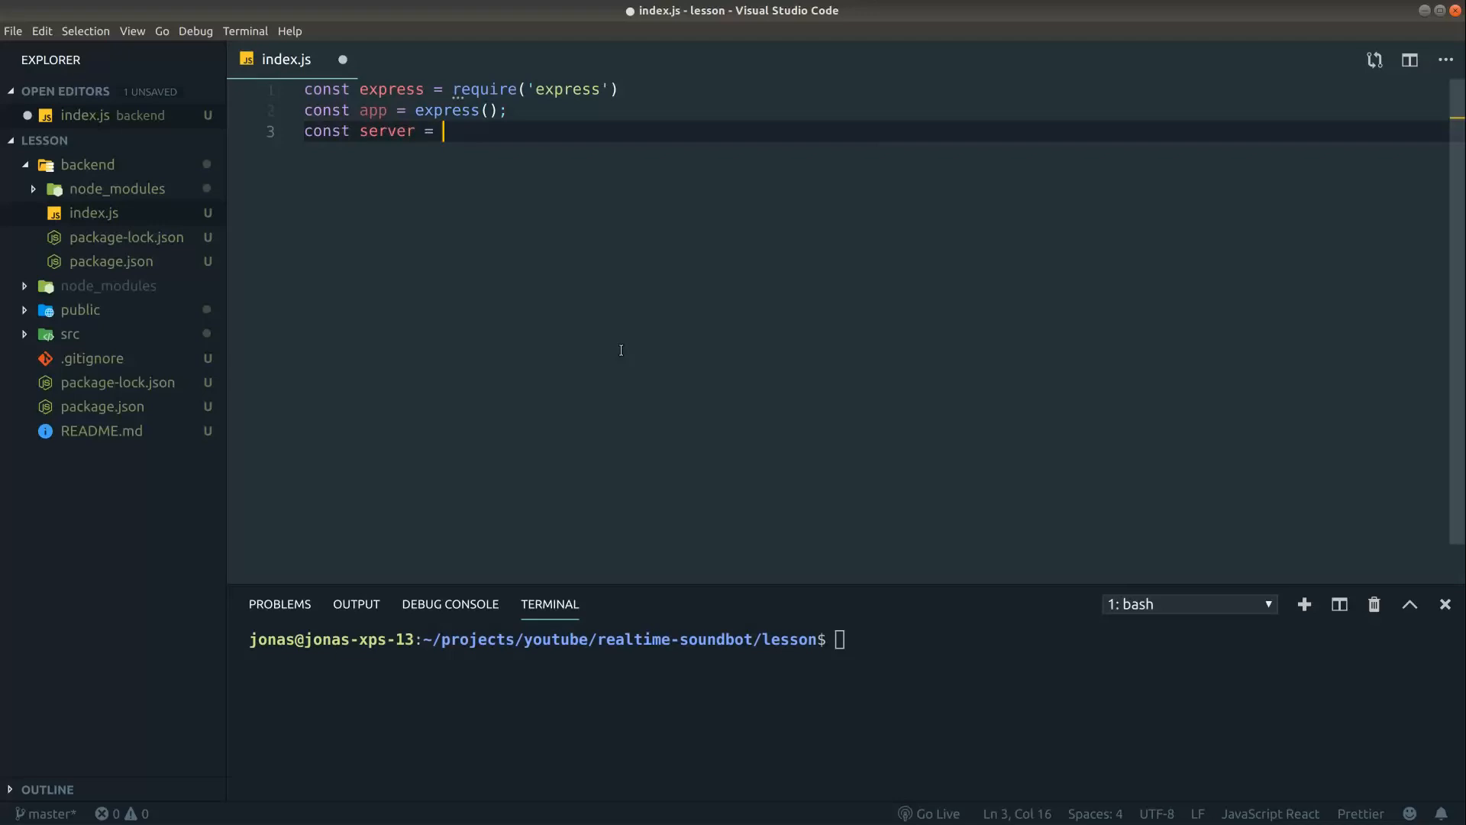
type("require(\"http\")")
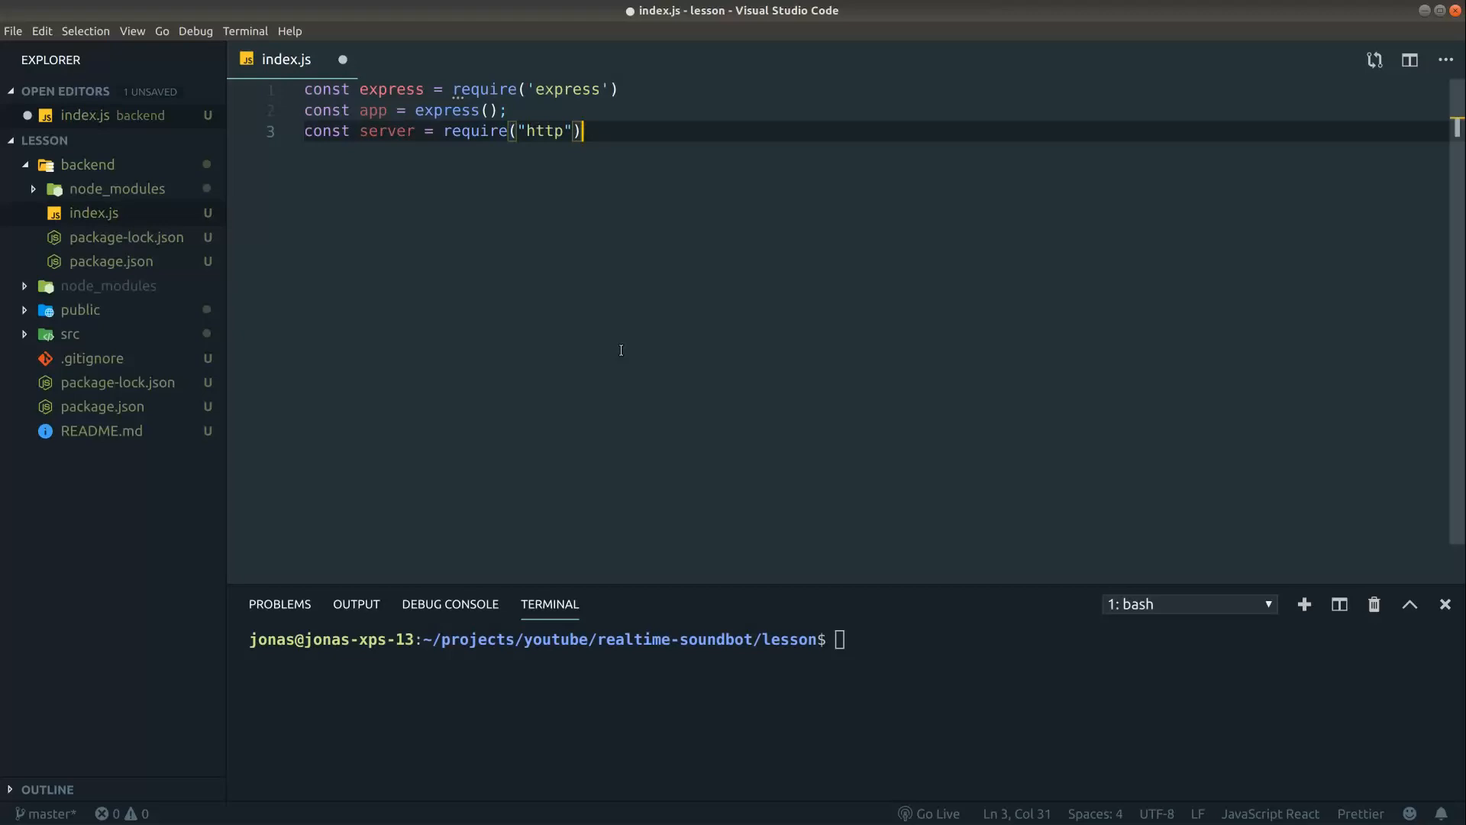
type(".Server(app);")
type("const io =")
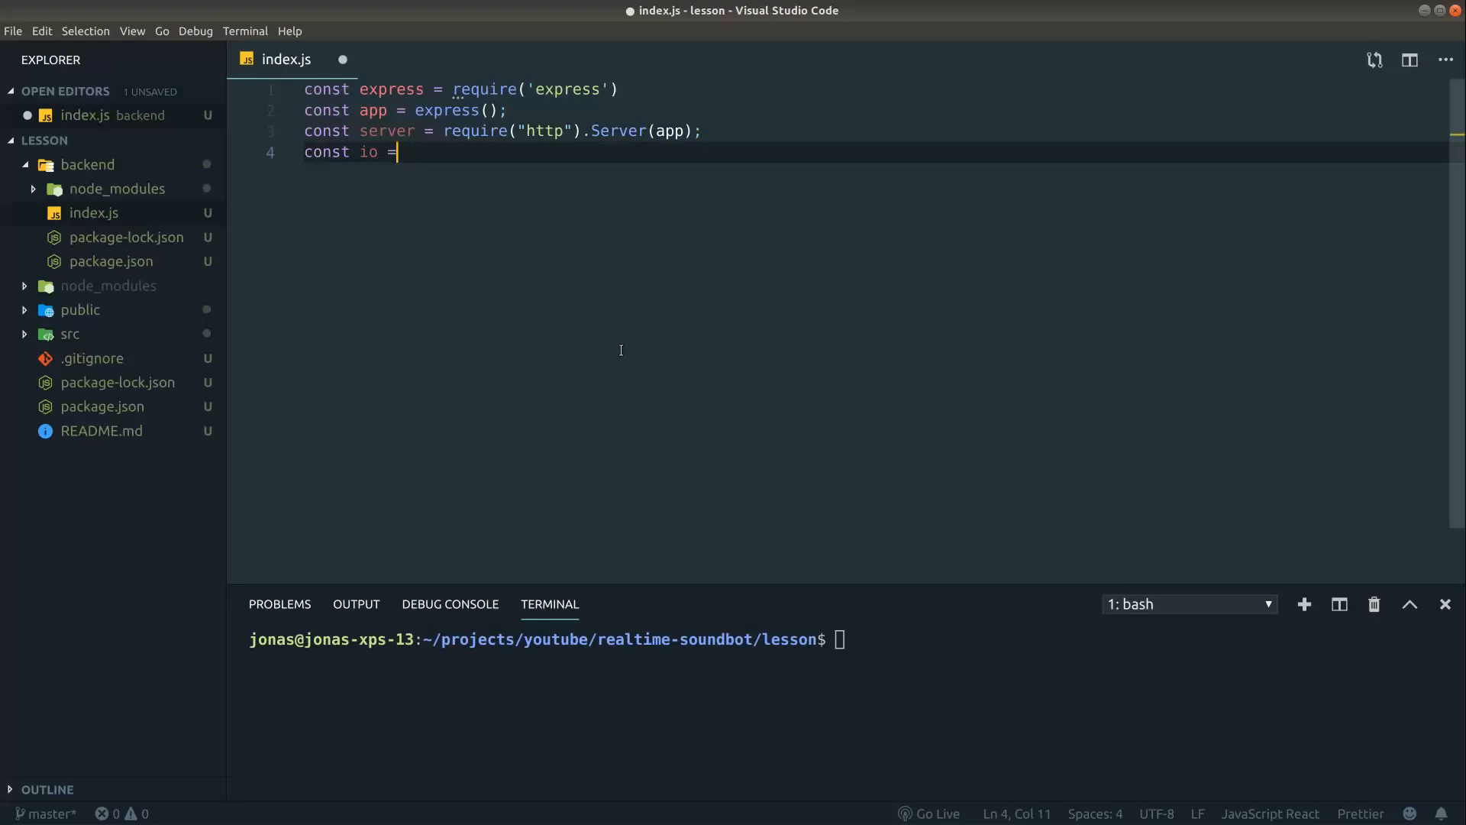
type("require(\"socket.io\")")
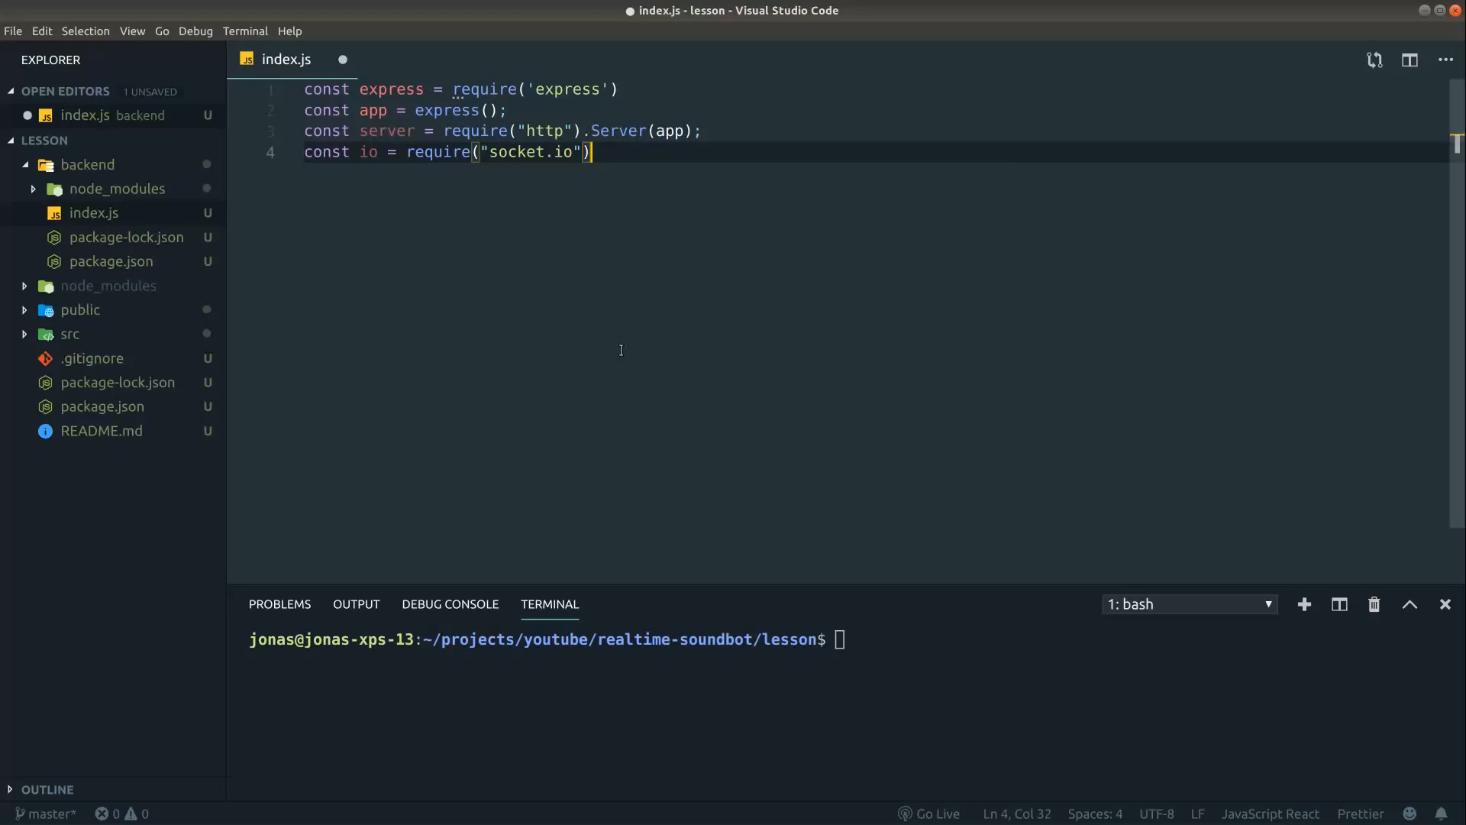
type("(server);")
type("server.l")
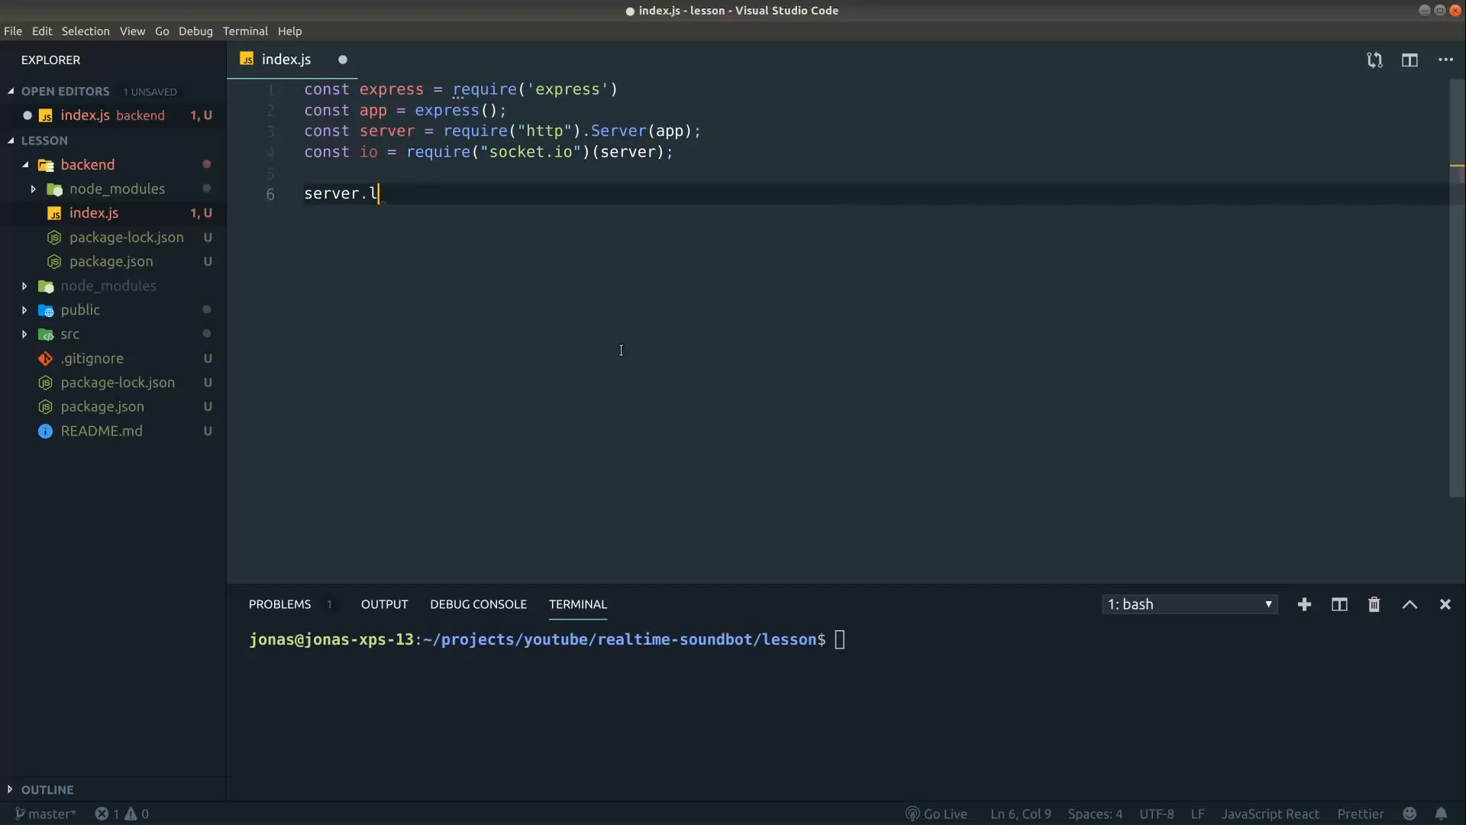
type("isten(3001);")
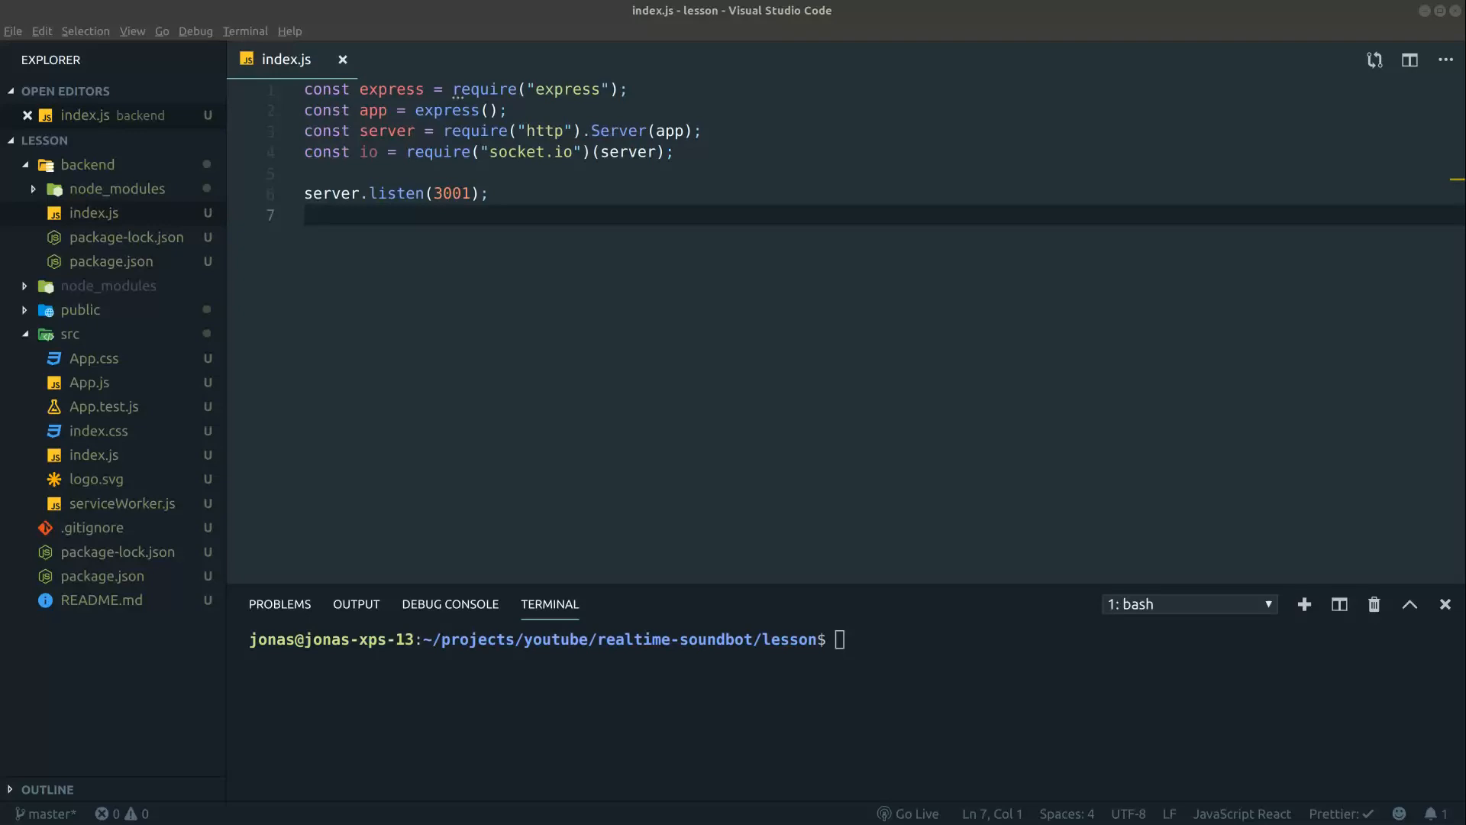
- Run npm start and replace App.js's default header markup with an h1 Soundbot heading
left_click(86, 165)
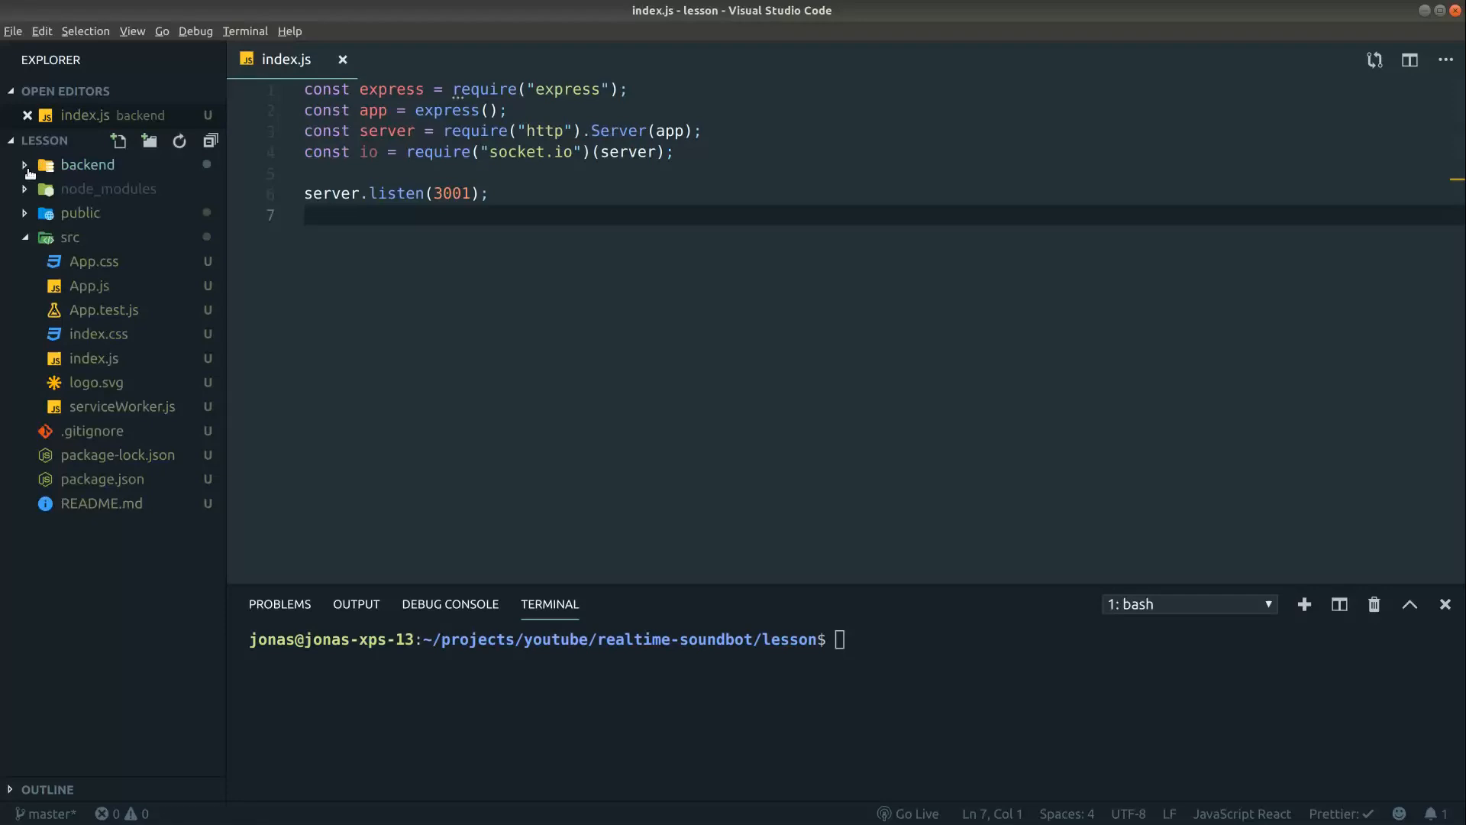
left_click(89, 286)
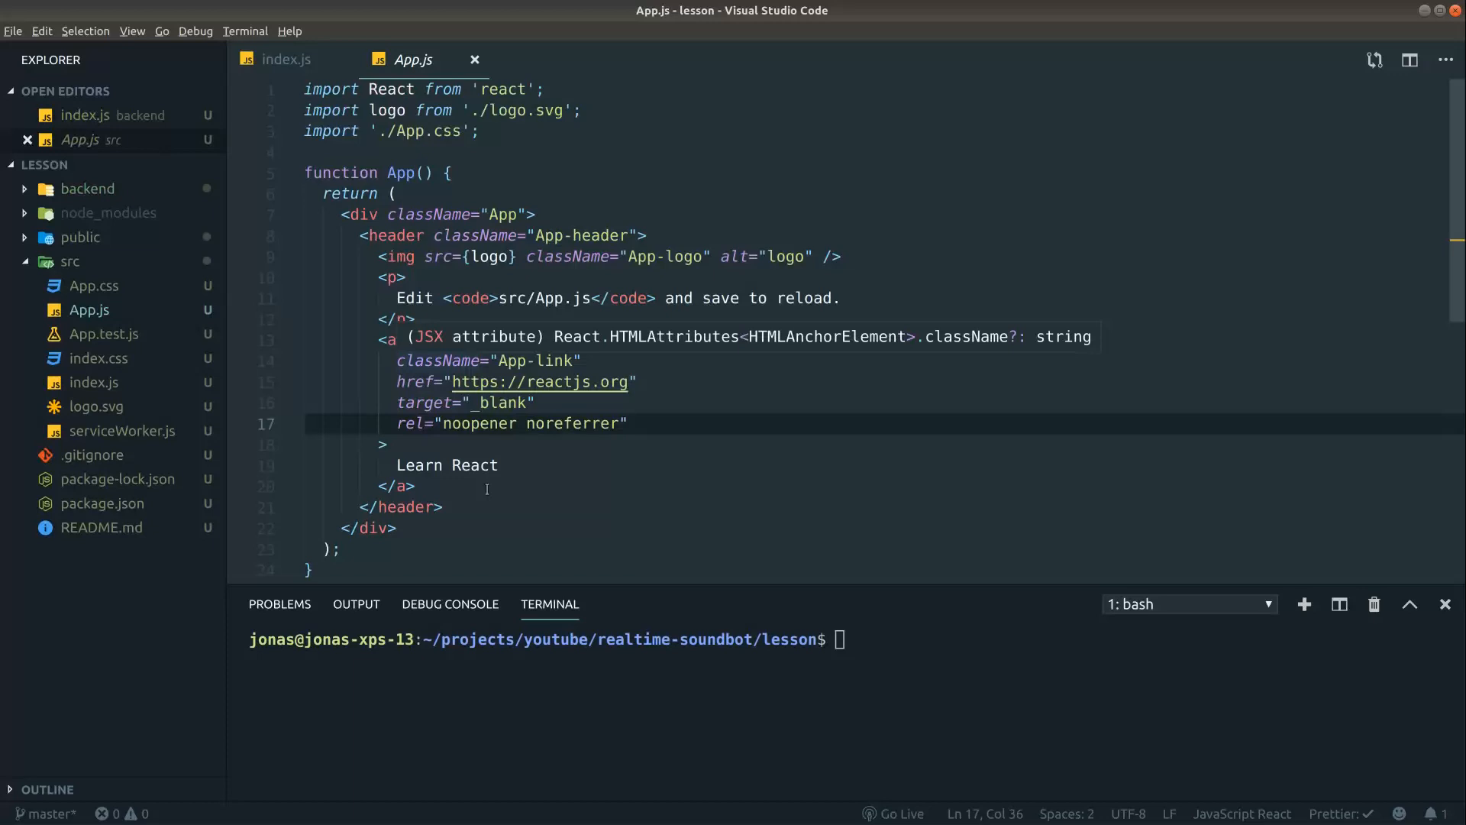
type("npm start")
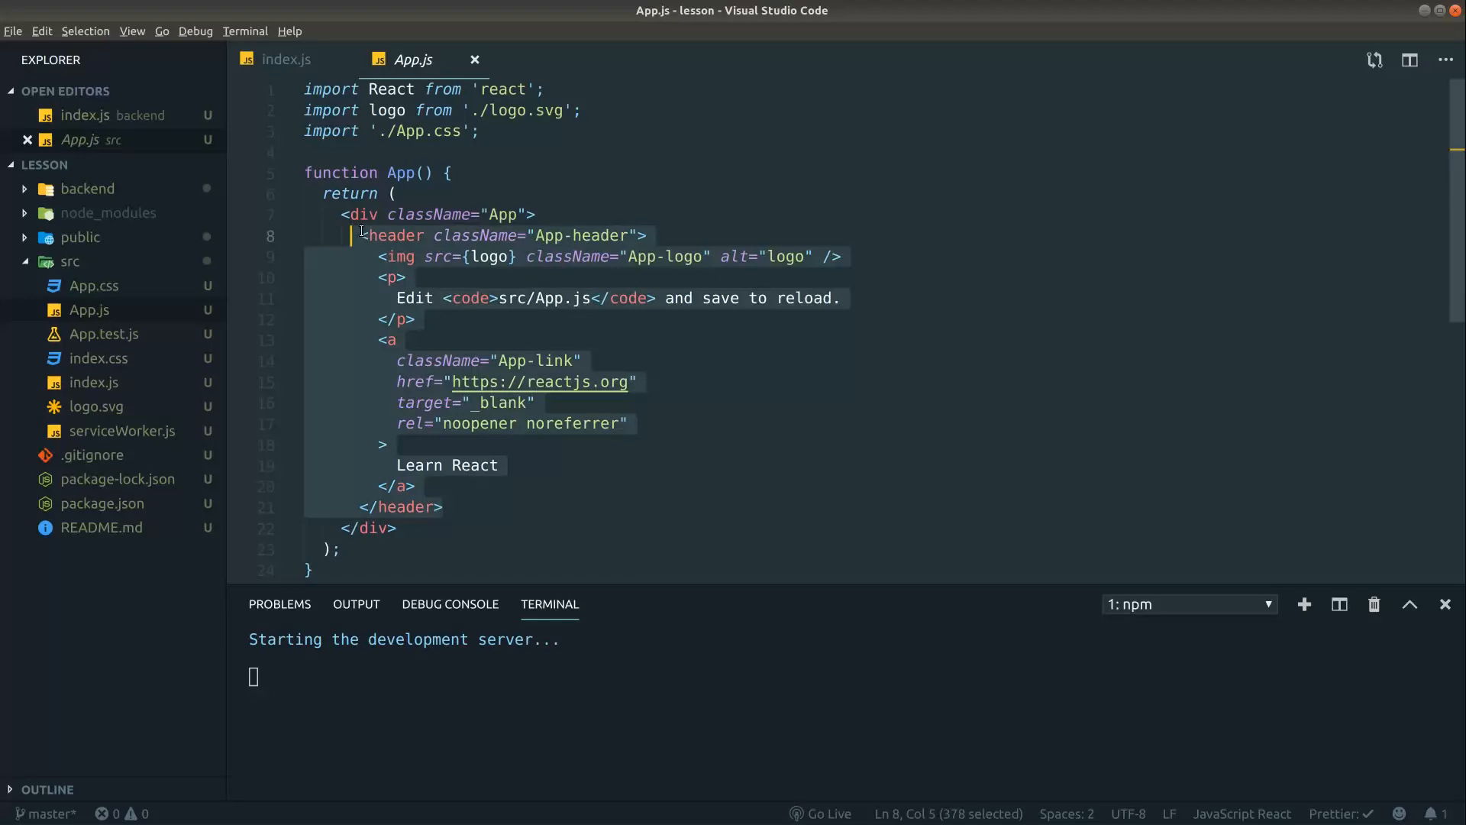
key("Delete")
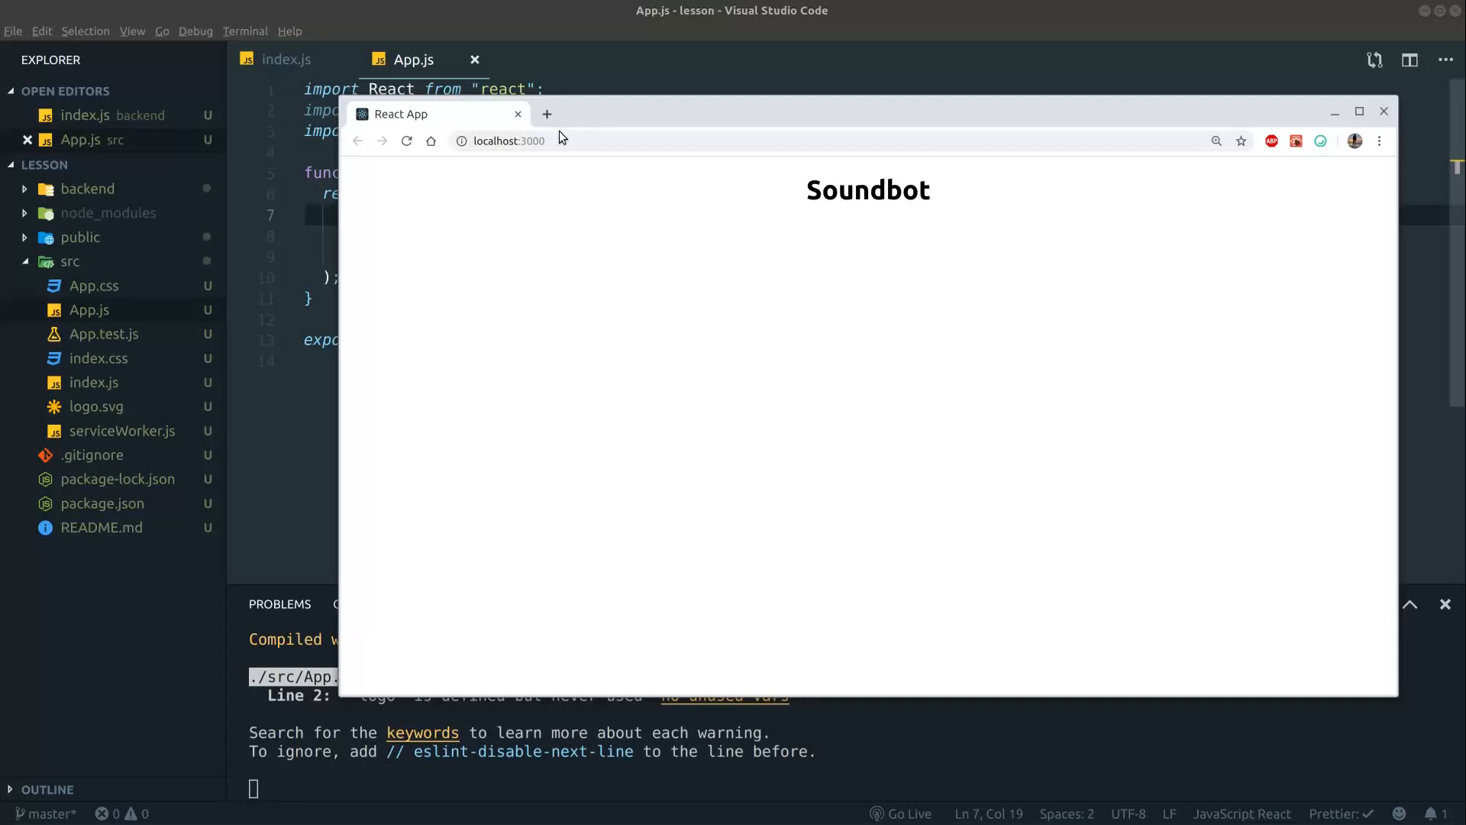
- Return from the browser to VS Code to import io from socket.io-client and install it
left_click(1384, 110)
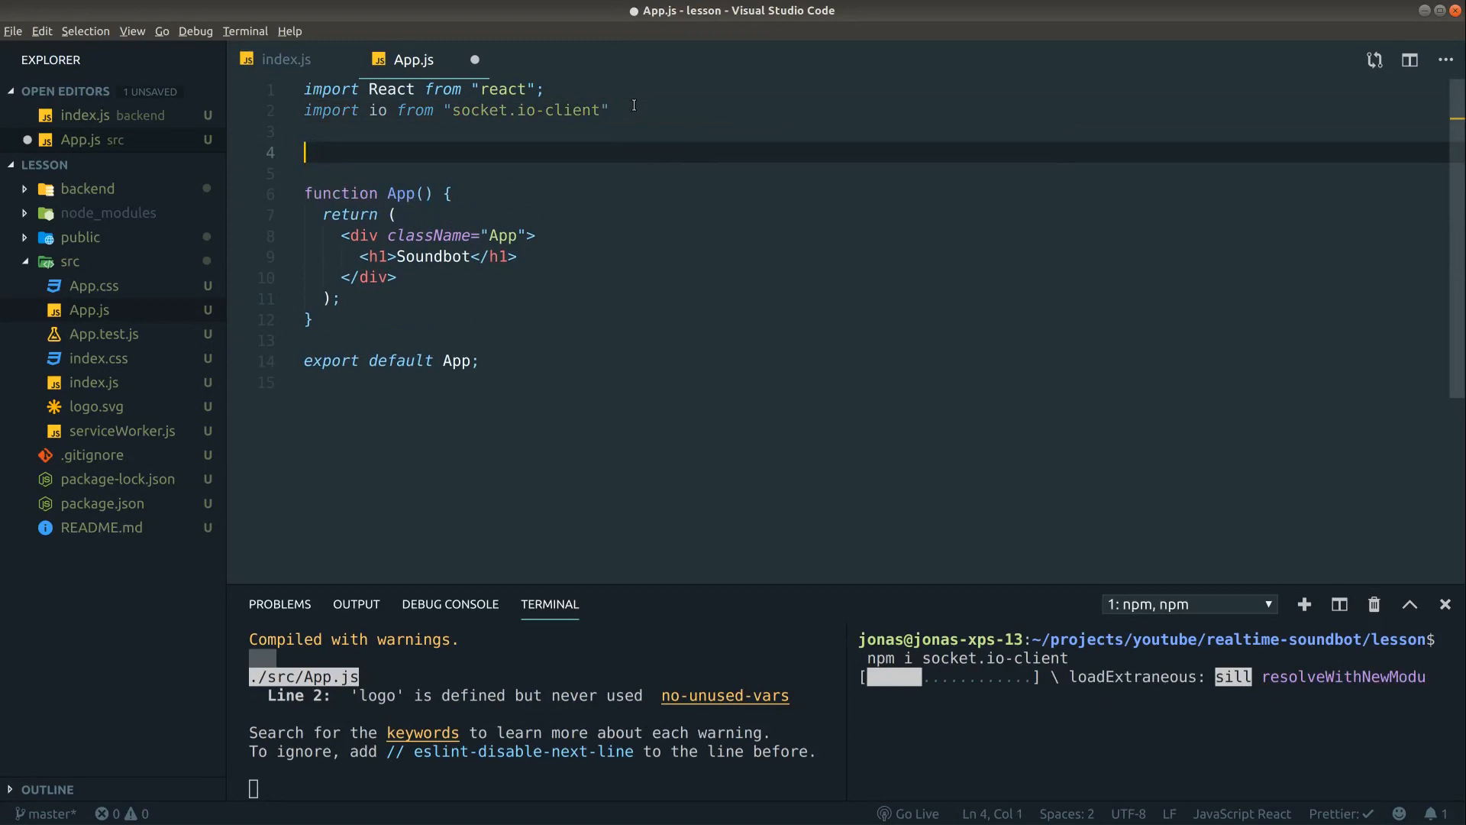
type("const socket = i")
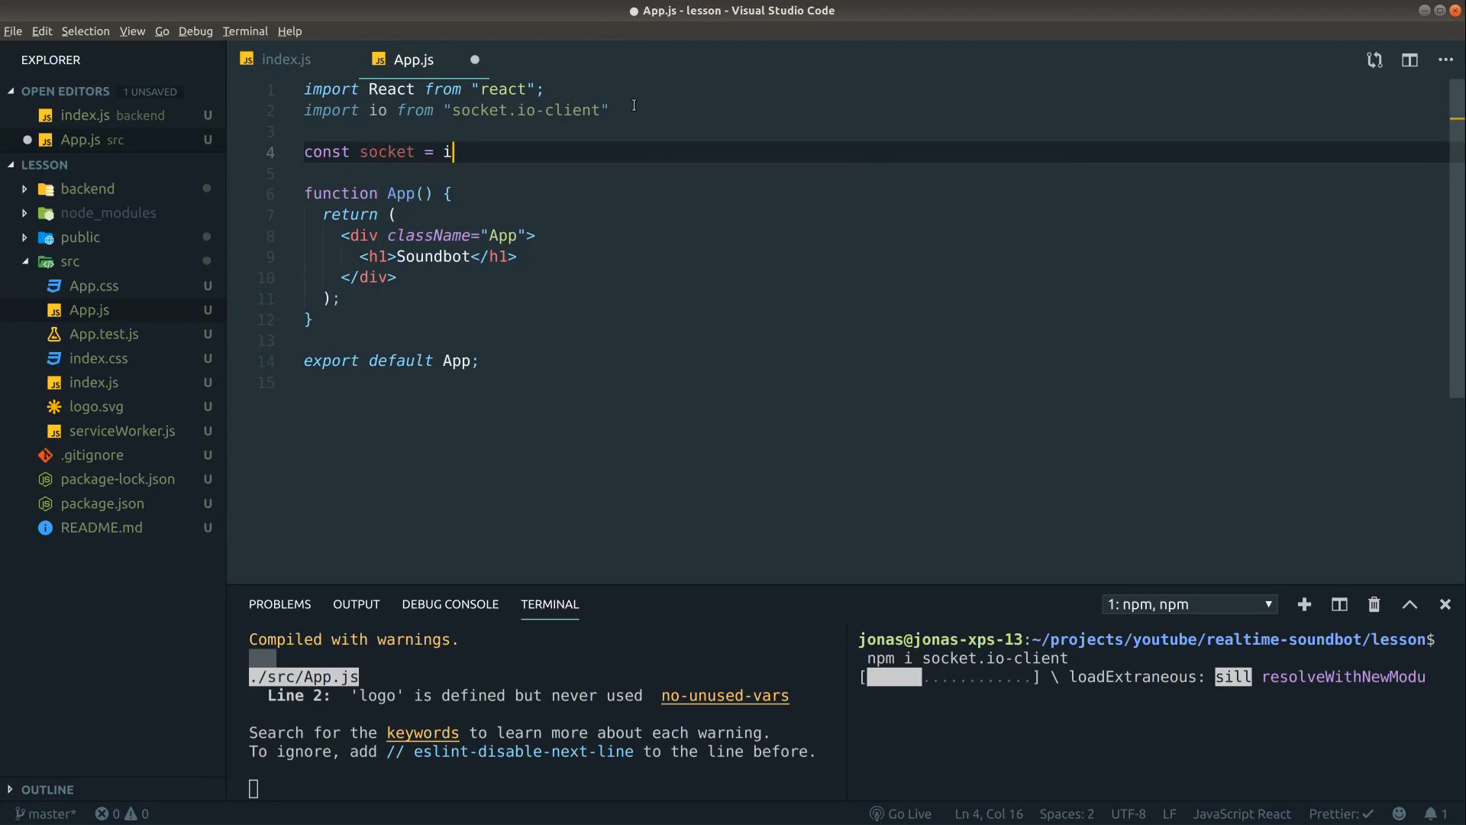
type("o.connect()")
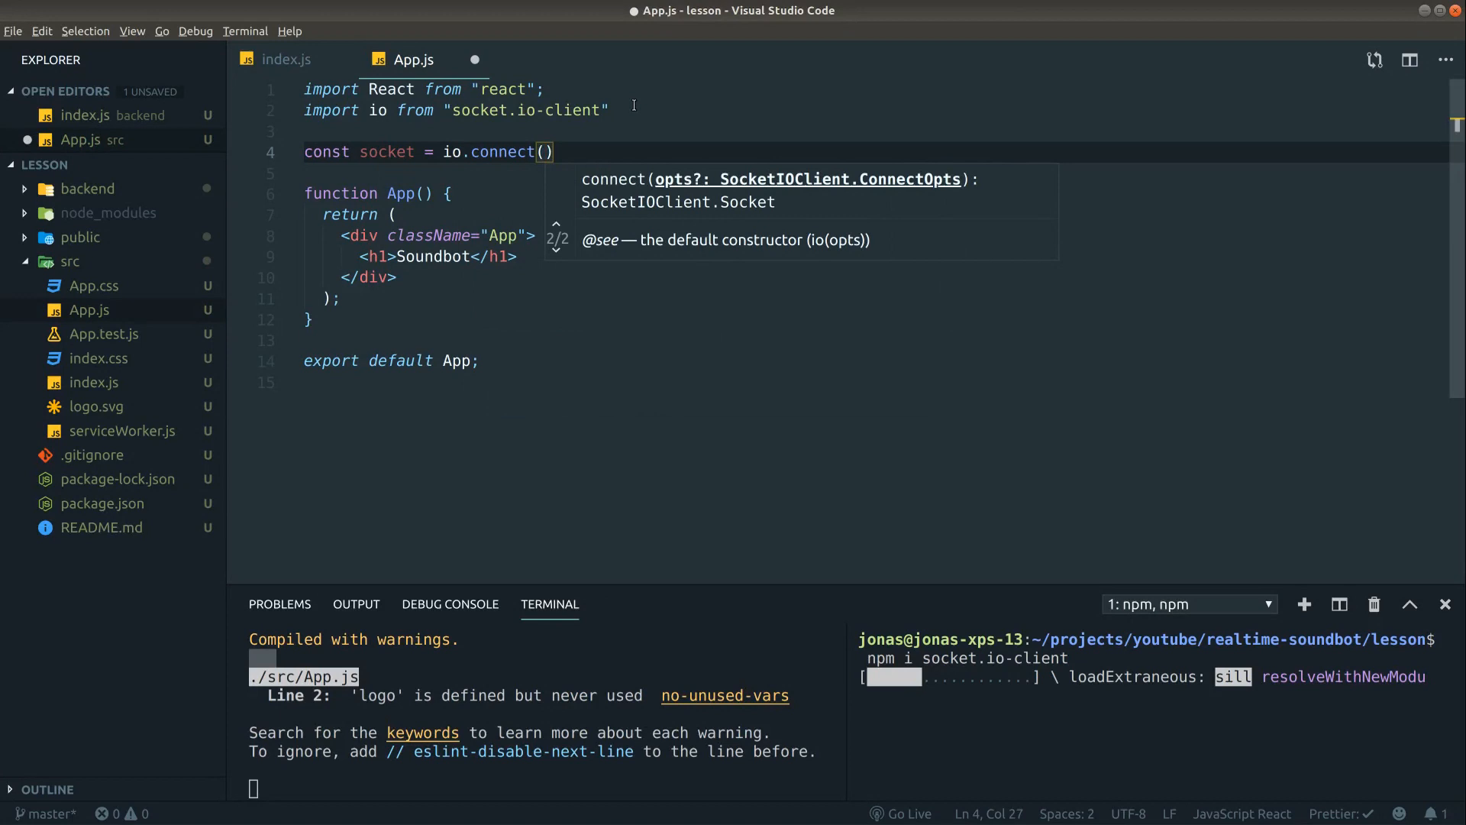
type("'http://localhost'")
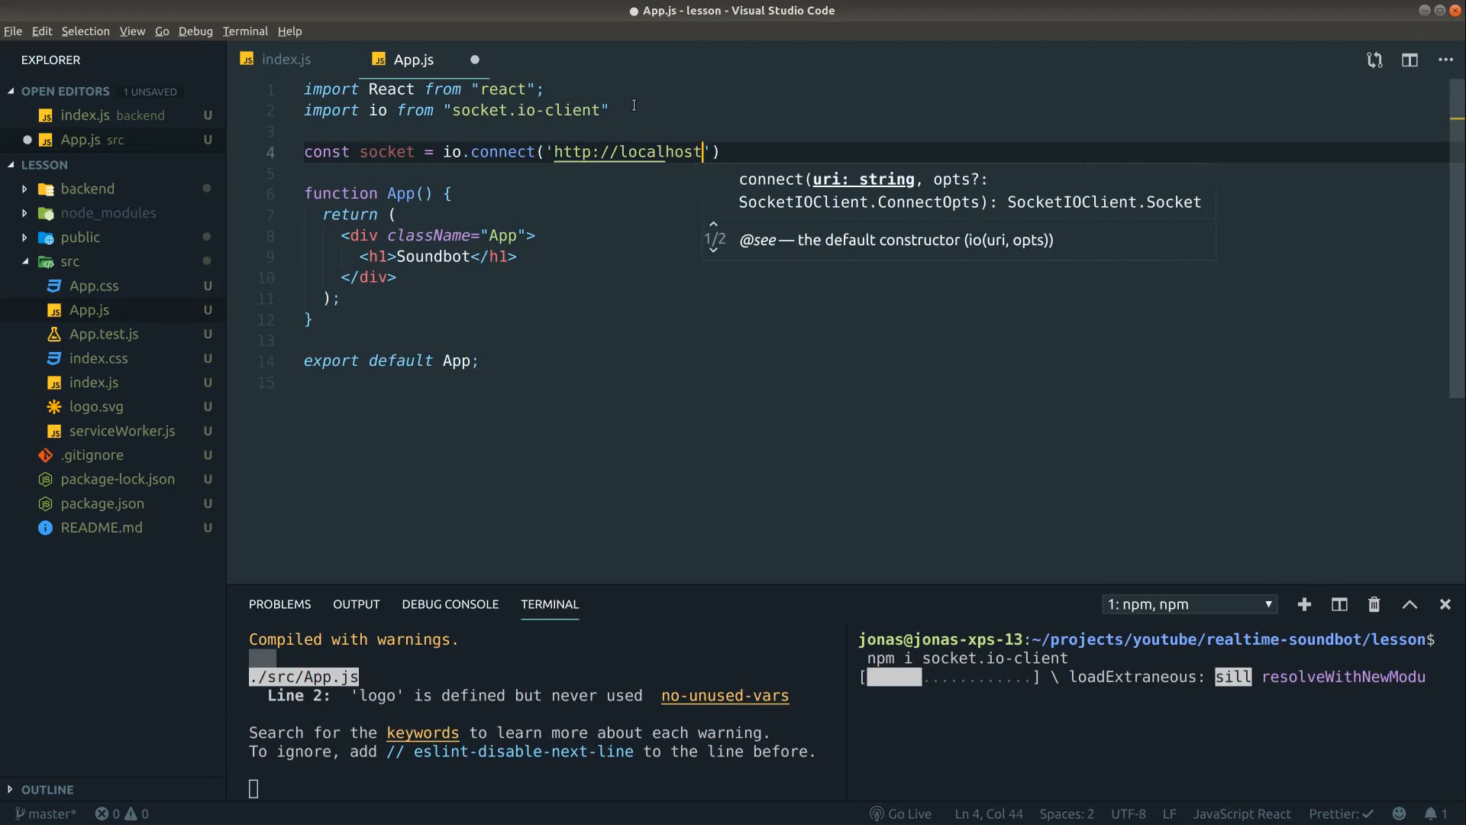
type(":3001');")
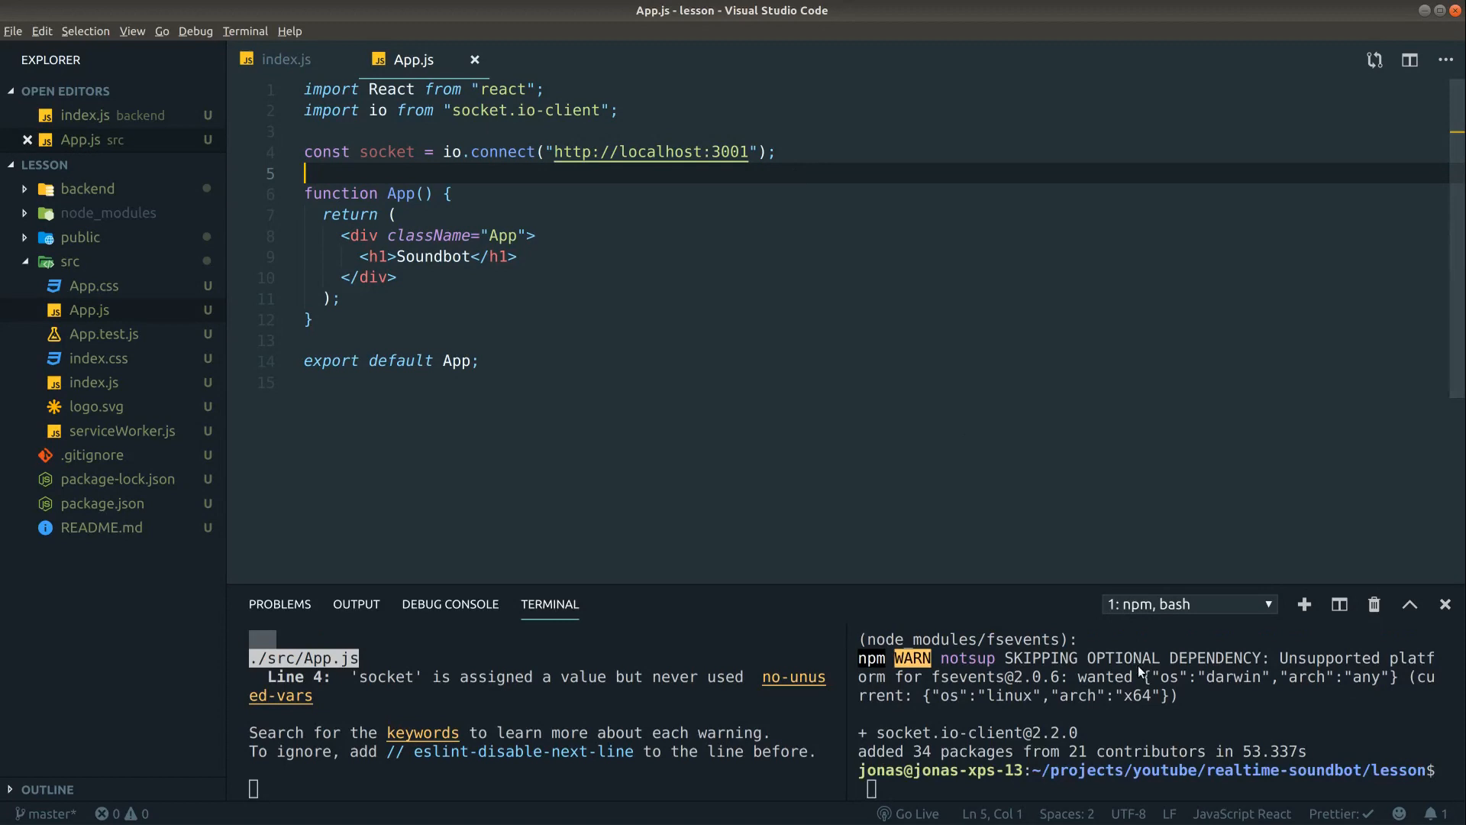
- Add io.on('connection') handler in backend/index.js that logs "Connected"
left_click(83, 116)
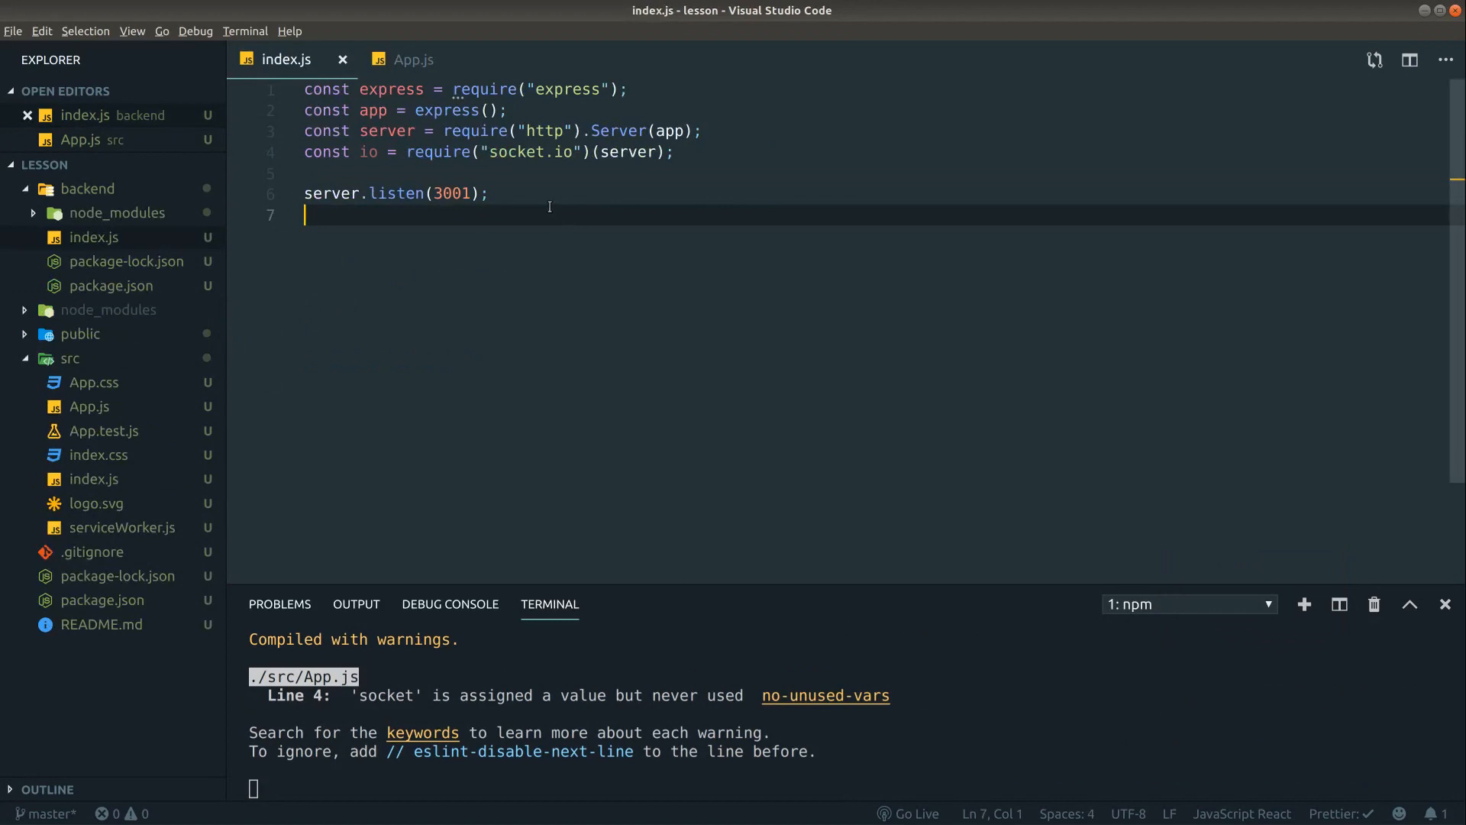
type("io")
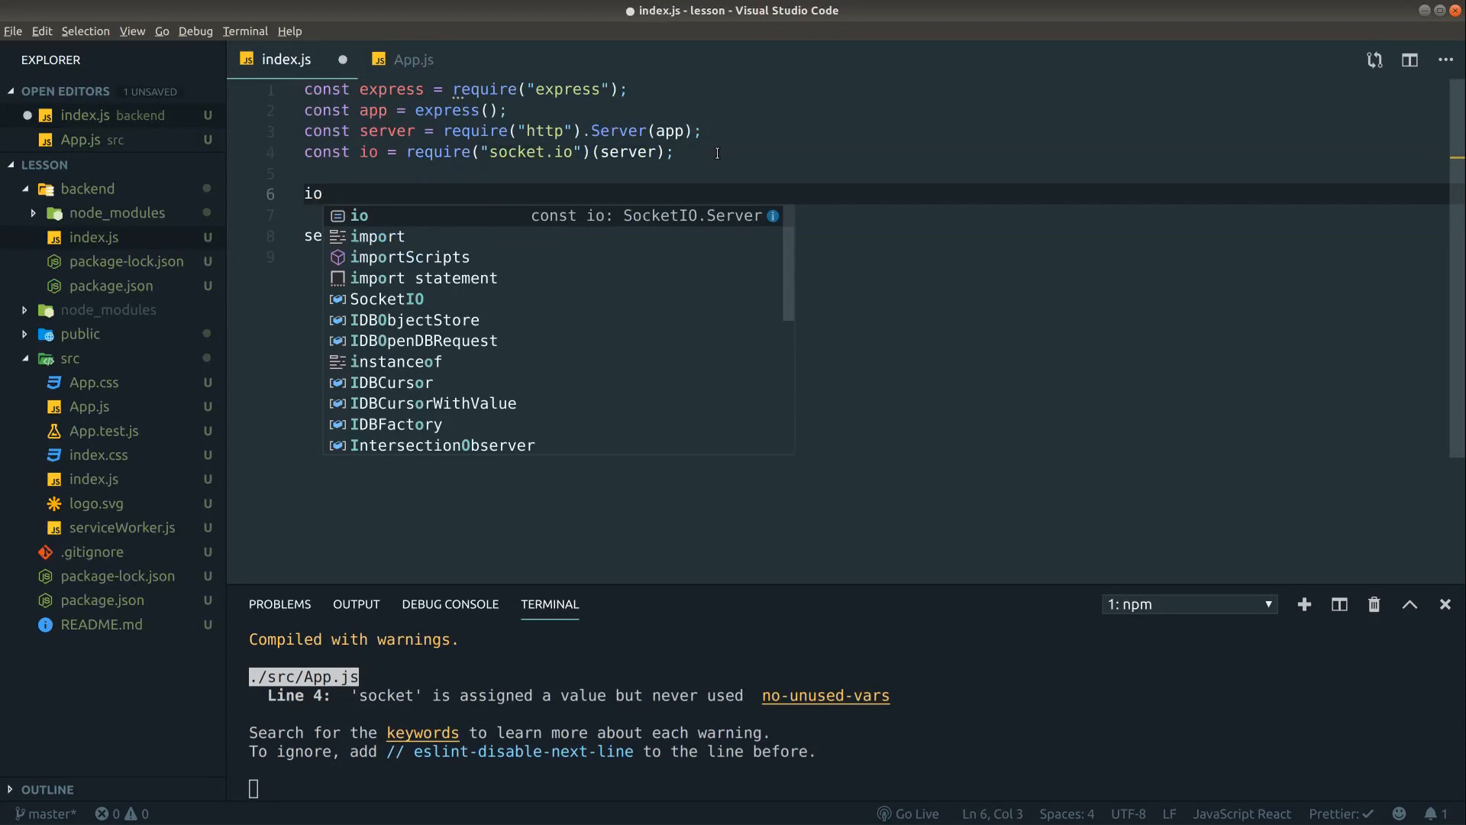
type(".on")
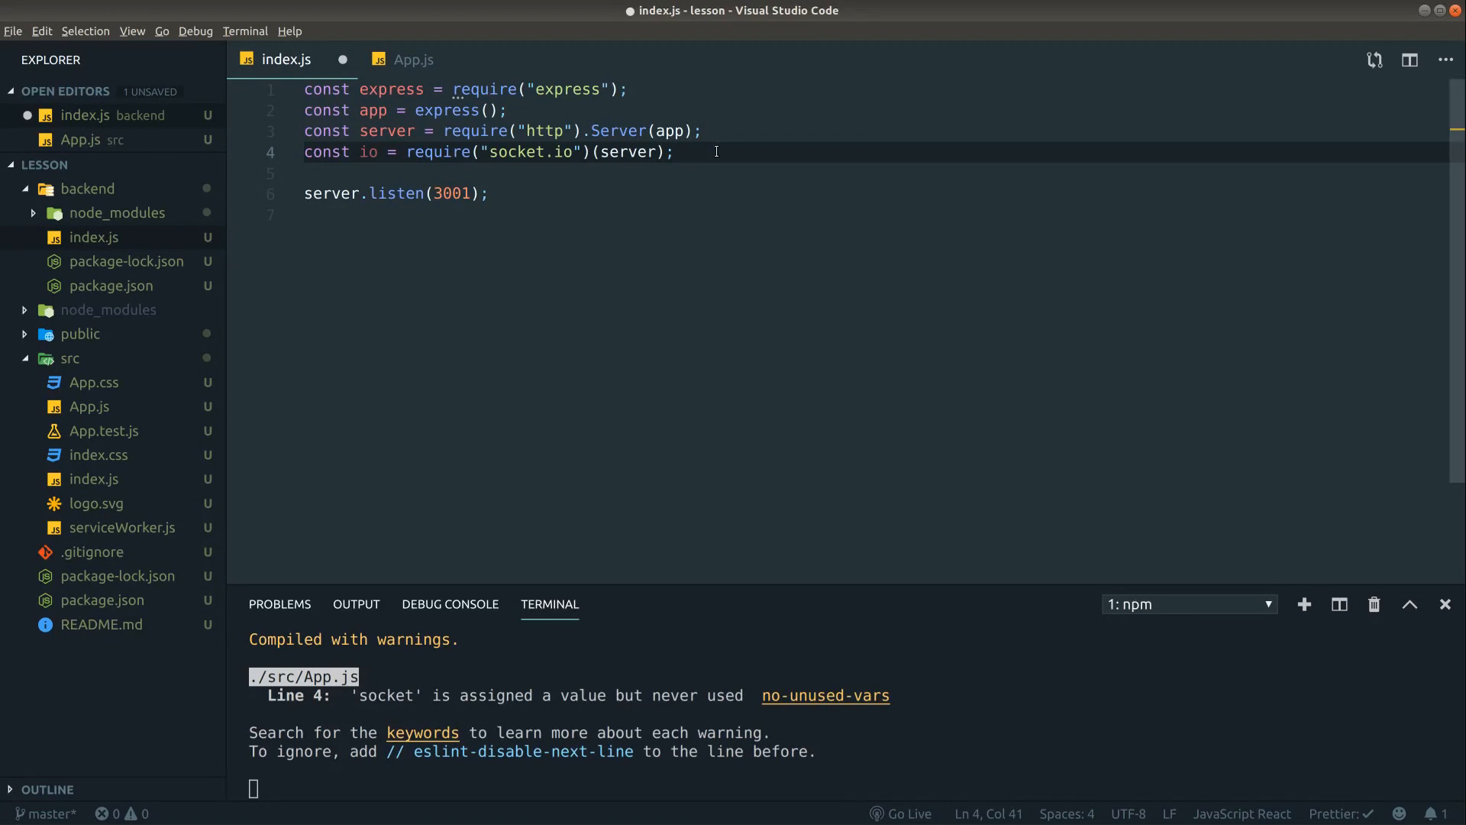
type("i")
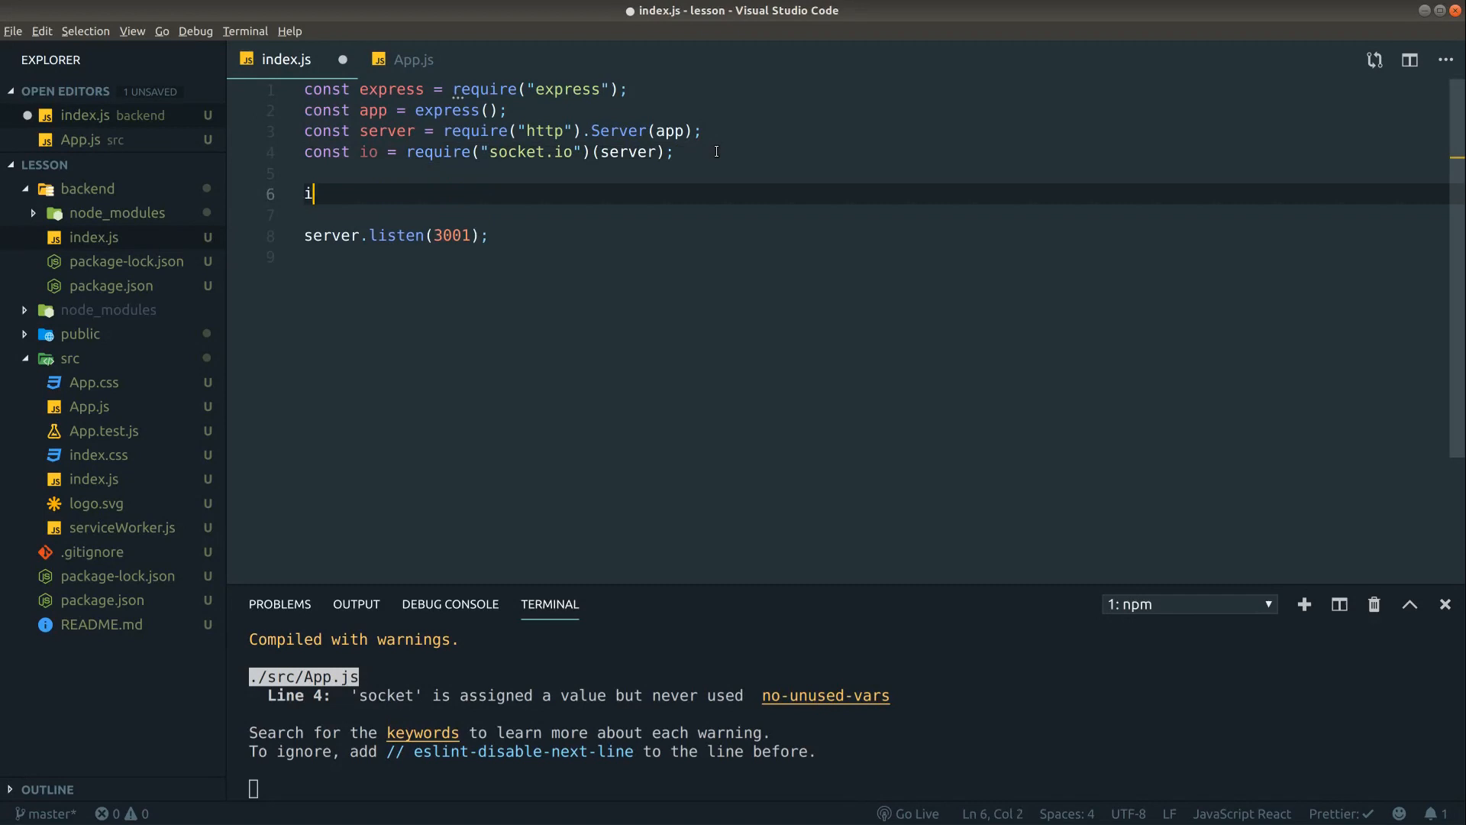
type("o.on(")
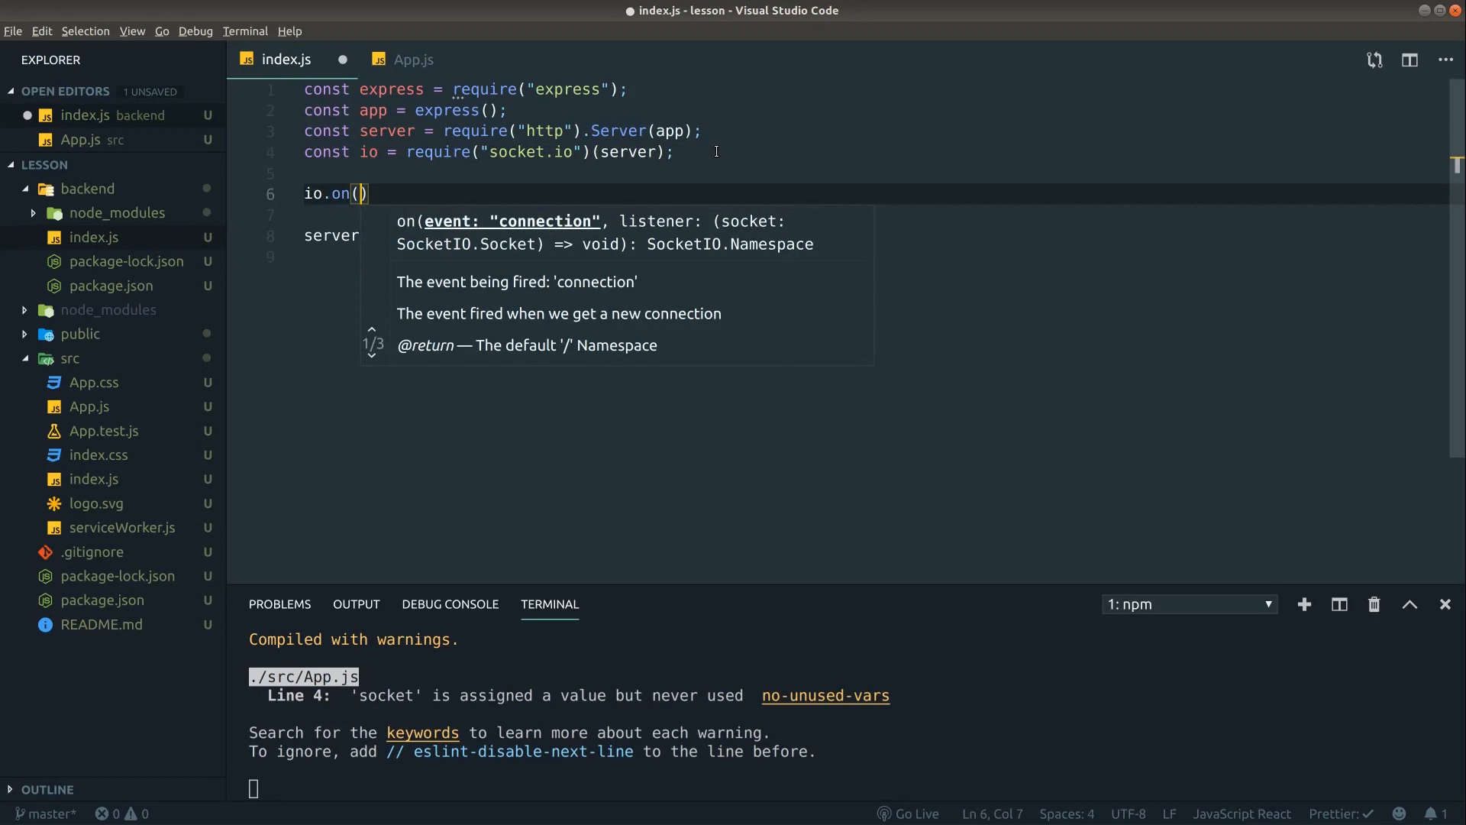
type("'connection', (")
type("consol")
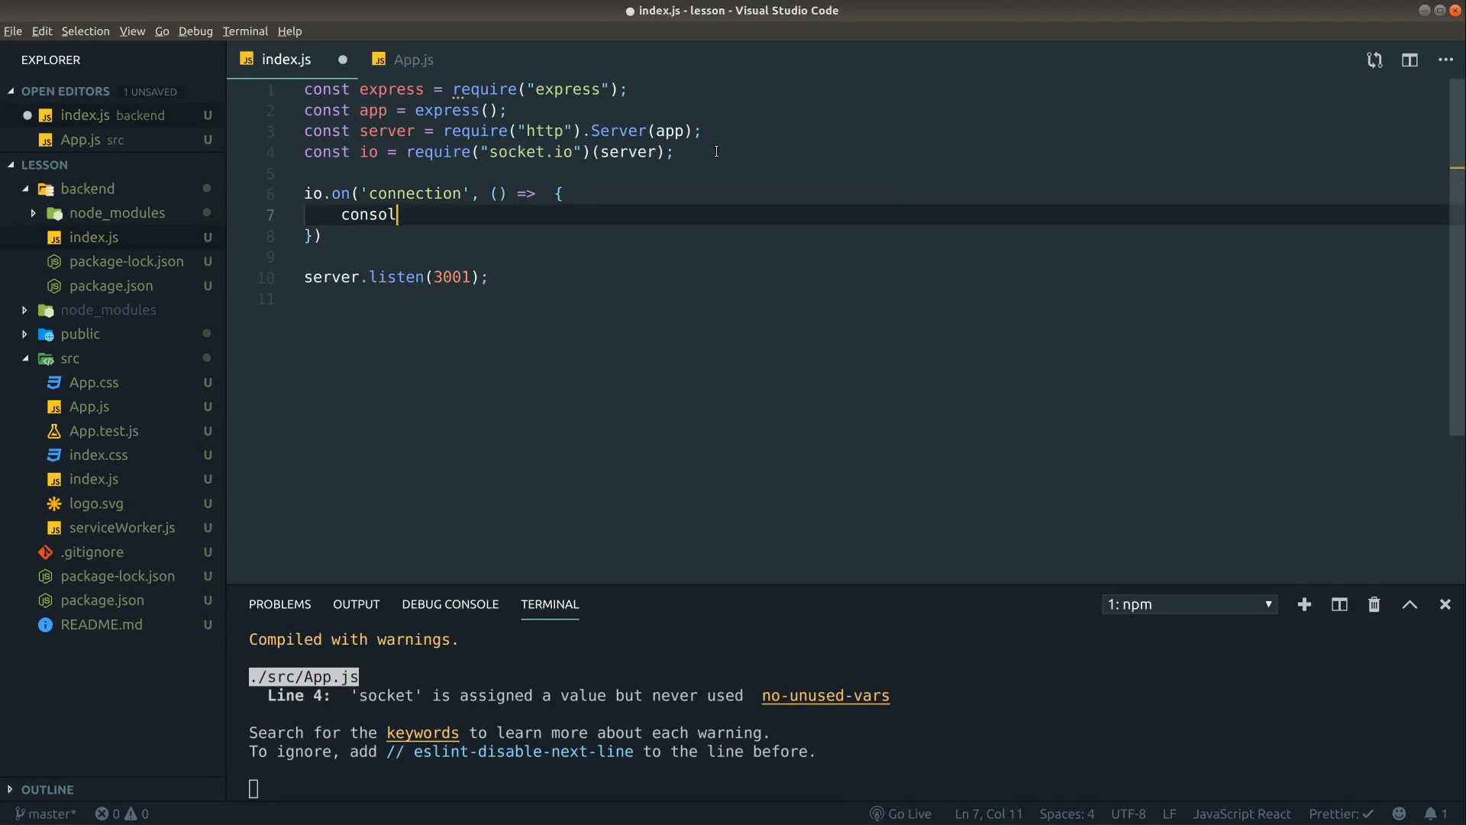
type("e.log(\"Connected\");")
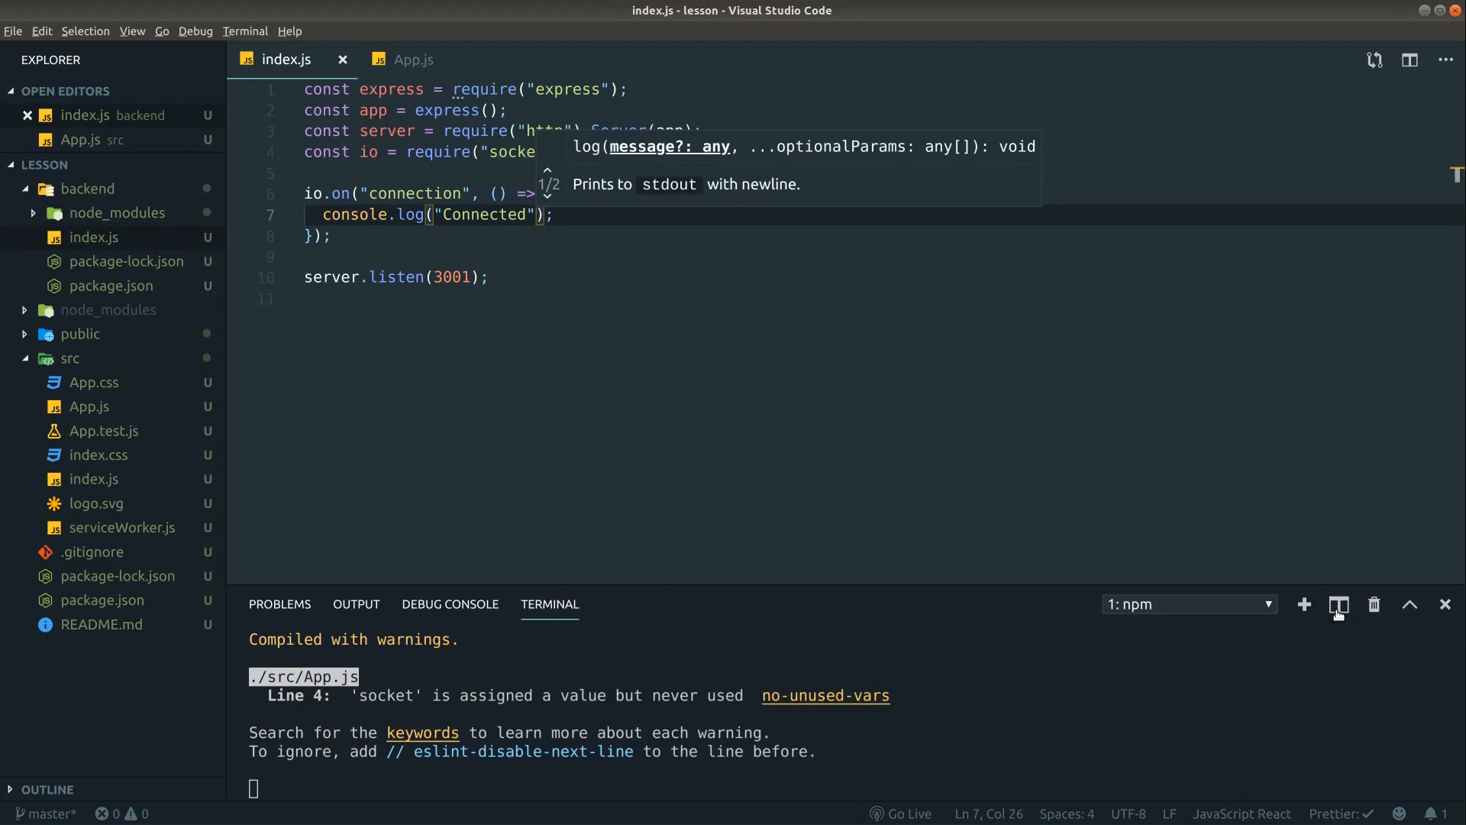
- Split the terminal to run cd backend and node index for the socket server
left_click(1338, 604)
type("node index")
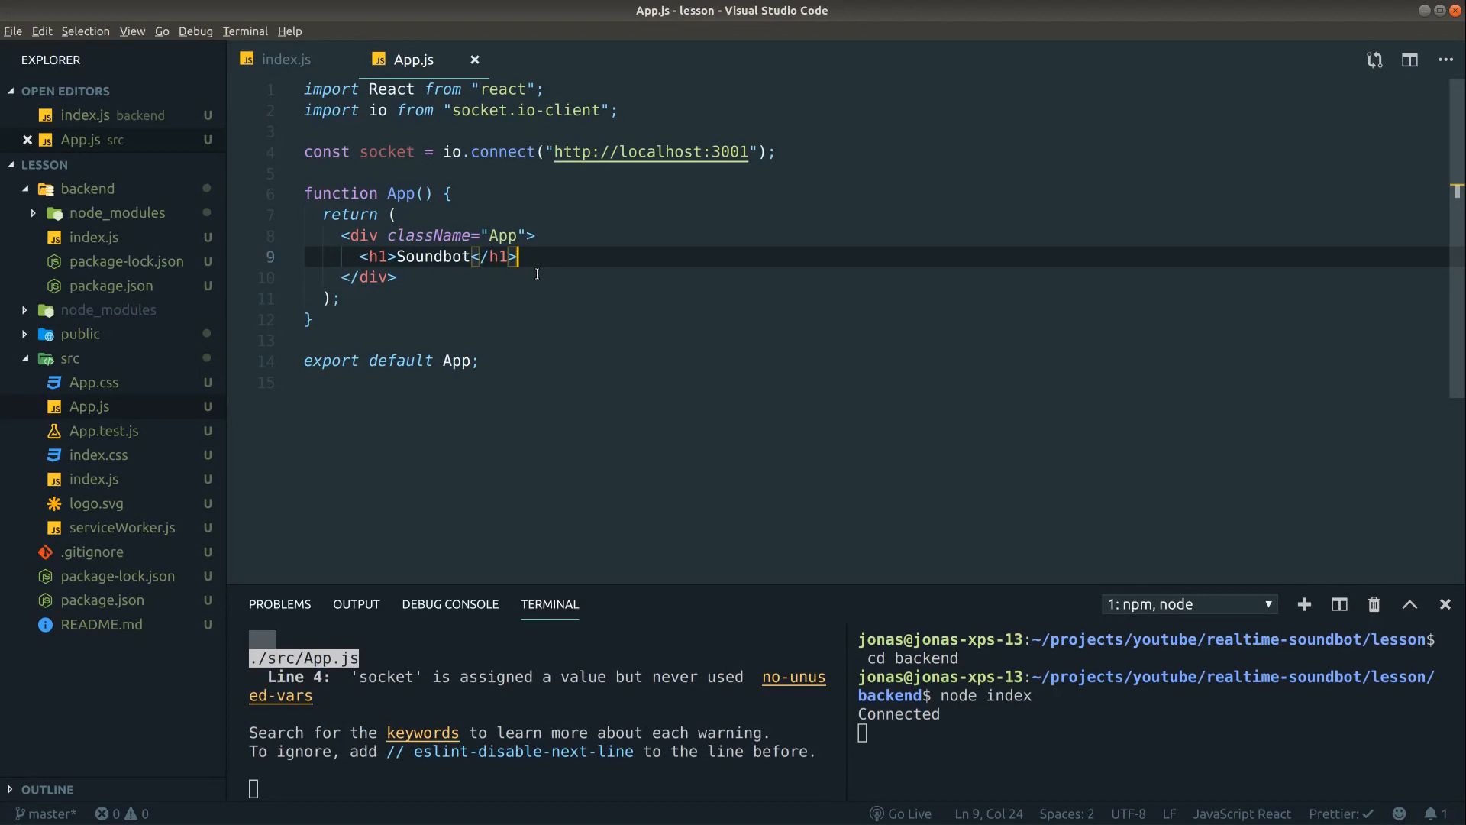
- Declare const [role, setRole] = useState('') in App and import { useState } from react
left_click(452, 194)
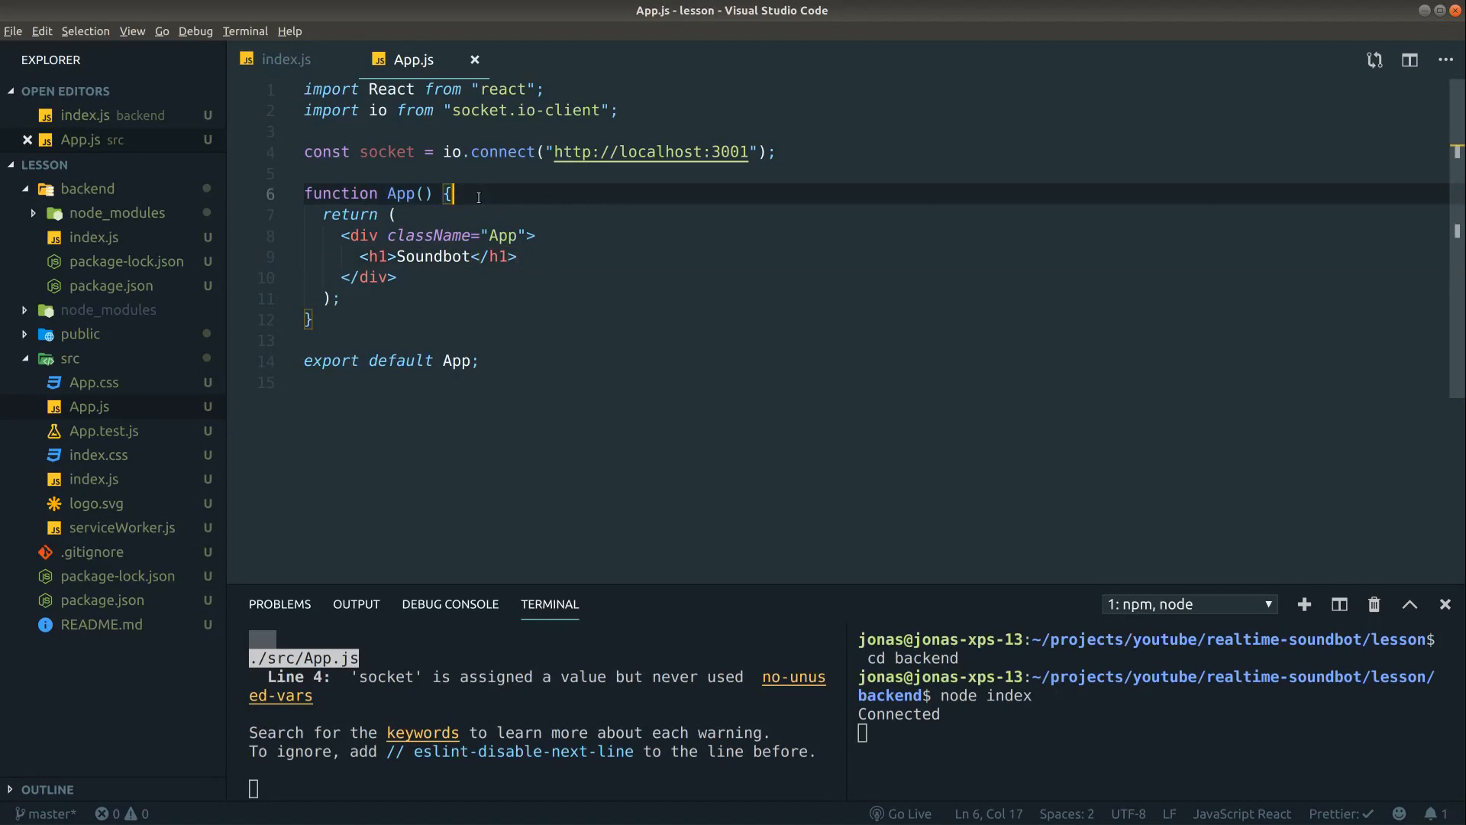
key("Enter")
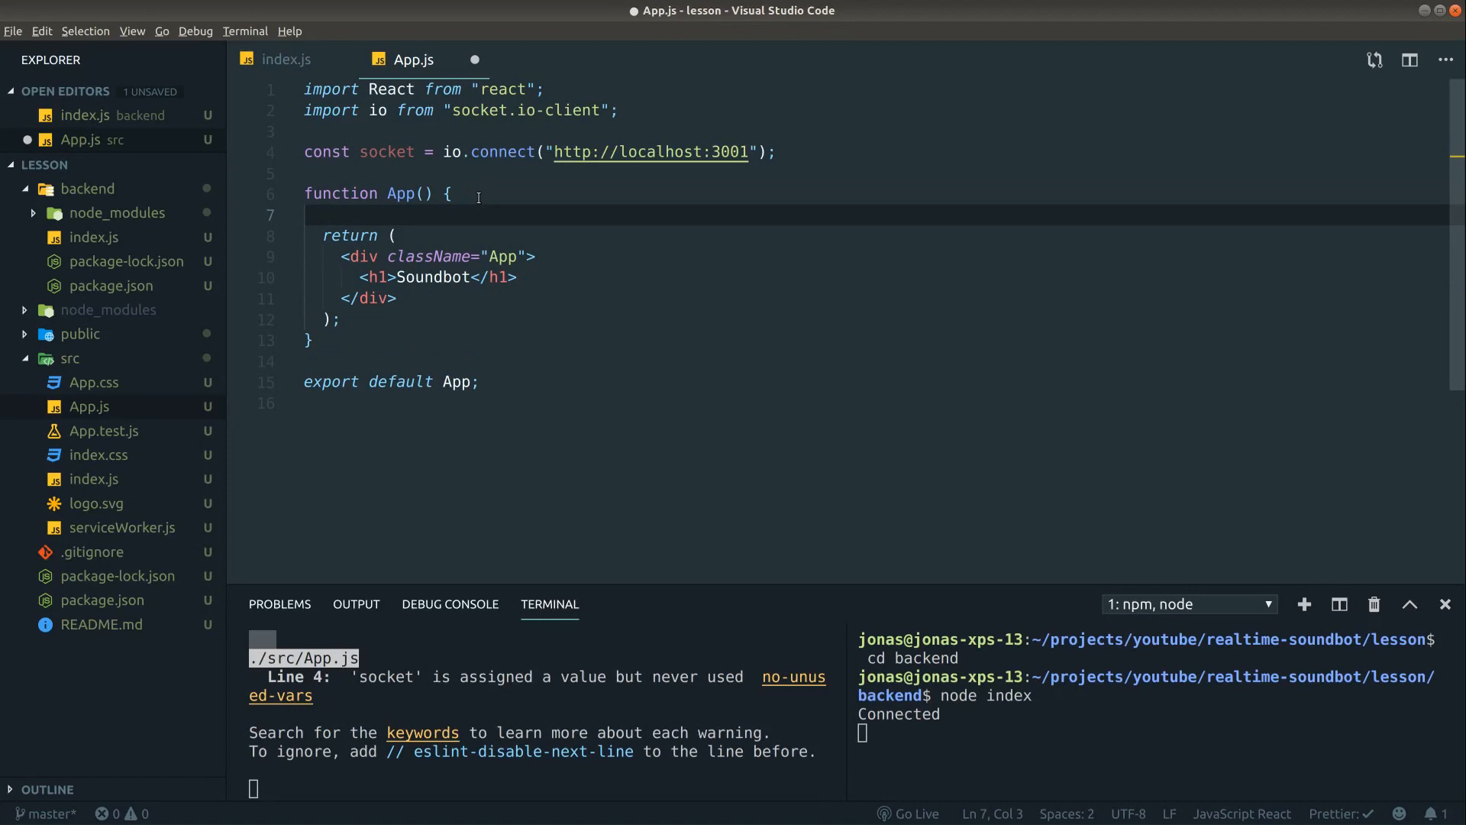
type("const [")
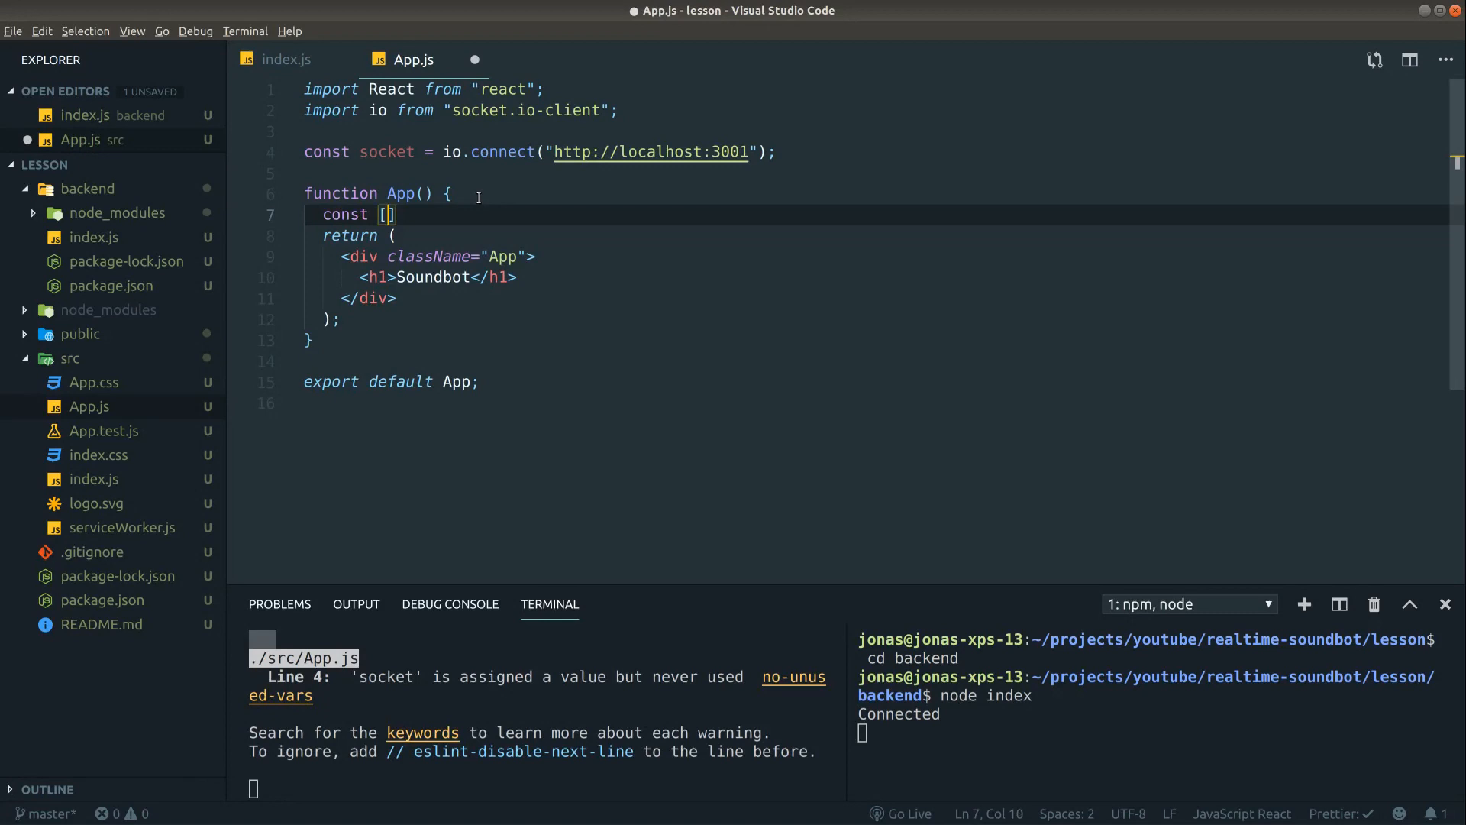
type("role, setRole")
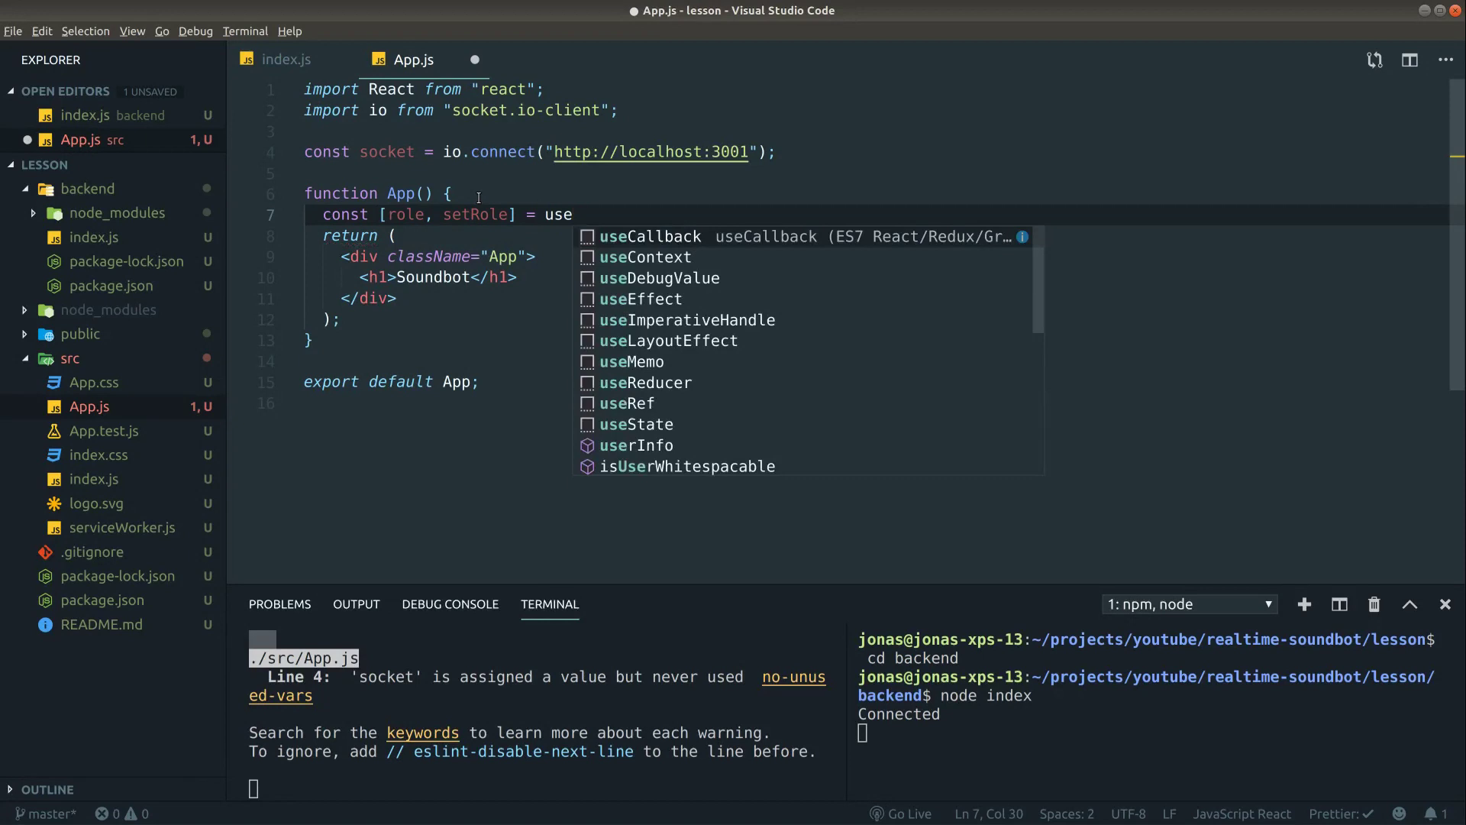
type("State")
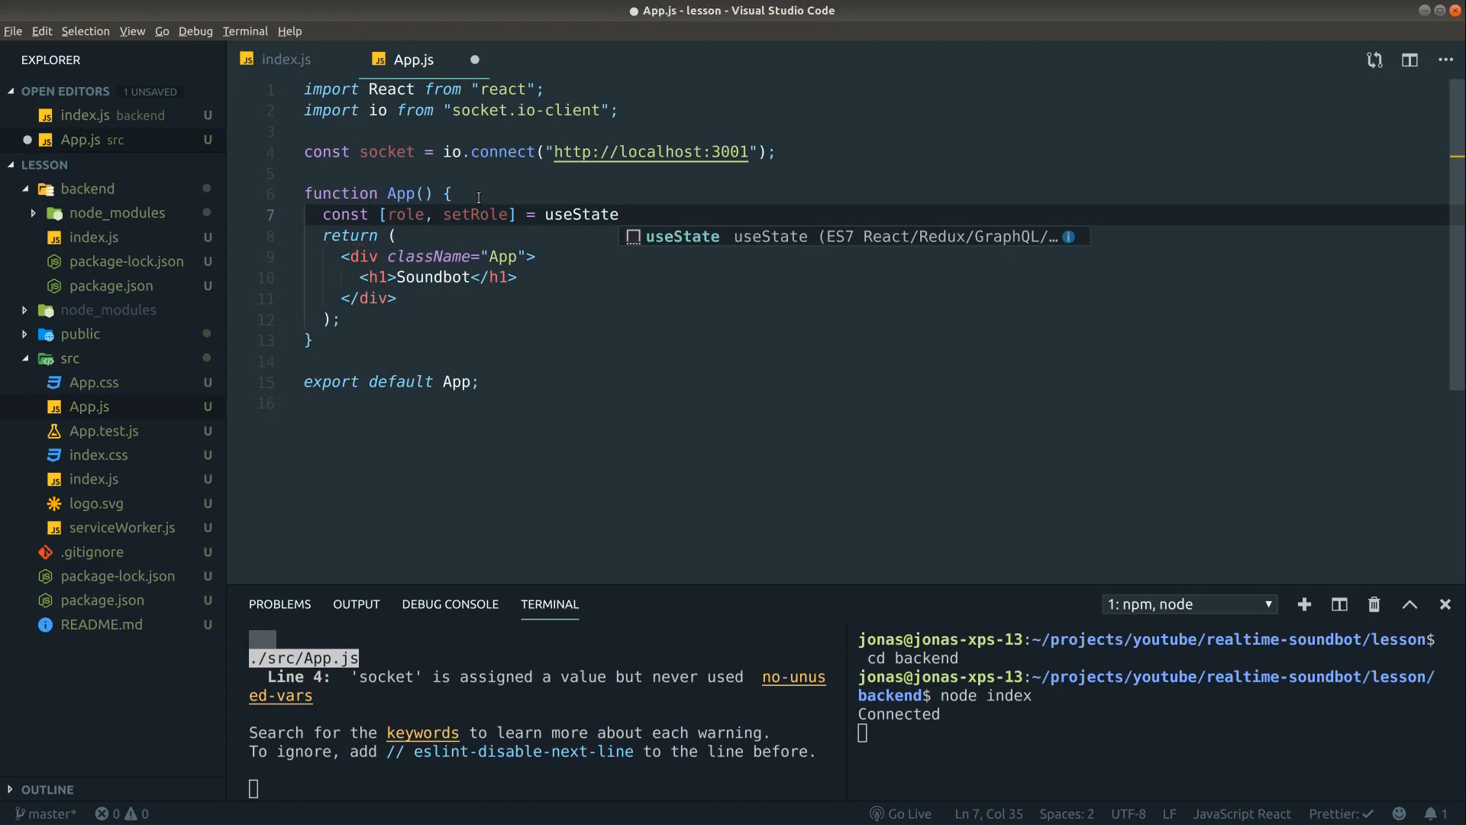
type("('');")
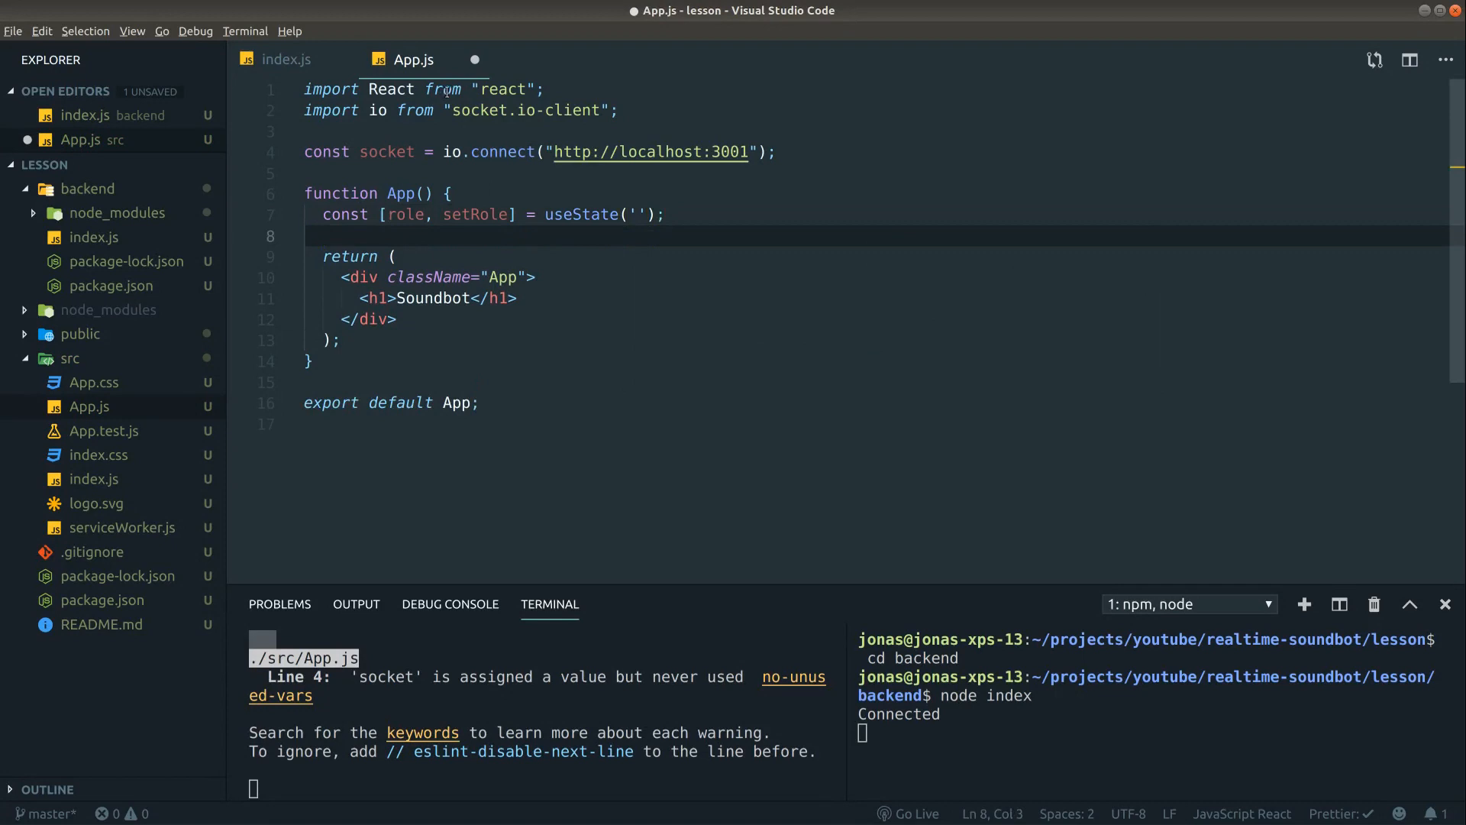
type(", { useState}")
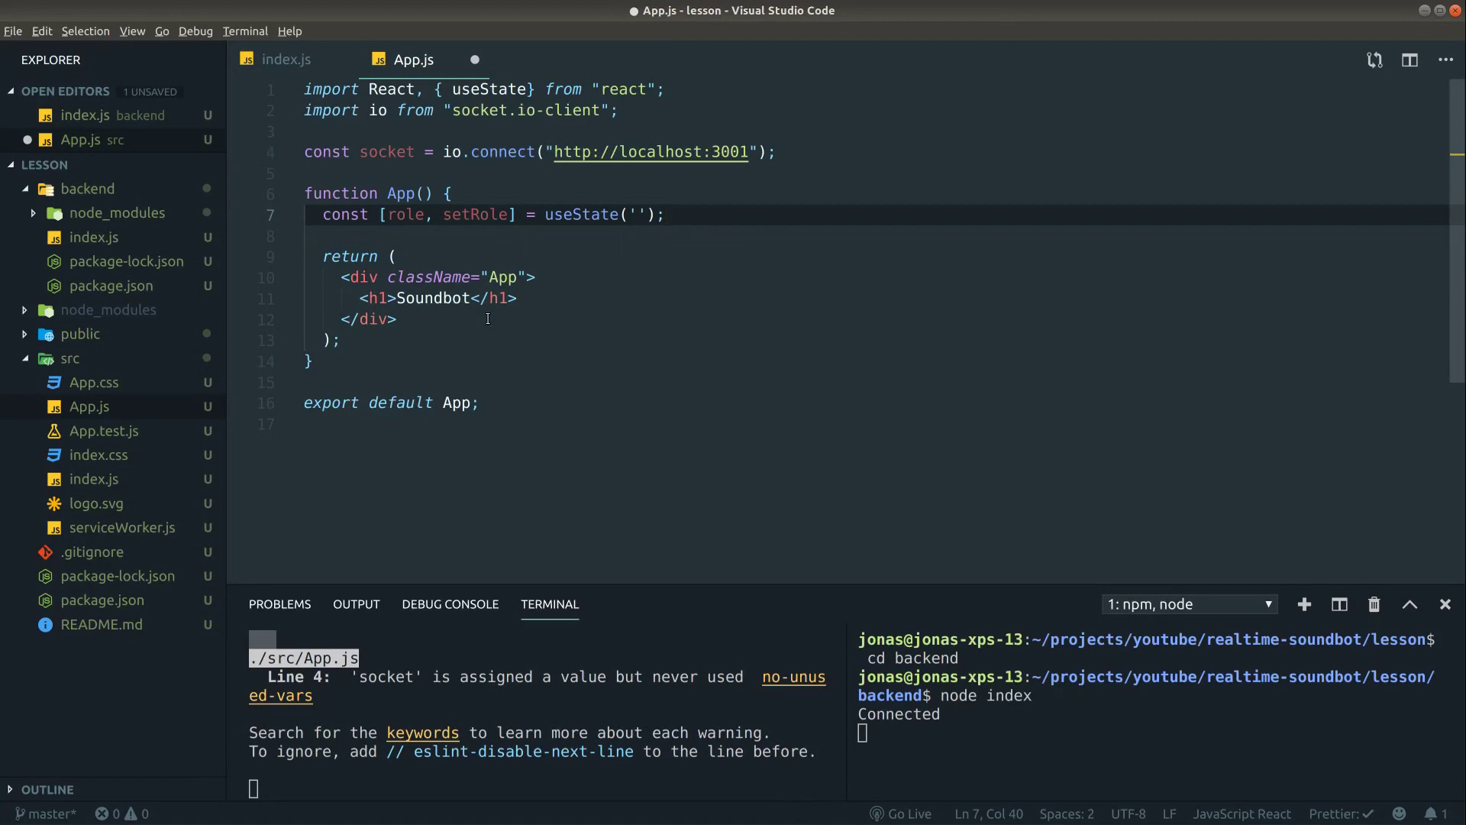
- Add a Role div with Client and Server buttons whose onClick sets role to "client" or "server"
type("<div>")
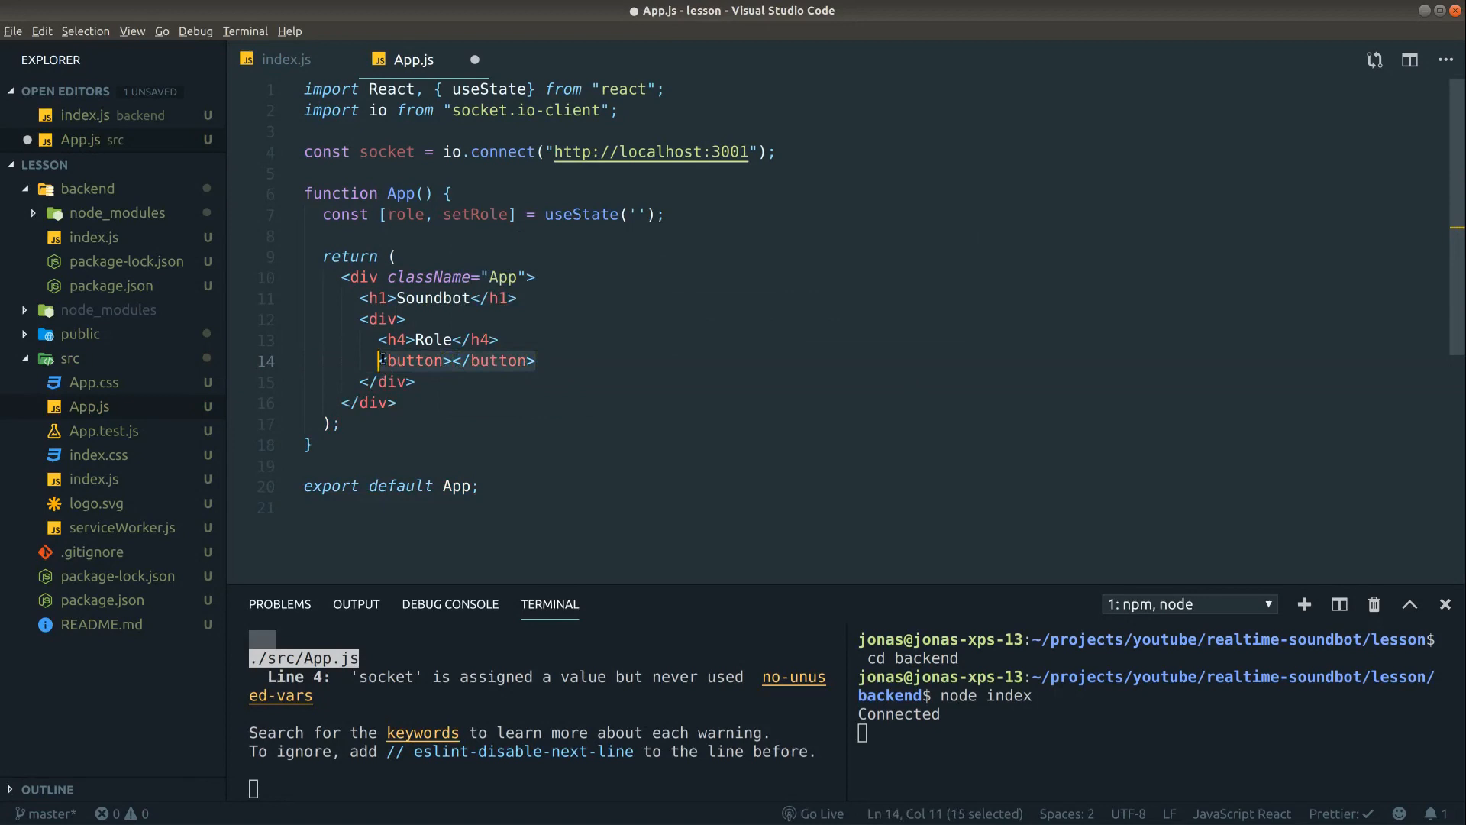
type("<button></button>")
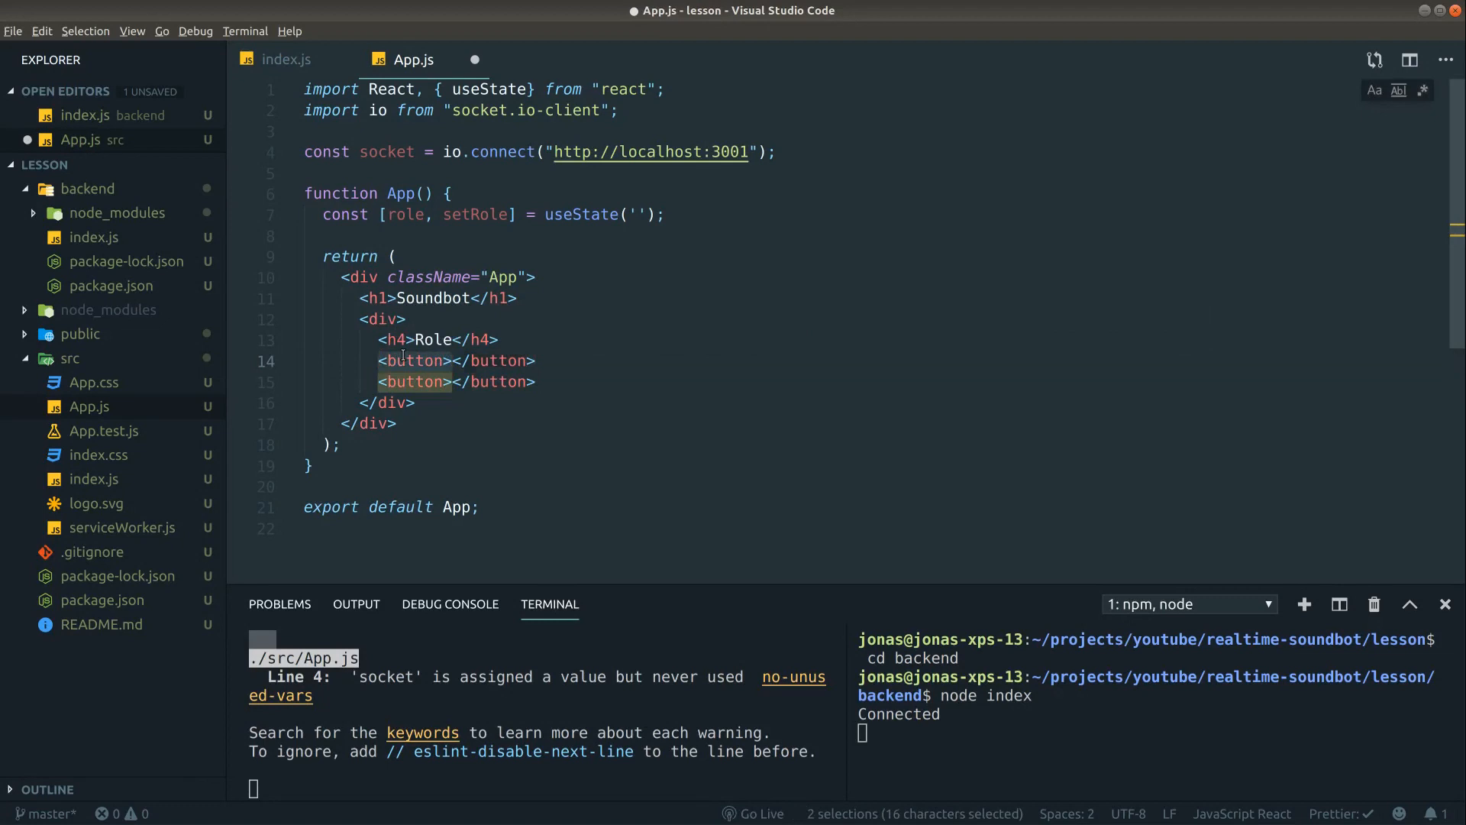
type("onClick={() =")
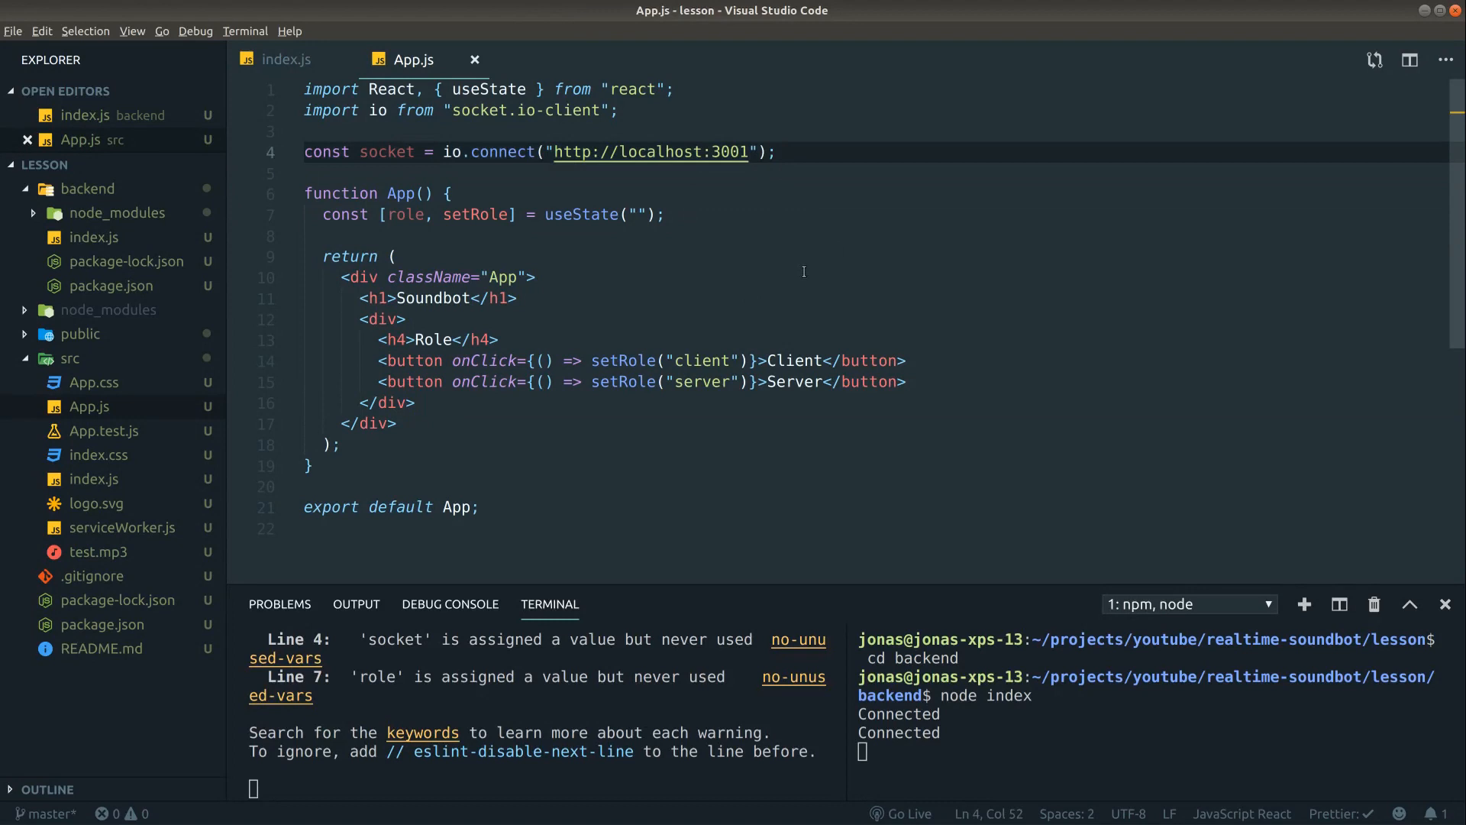
- Create const audio = new Audio() and a Choose sound section with a Play sound! button calling handlePlaySound
type("const audio = new Audio(")
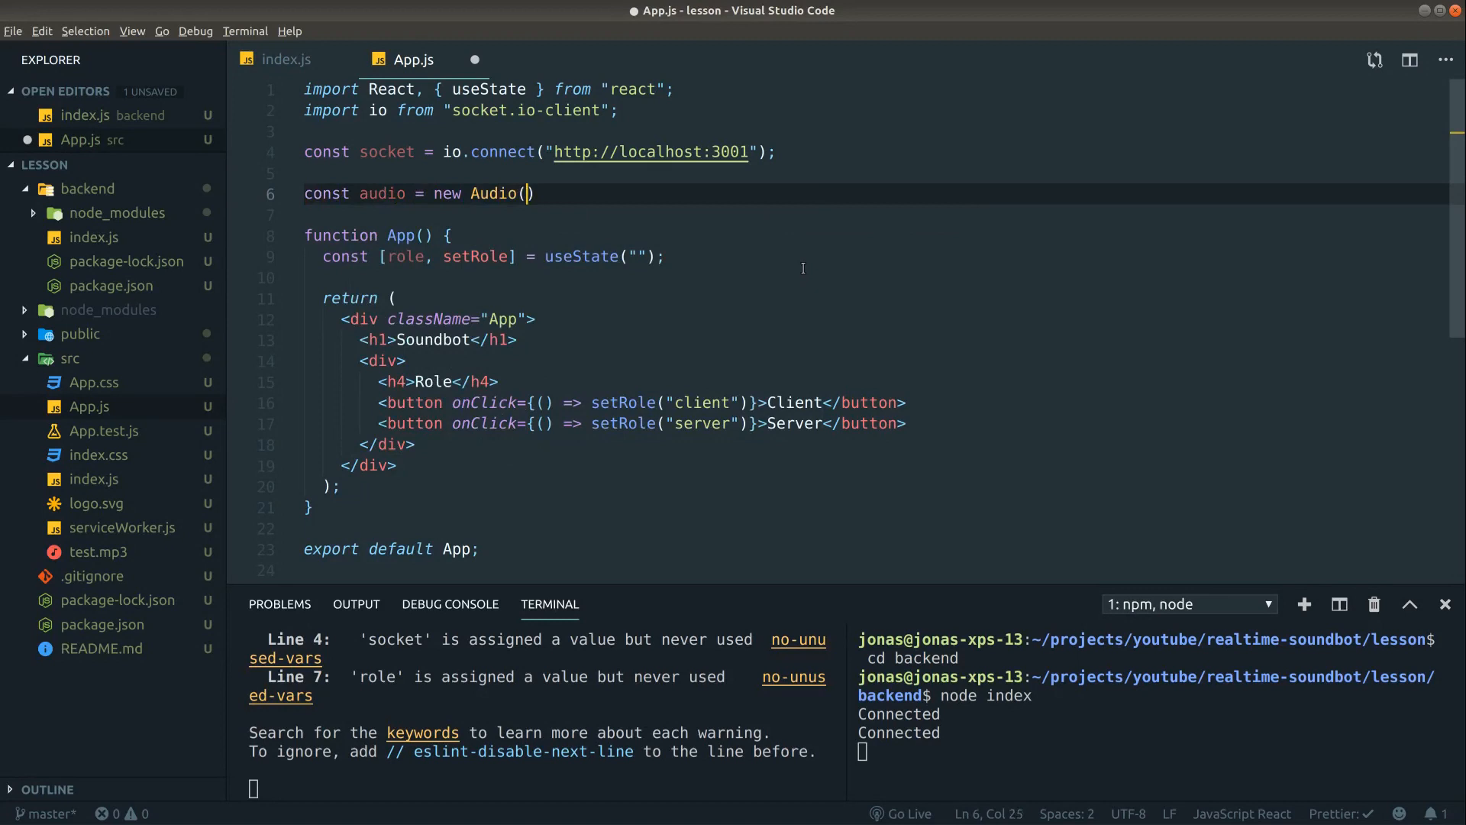
type(");")
type("<h4>Choose sound</h4>")
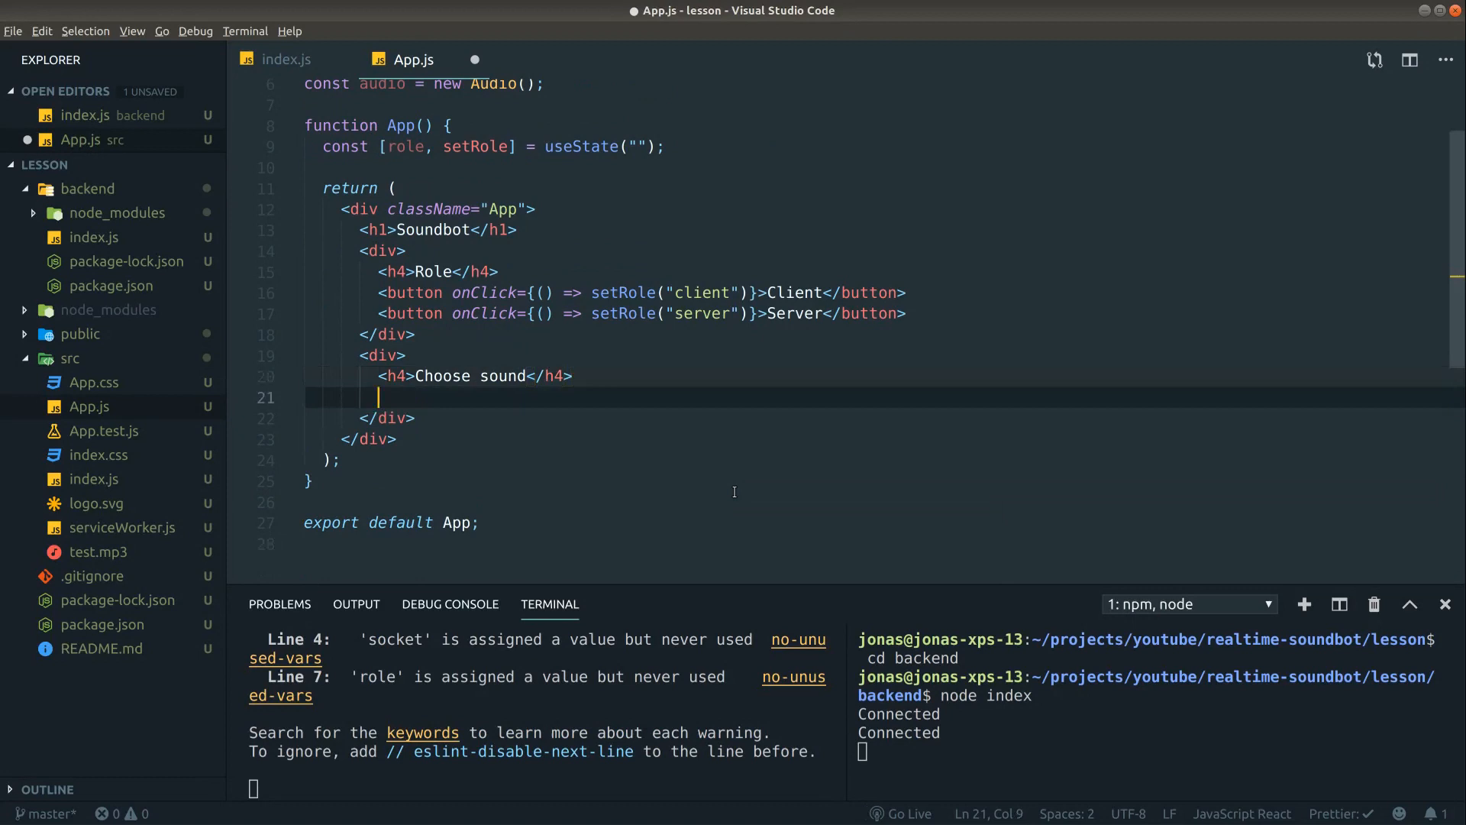
type("<button onClick={handlePlaySound}>Play sound!</button>")
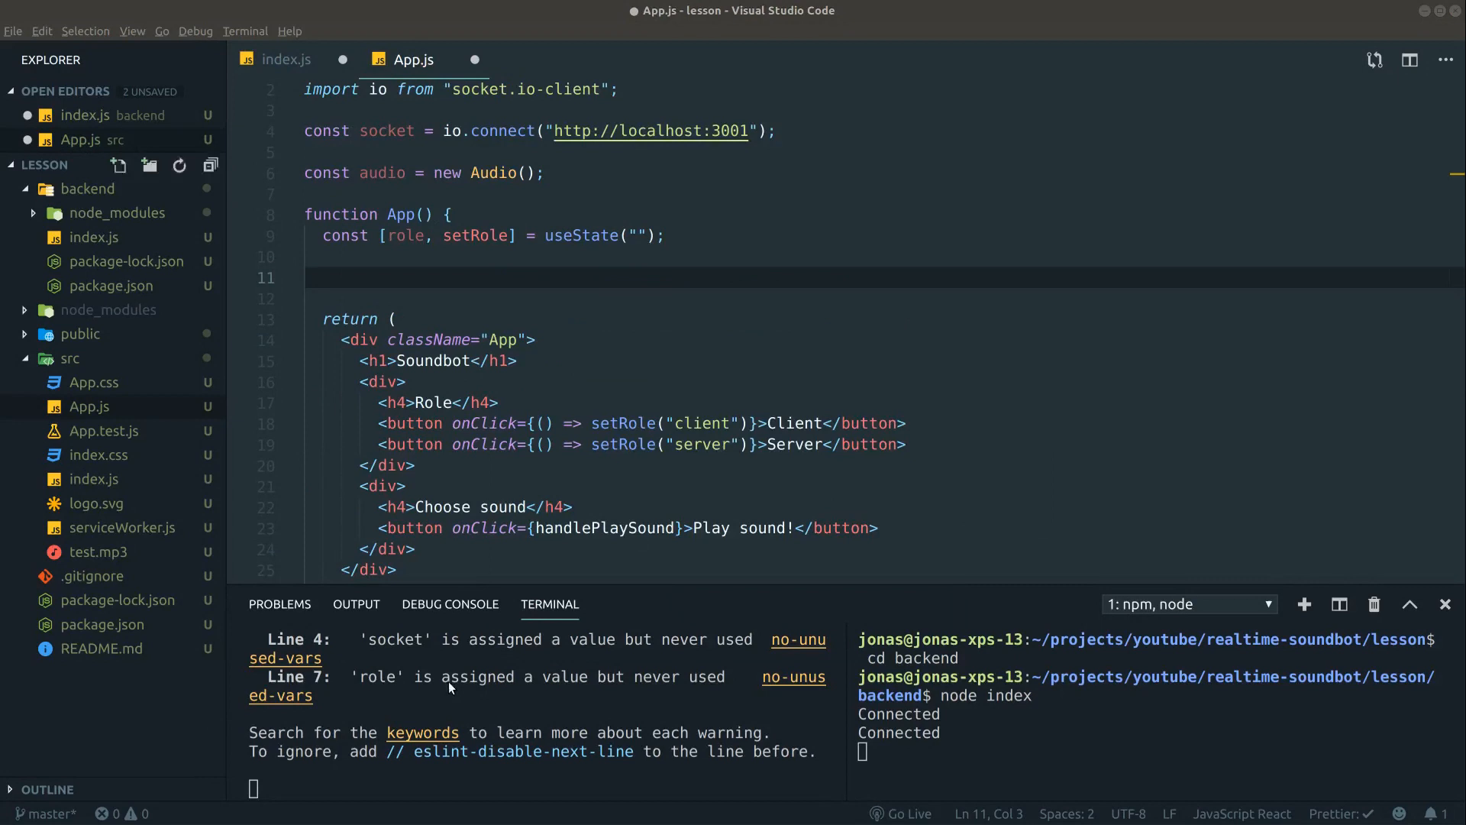
- Write handlePlaySound emitting 'play' with name 'Test sound 1' and an empty path
type("hand")
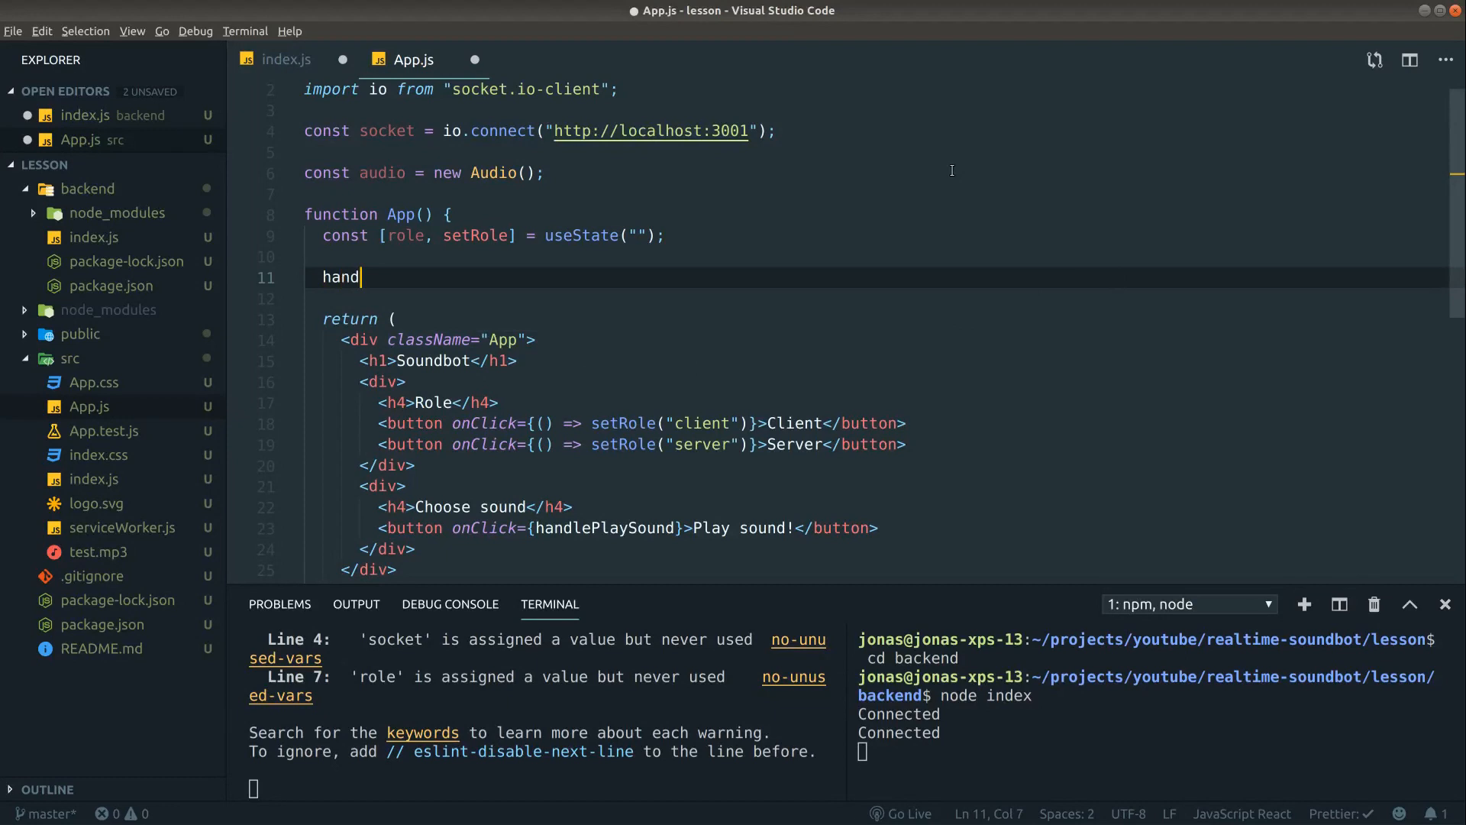
type("function handlePlaySound() {")
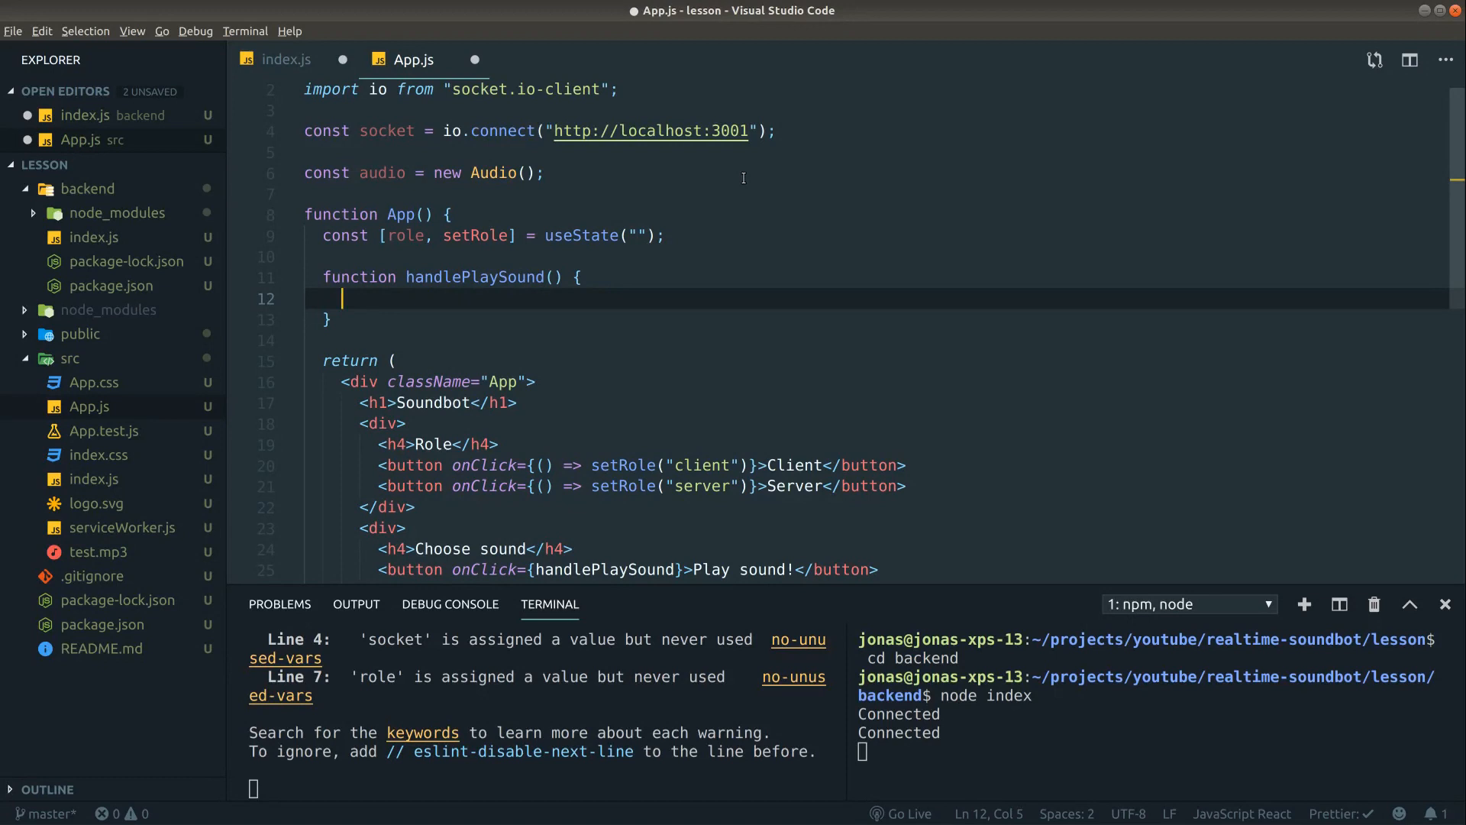
type("socket.")
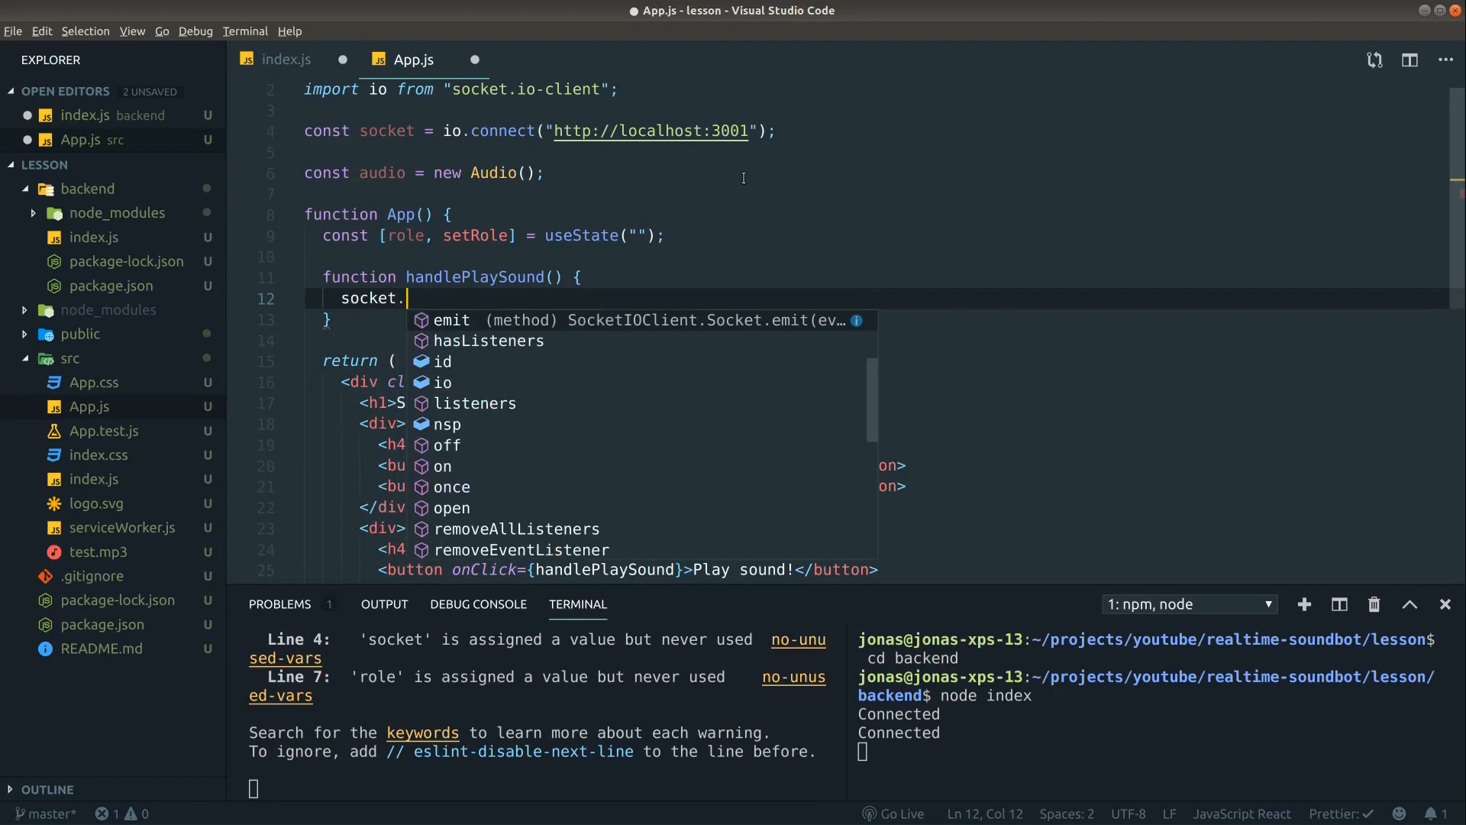
type("emit('play')")
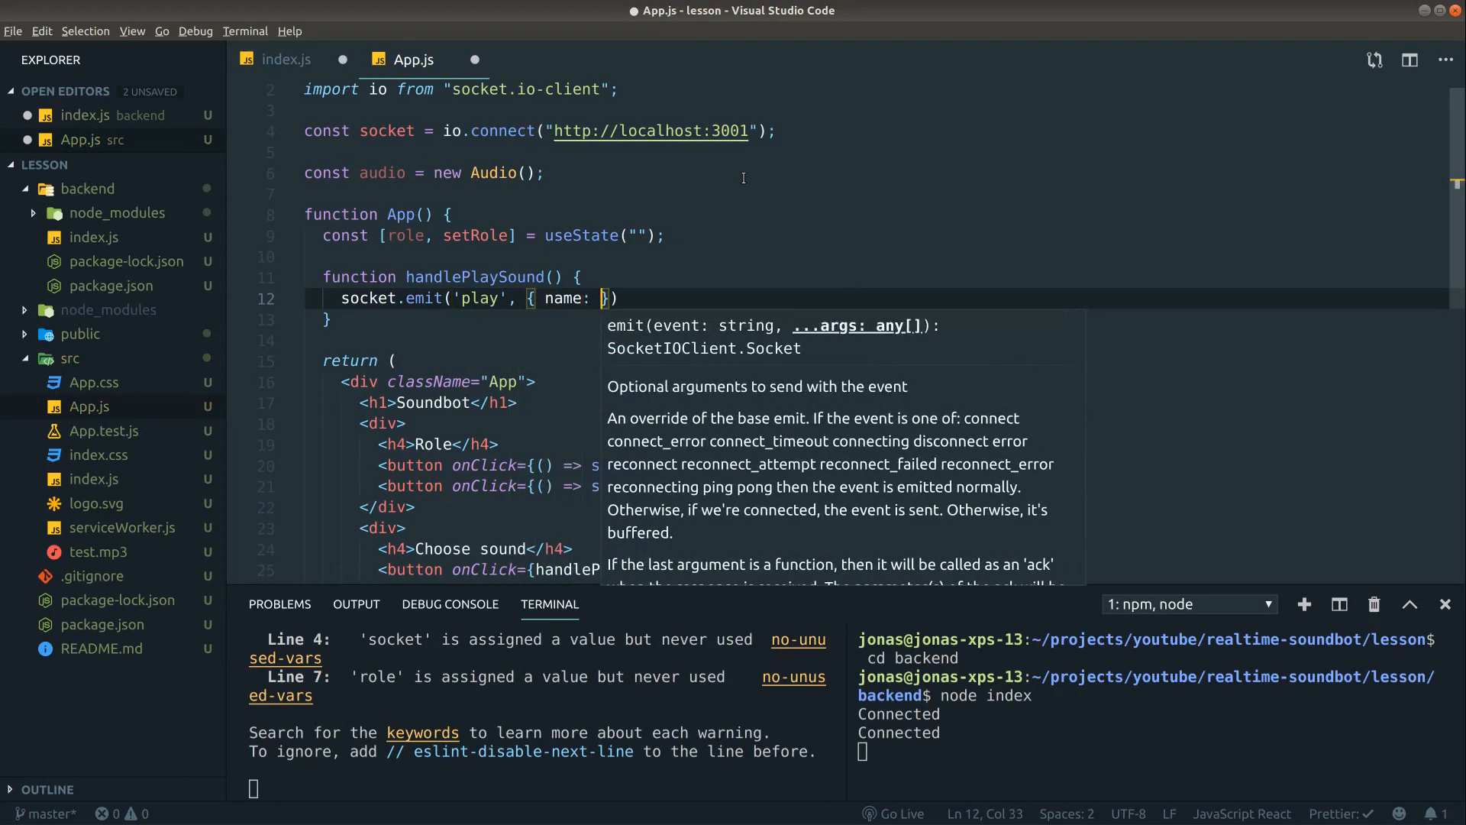
type("'Test sound 1', path: '")
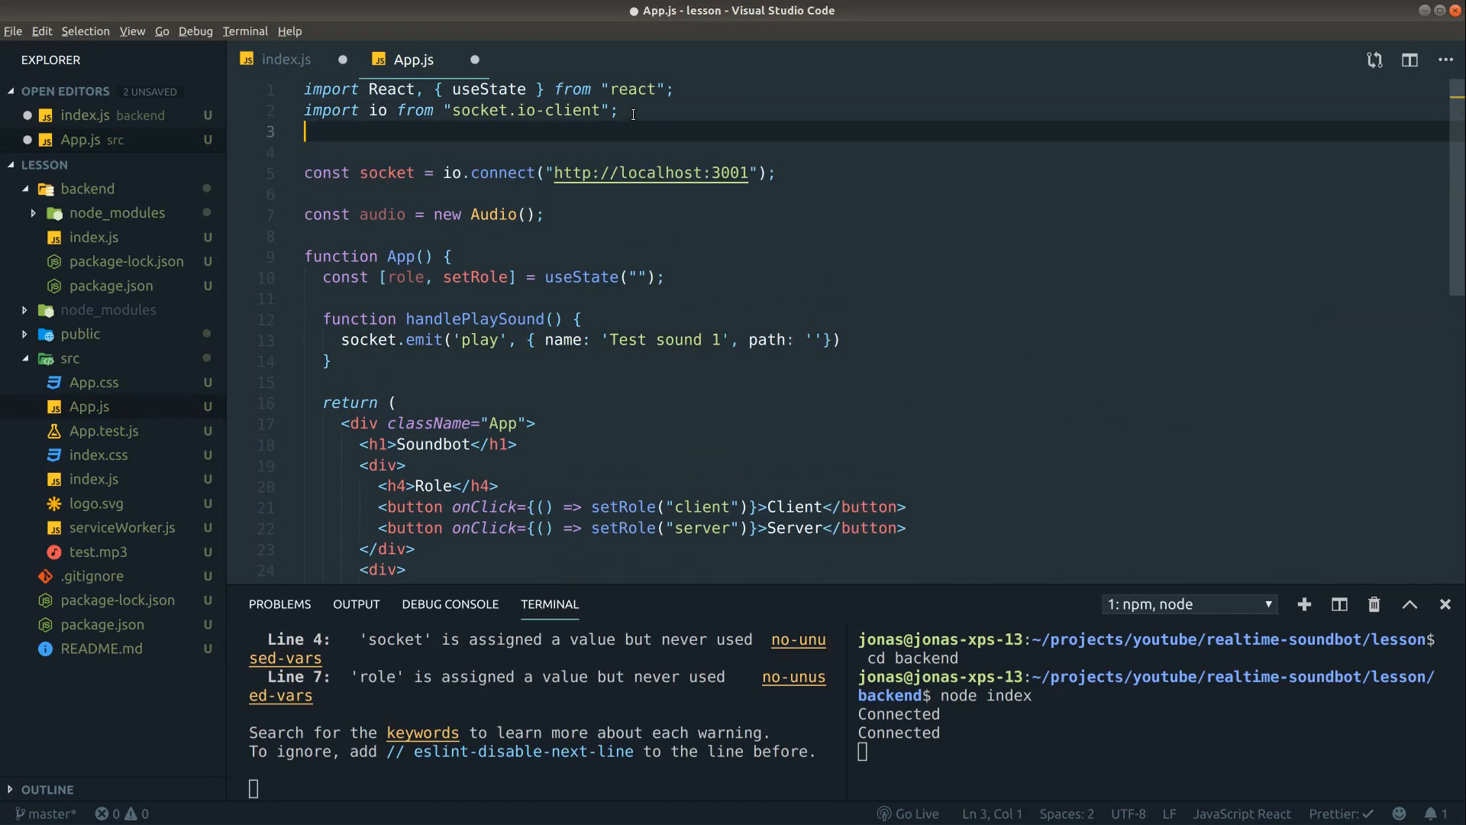
- Import audioFile from test.mp3 and send it as the play event's path
type("import audioFile from \"./")
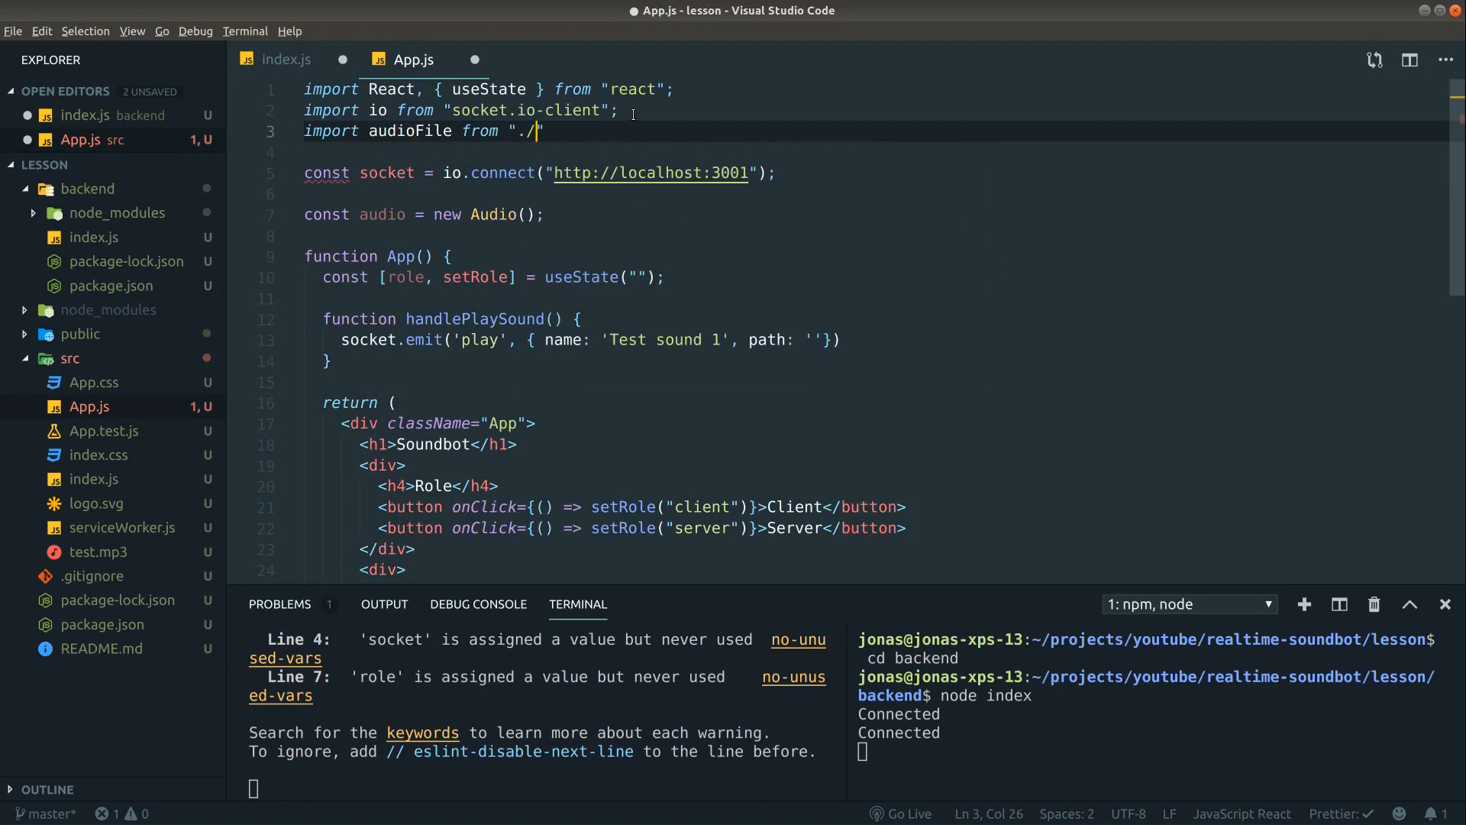
type("test.mp3")
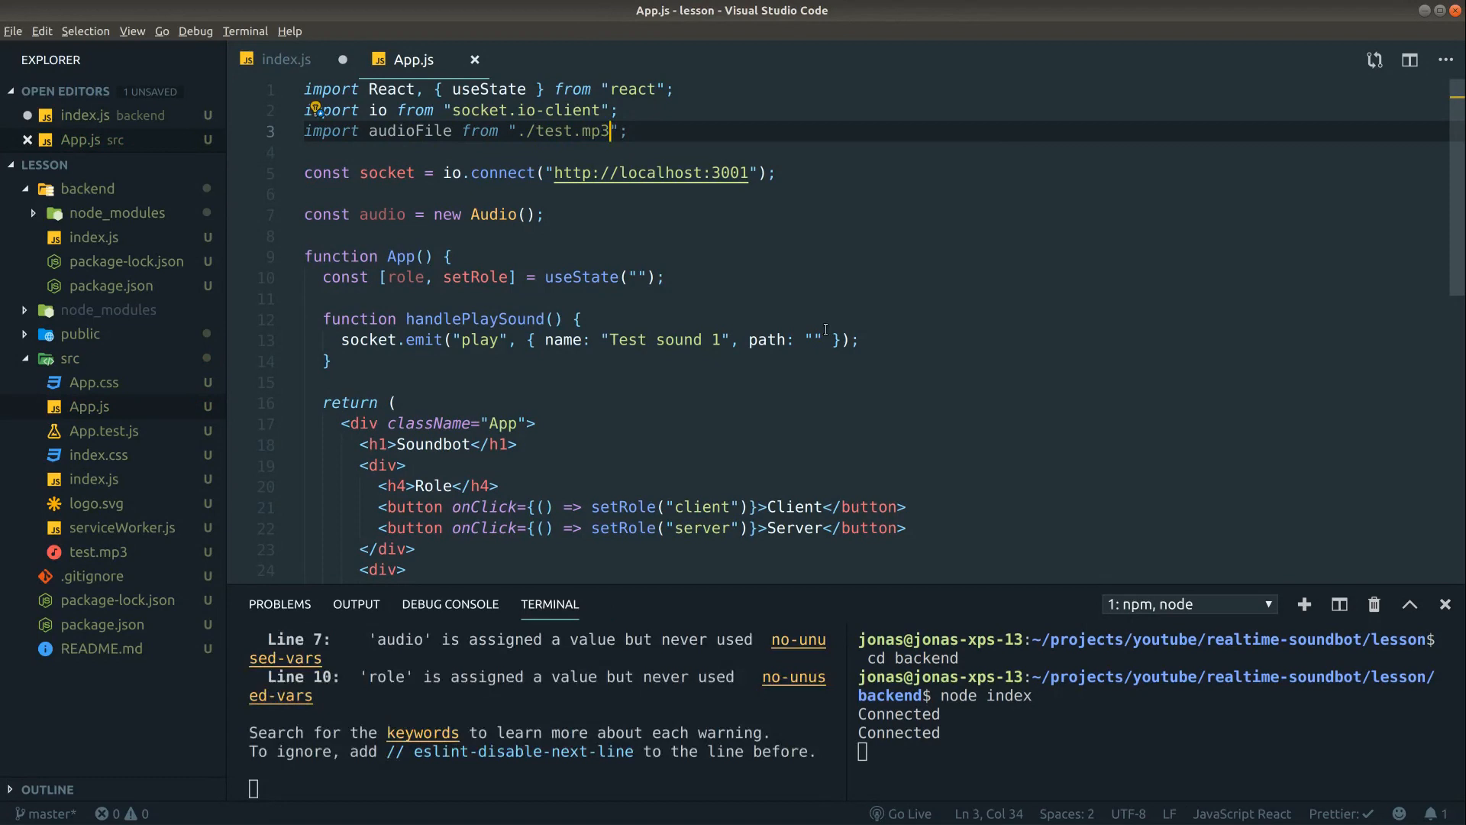
type("audioFi")
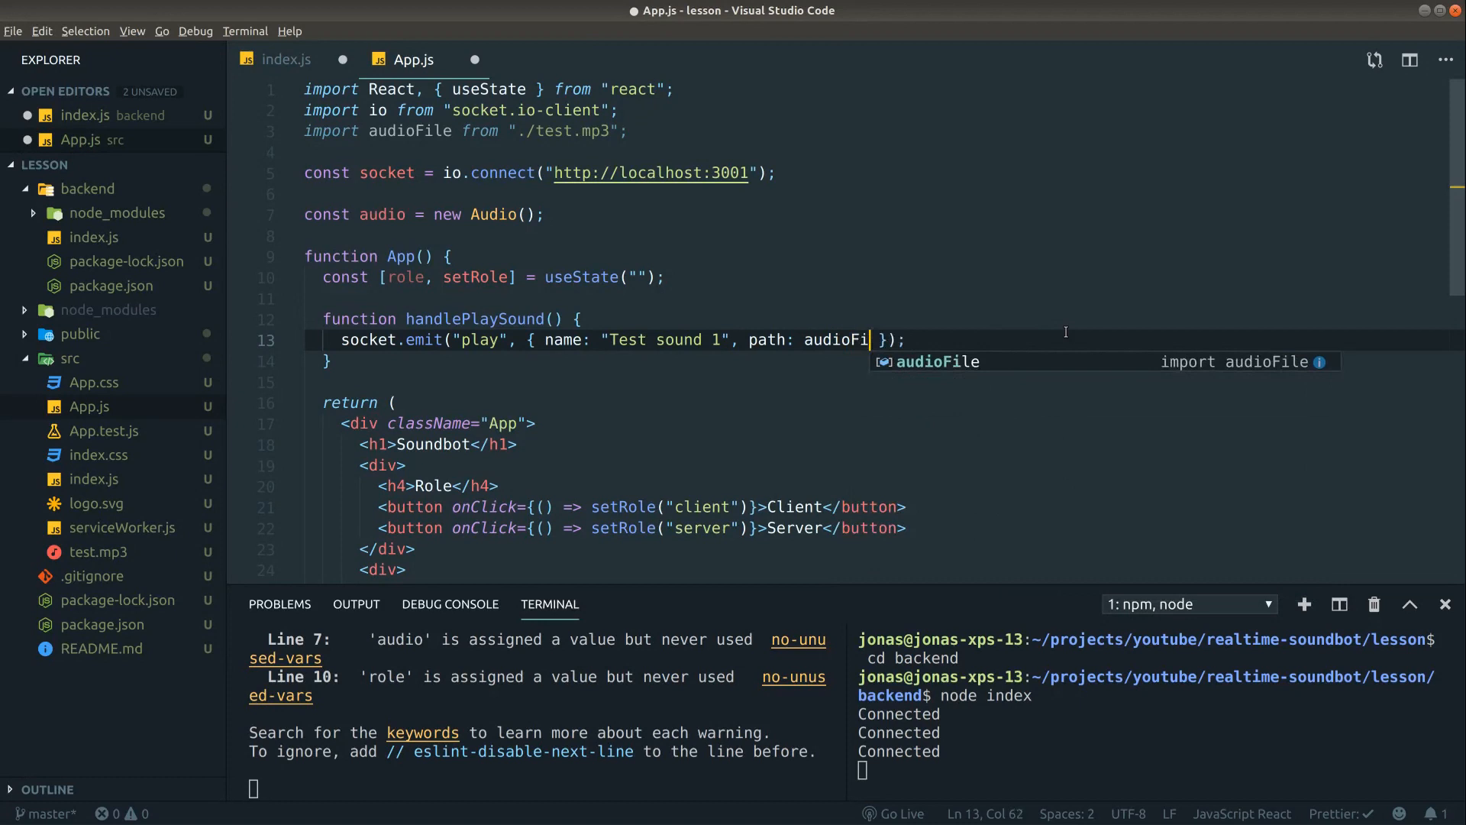
left_click(284, 60)
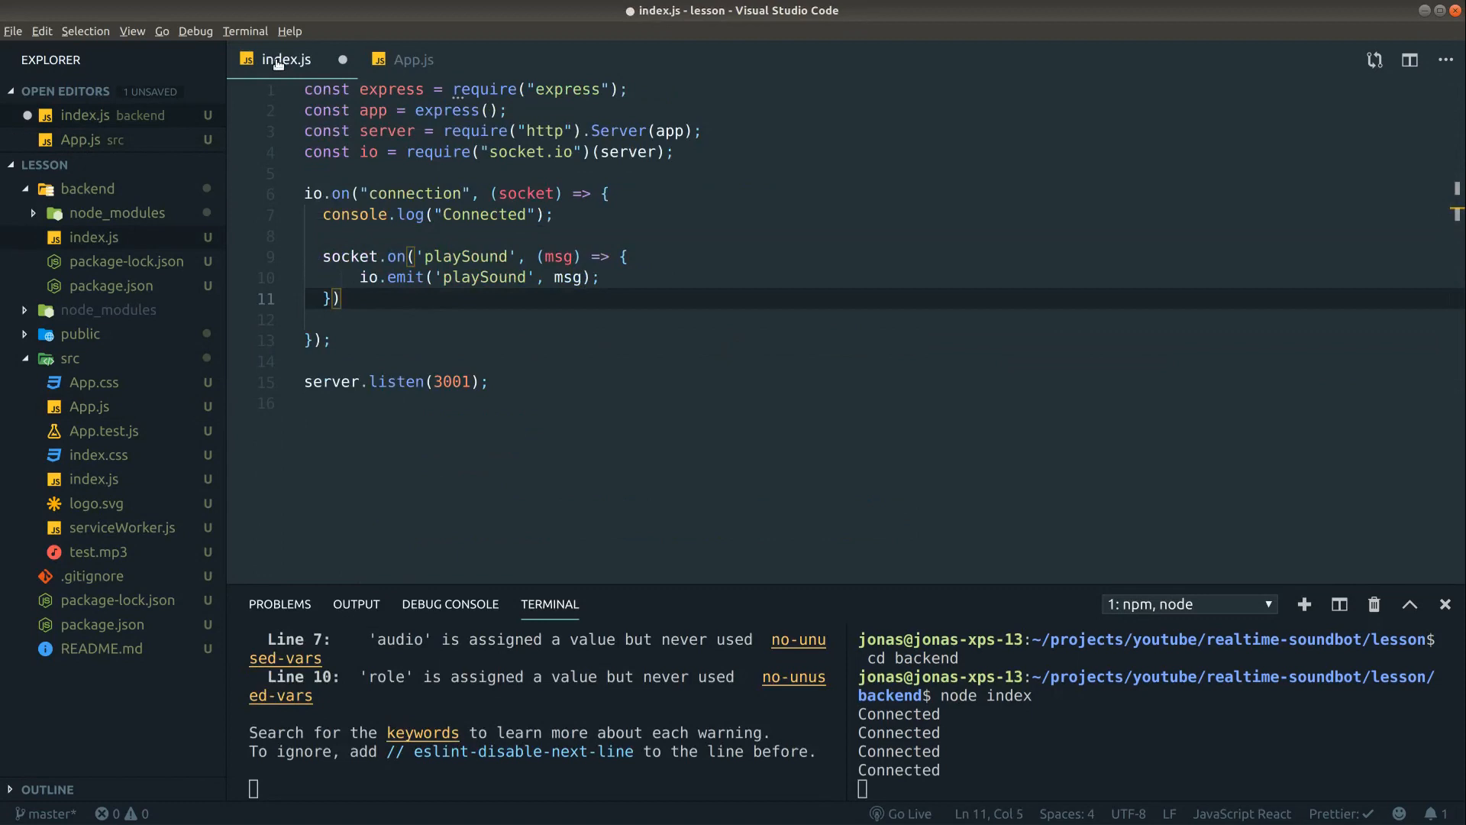
- Replace the playSound handler with socket.on('play', playMsg => io.emit('play', playMsg)) in index.js
left_click(414, 59)
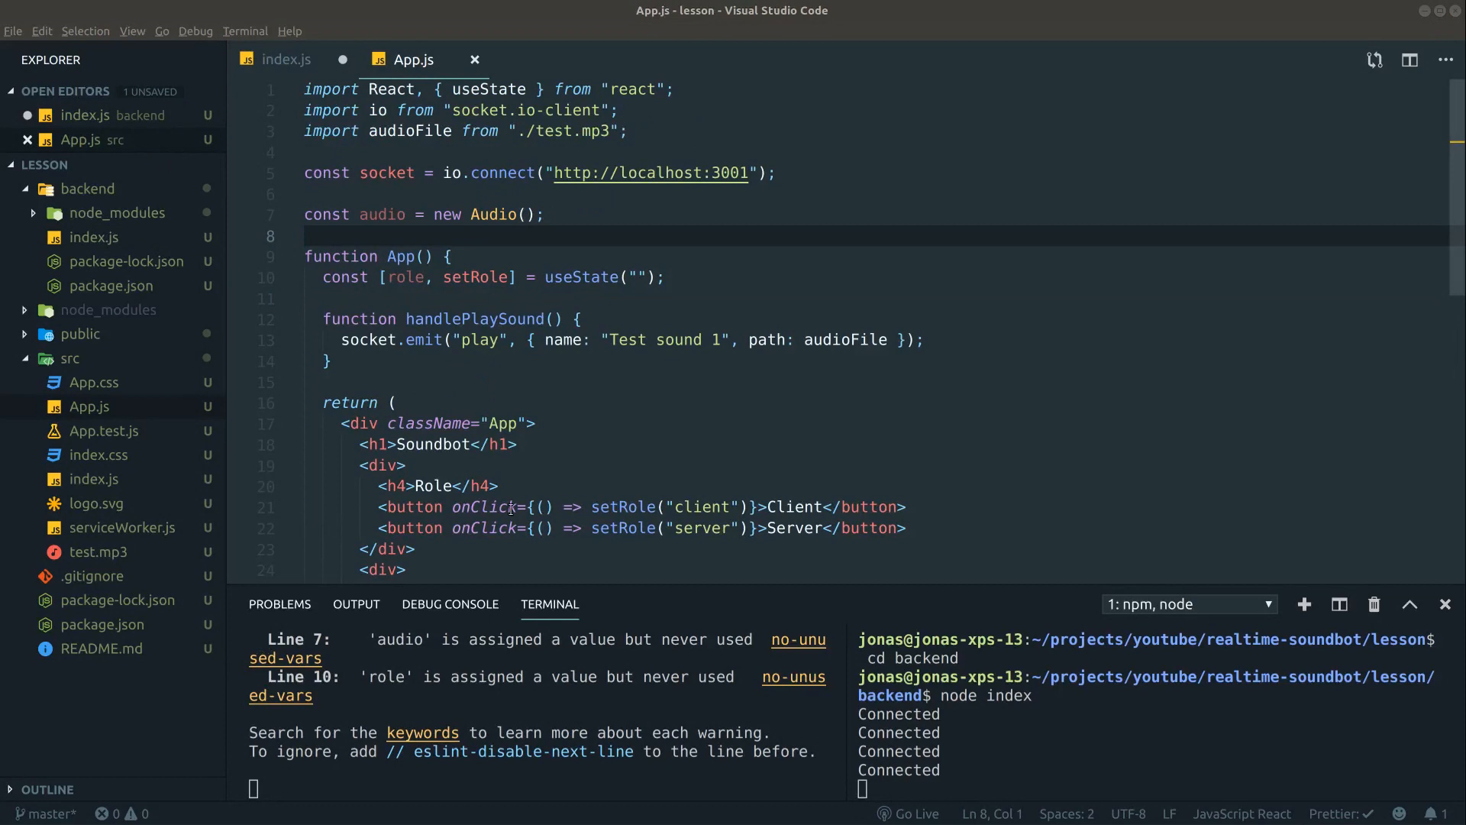
left_click(287, 59)
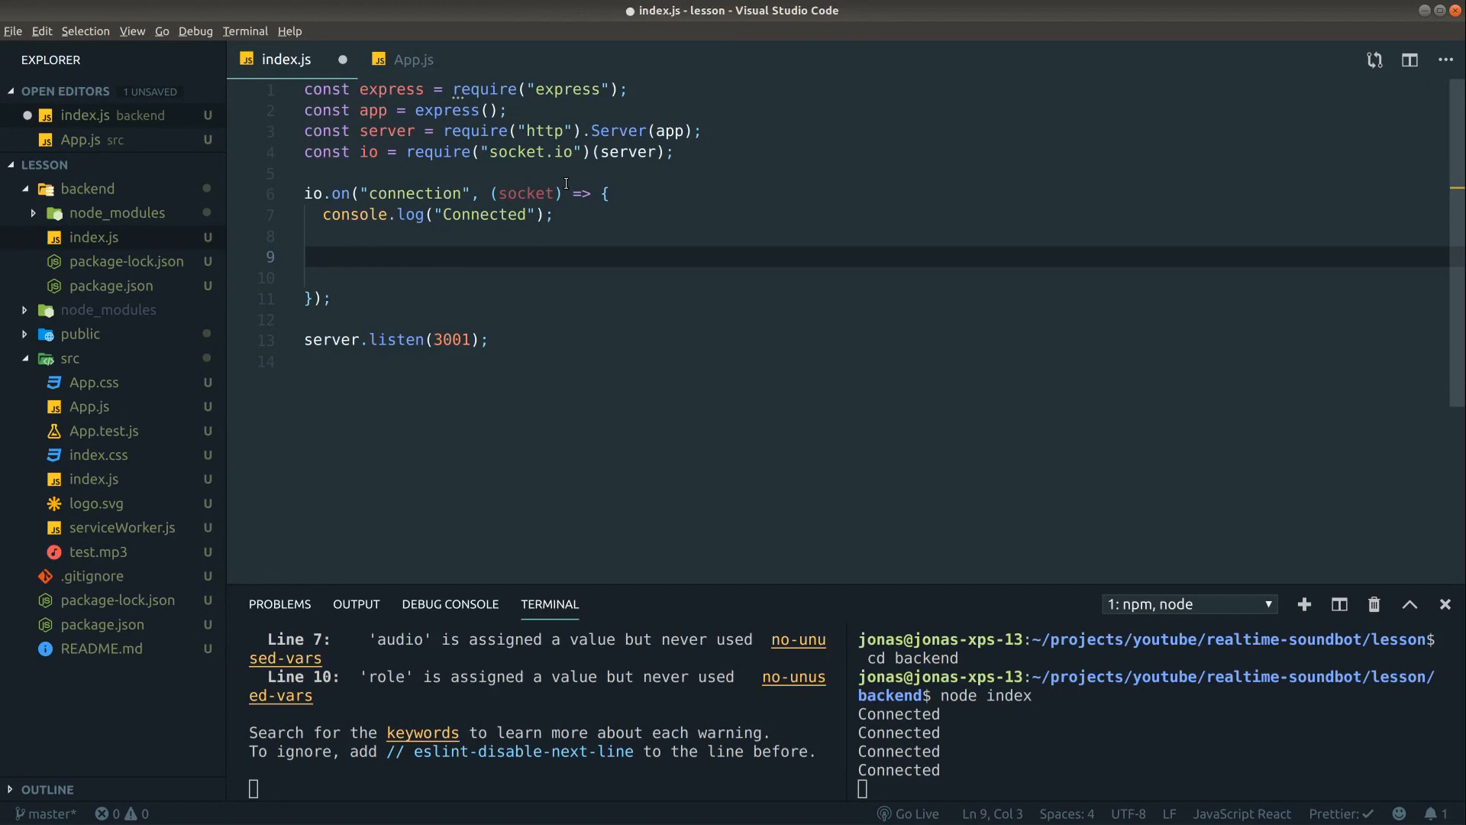
type("socket")
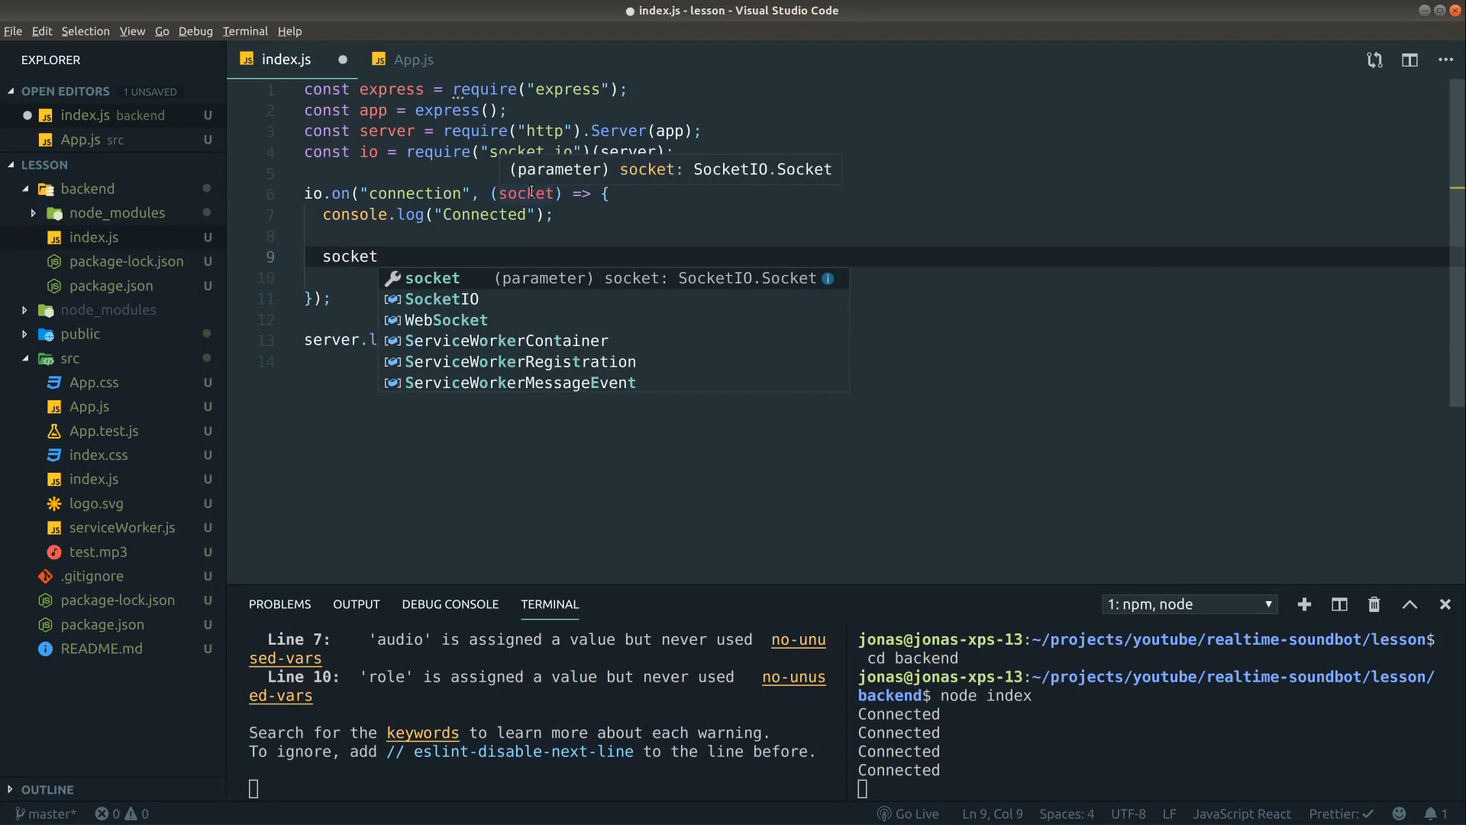
type(".on('play")
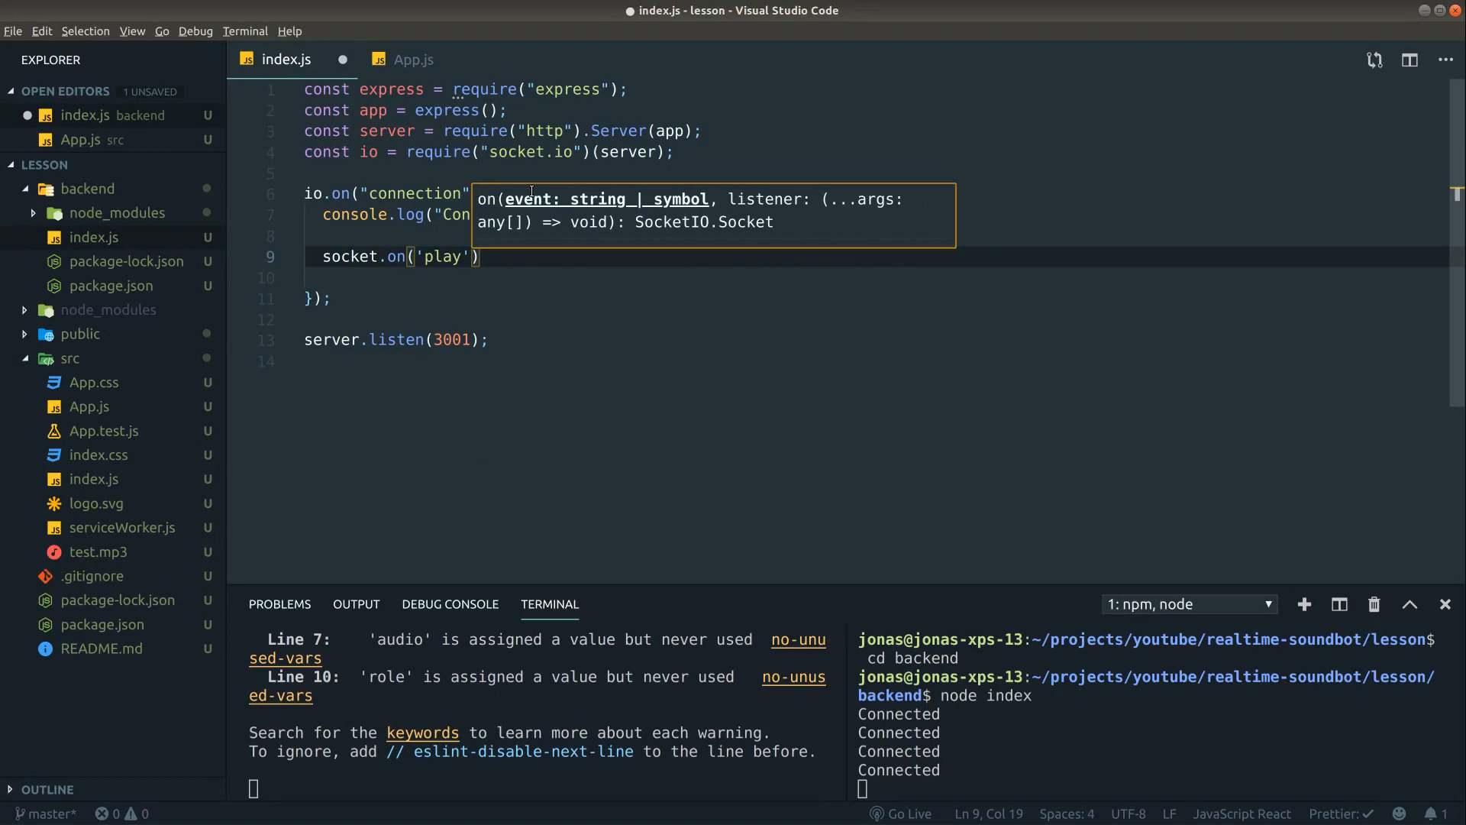
type(", playMsg")
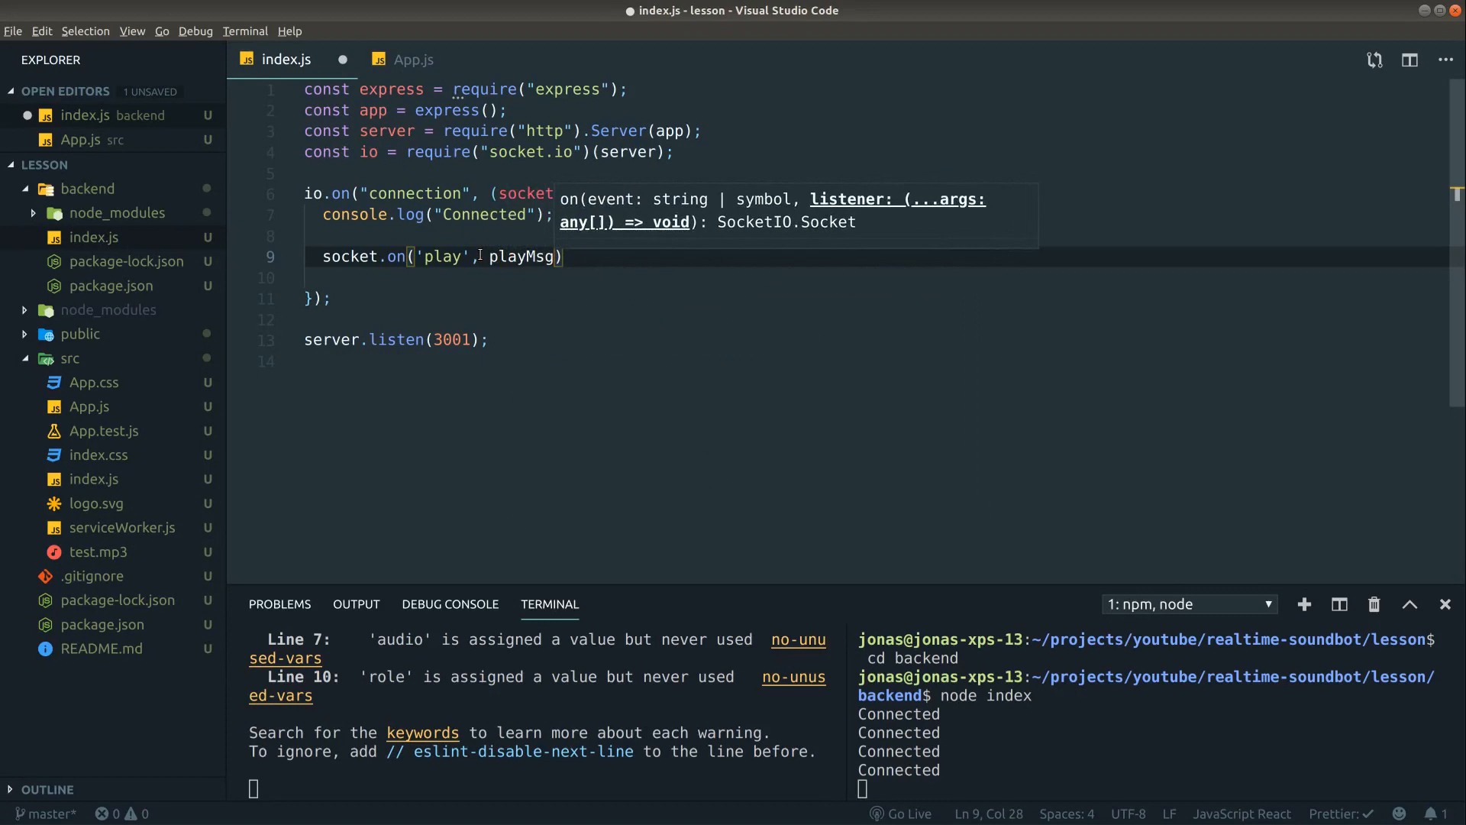
type("=> {")
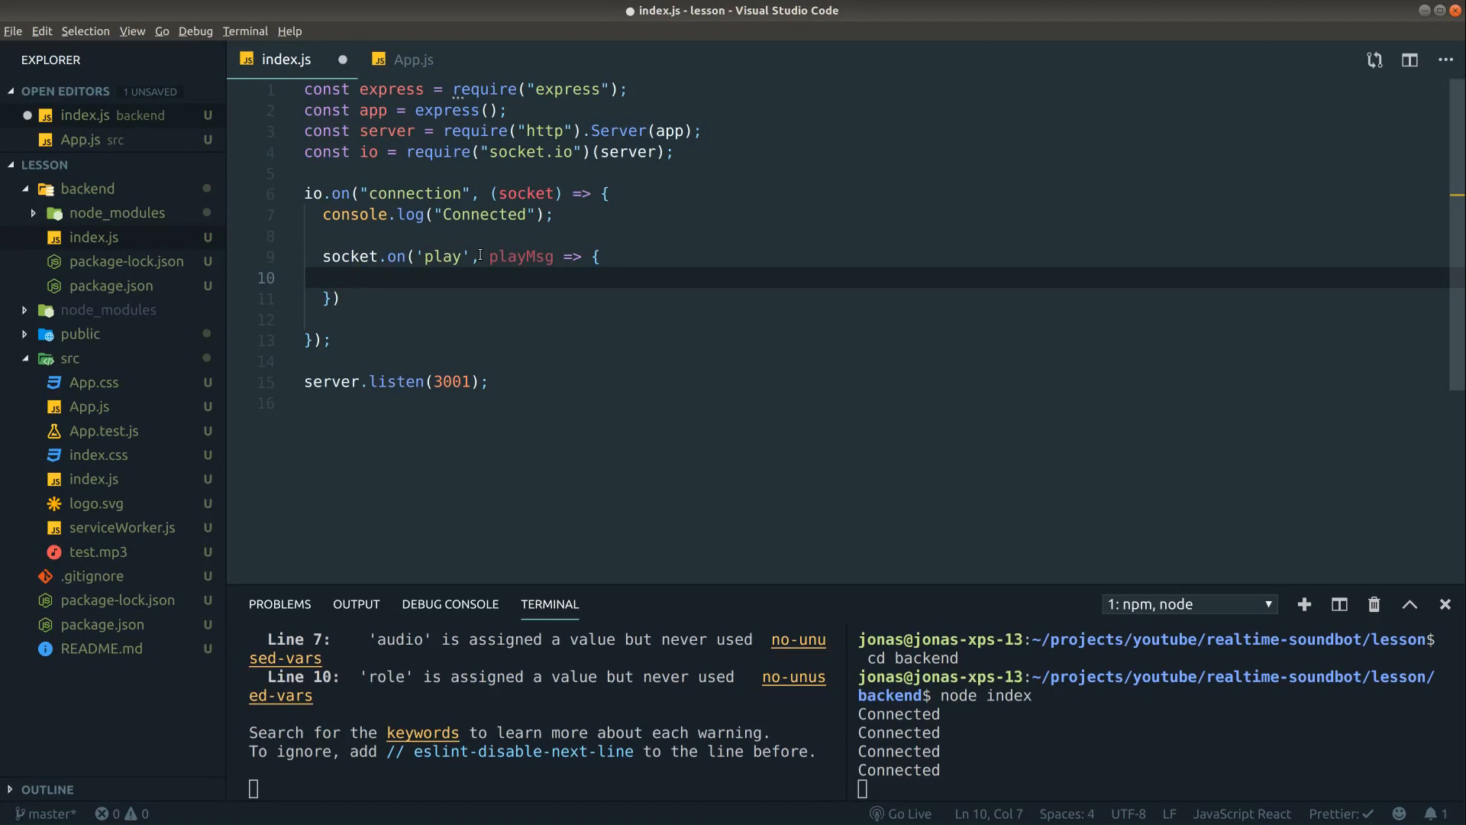
type("io")
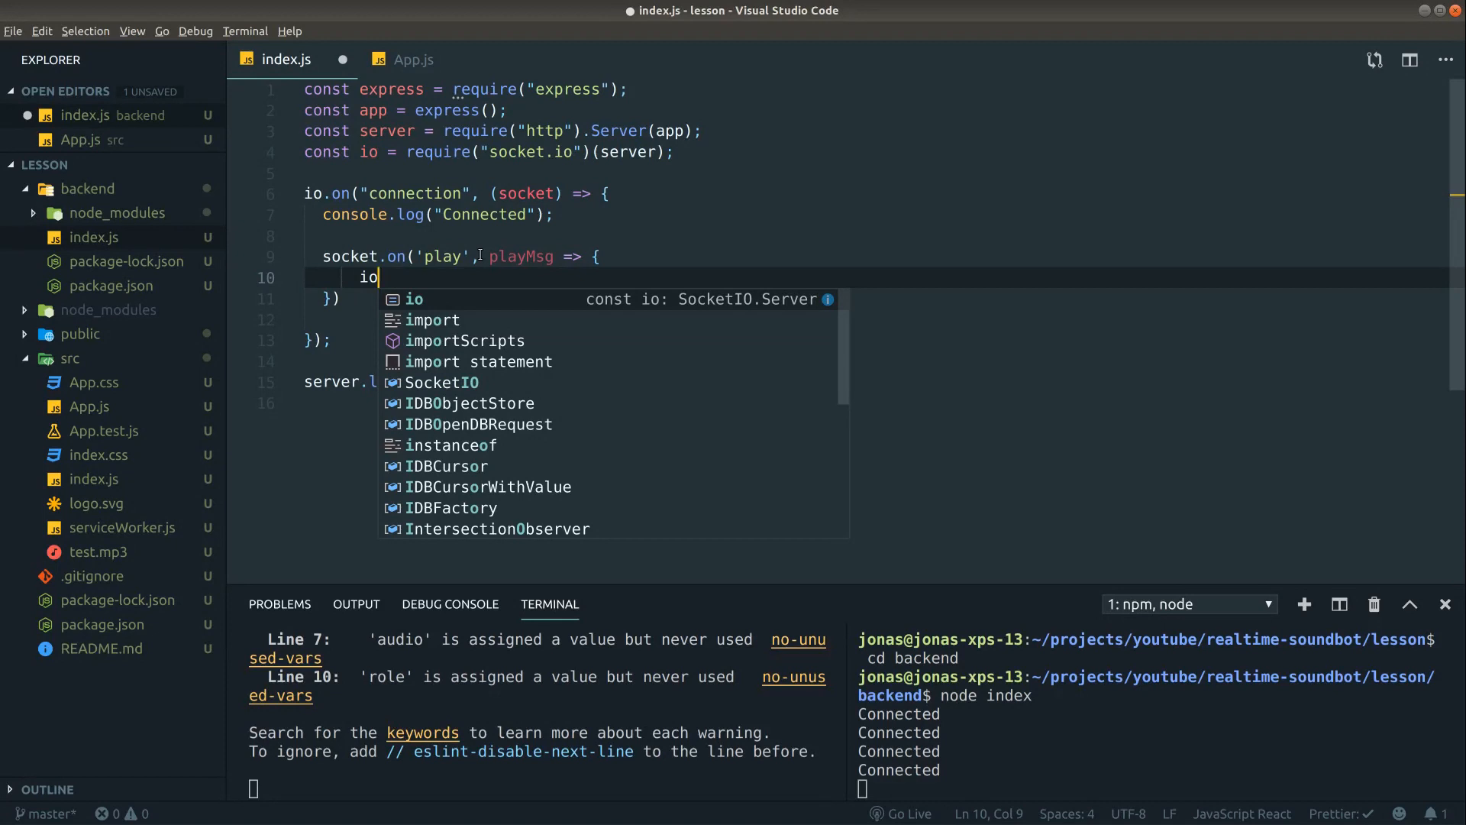
type(".emit('play'")
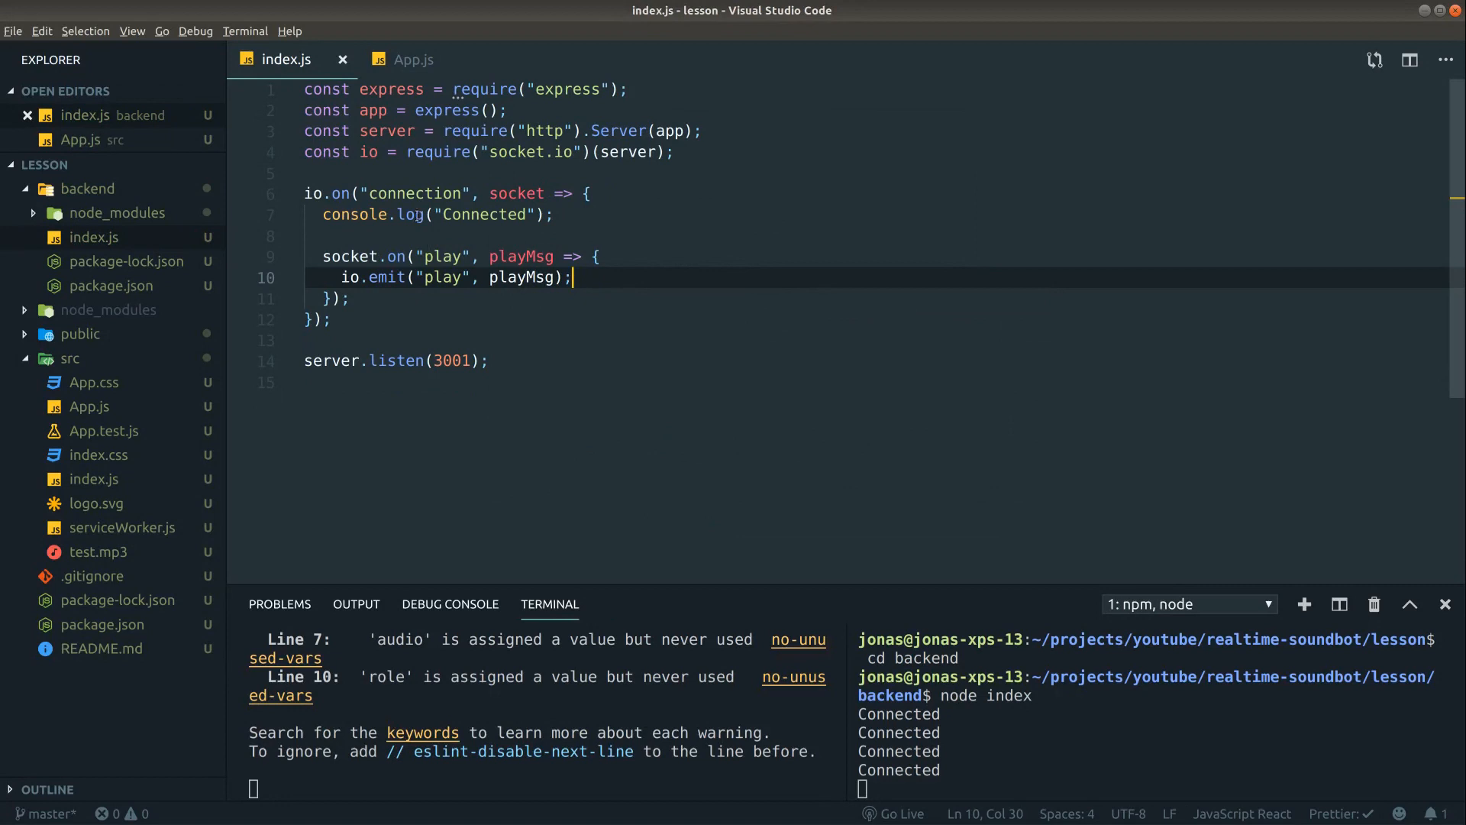
left_click(414, 60)
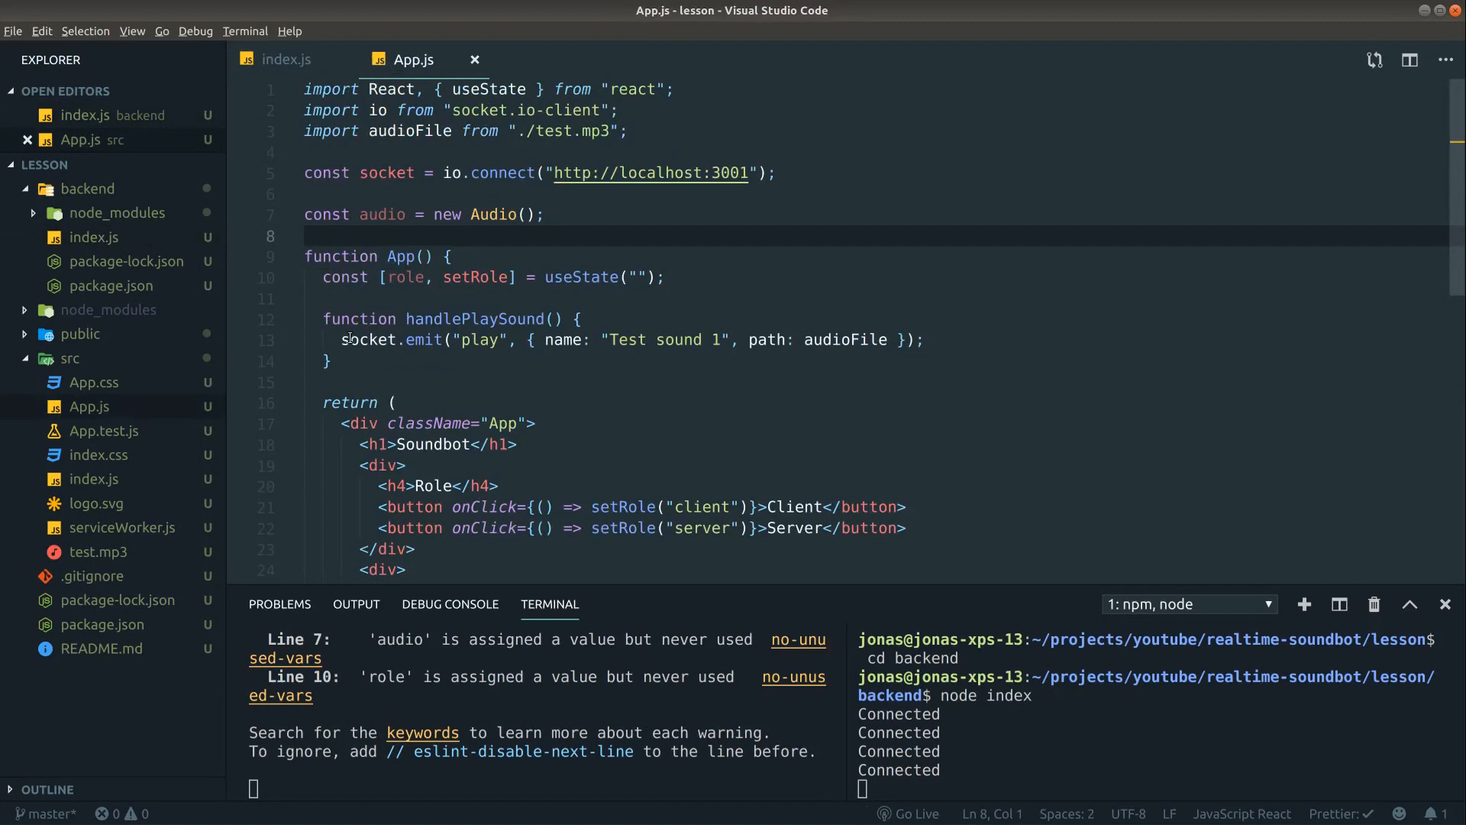
- Add useEffect to the react import and start useEffect(() => { }) below the useState line
left_click(287, 60)
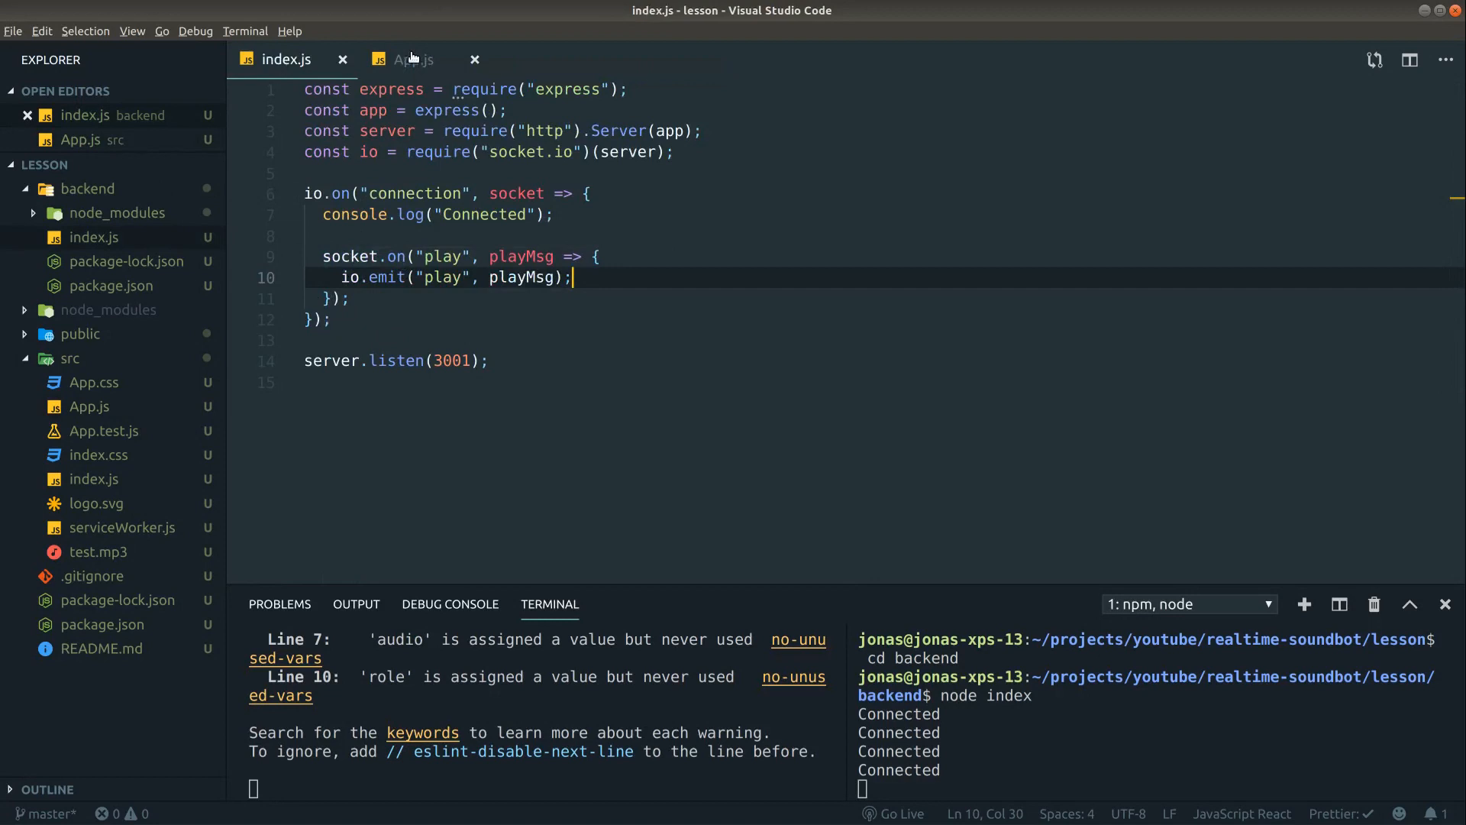
left_click(413, 60)
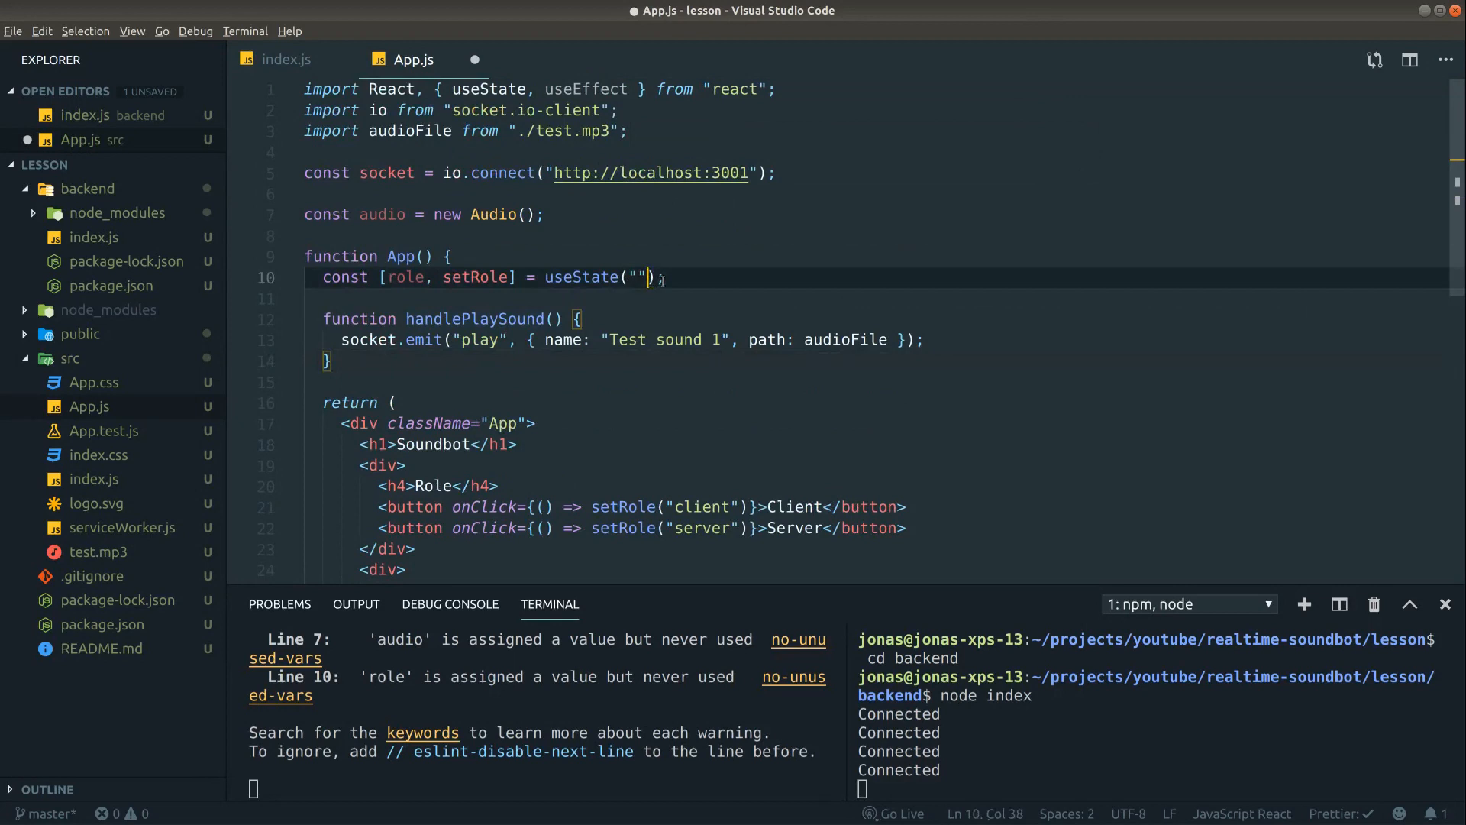
type("useEffect")
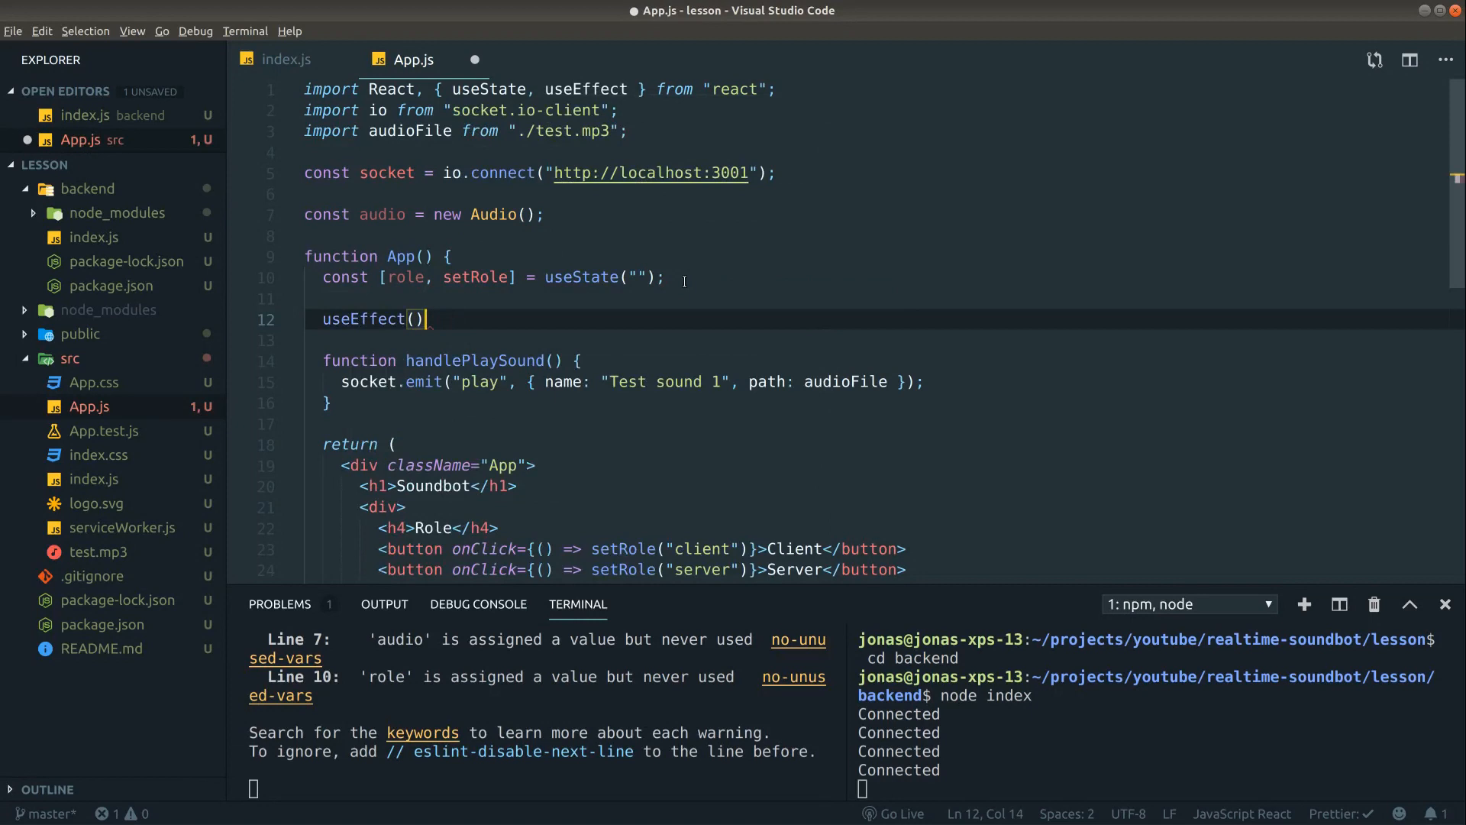
type("() => {")
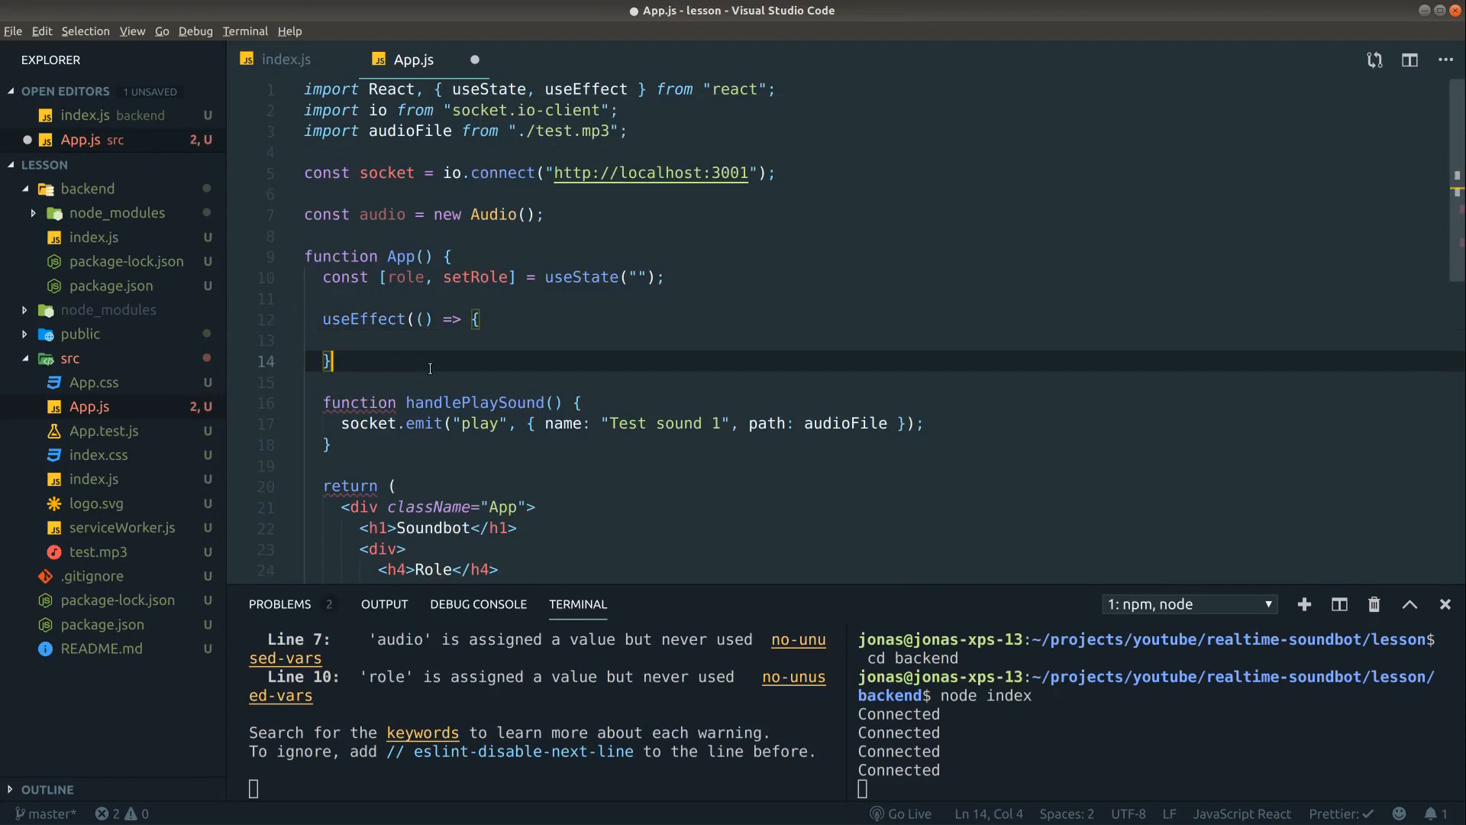
- Define receiveMessage(m) that sets audio.src to audioFile and plays it when role === 'server'
type("function")
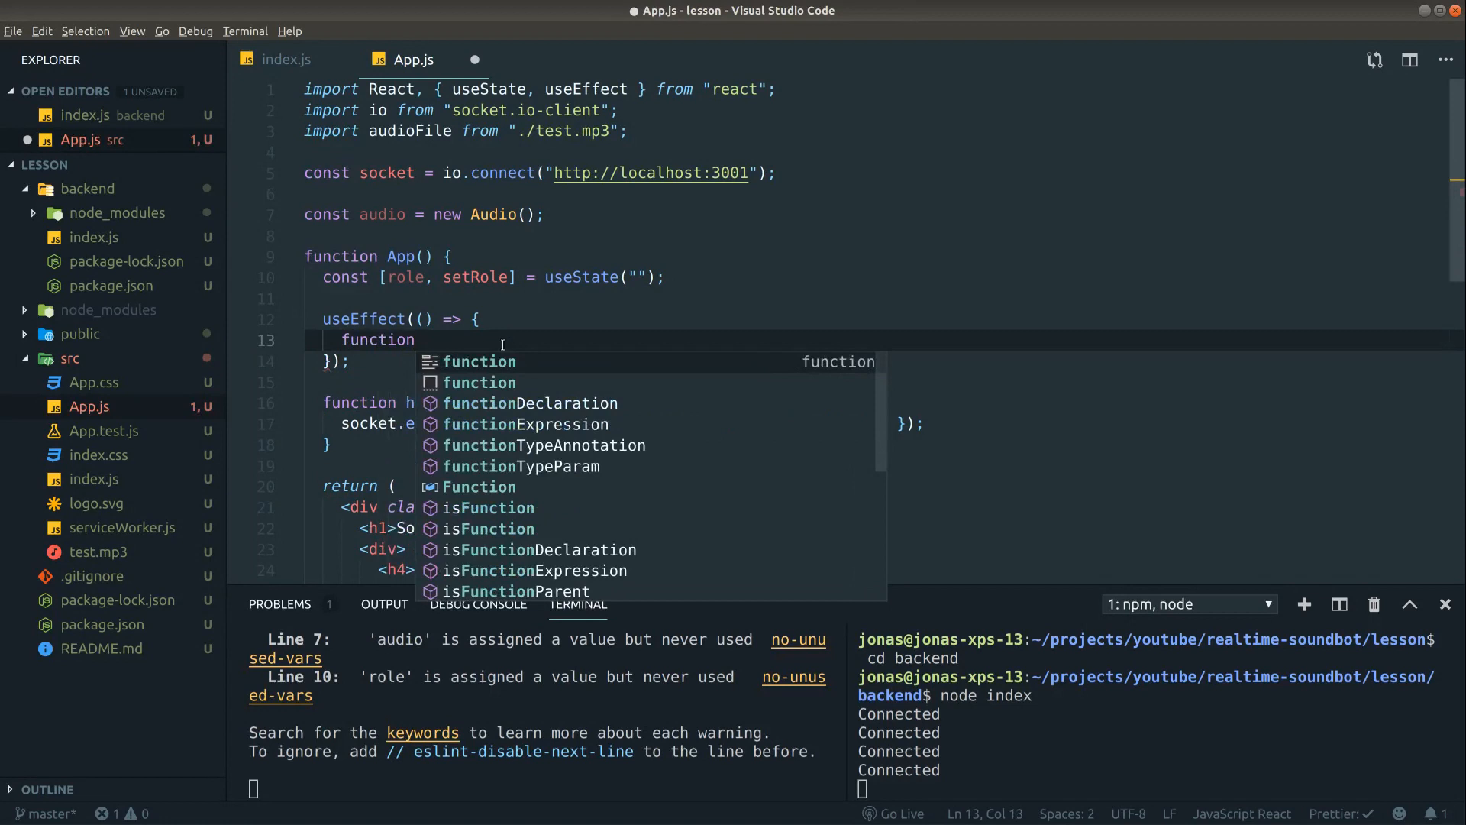
type("receiveMessage(m)")
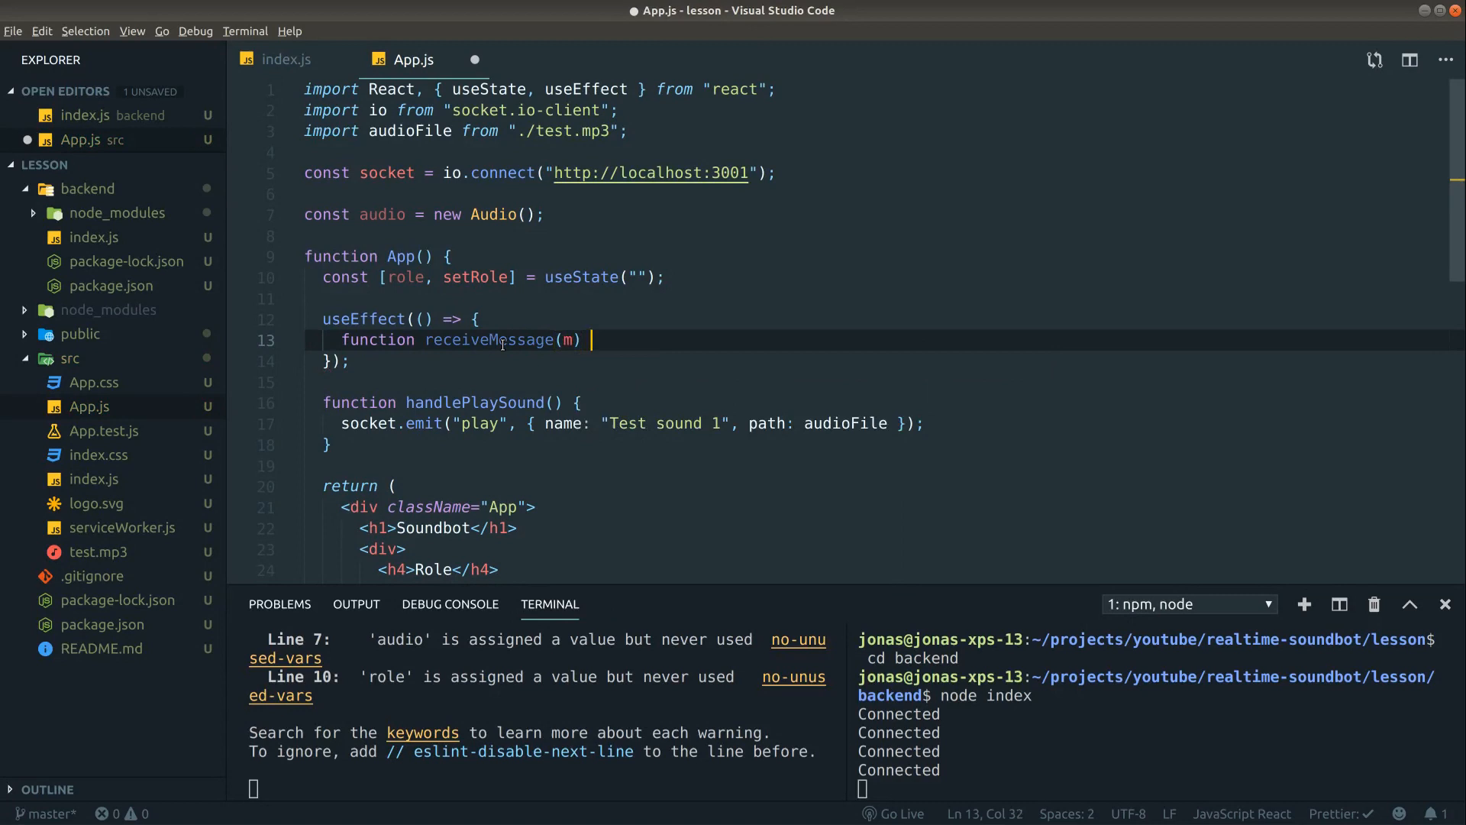
type("{")
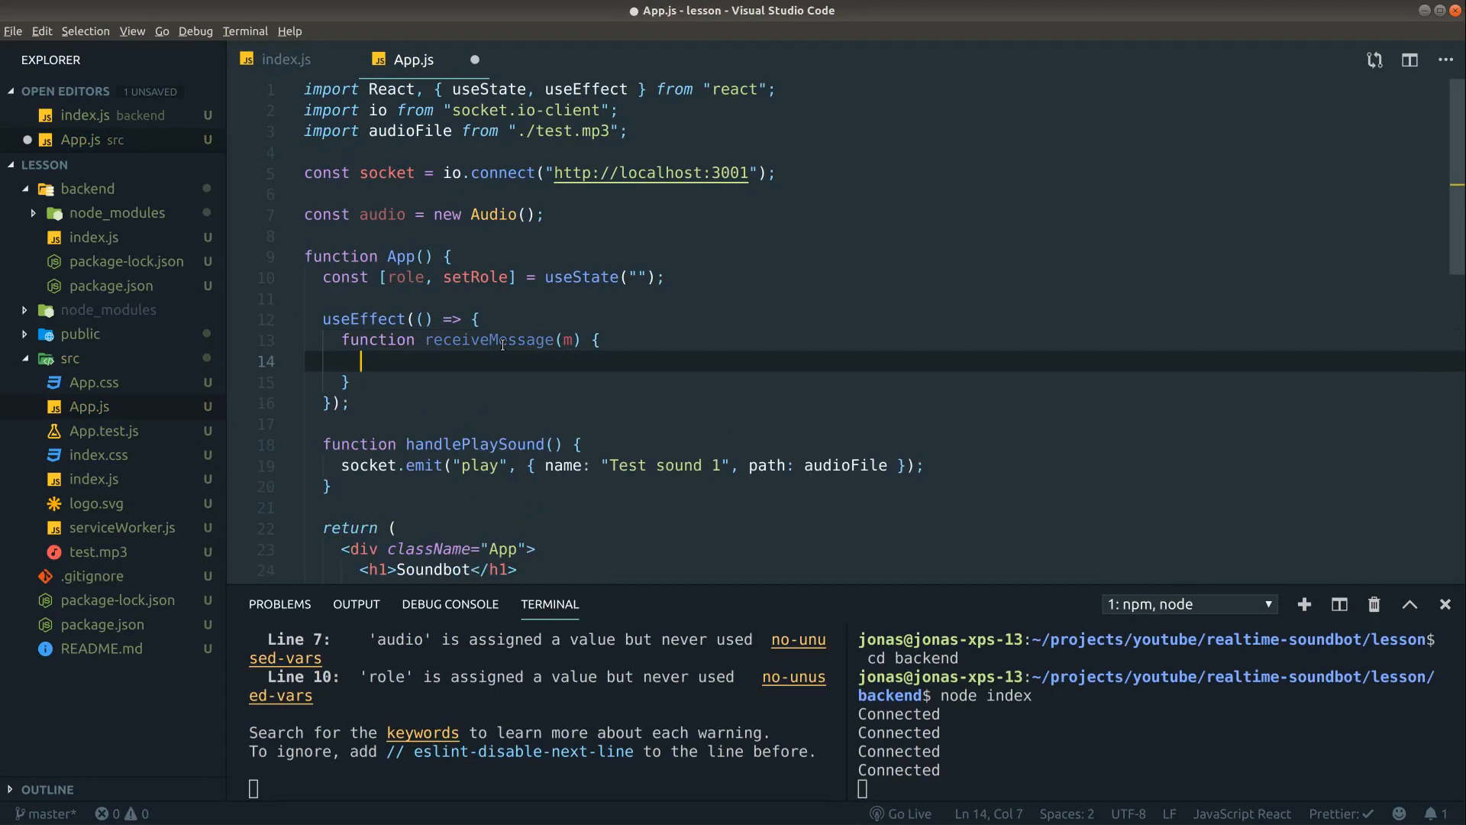
type("if(")
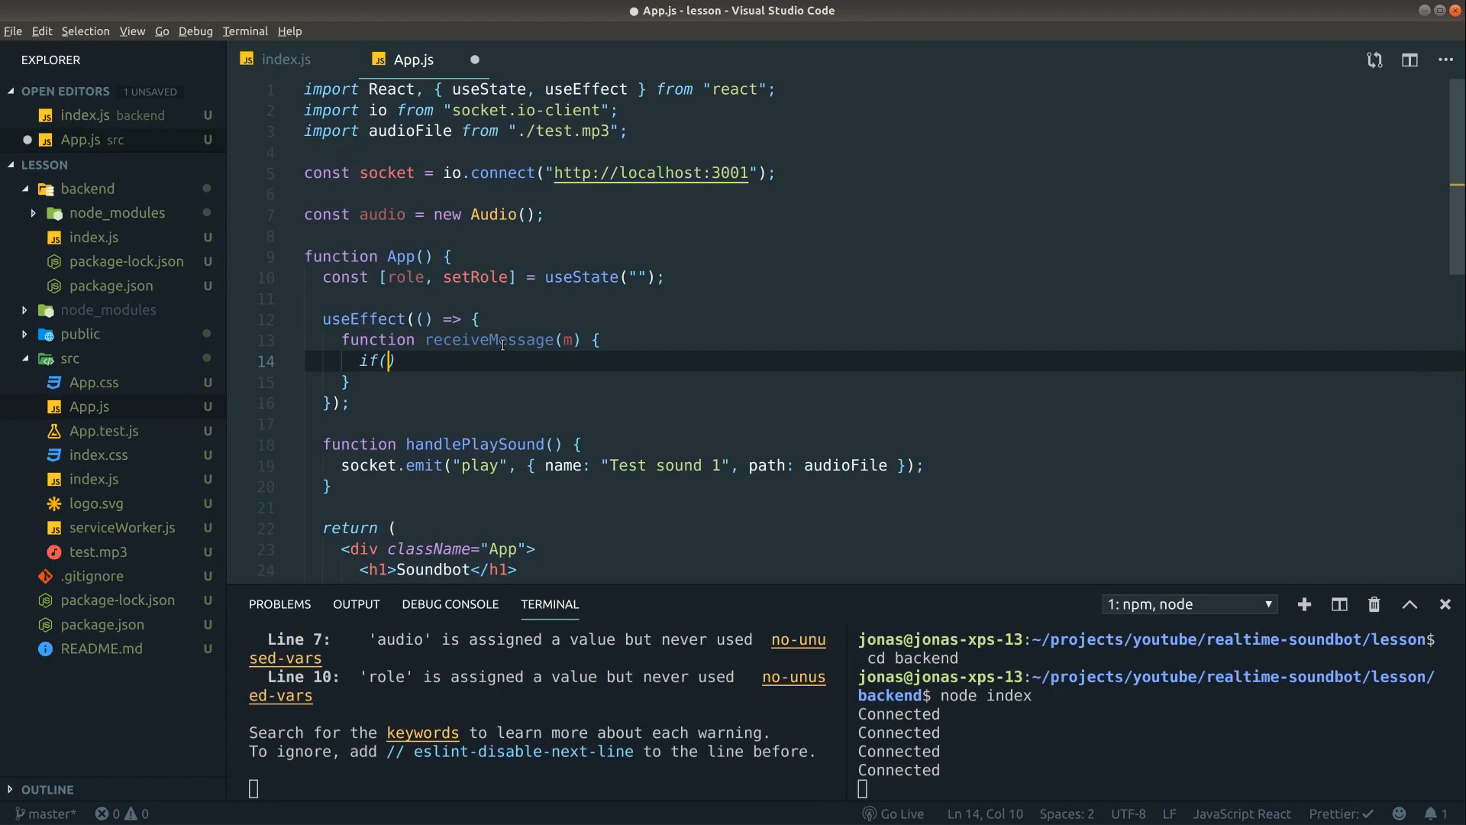
type("role ===")
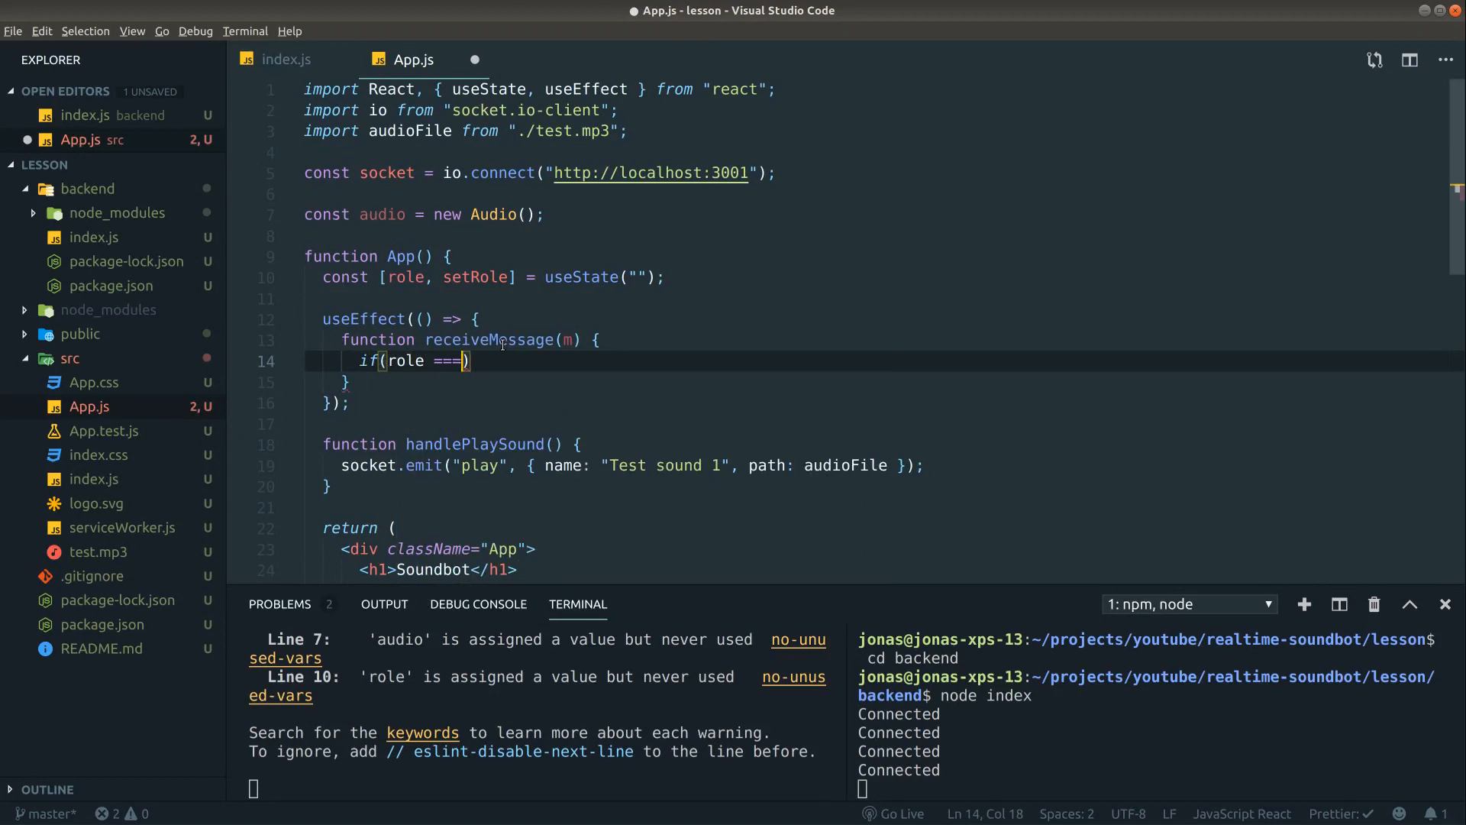
type("'server') {")
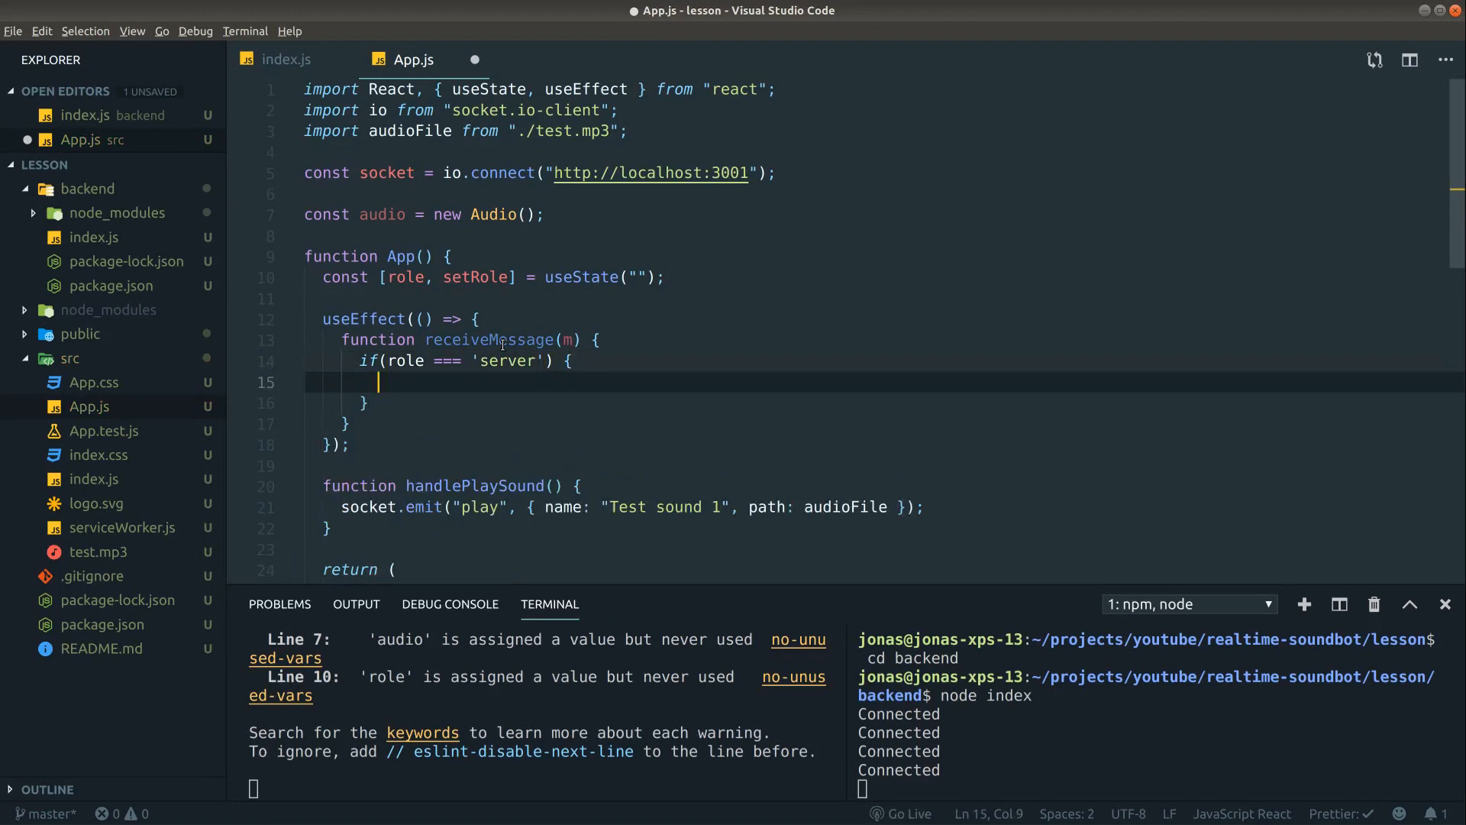
type("audio.src =")
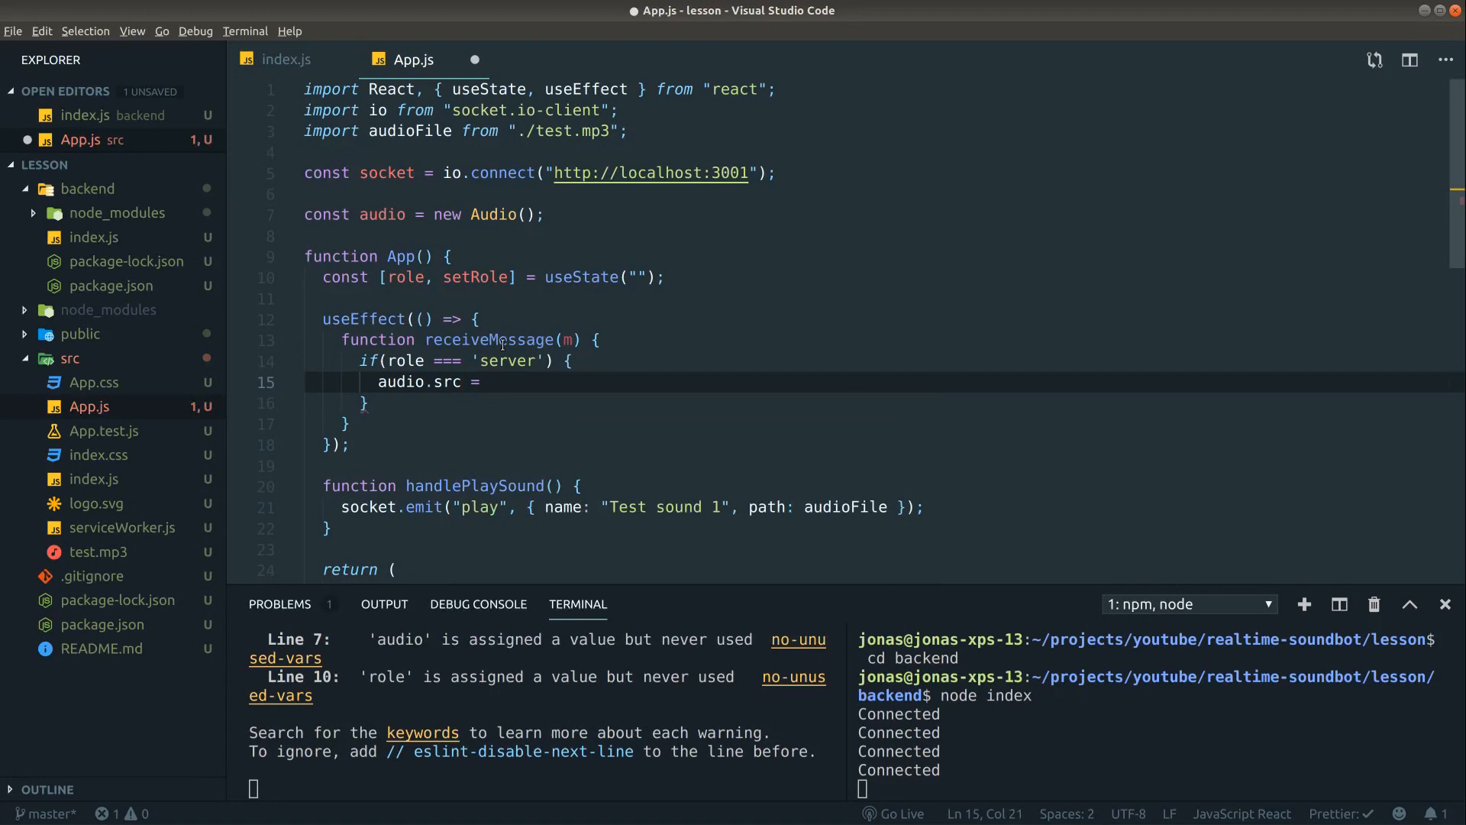
type("audioFile;")
type("audio.")
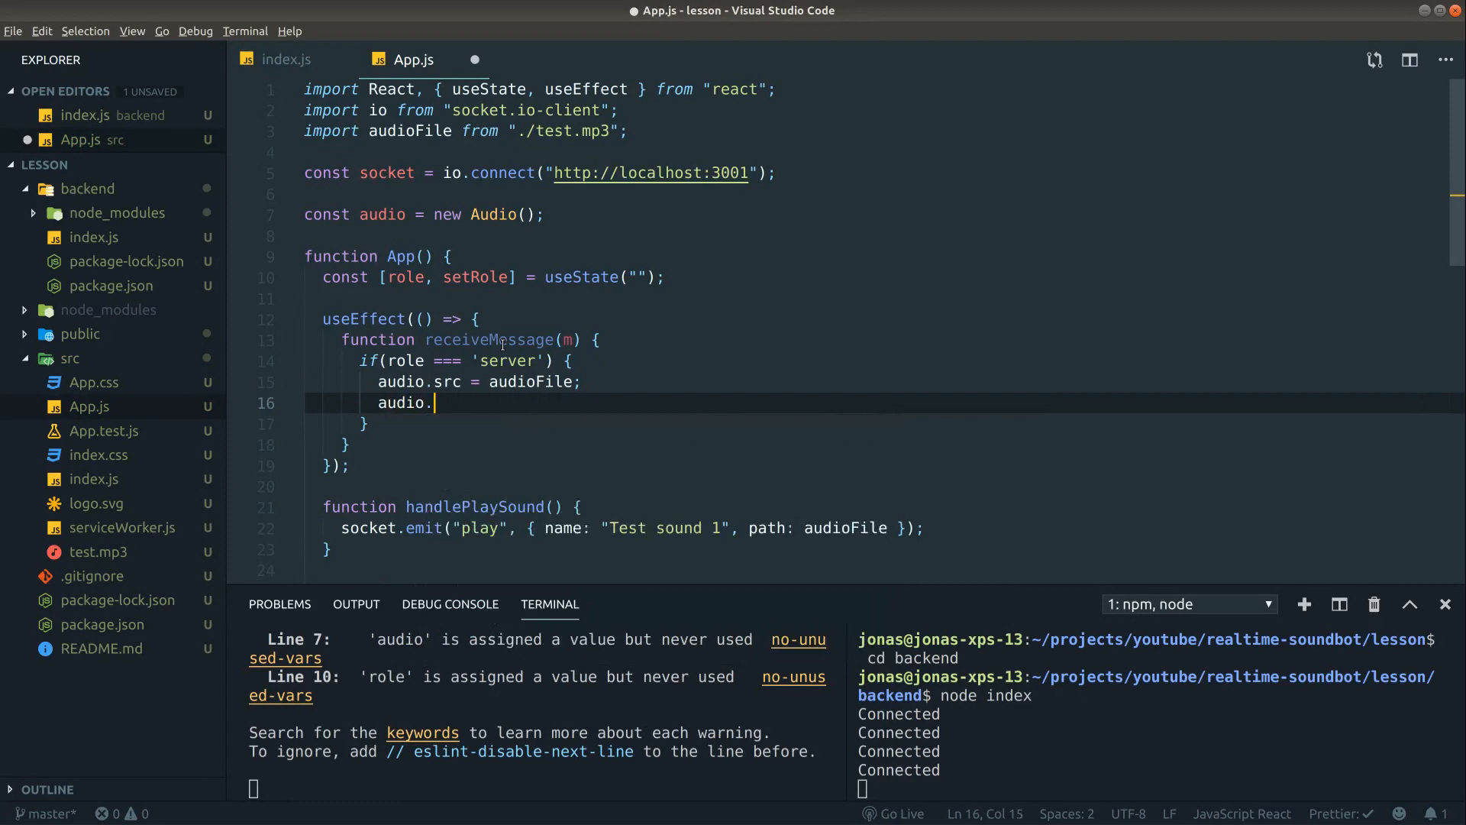
type("play();")
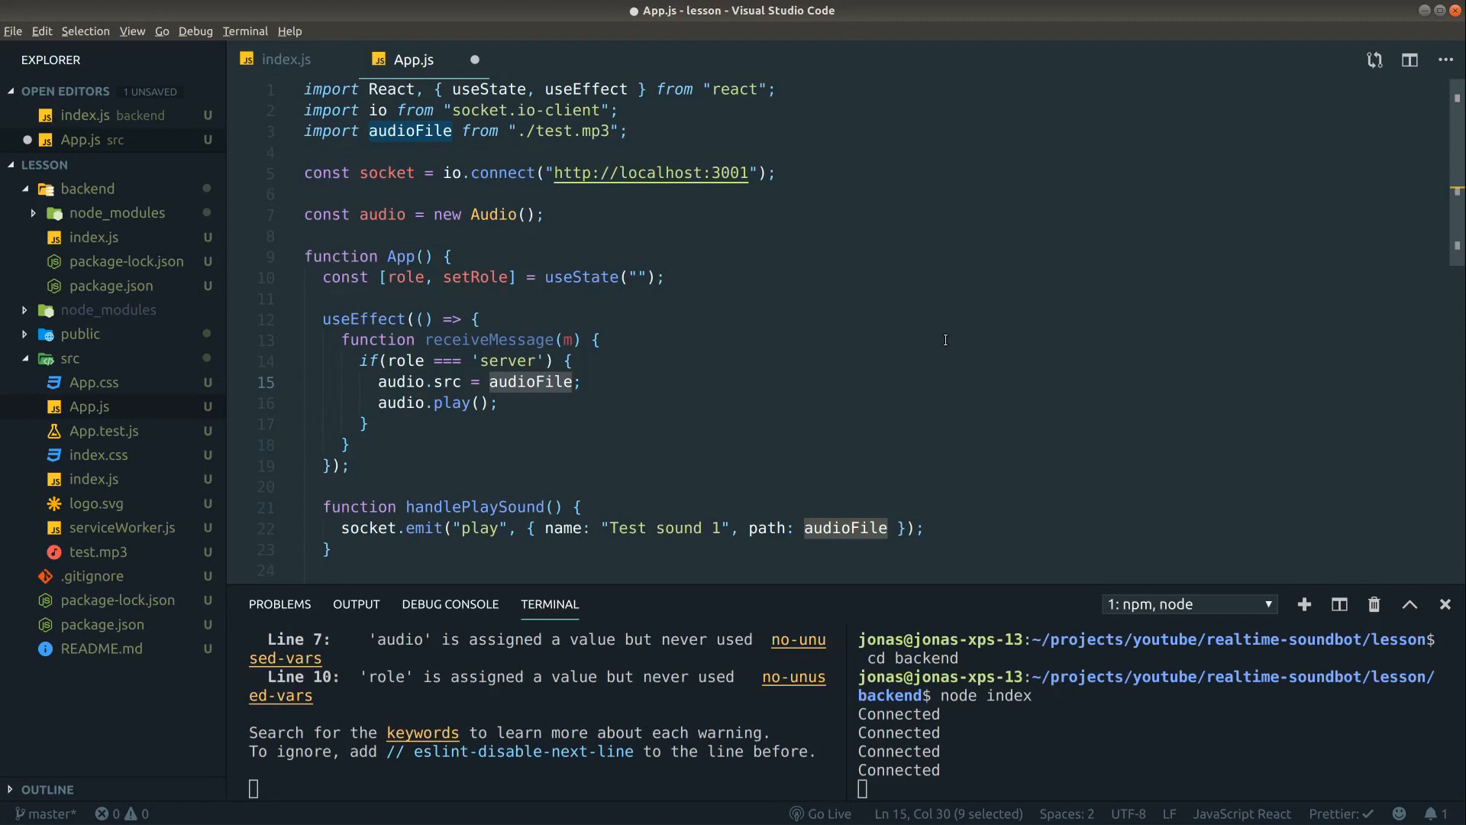
- Switch audio.src to m.path and begin a new const [] declaration under the role state
type("m.path")
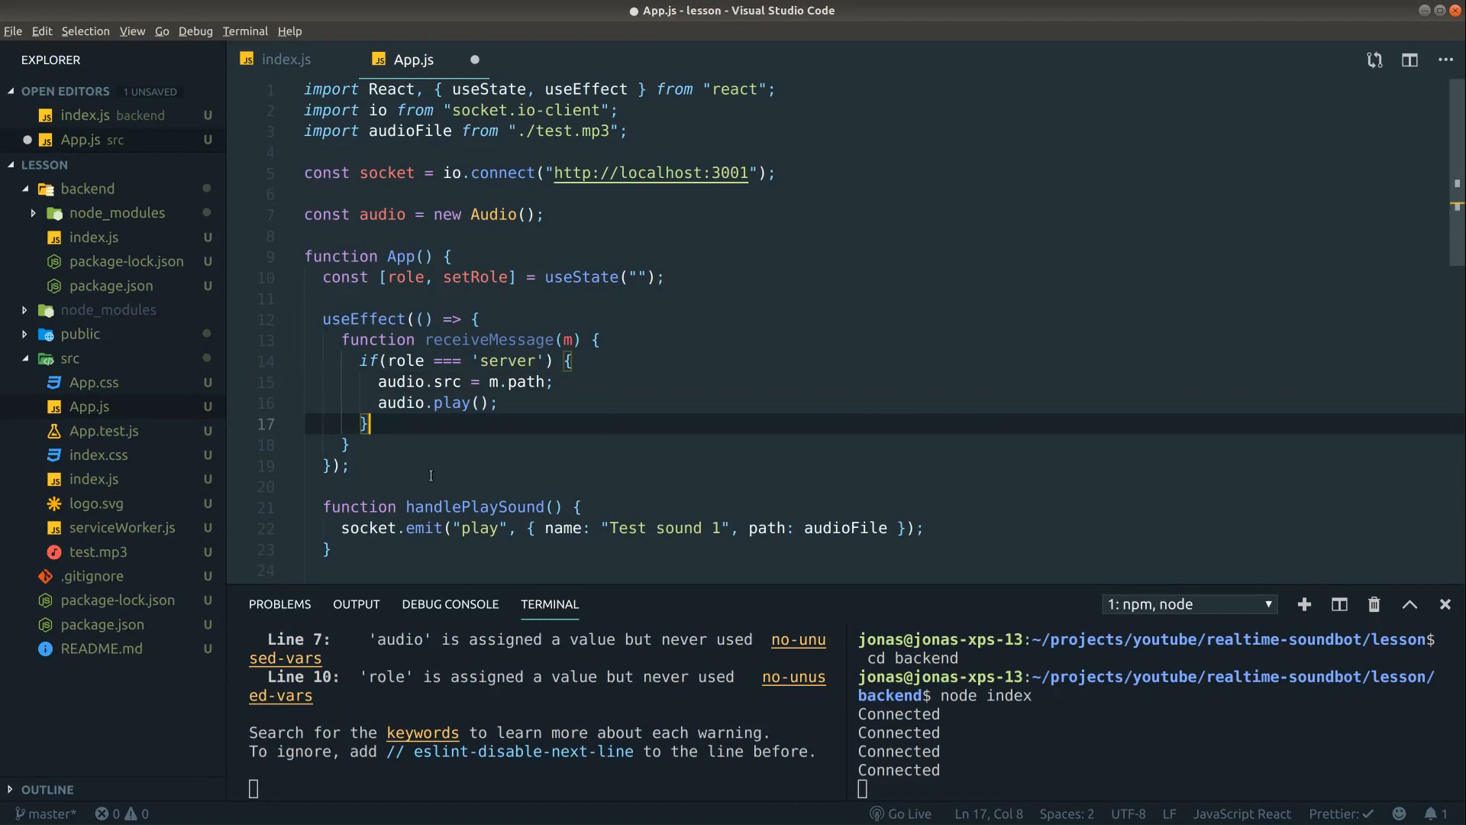
scroll("down", 3)
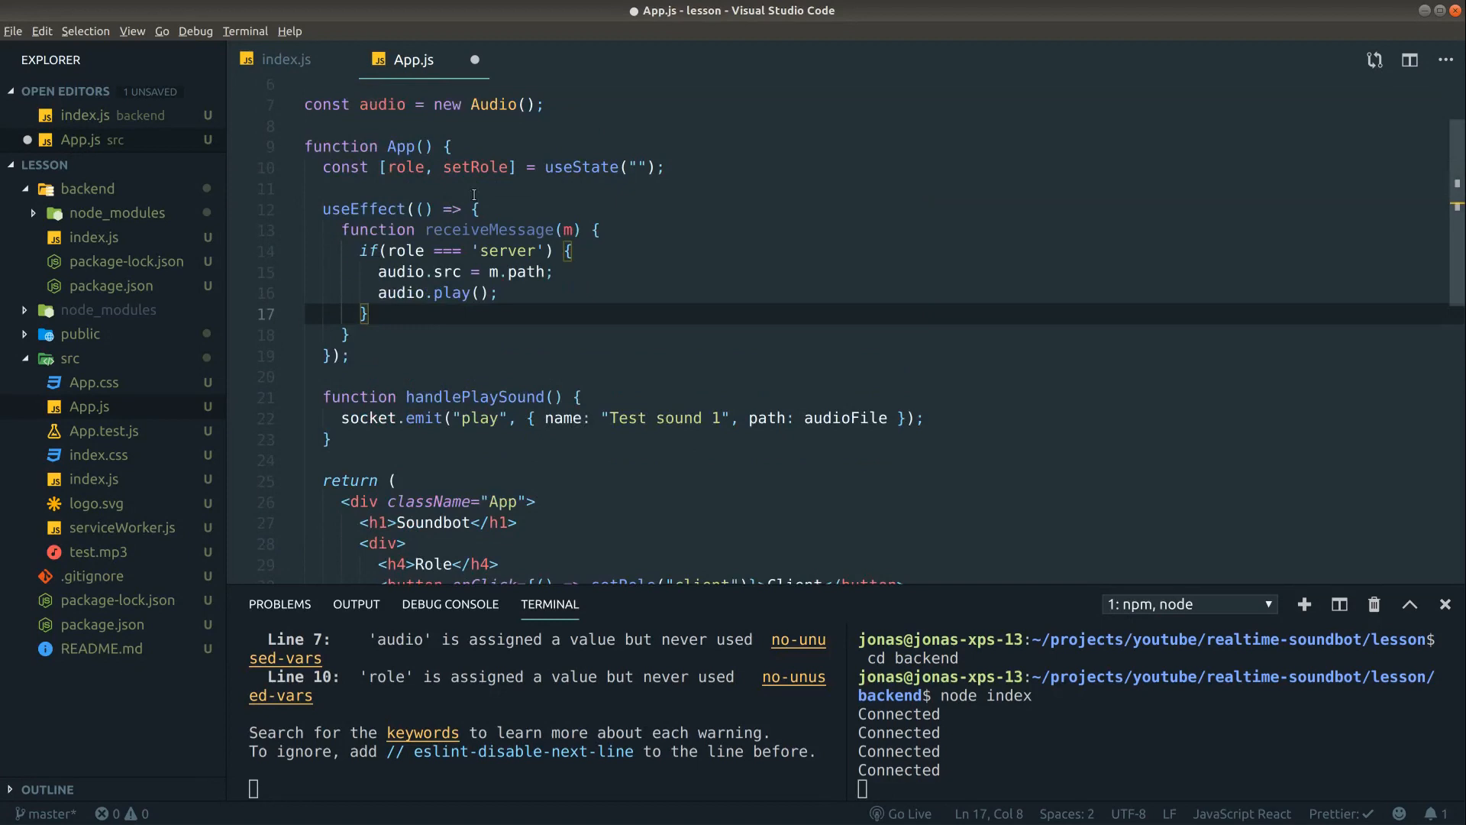
type("const []")
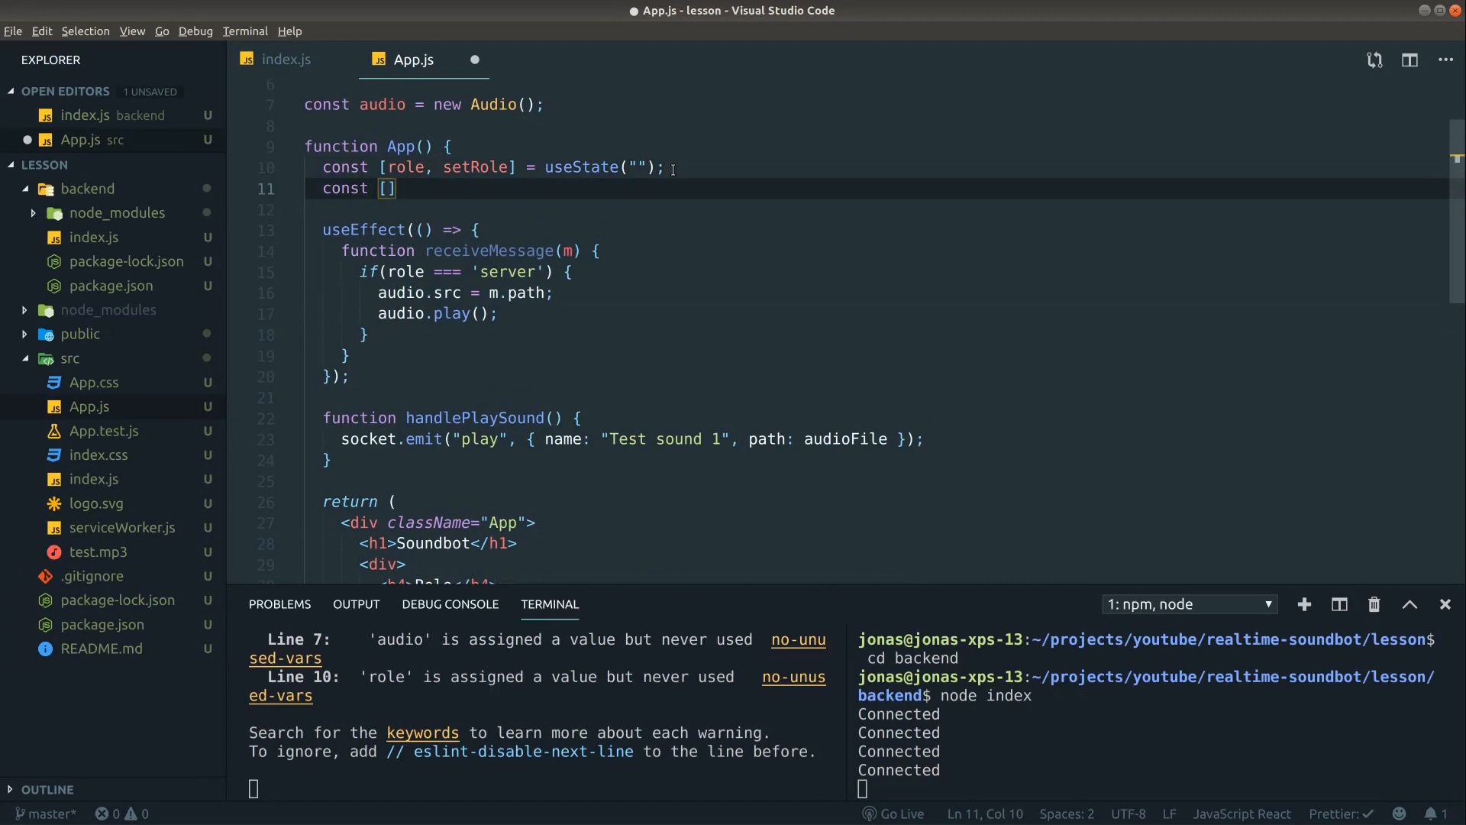
- Declare const [playing, setPlaying] = useState() and call setPlaying(m.name) in receiveMessage
type("playing, setPlayin")
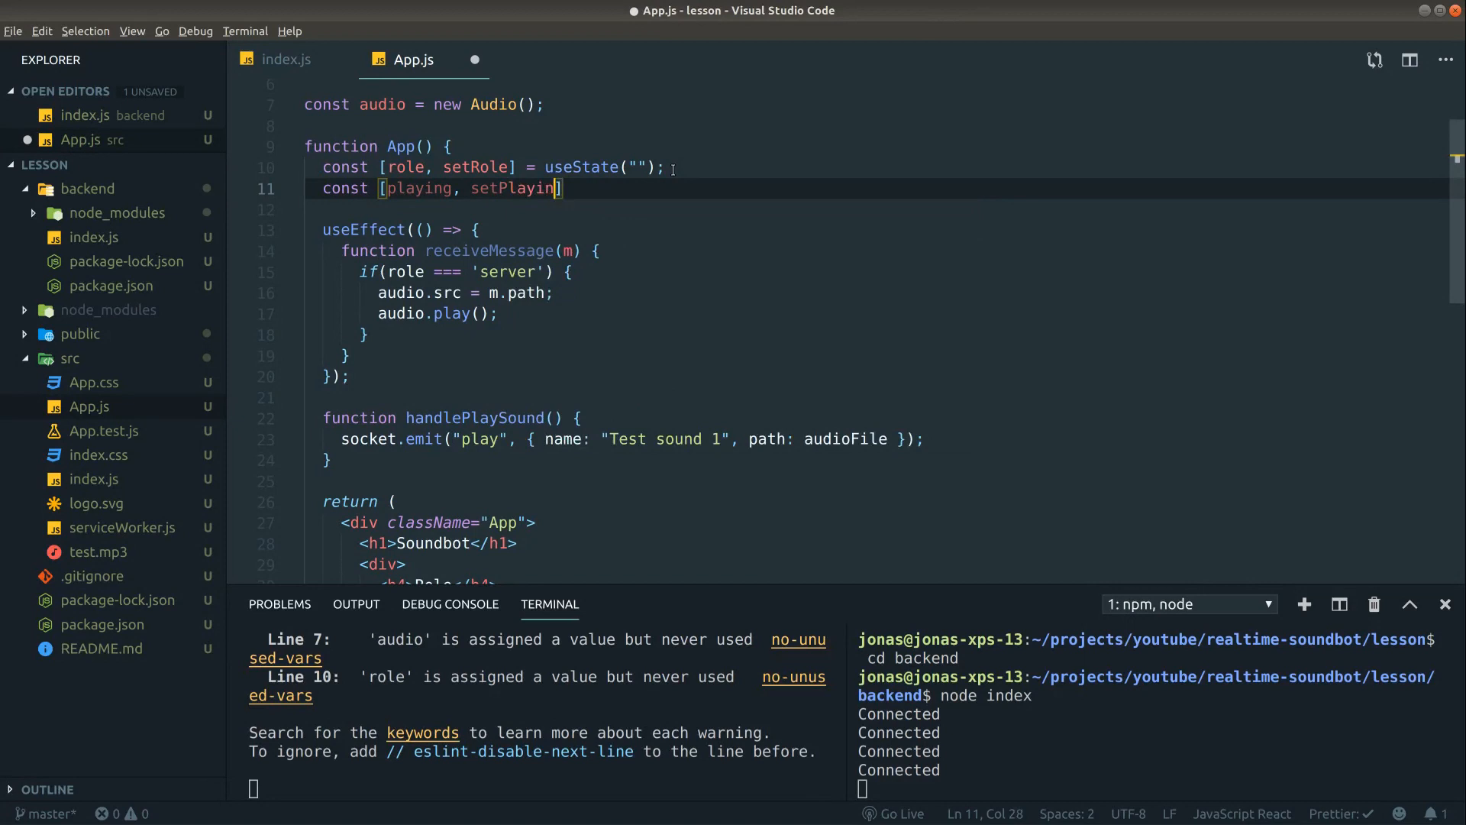
type("g] = useState()")
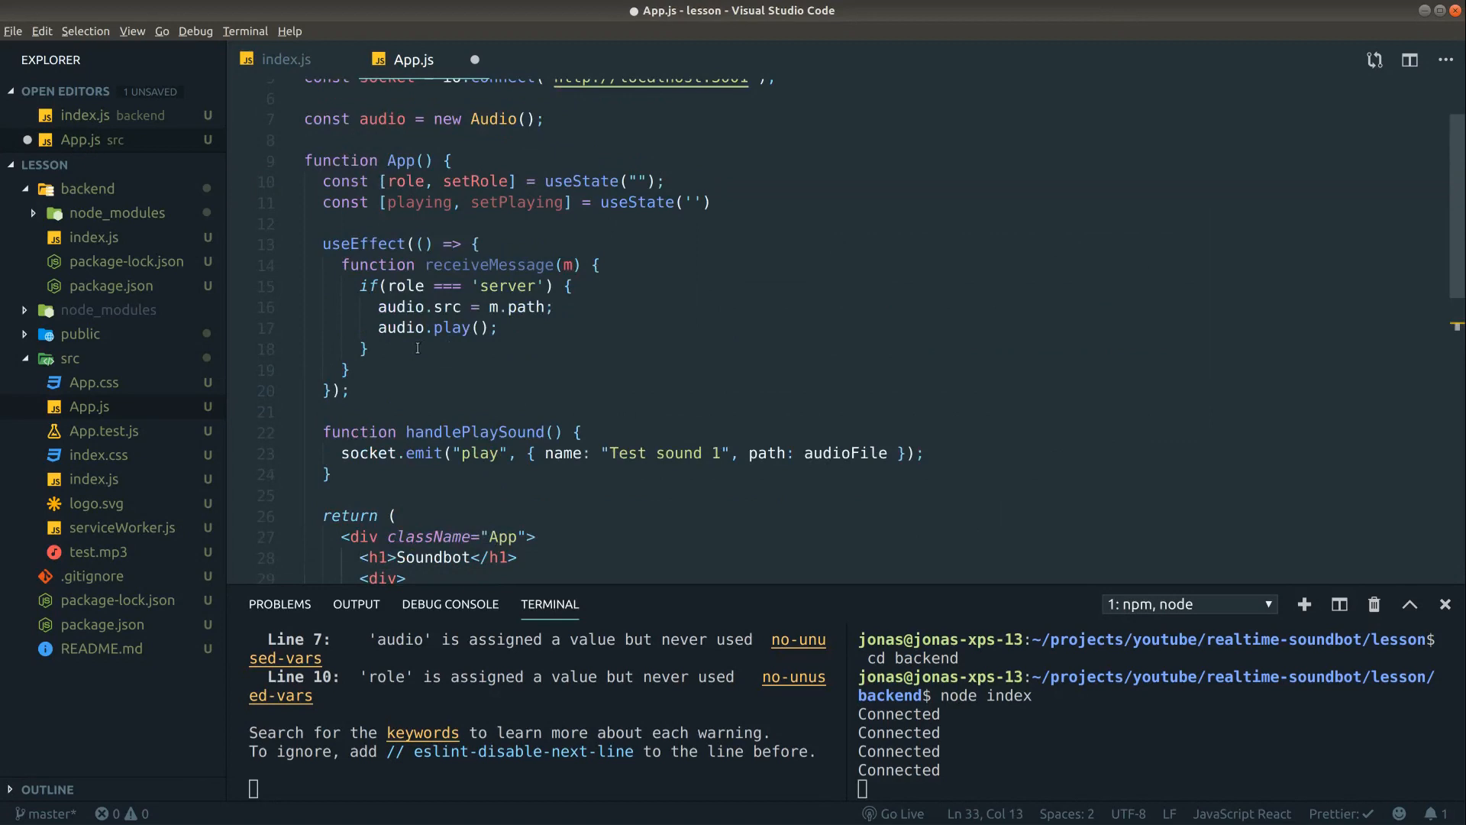
type("setPlaying()")
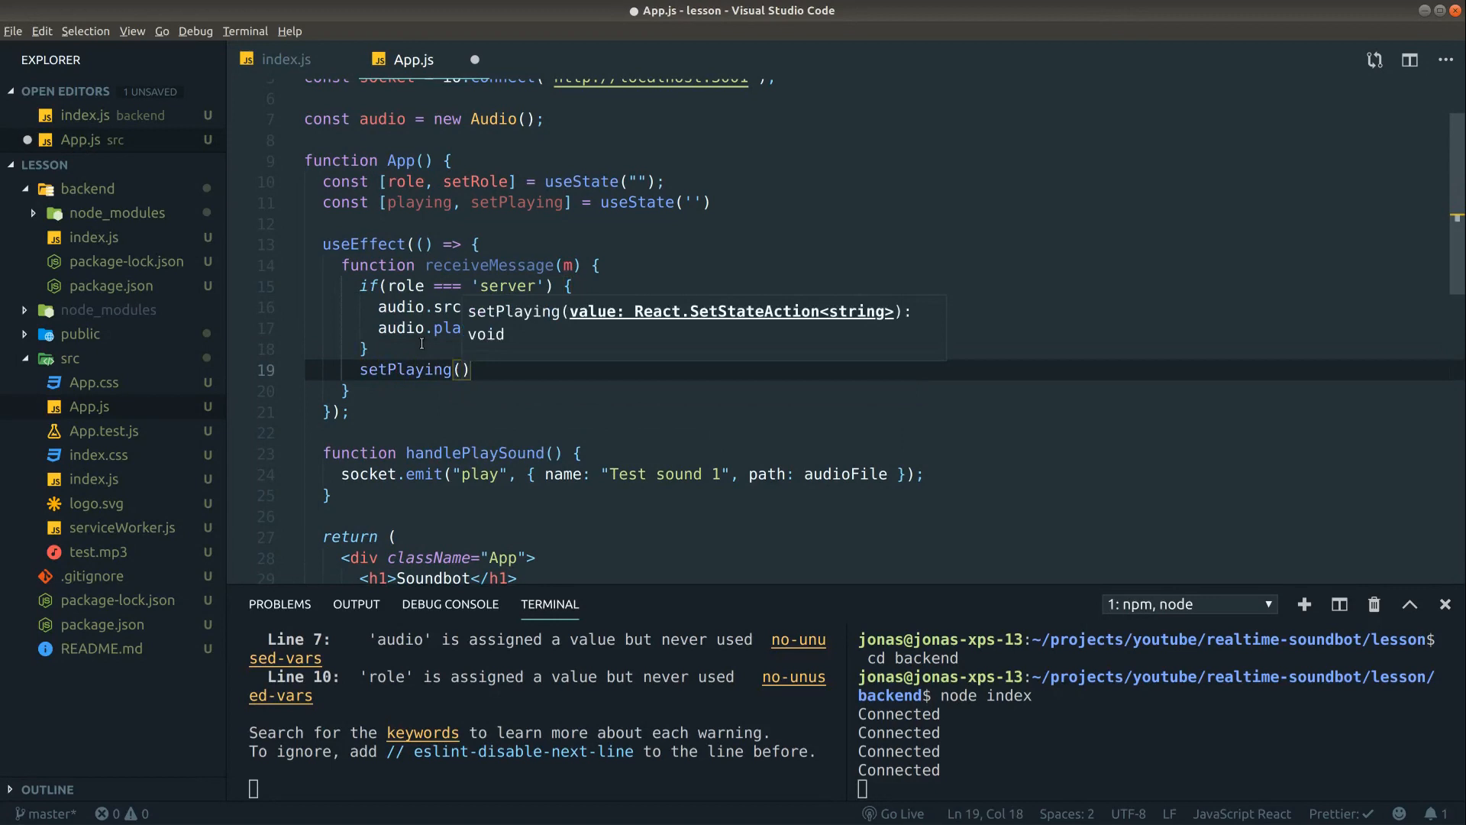
type("m.name")
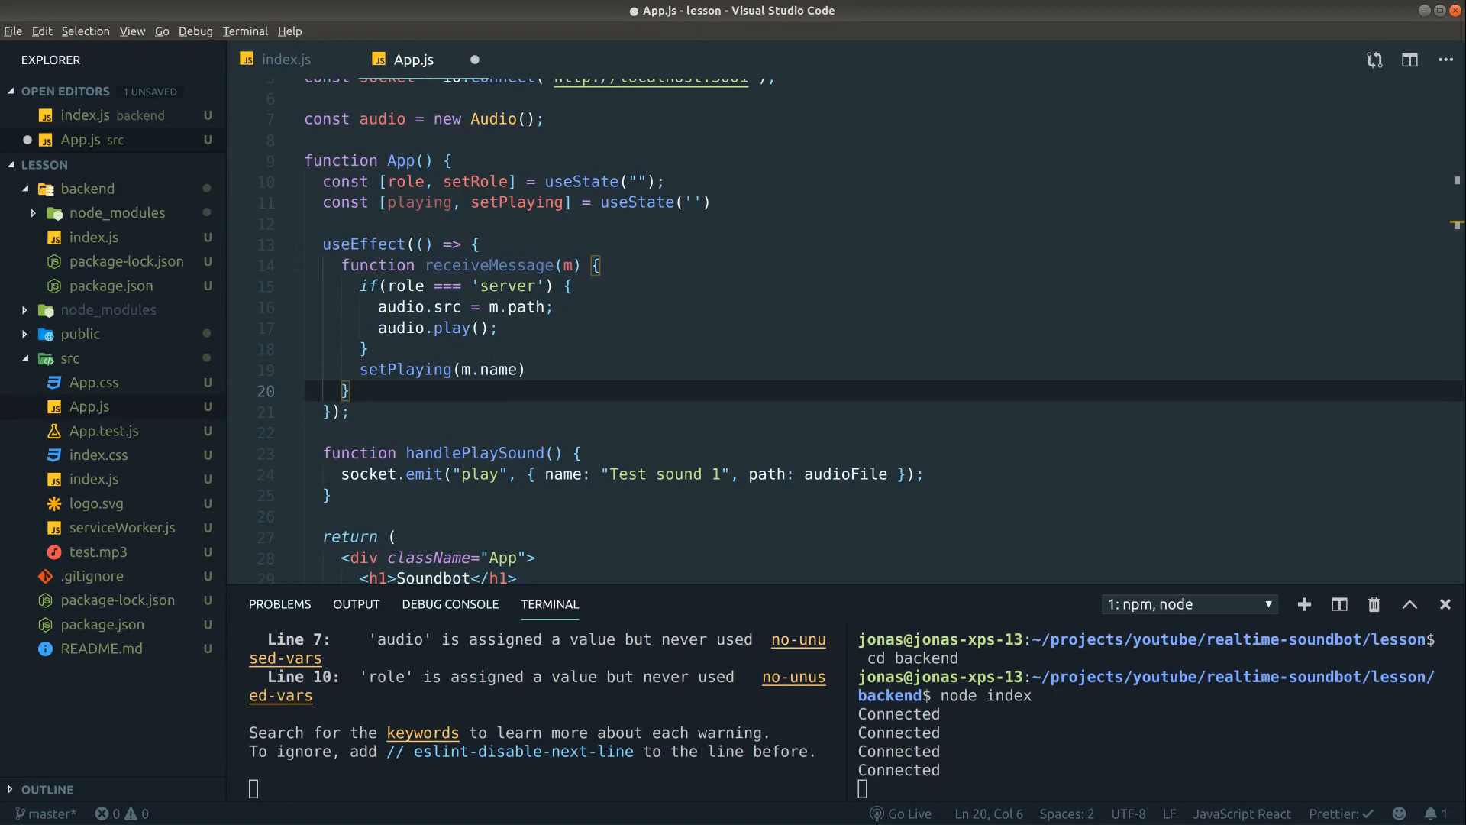
- Register socket.on('play', receiveMessage) inside the useEffect
type("socket.on(")
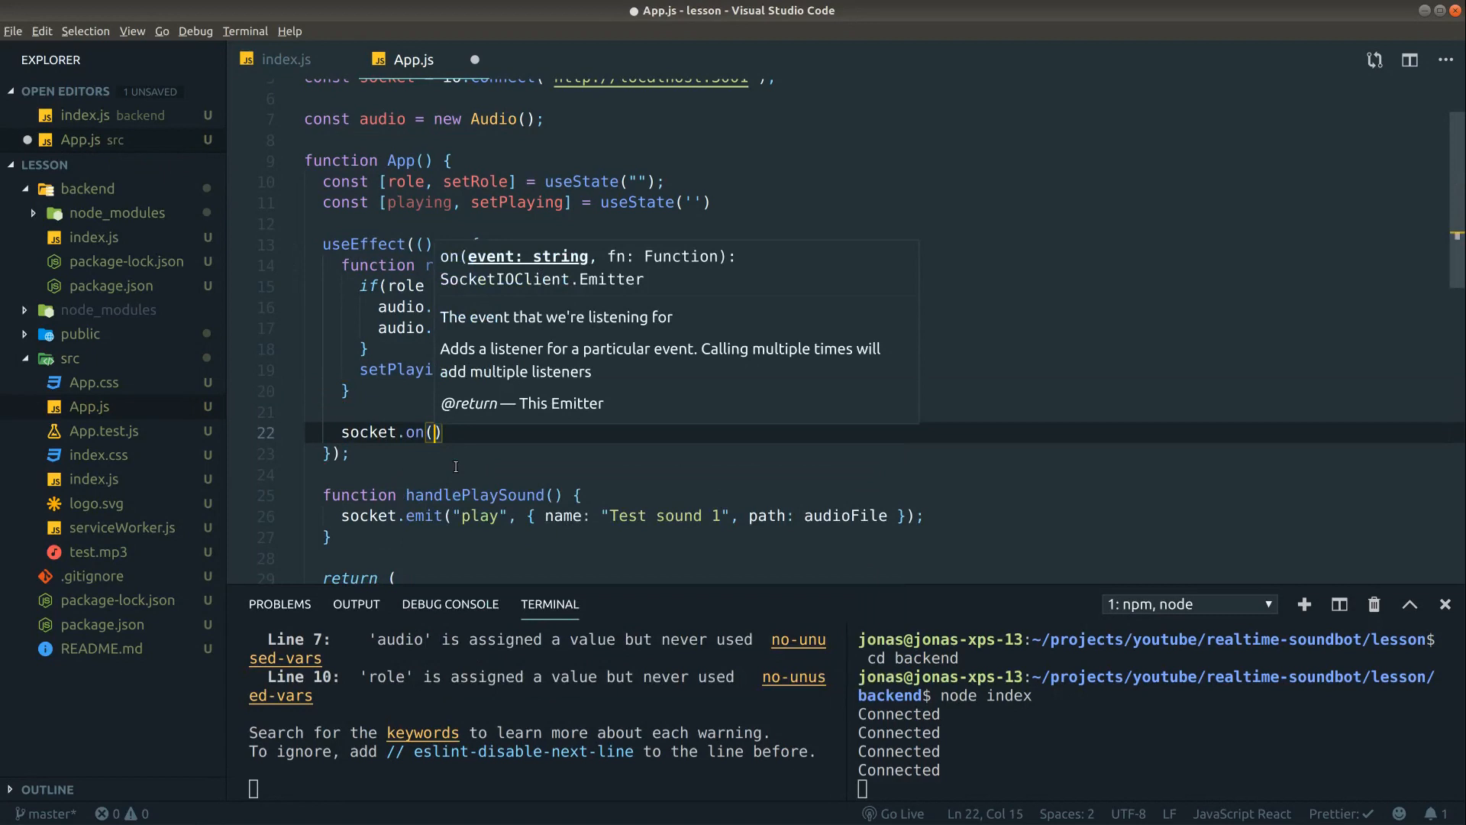
type("'p")
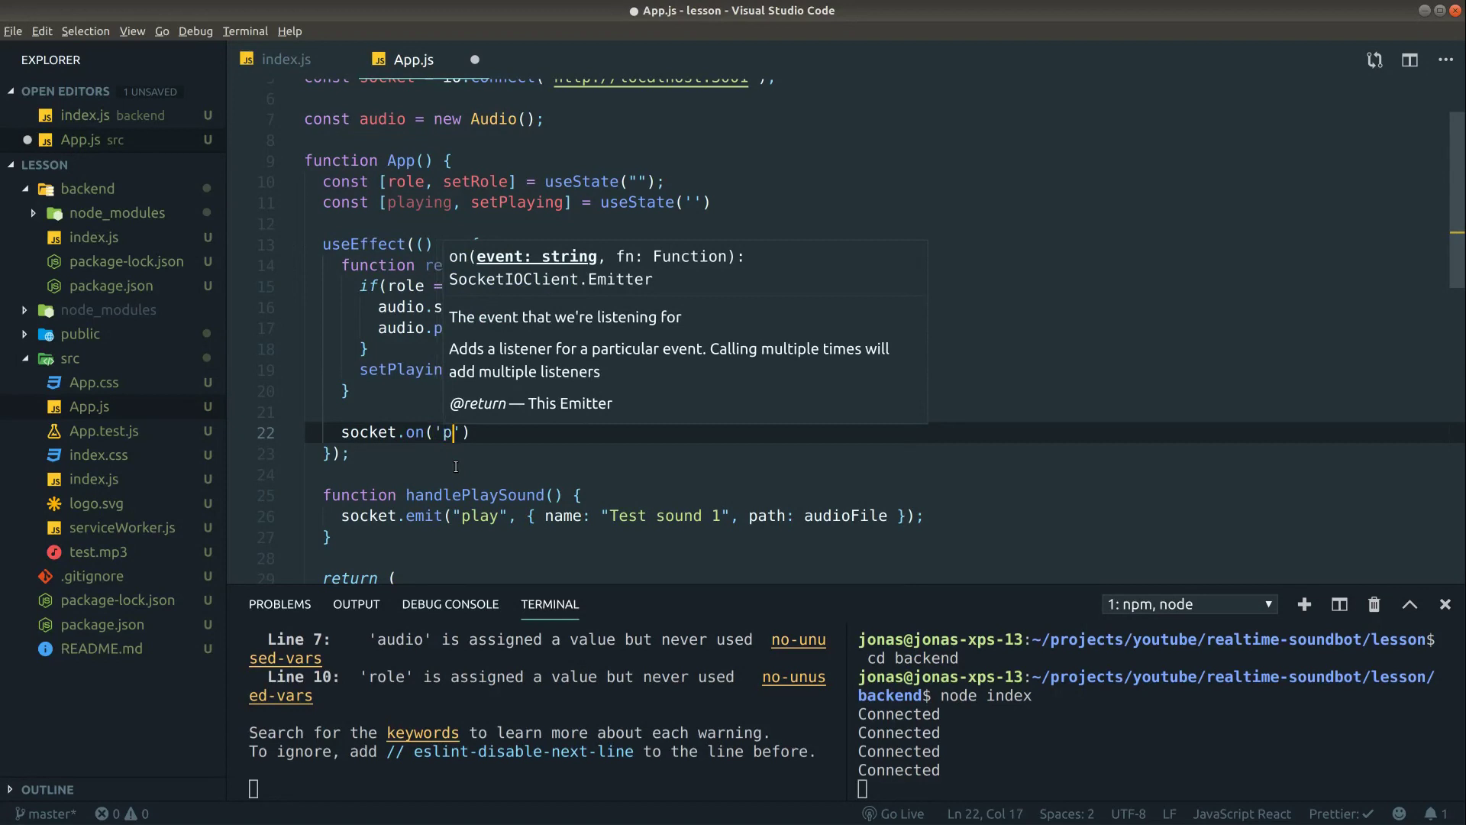
type("lay")
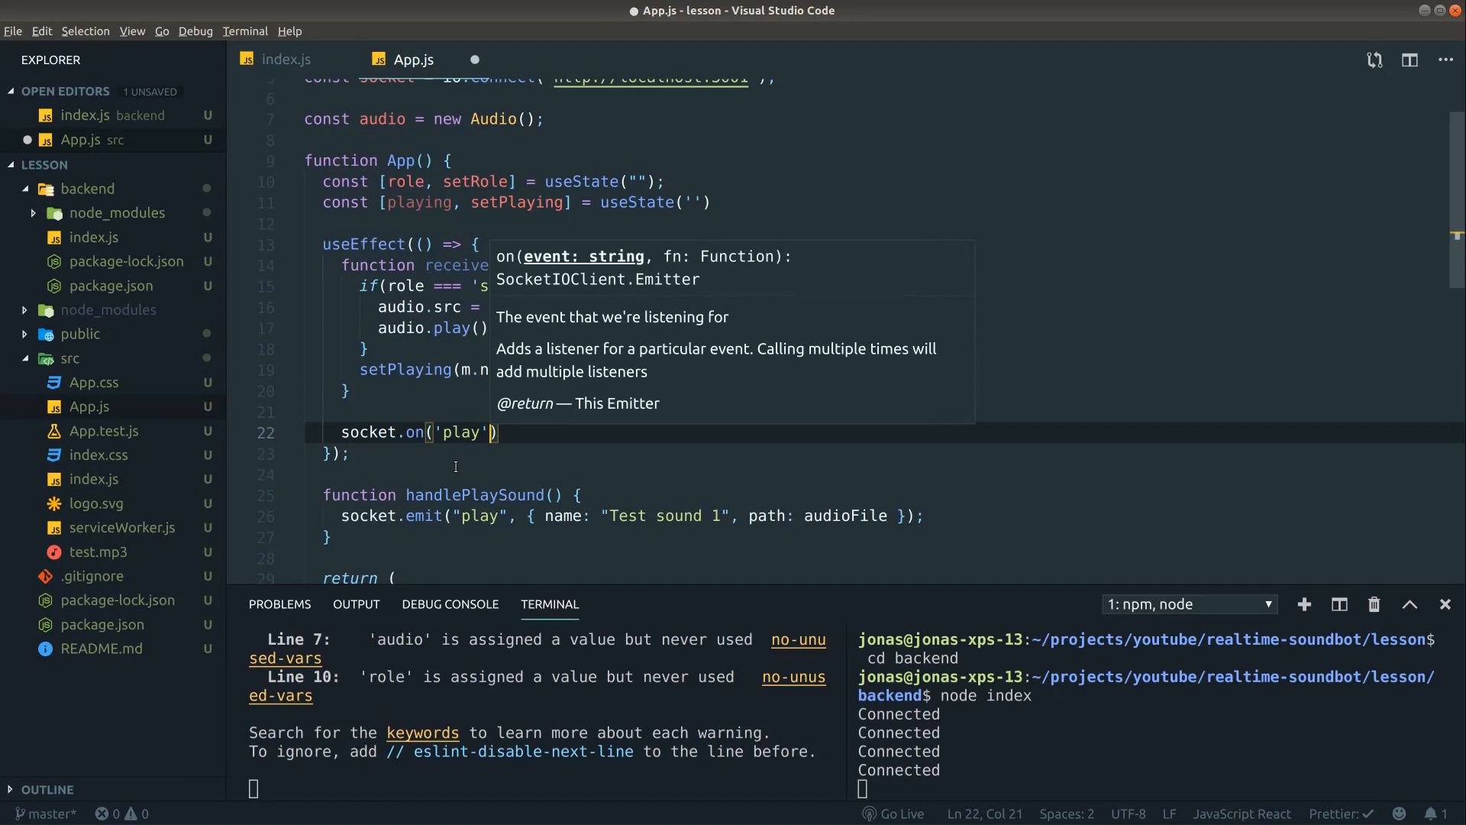
type(", receiveMessage")
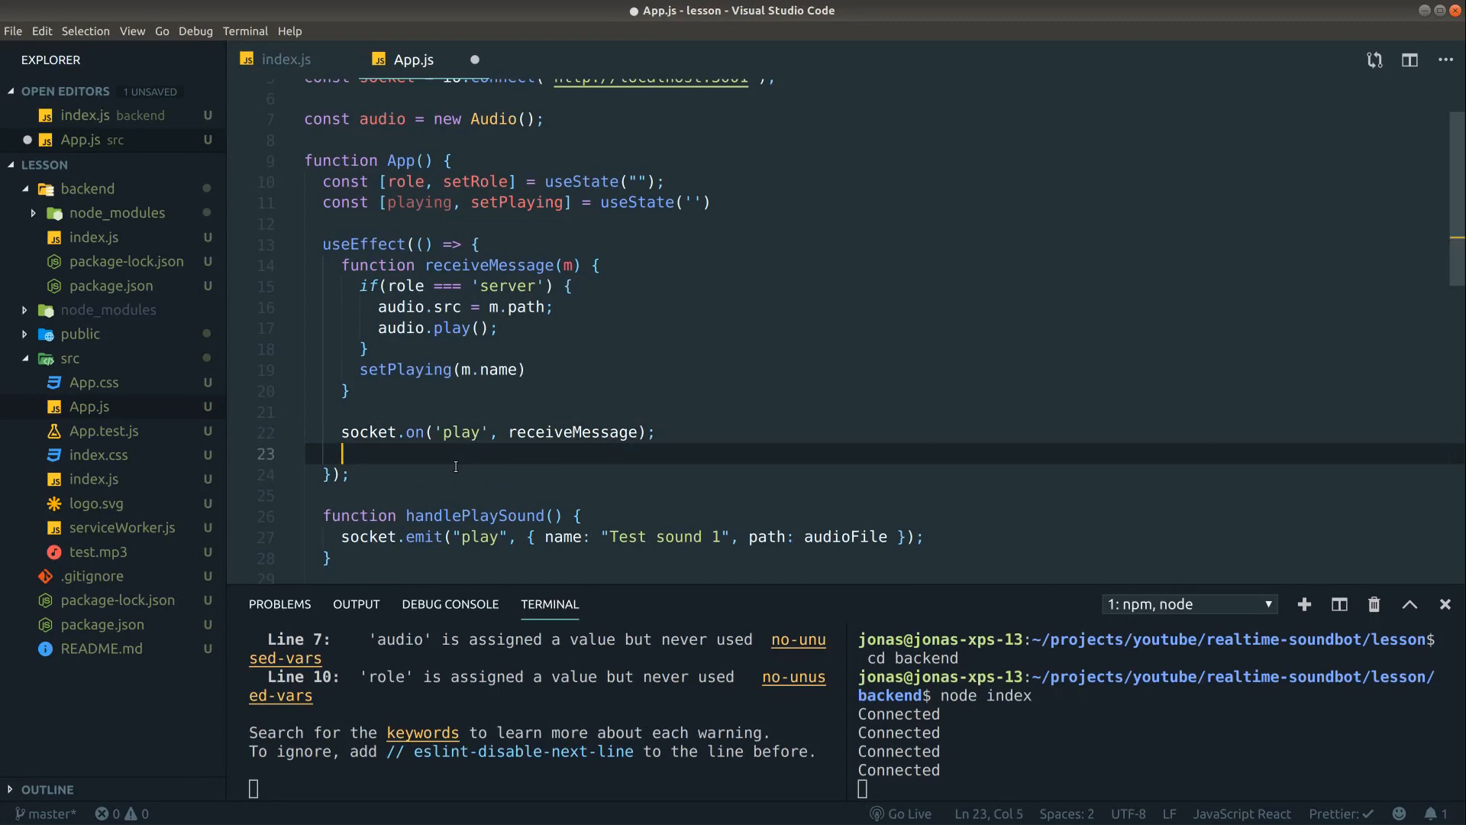
- Return a cleanup calling socket.off('play', receiveMessage) and give the effect a [role] dependency
type("return")
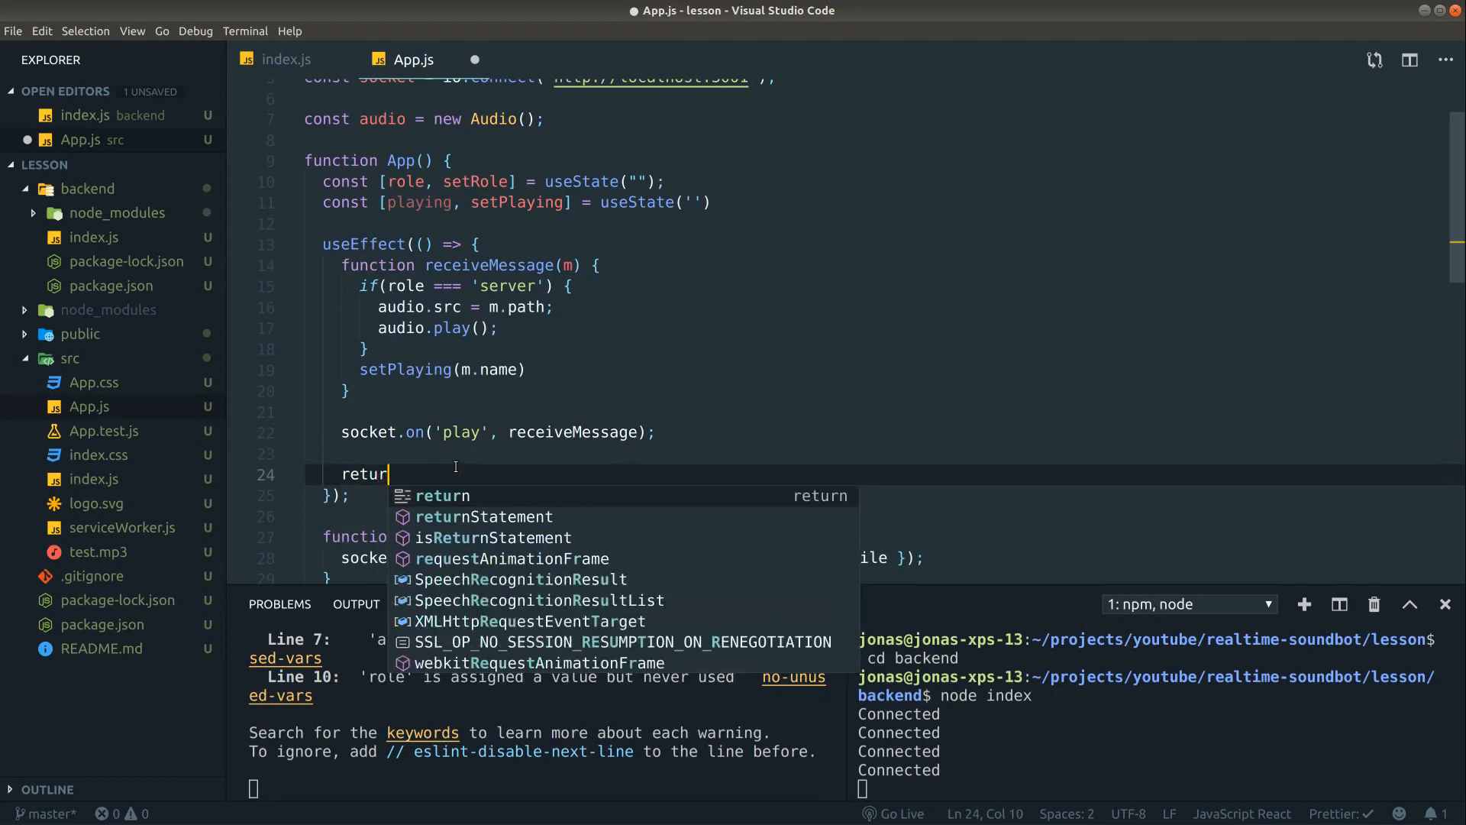
type("() => {")
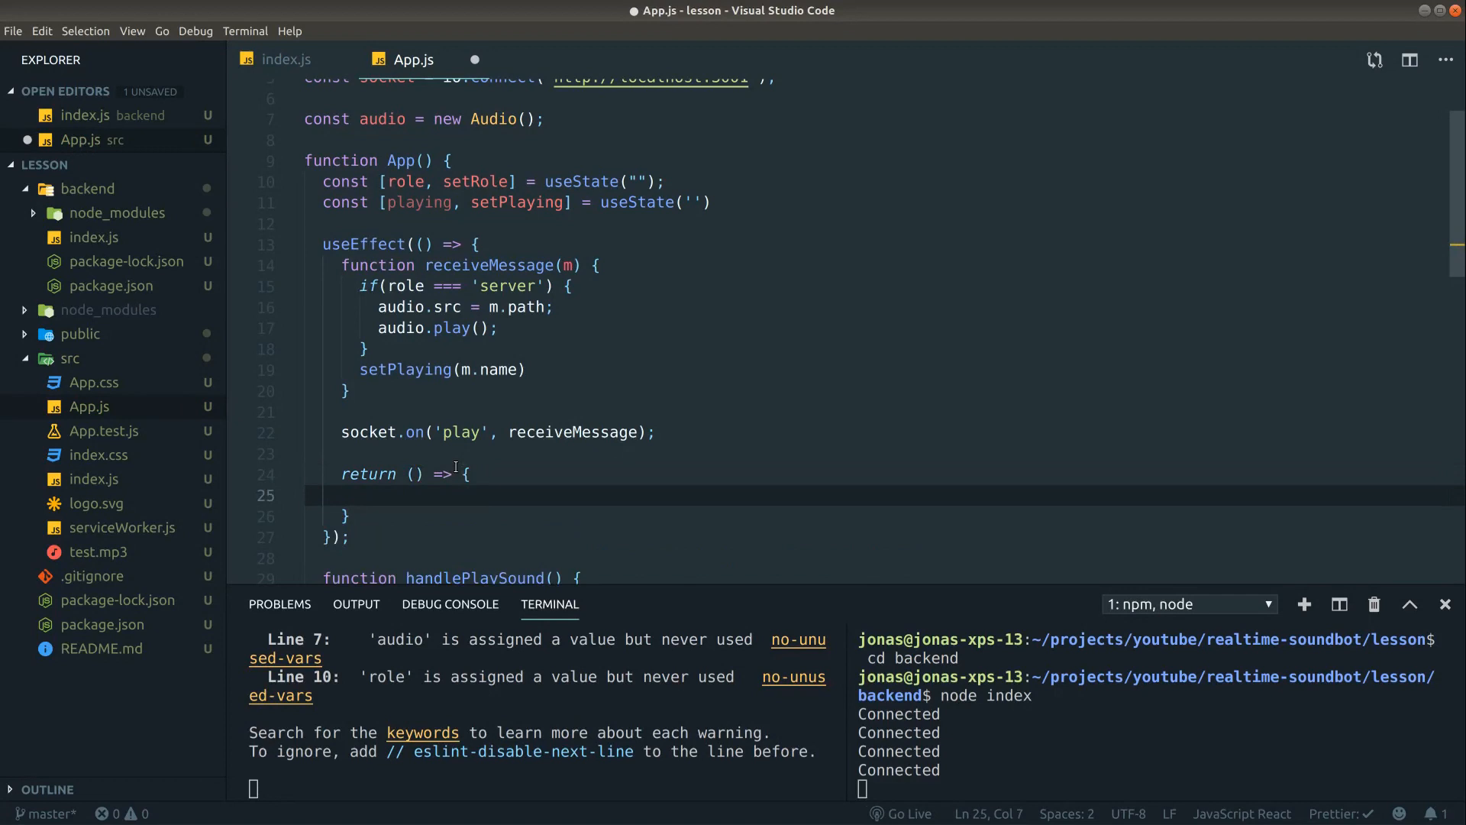
type("socket.")
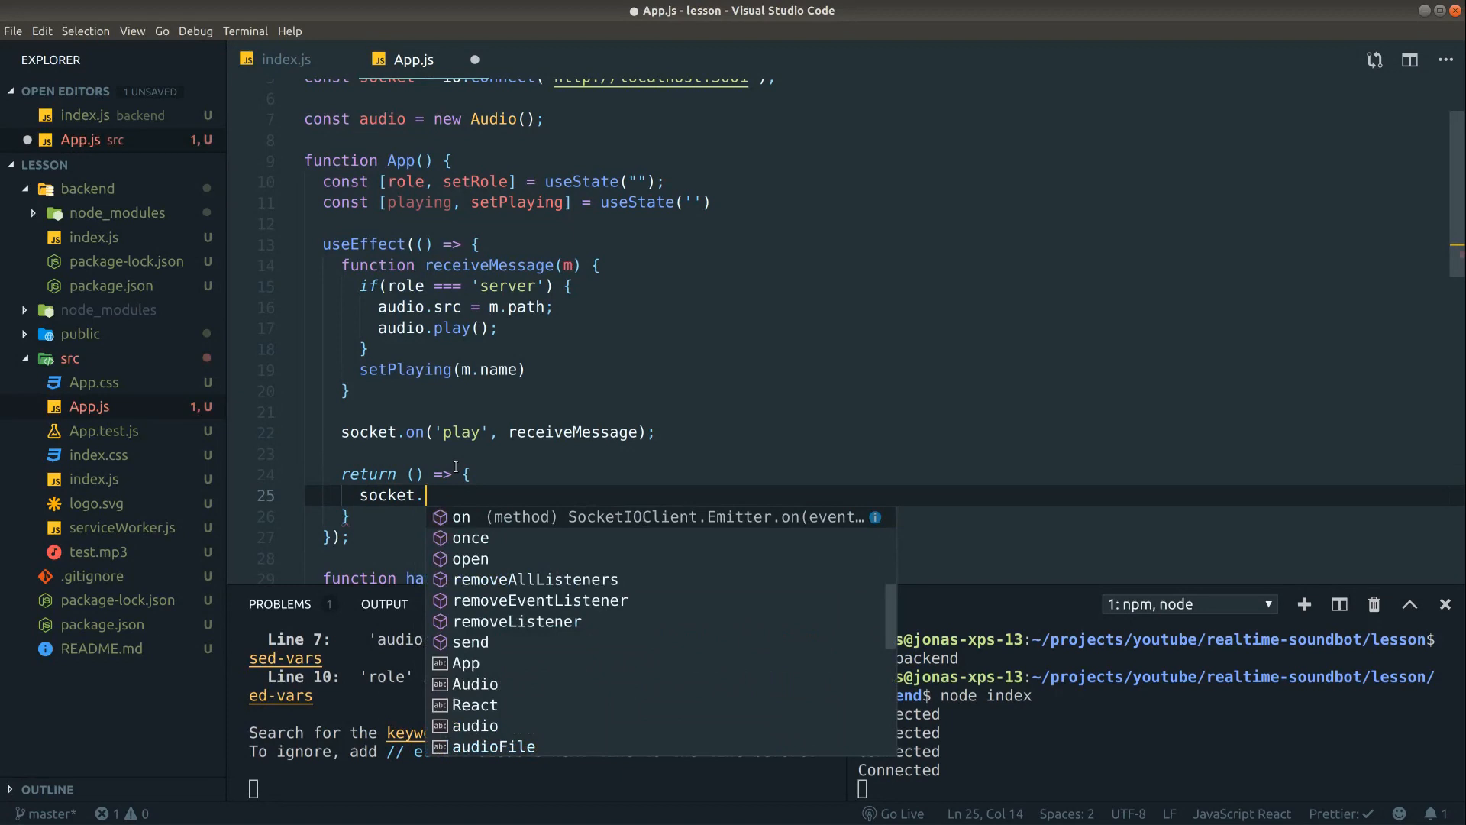
type("off(play)")
left_click(334, 536)
type(", [role]")
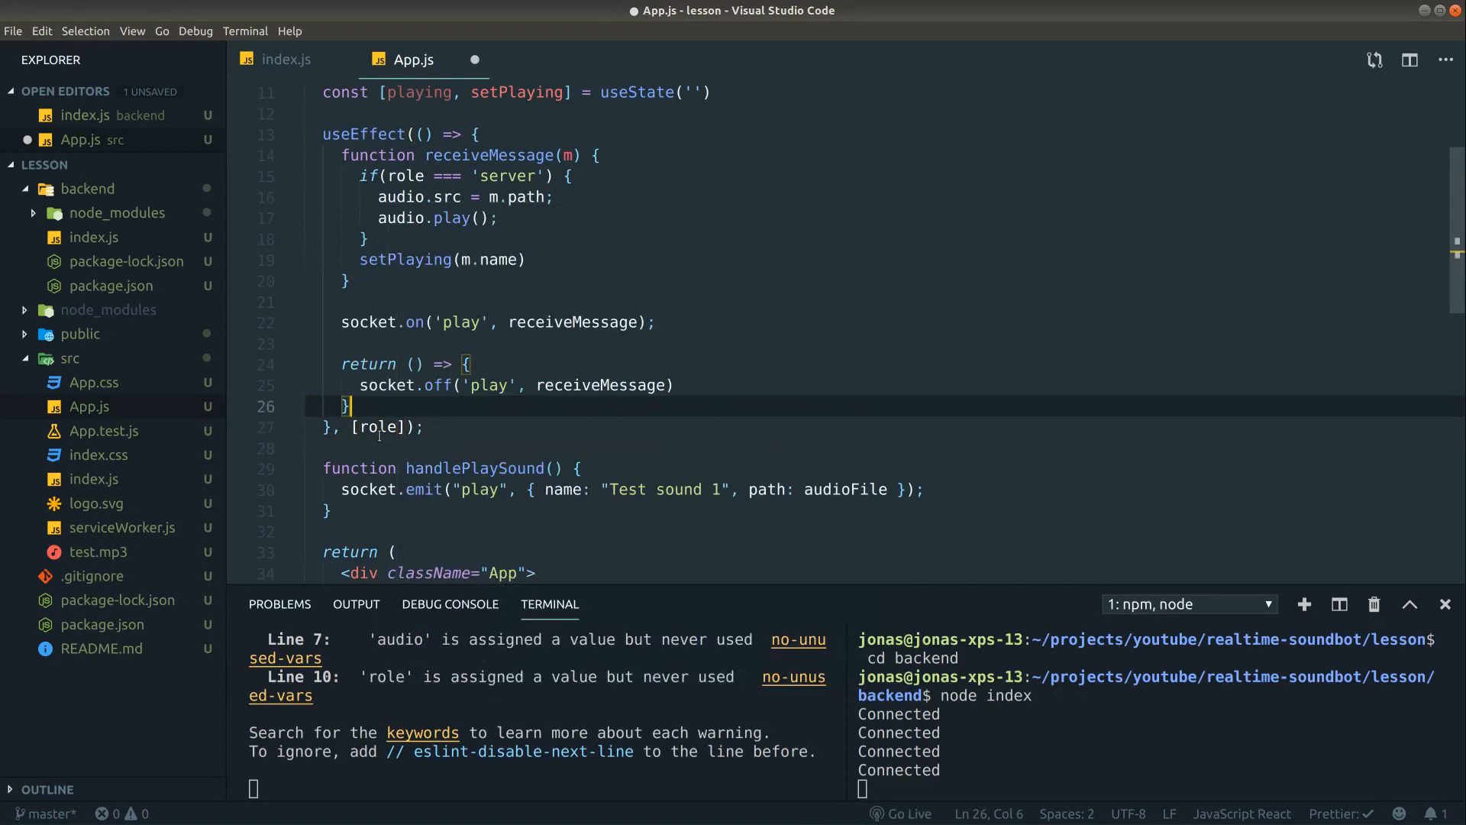
scroll("down", 3)
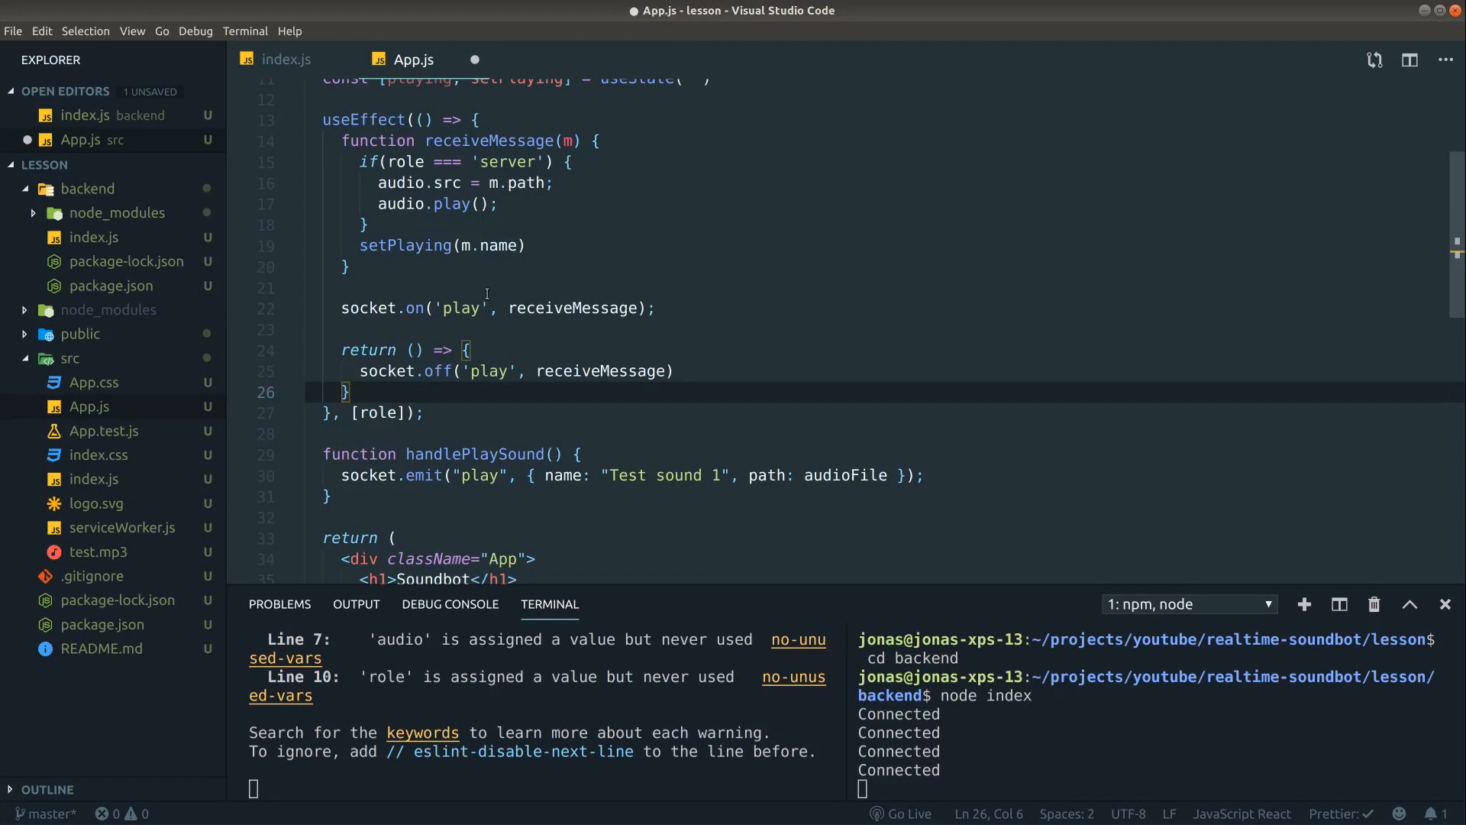
- Save App.js so Prettier formats it, adding a console.log(m) in receiveMessage
key("ctrl+s")
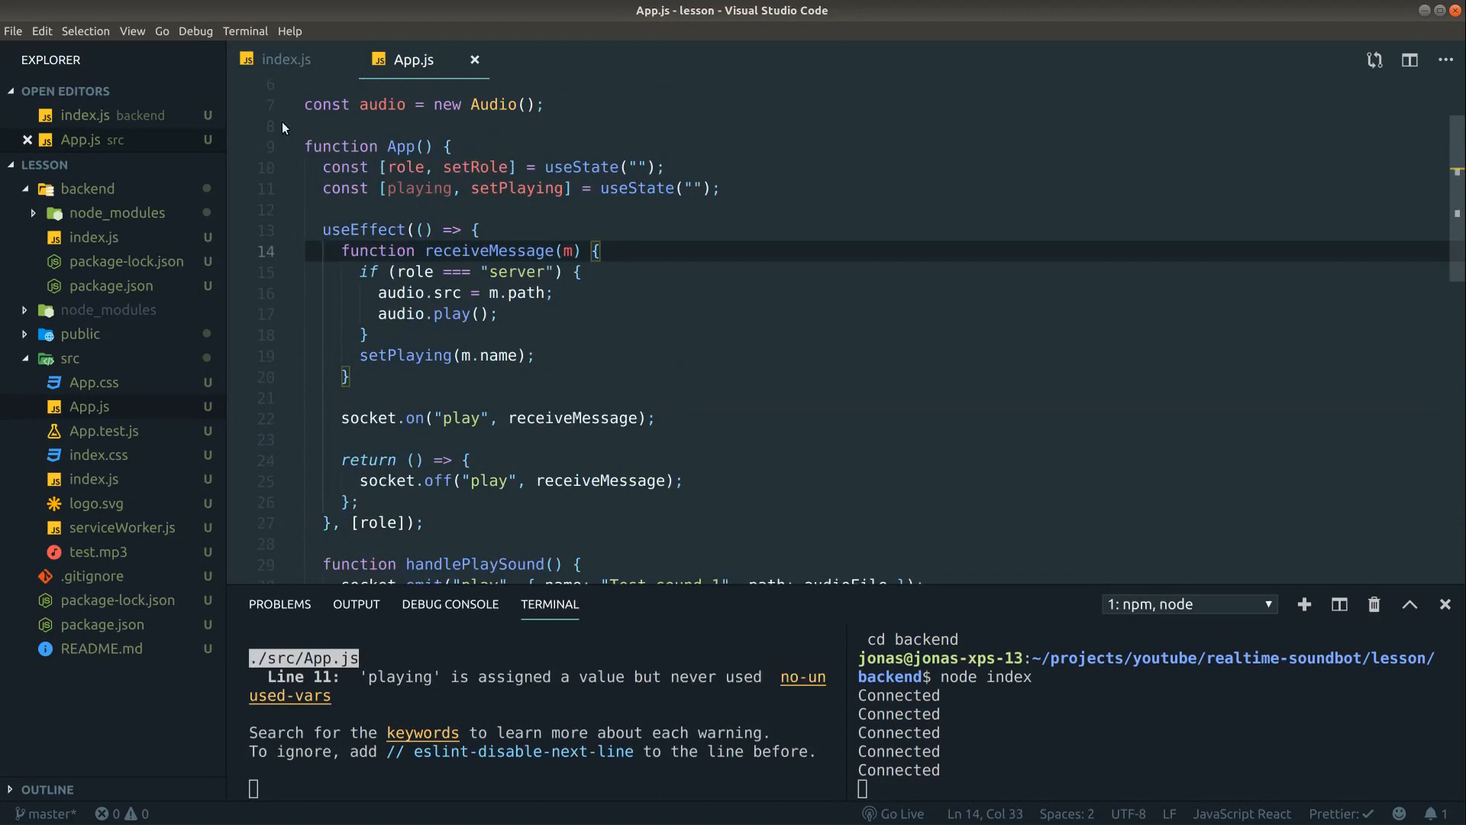
type("console.log(m")
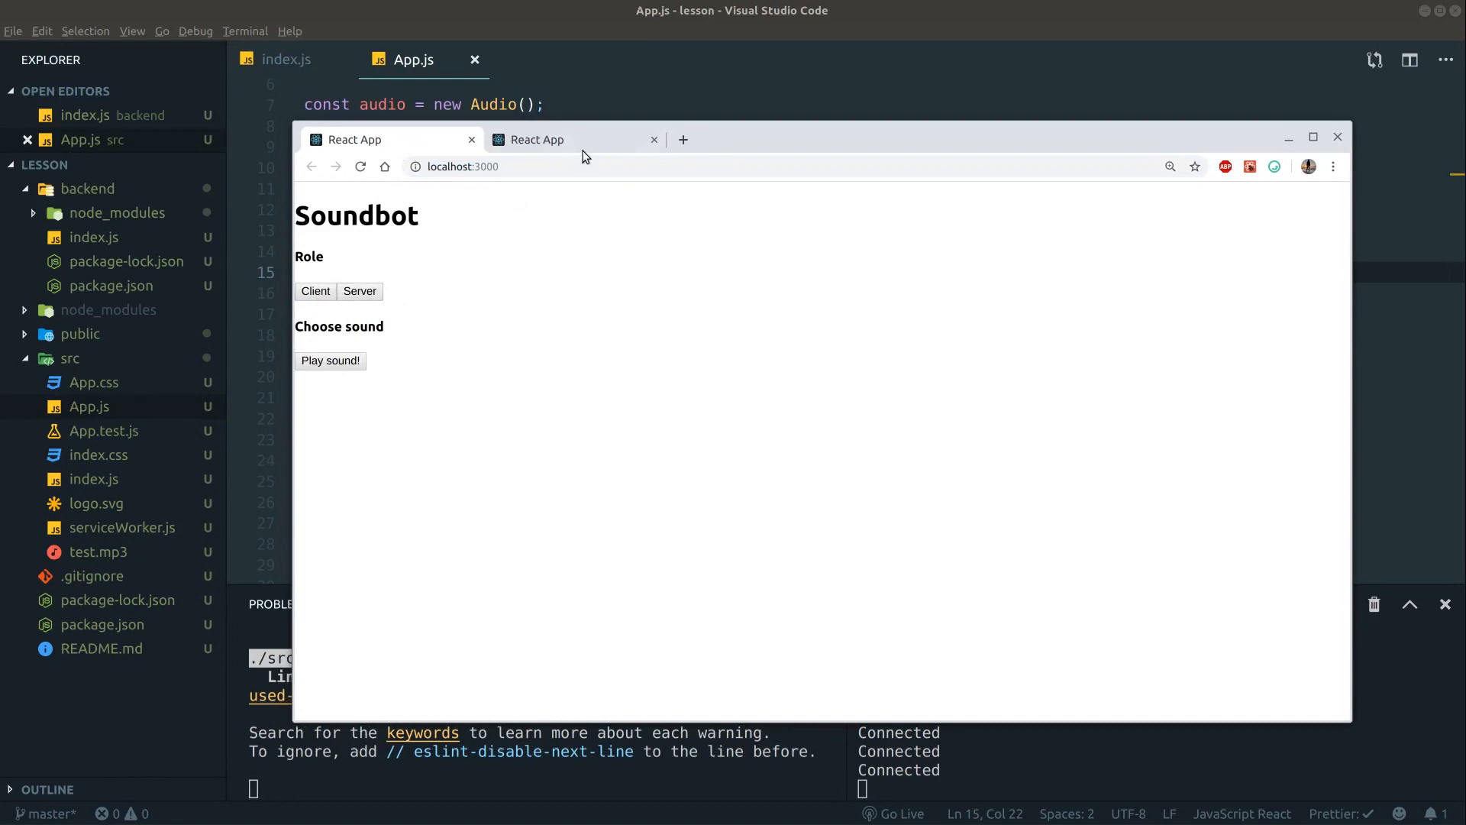
key("F12")
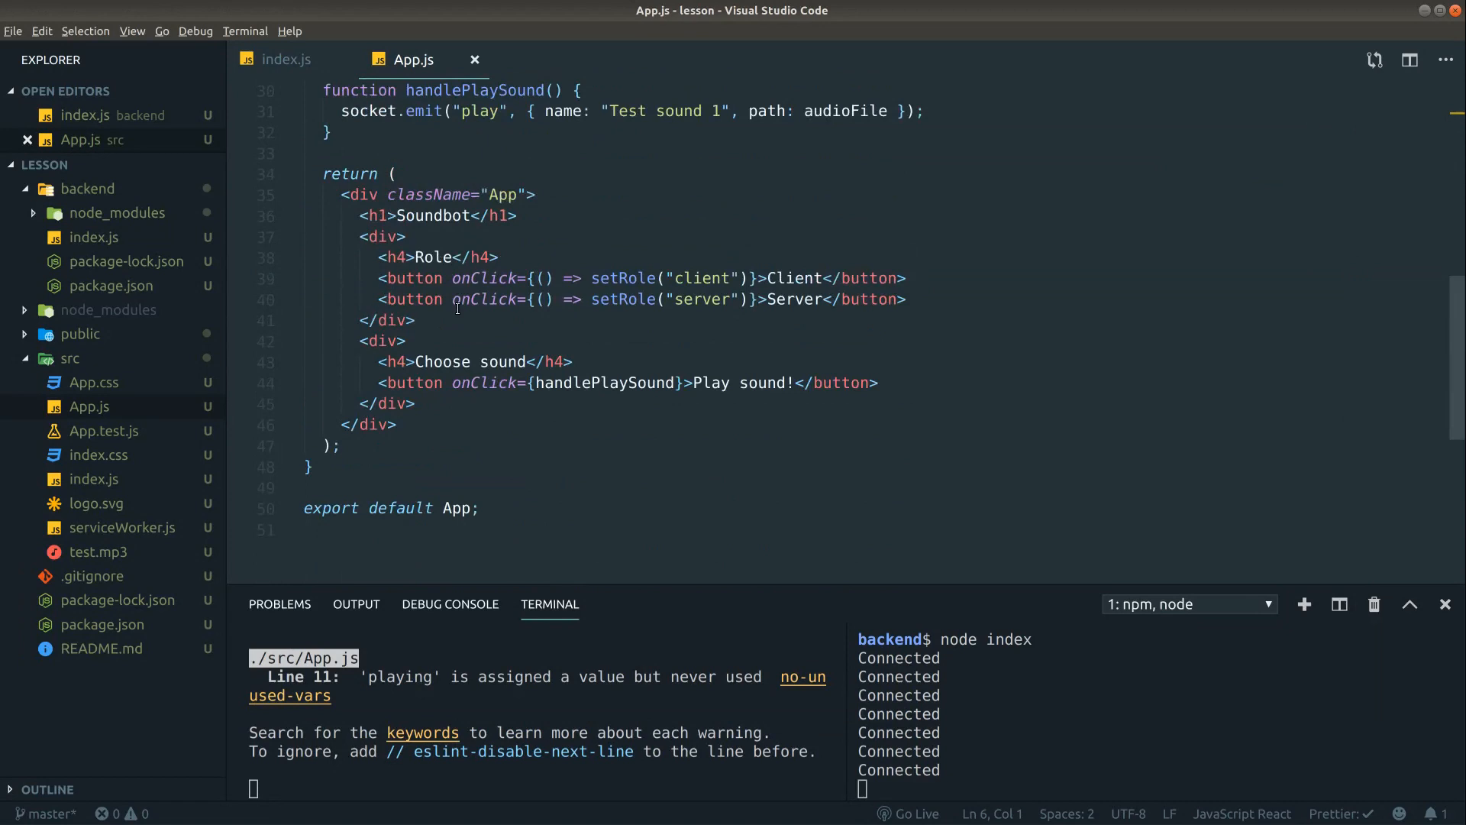
- Add a div with an h4 'Playing {playing}' heading below the sound chooser
type("<div></div>")
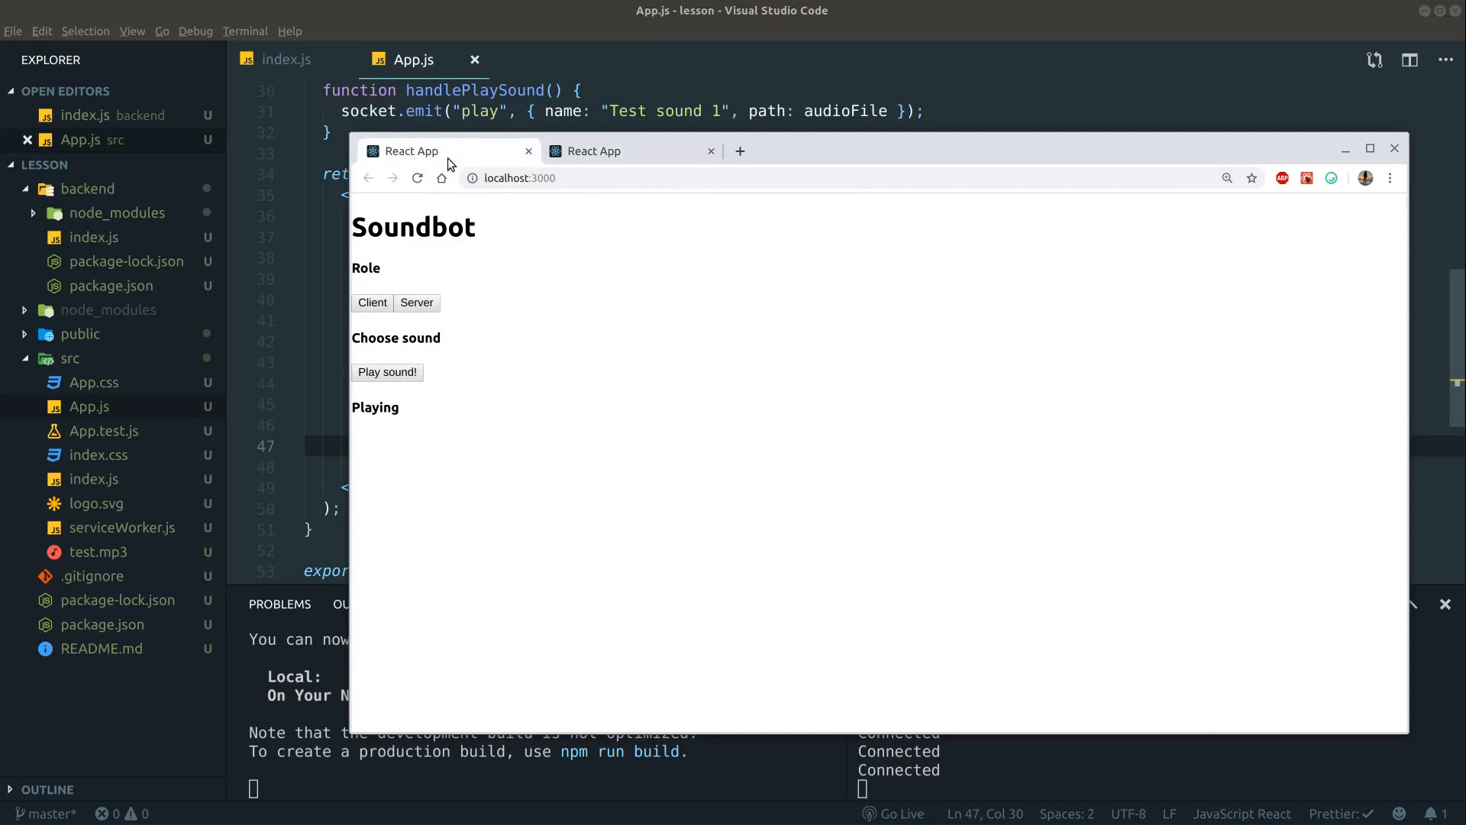
- Show the DevTools console on the second Soundbot tab, revealing the refused socket connection on port 3001
key("F12")
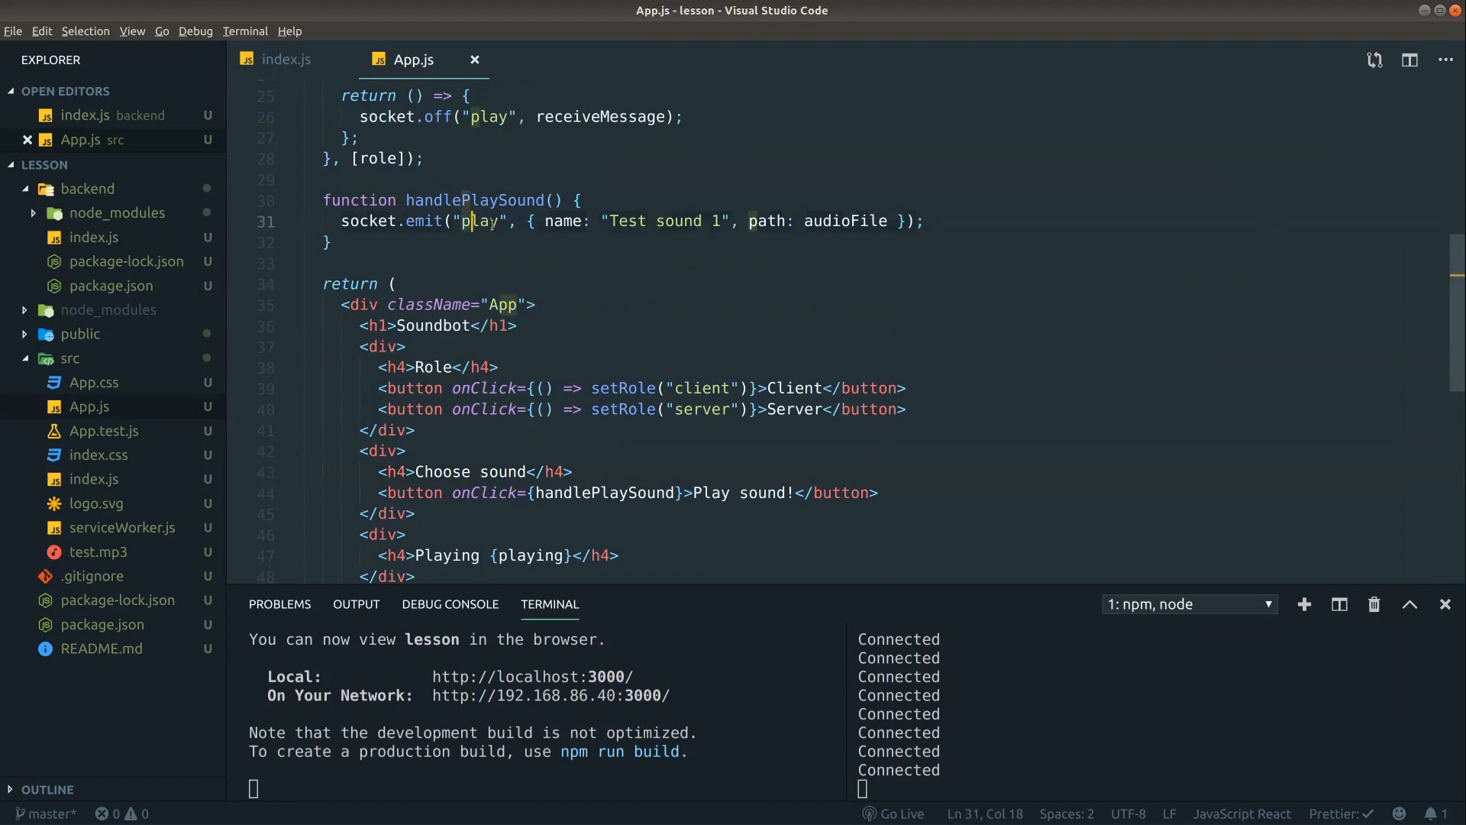
left_click(287, 60)
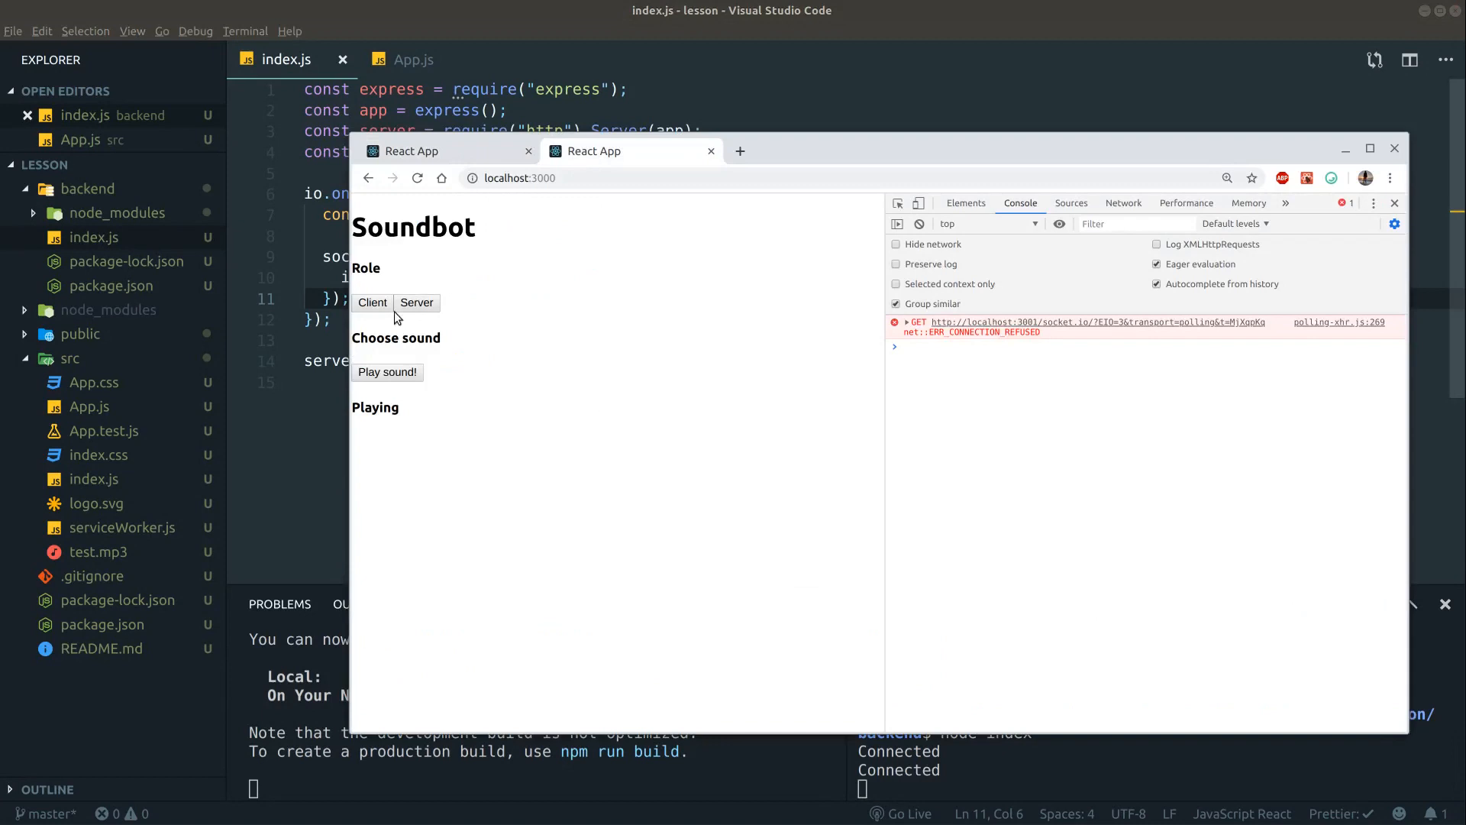
- Choose the Client role on the second tab and reconnect after the backend restart
left_click(388, 371)
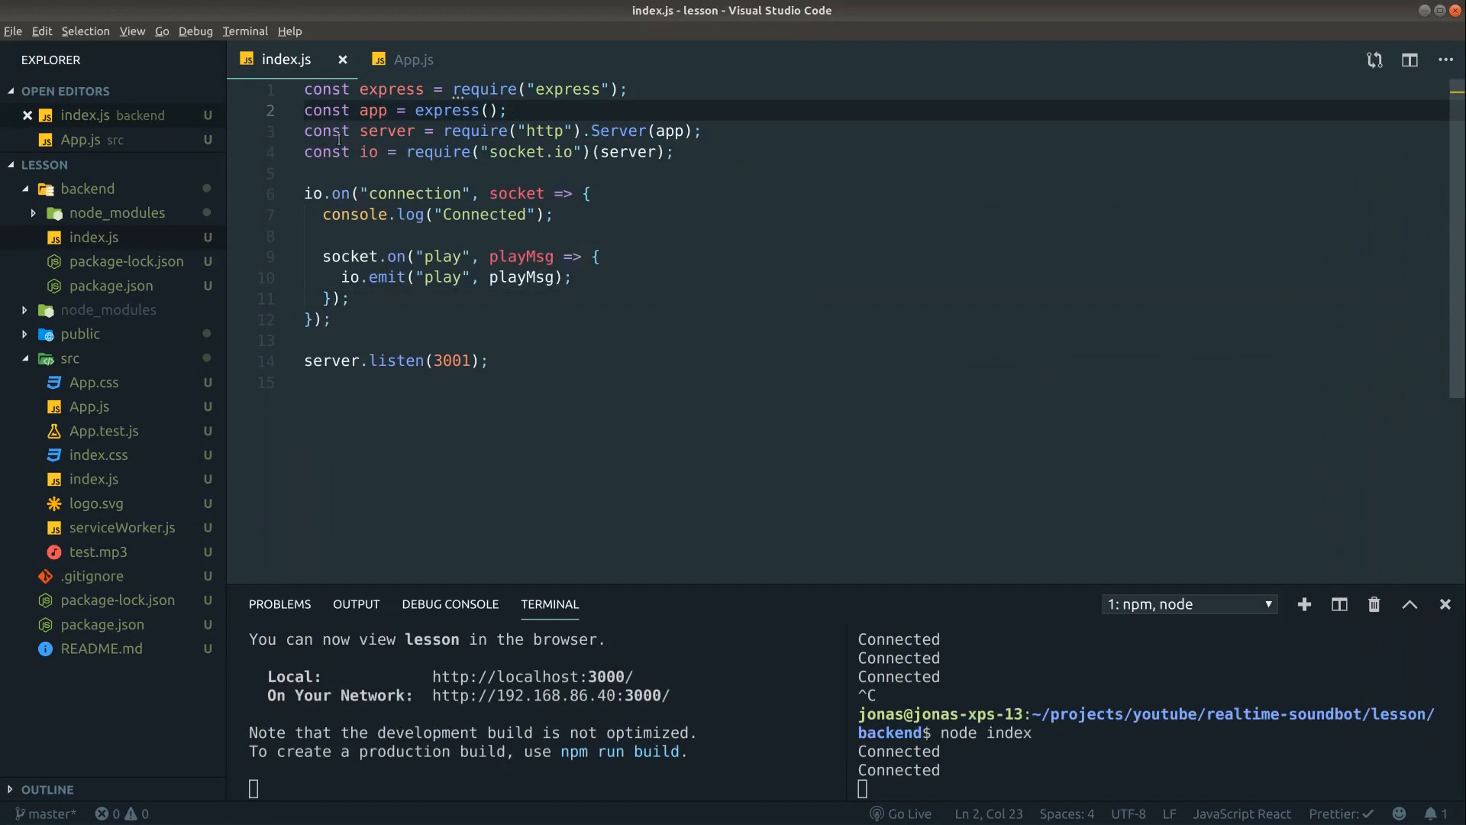
left_click(414, 59)
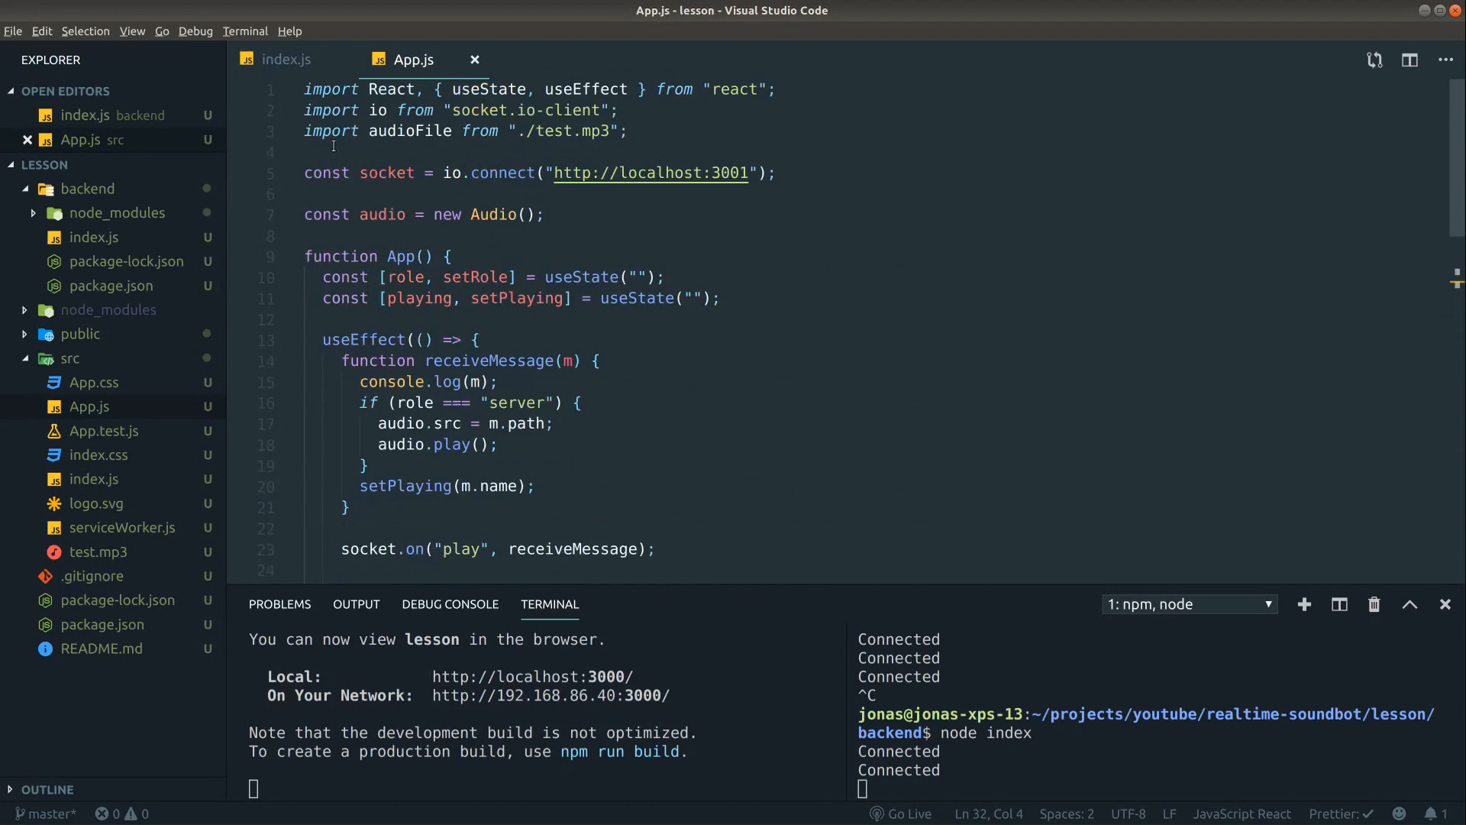
- Add useEffect(() => { audio.addEventListener(handleAudioStop) }, []) and begin function handleAudioStop()
scroll("down", 3)
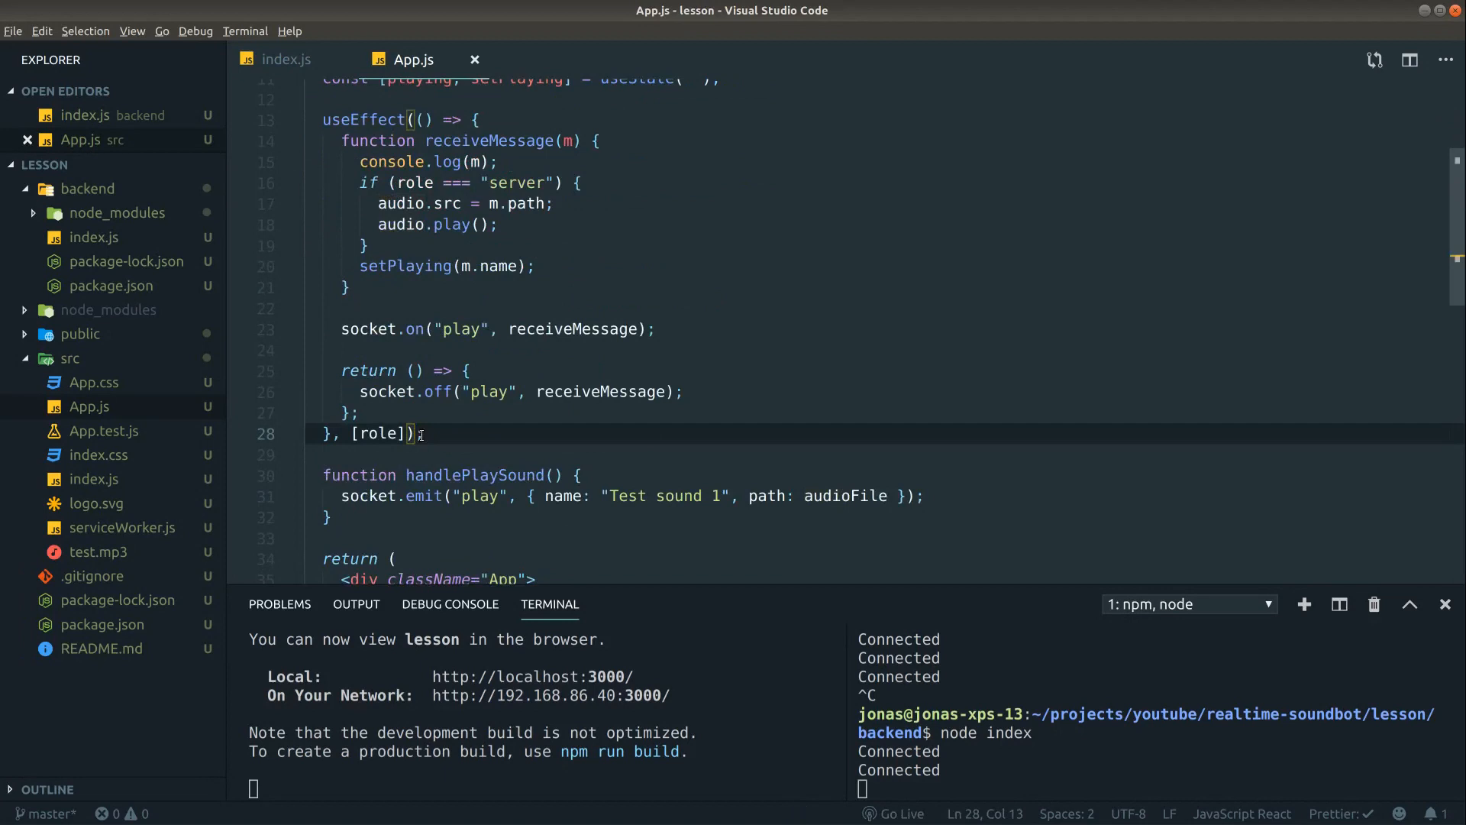
type("useEffect")
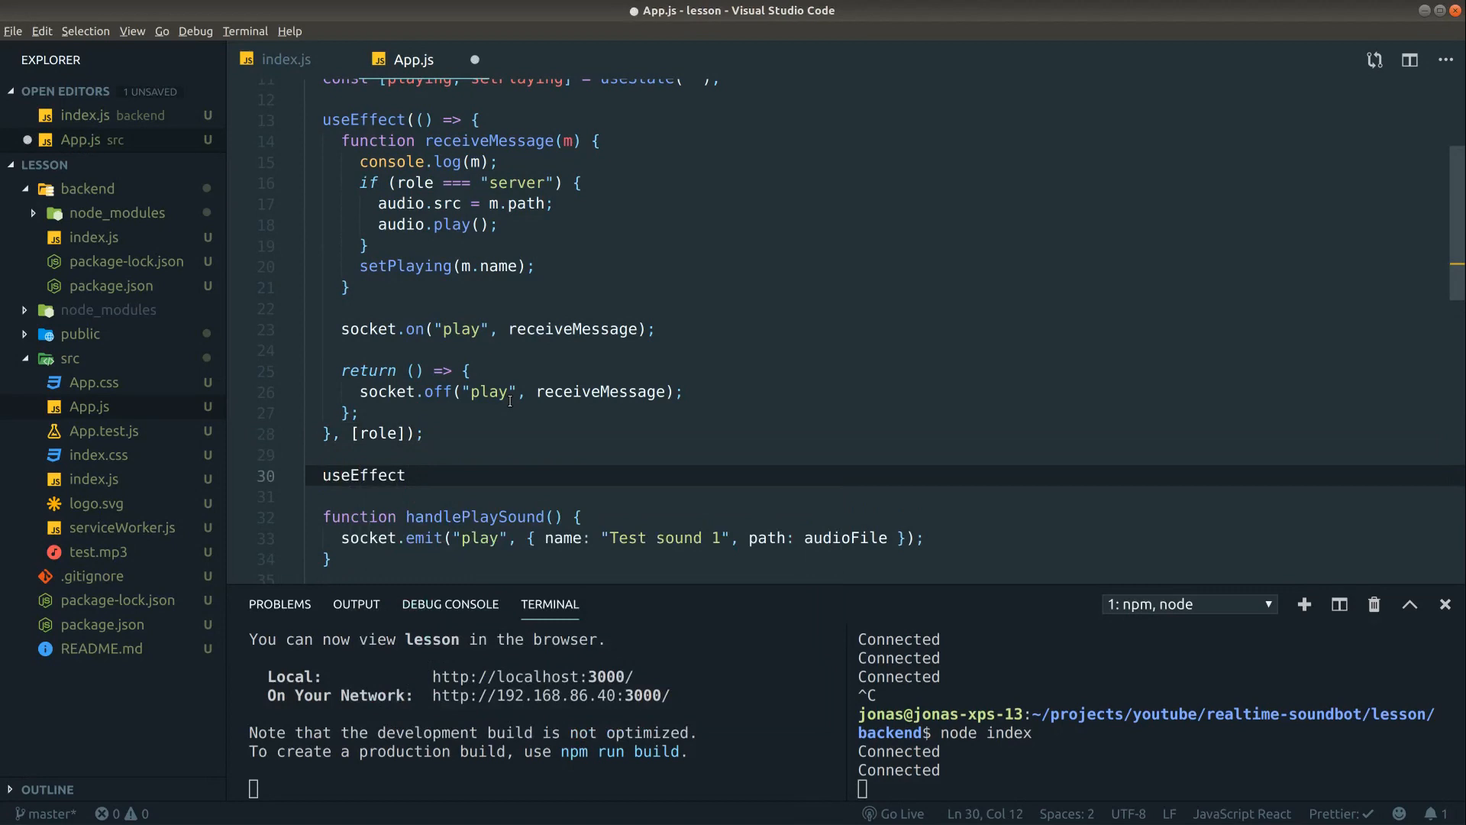
type("(() => {")
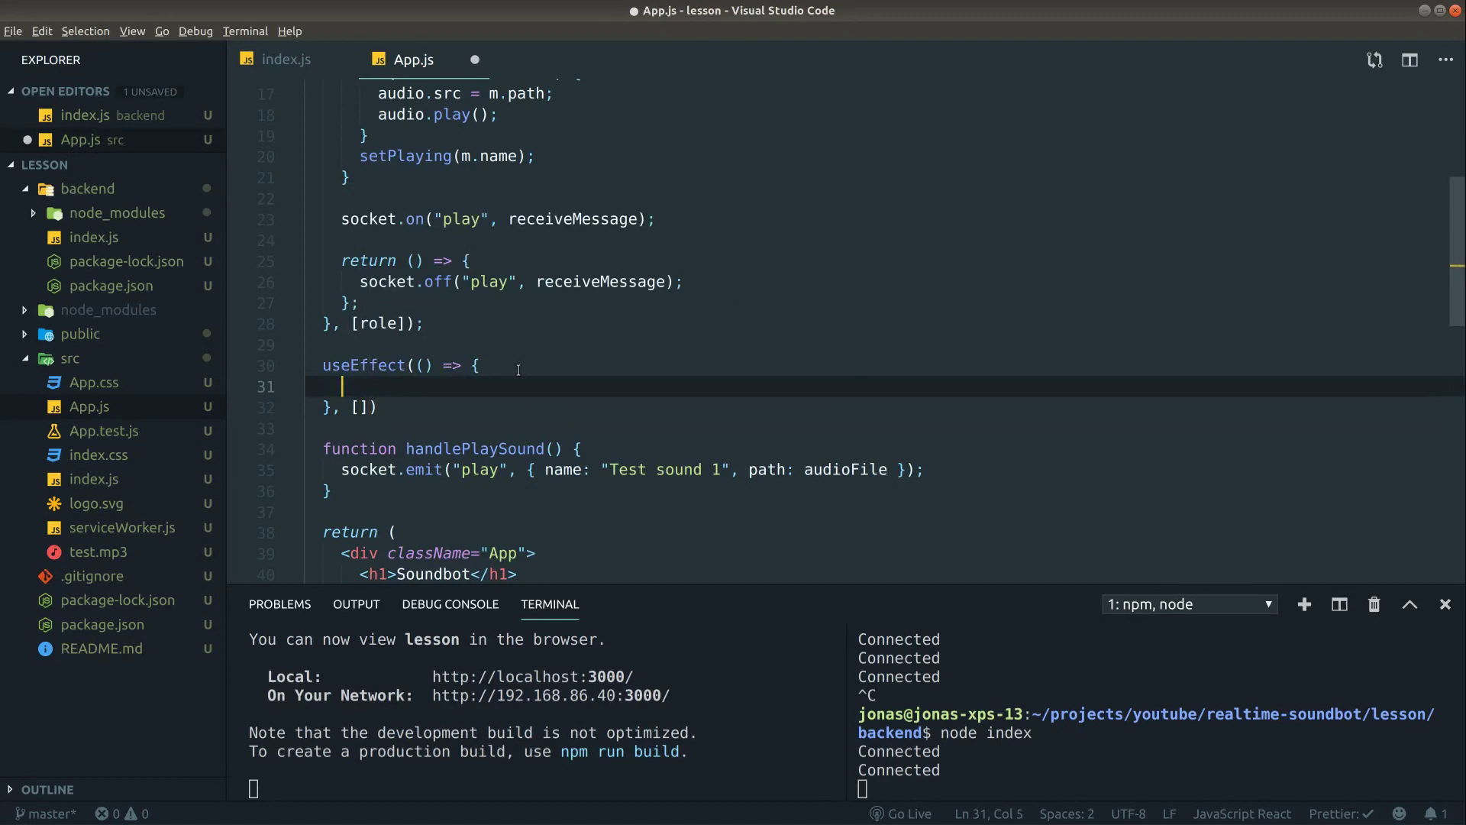
type("audio.addEventListener(")
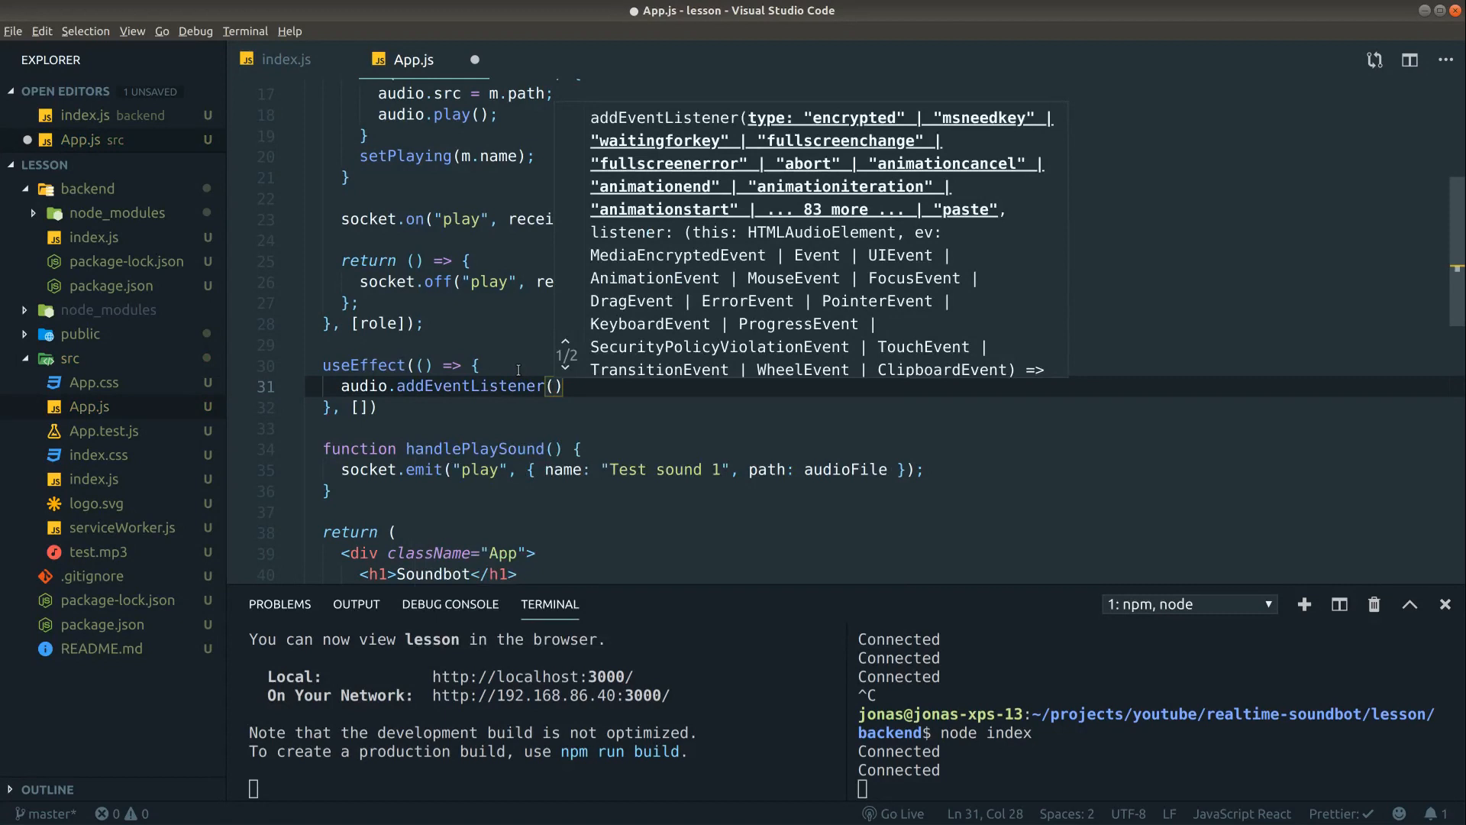
type("handleAudioStop")
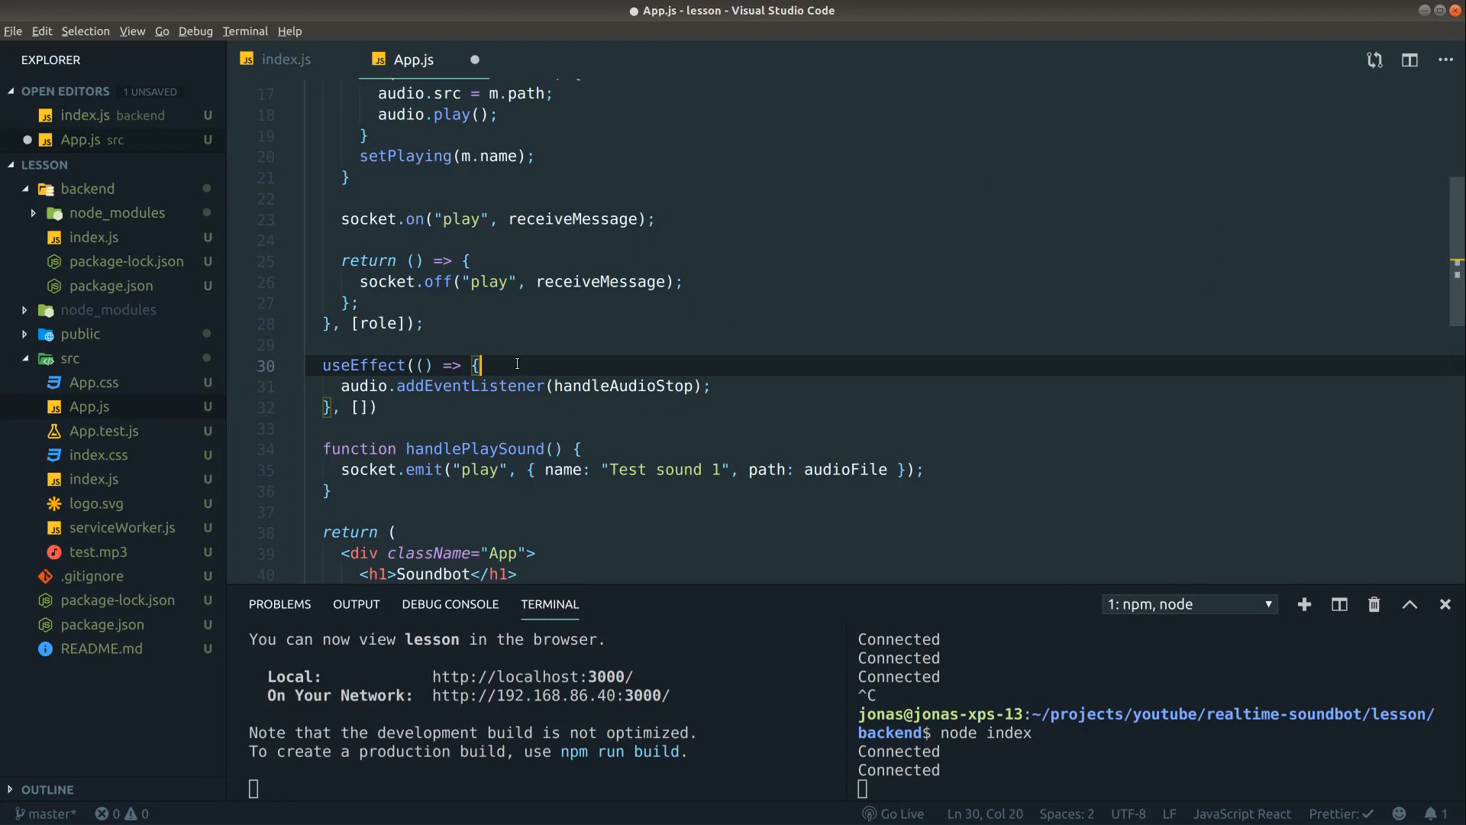
type("function handleAudioStop()")
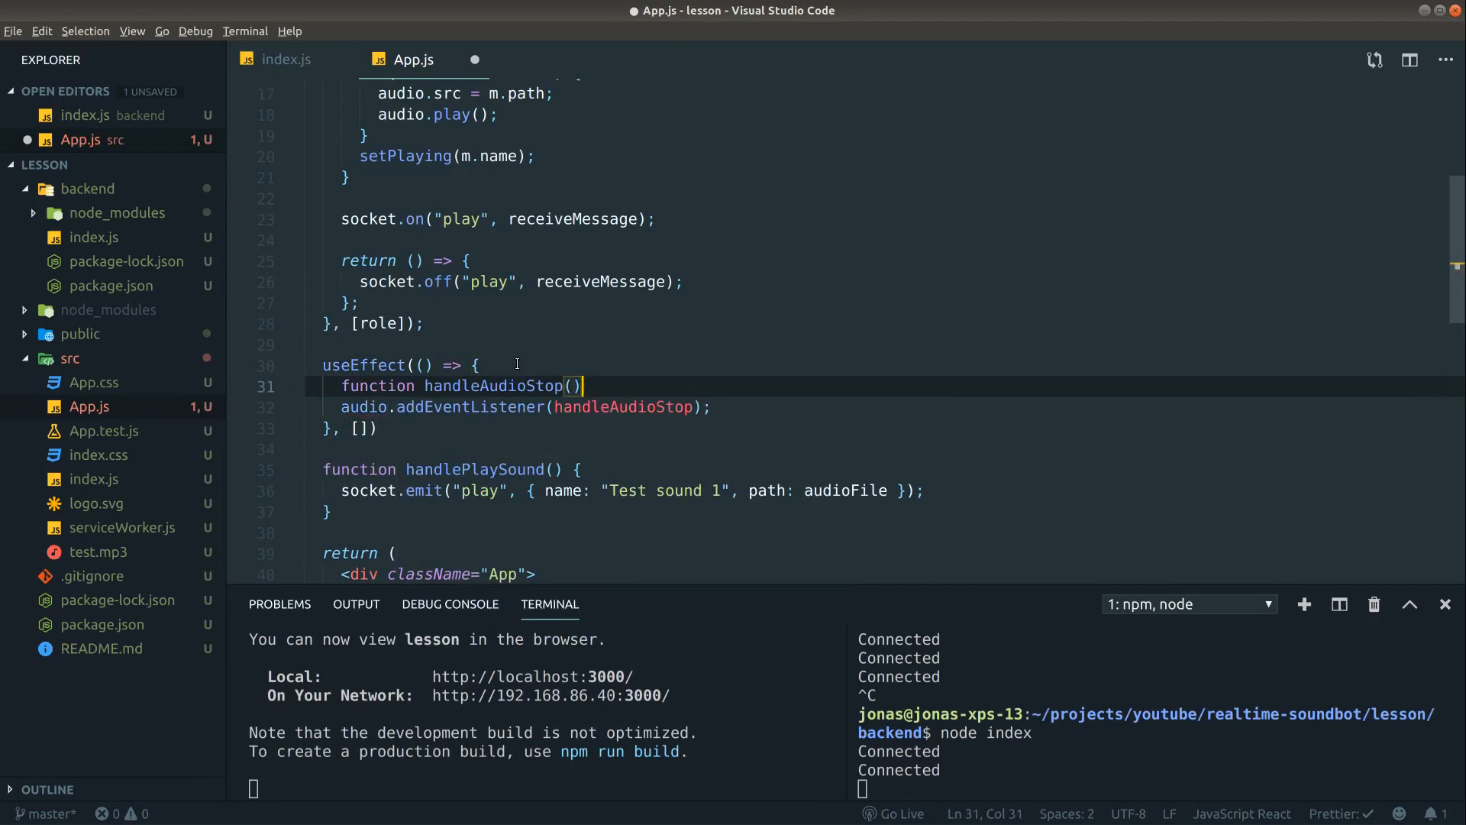
- Make handleAudioStop call socket.emit('stop') and save App.js
type("socket")
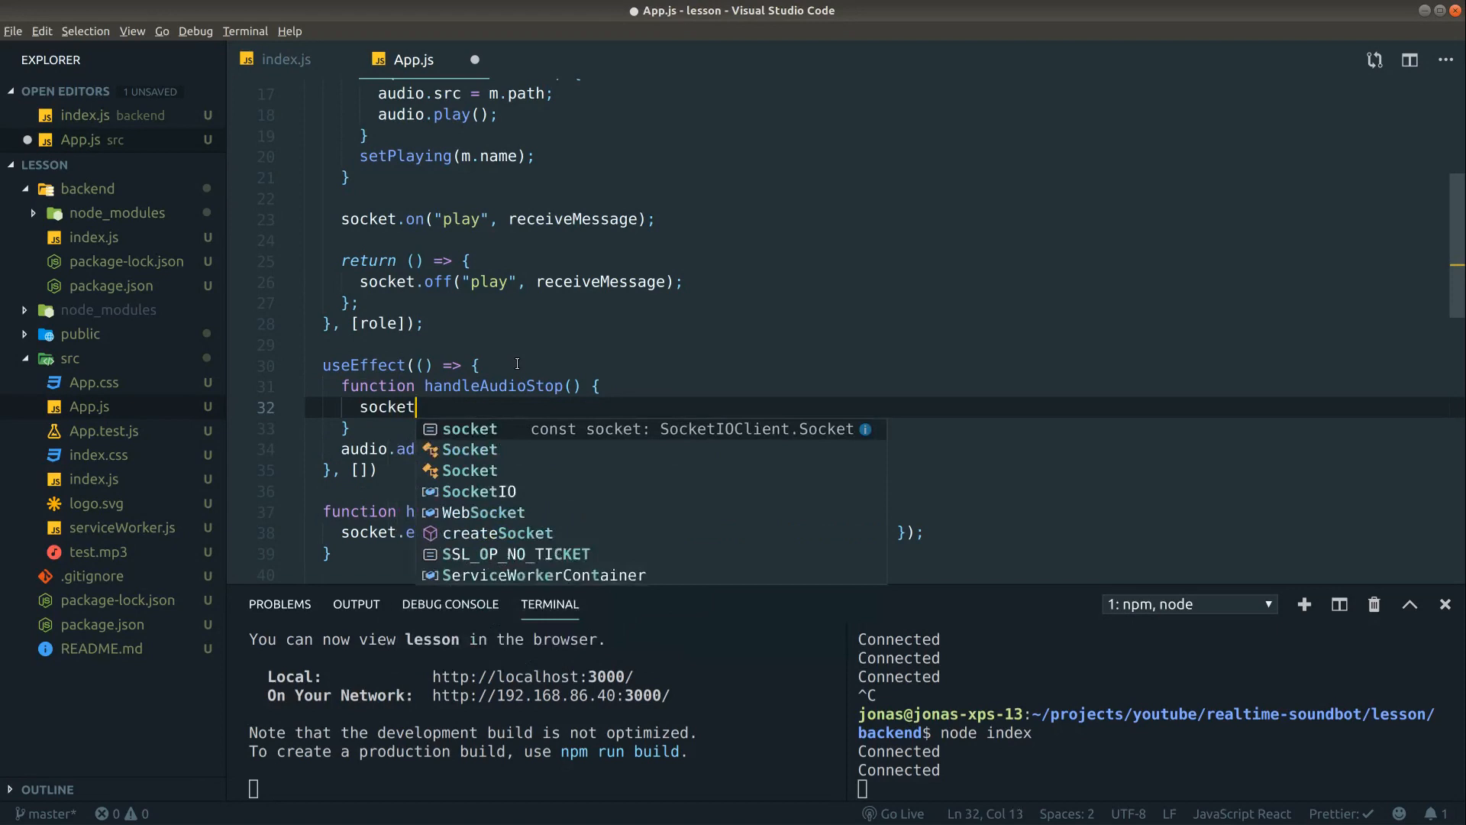
type(".emit('')")
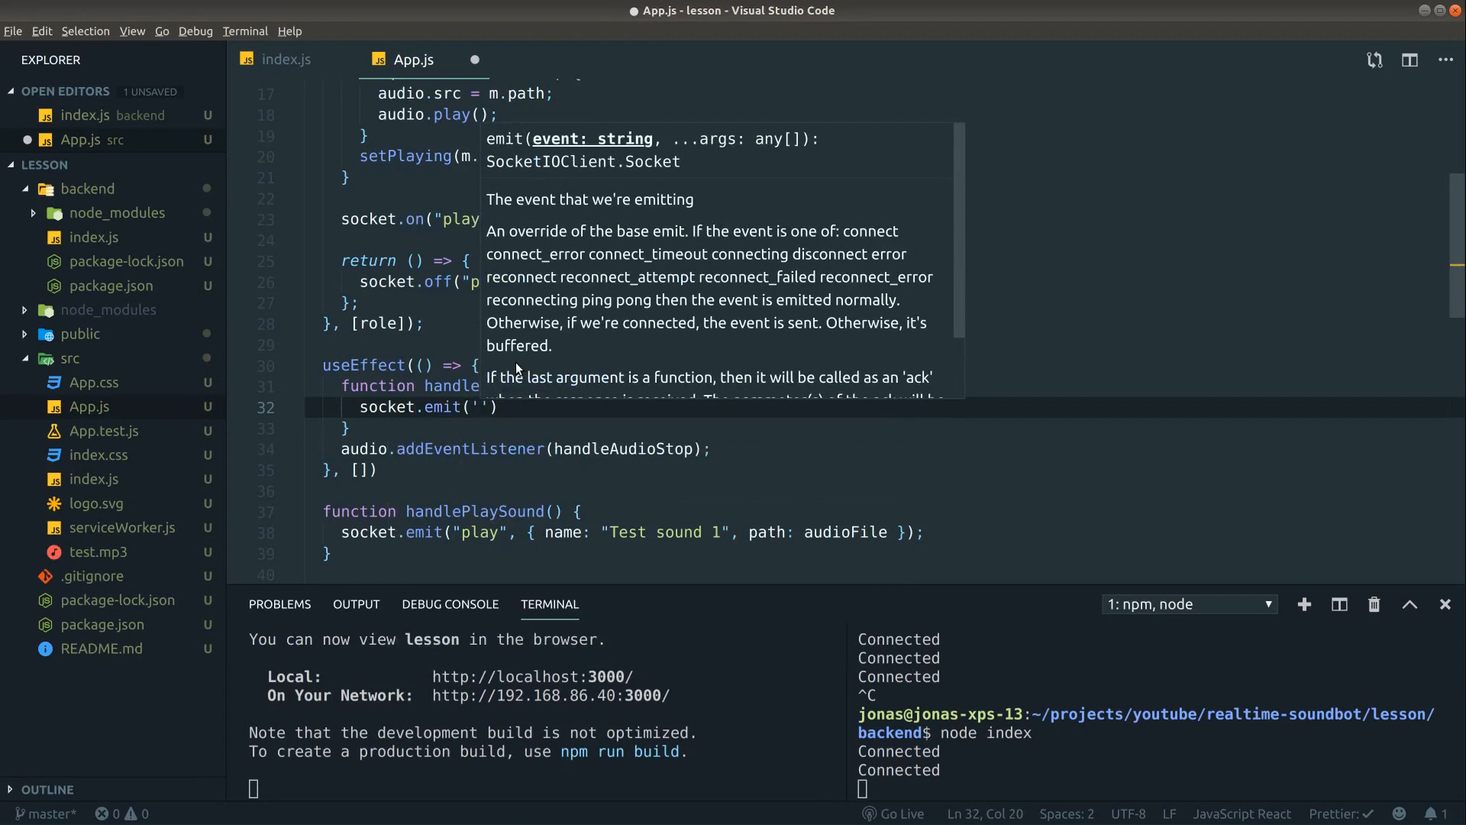
type("stop")
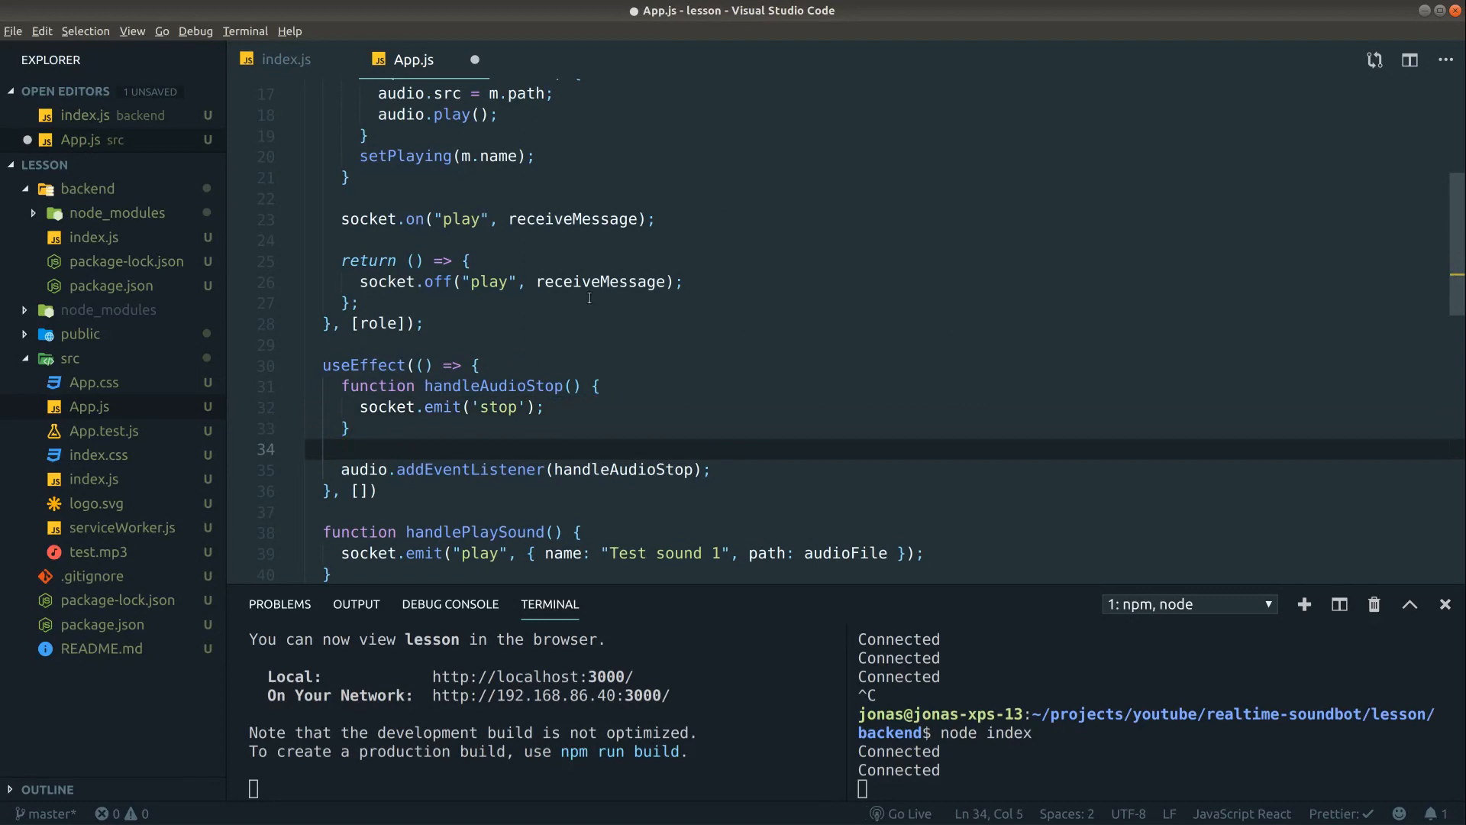
type("return")
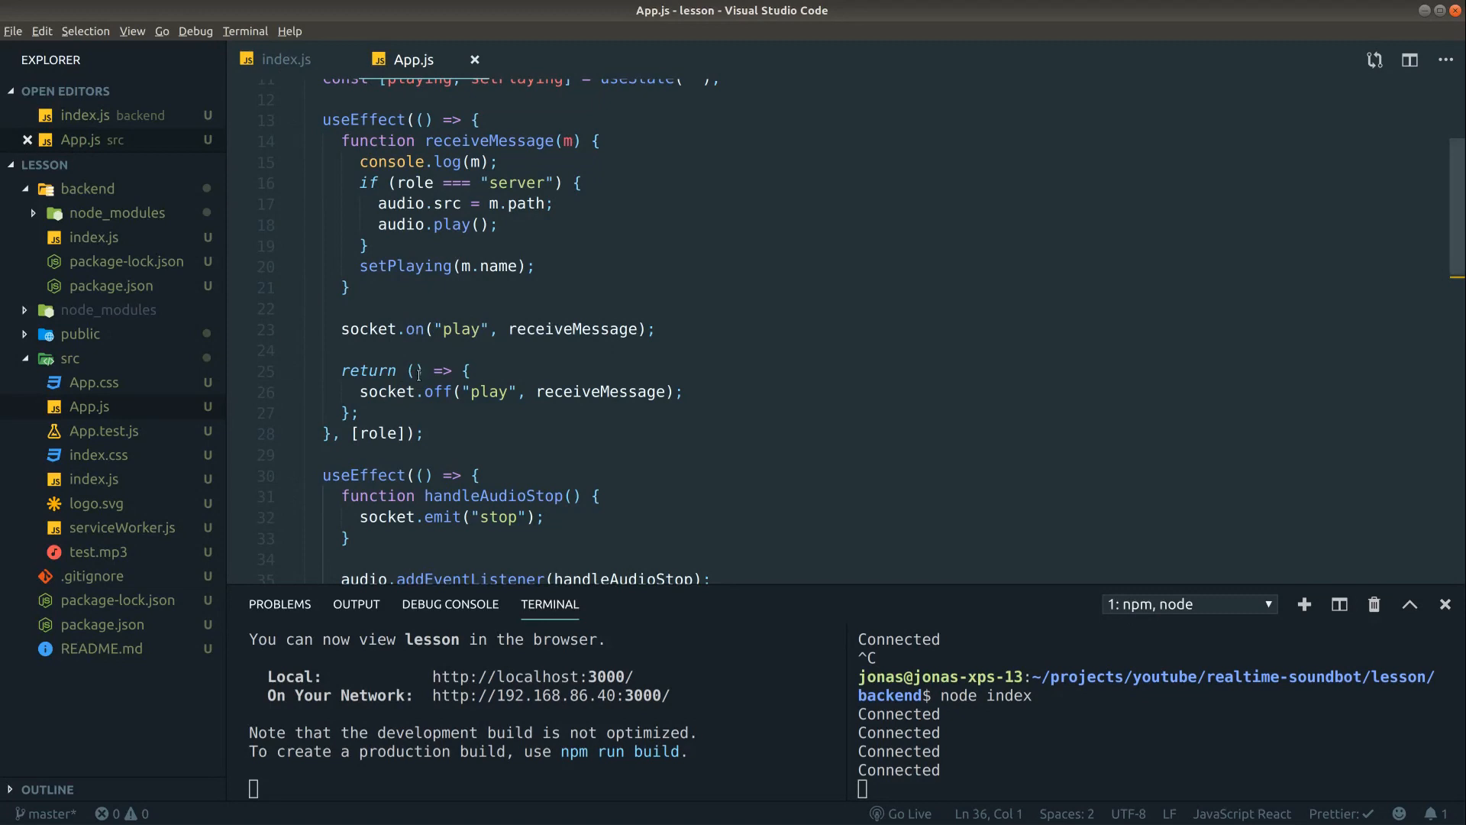
- Add socket.on('stop', stopAudio) and socket.off('stop', stopAudio) in the first effect and its cleanup
type("s")
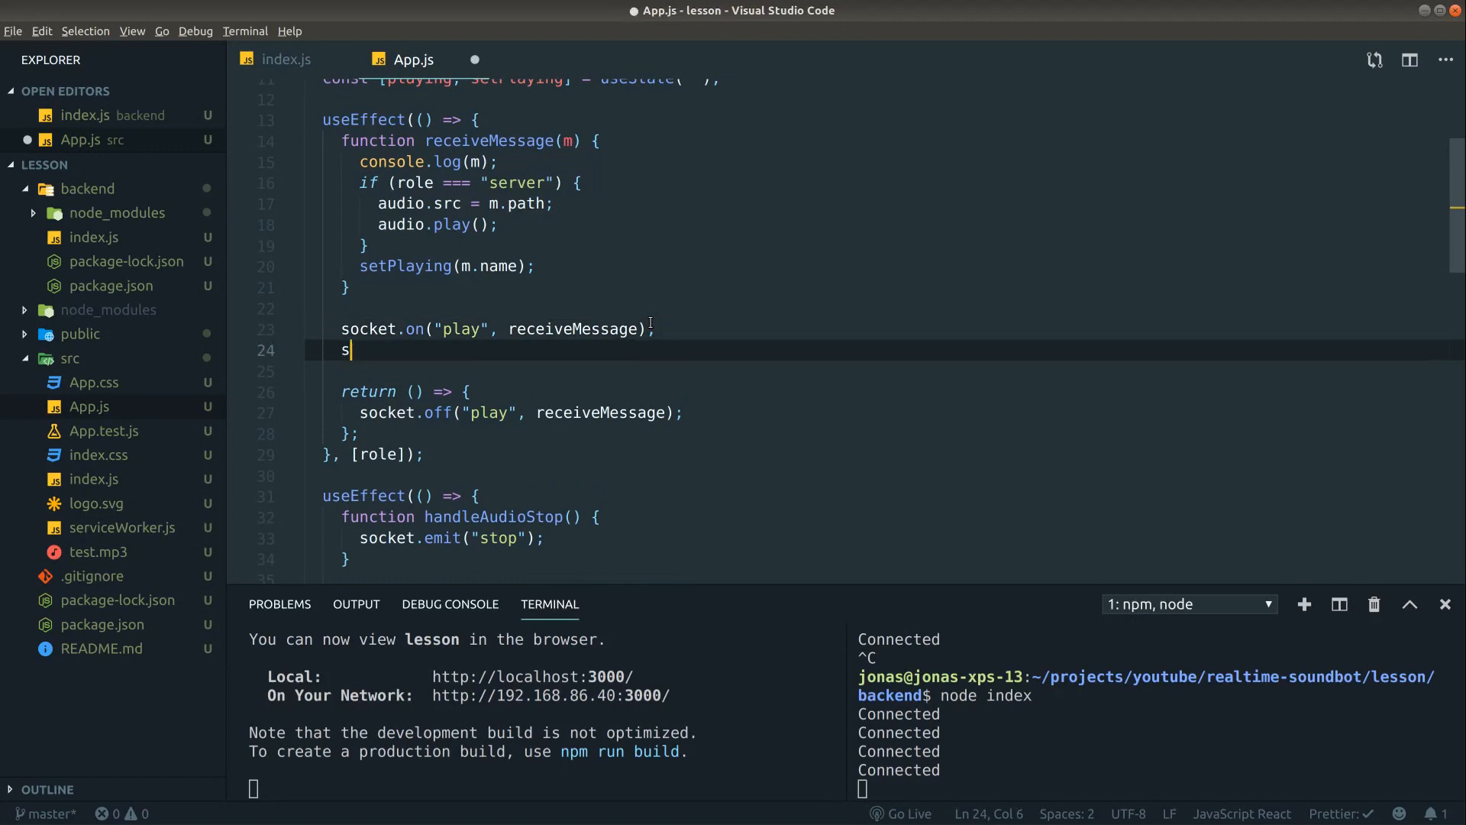
type("ocket.on('stop',")
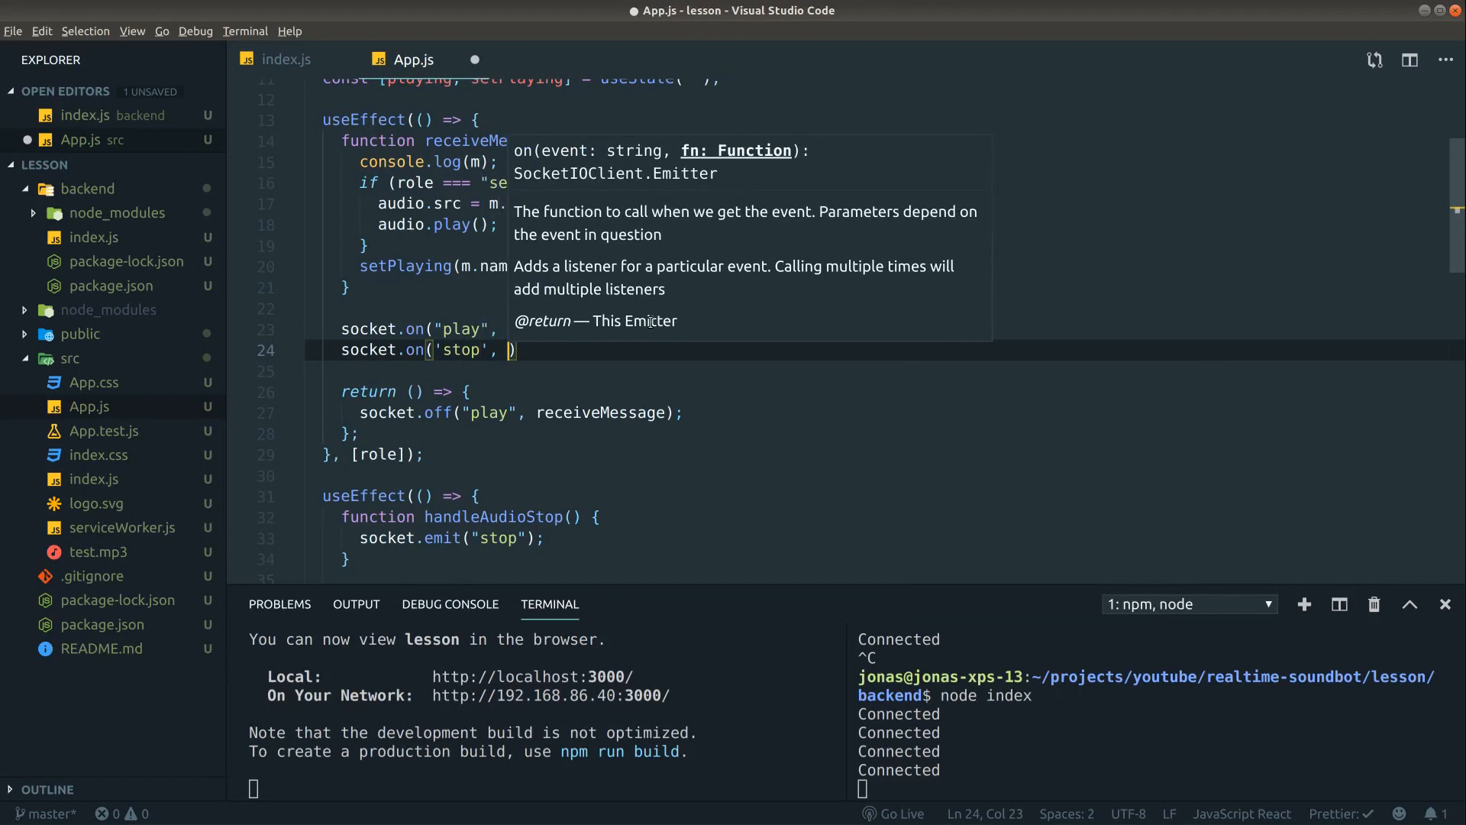
type("stopAudio")
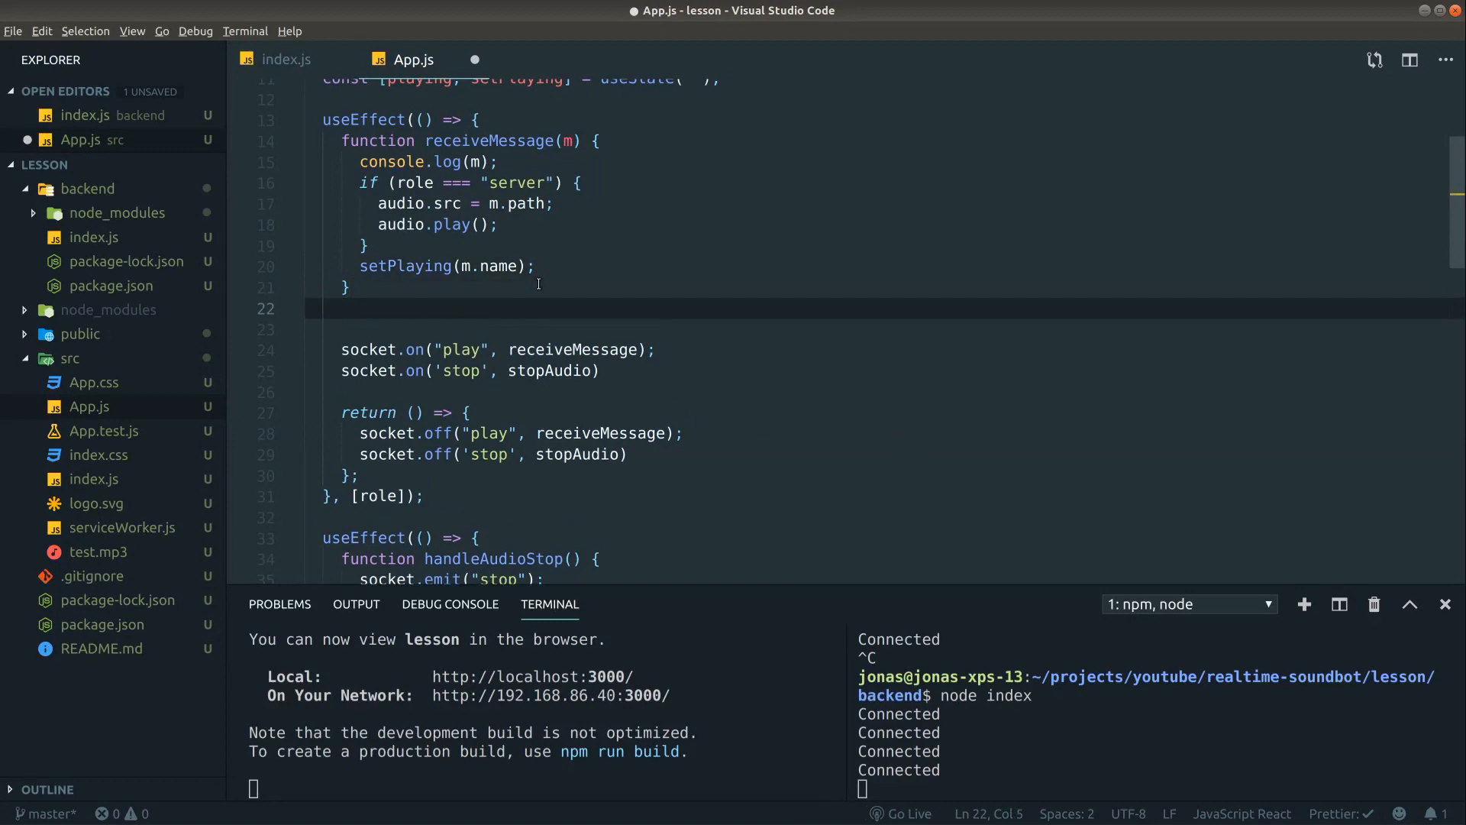
- Write function stopAudio() { setPlaying('') } above the listeners
type("function sto")
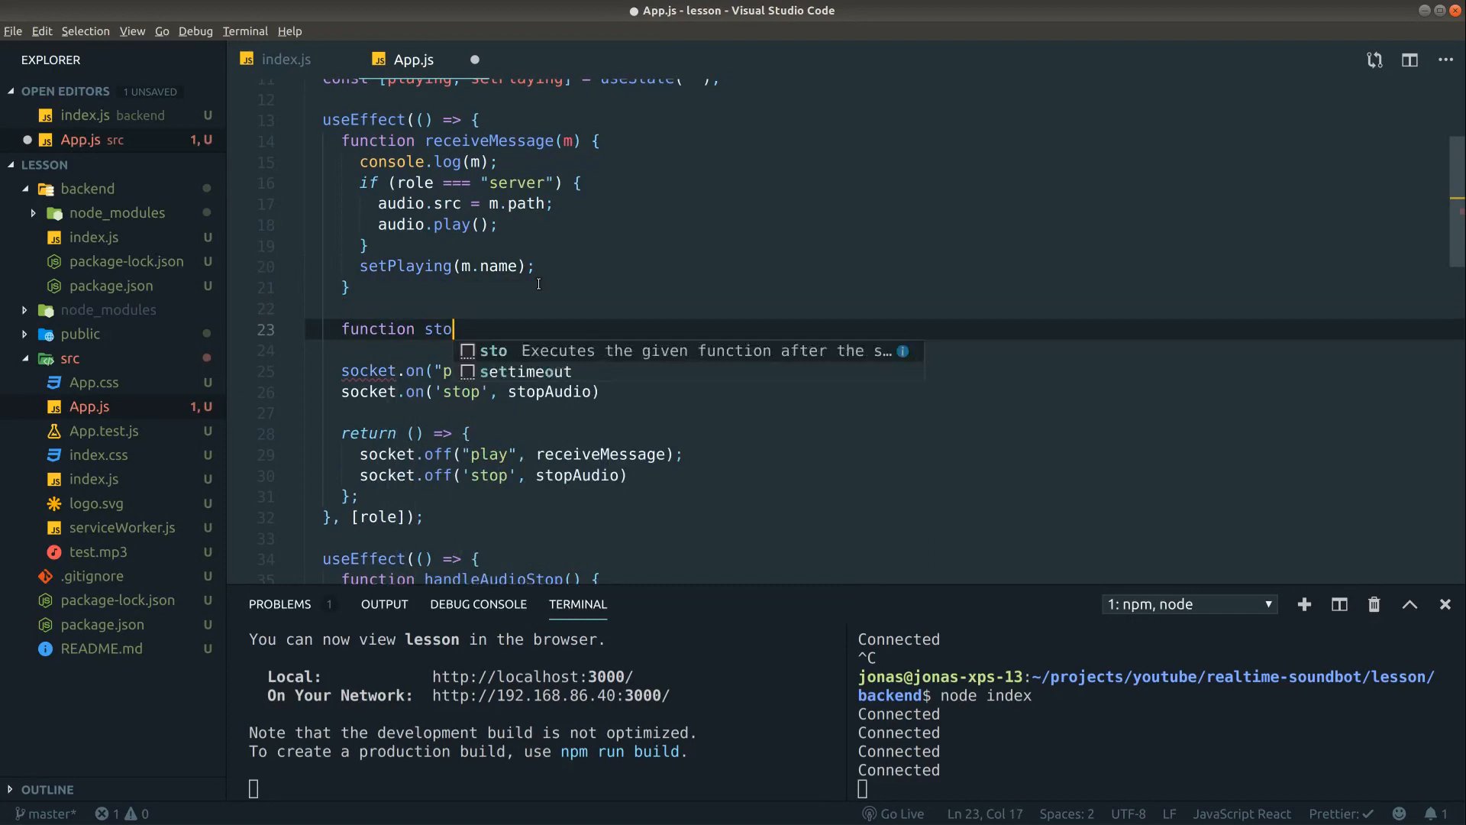
type("pAudio() {")
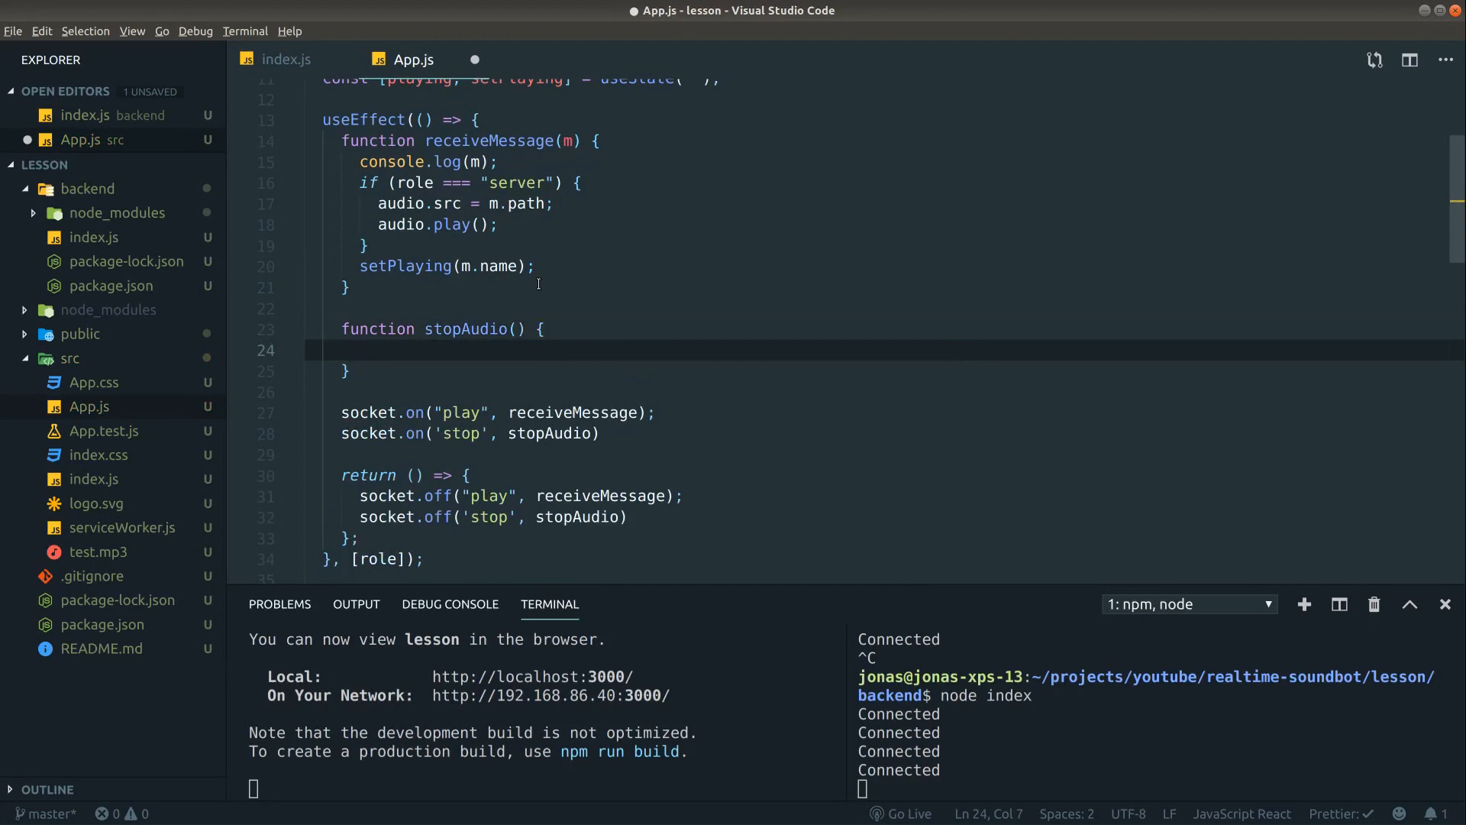
type("setPlaying('')")
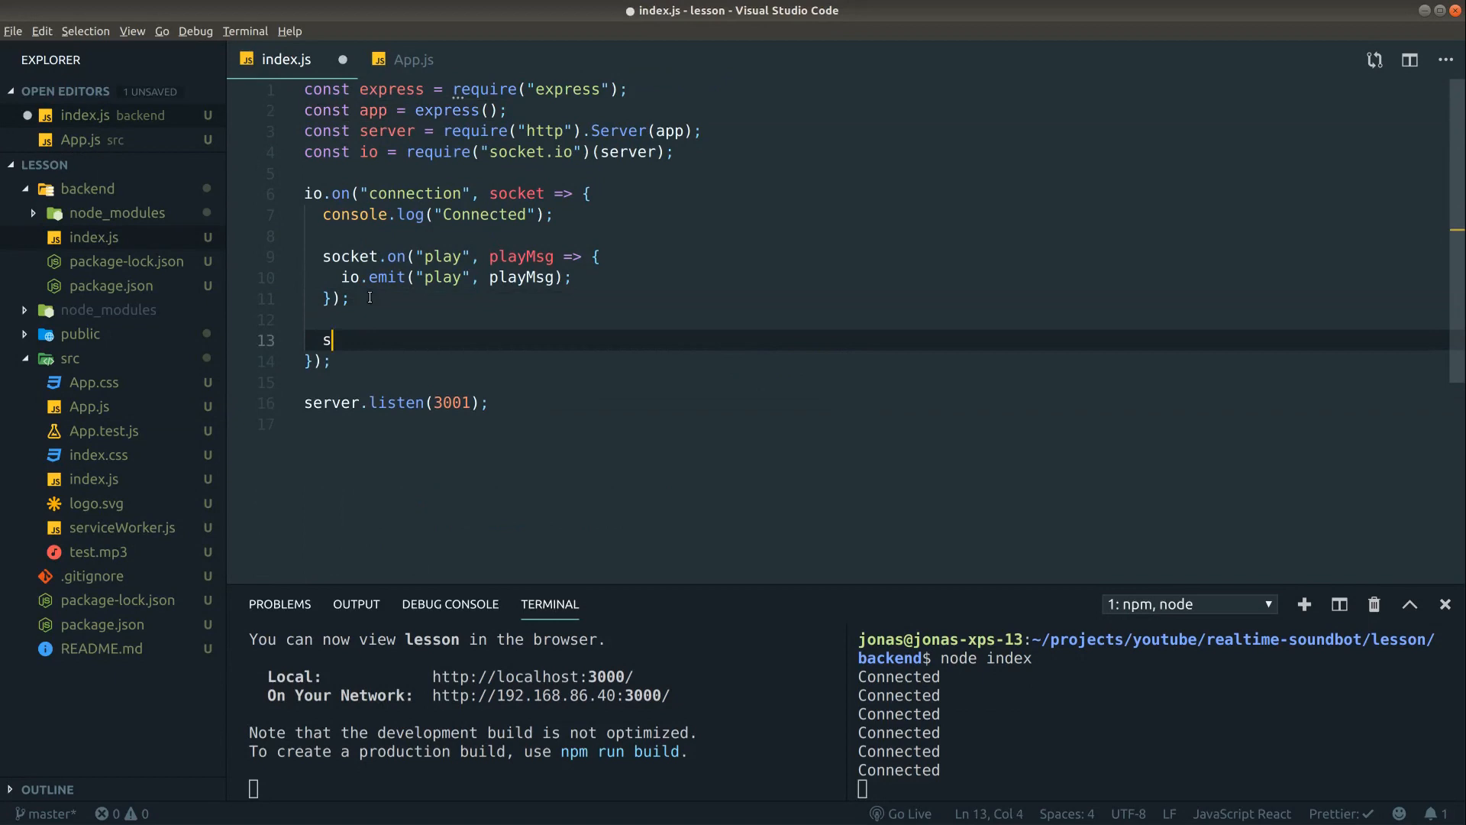
- Add socket.on('stop', msg => io.emit('stop', msg)) to the backend connection handler and save
type("ocket.on('stop')")
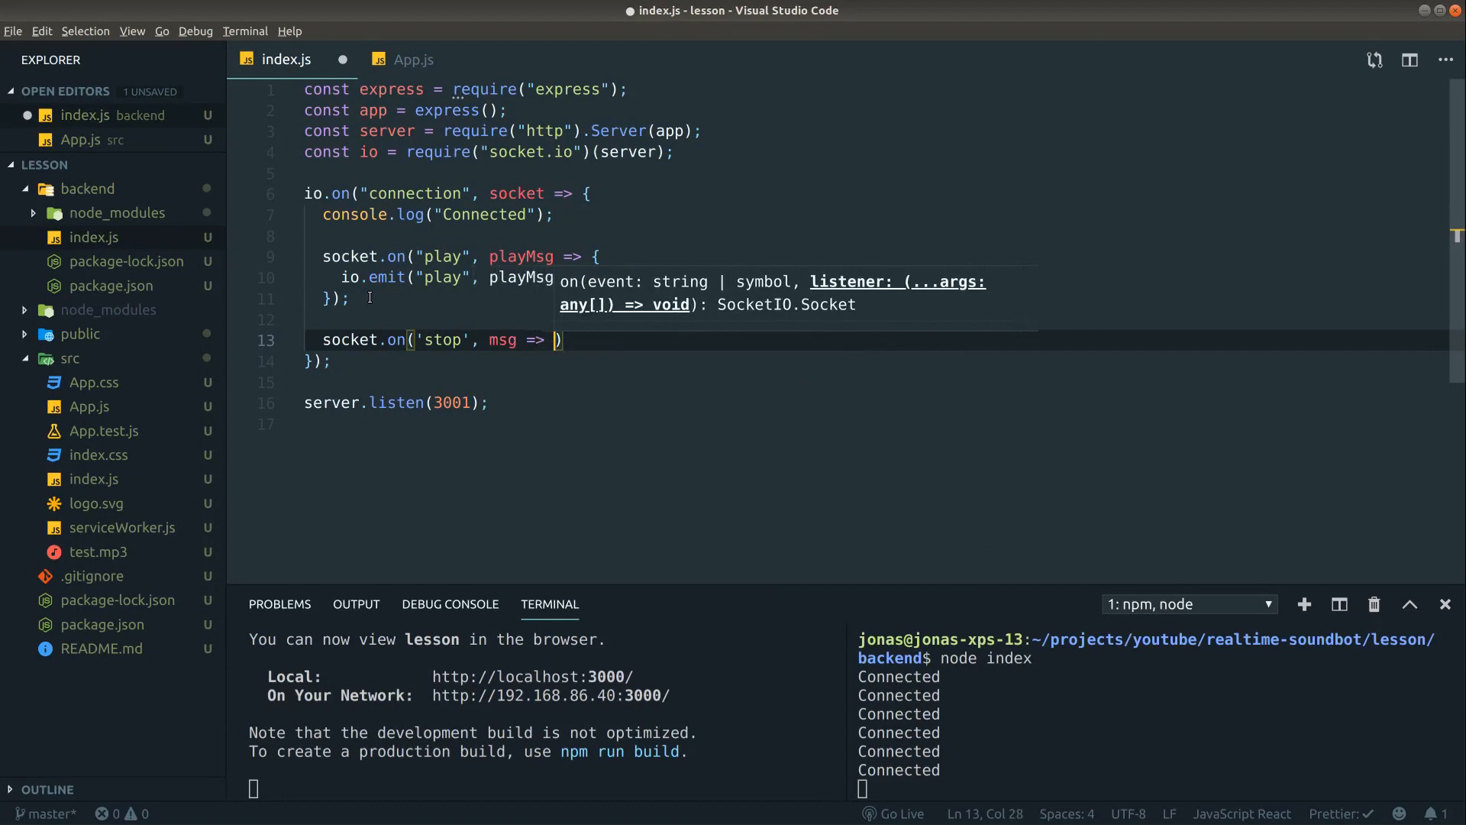
type("io.emit(stop")
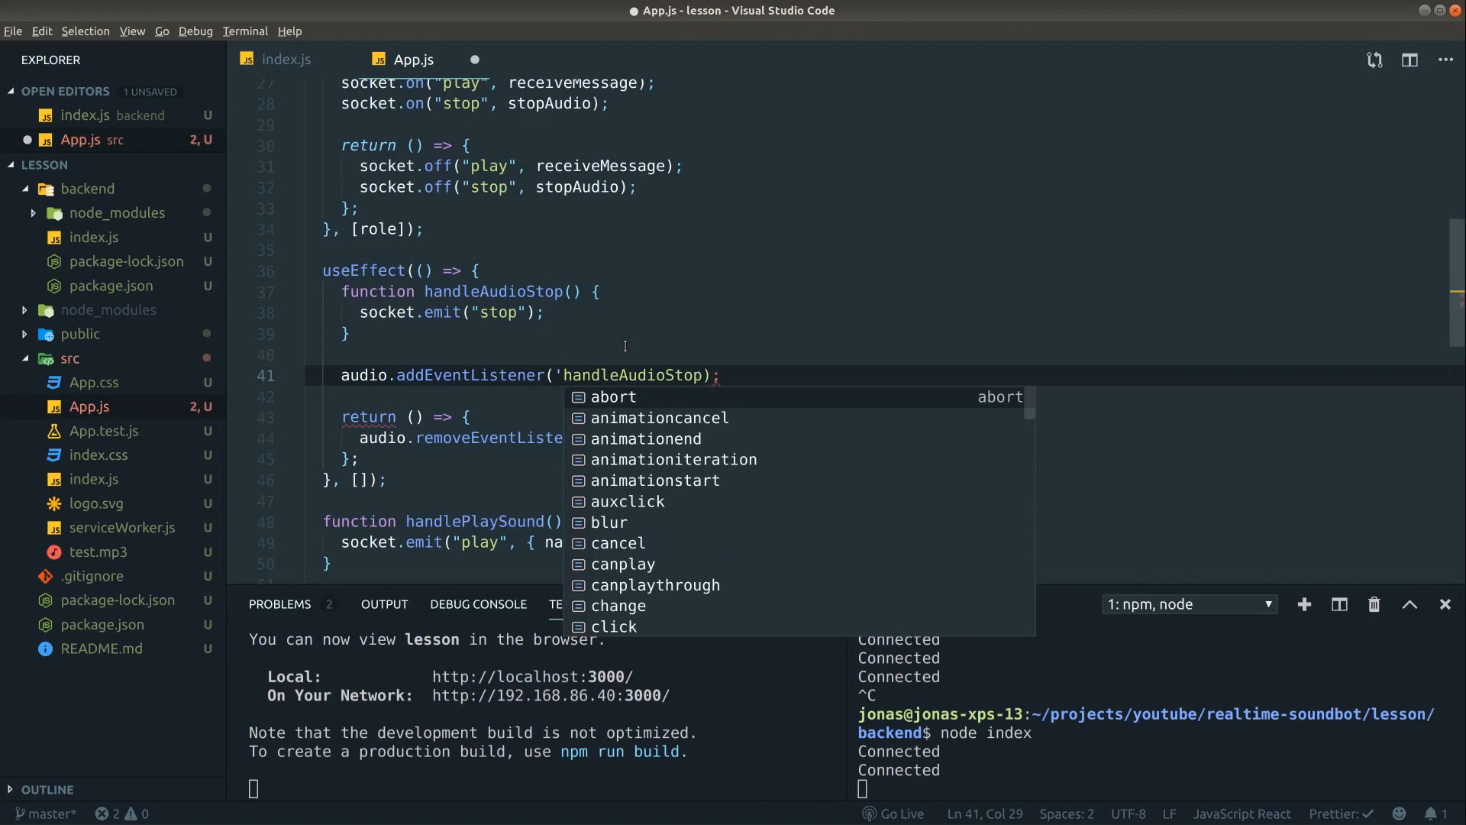
- Change the listener to audio.addEventListener('pause', handleAudioStop) with matching removeEventListener cleanup, and save
type("'pause',")
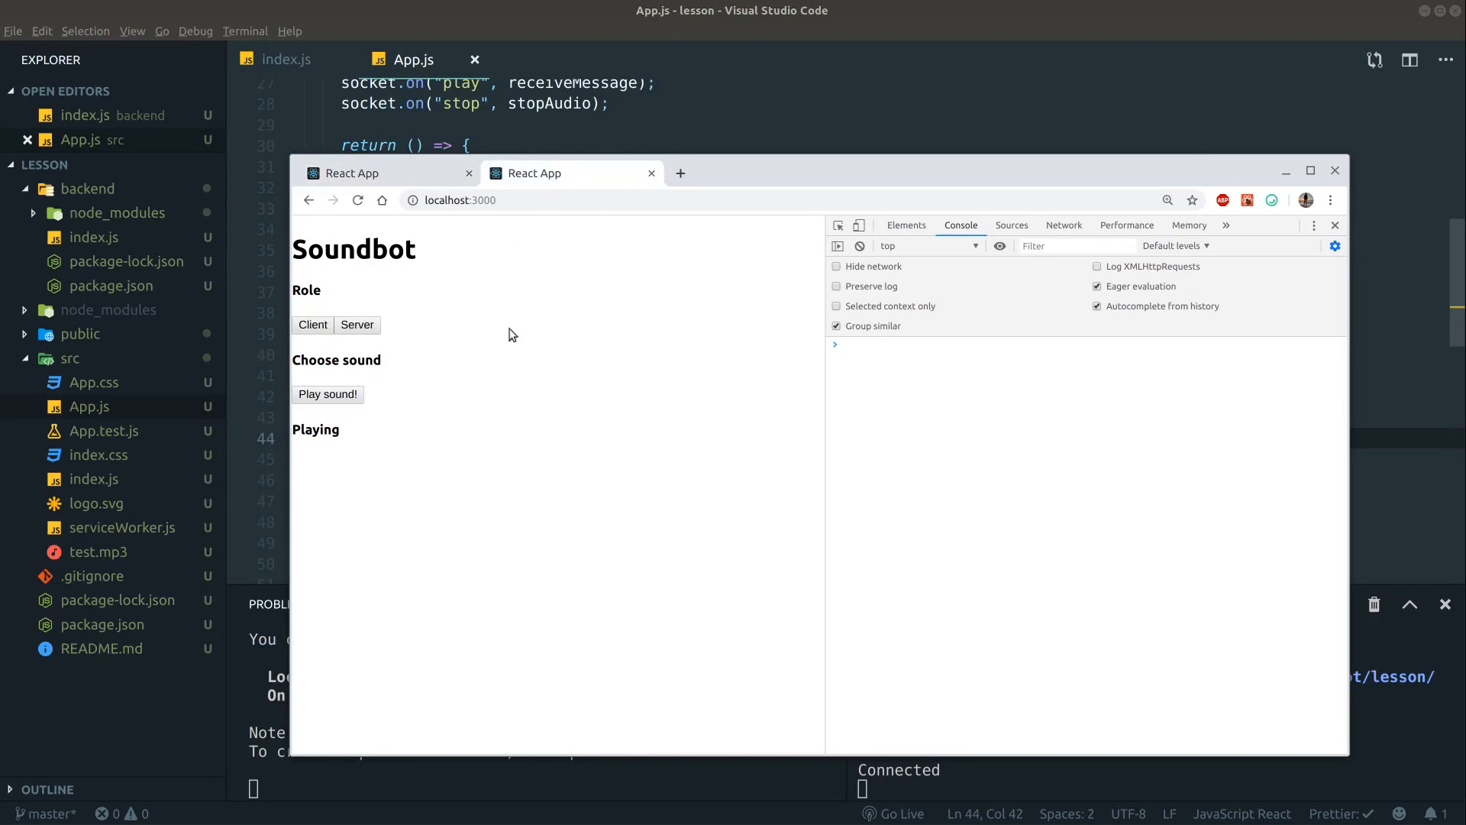
- Play the test sound and watch 'Playing Test sound 1' appear and clear on the server tab
left_click(327, 394)
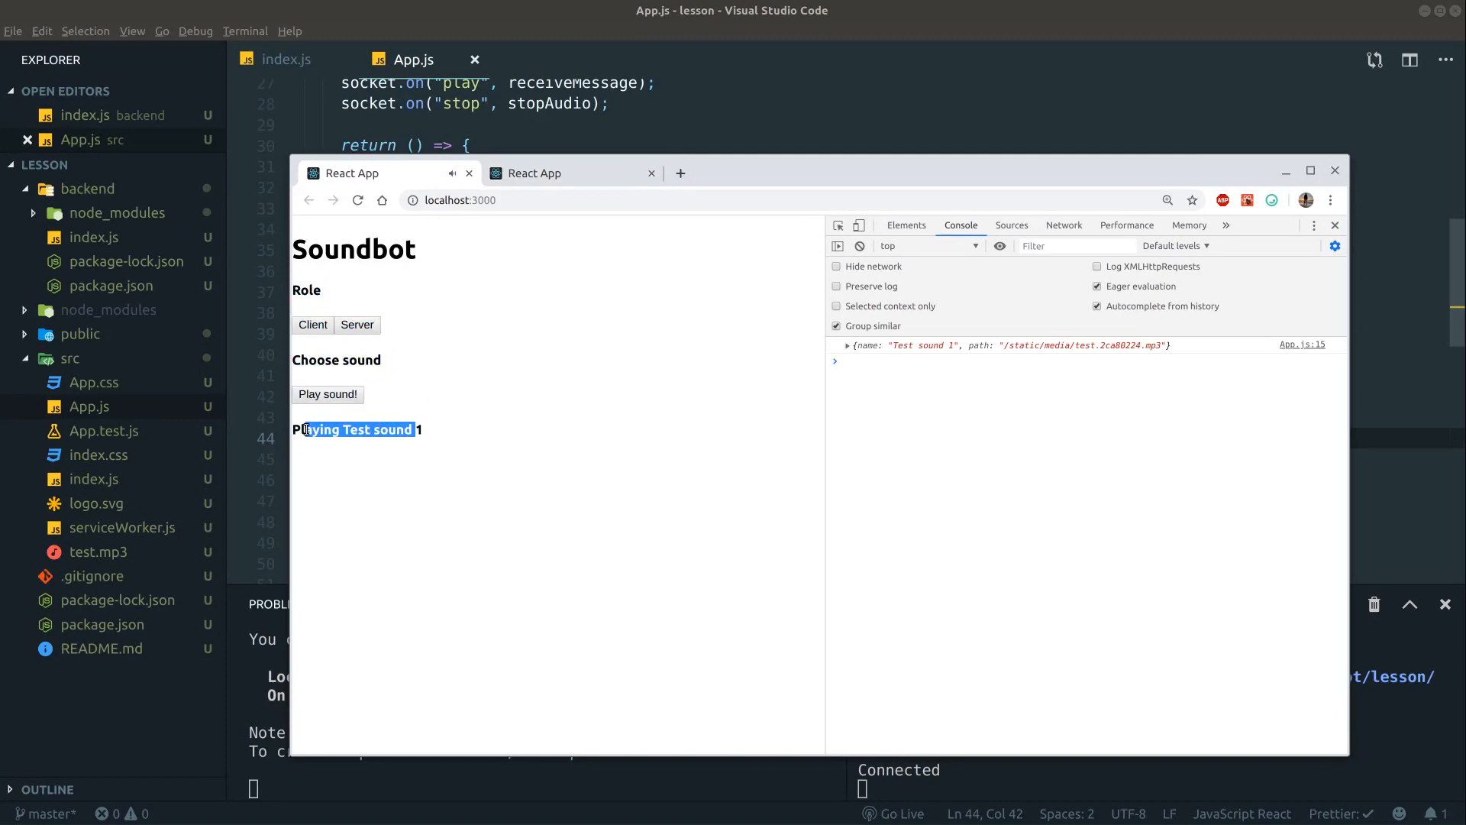
left_click(446, 457)
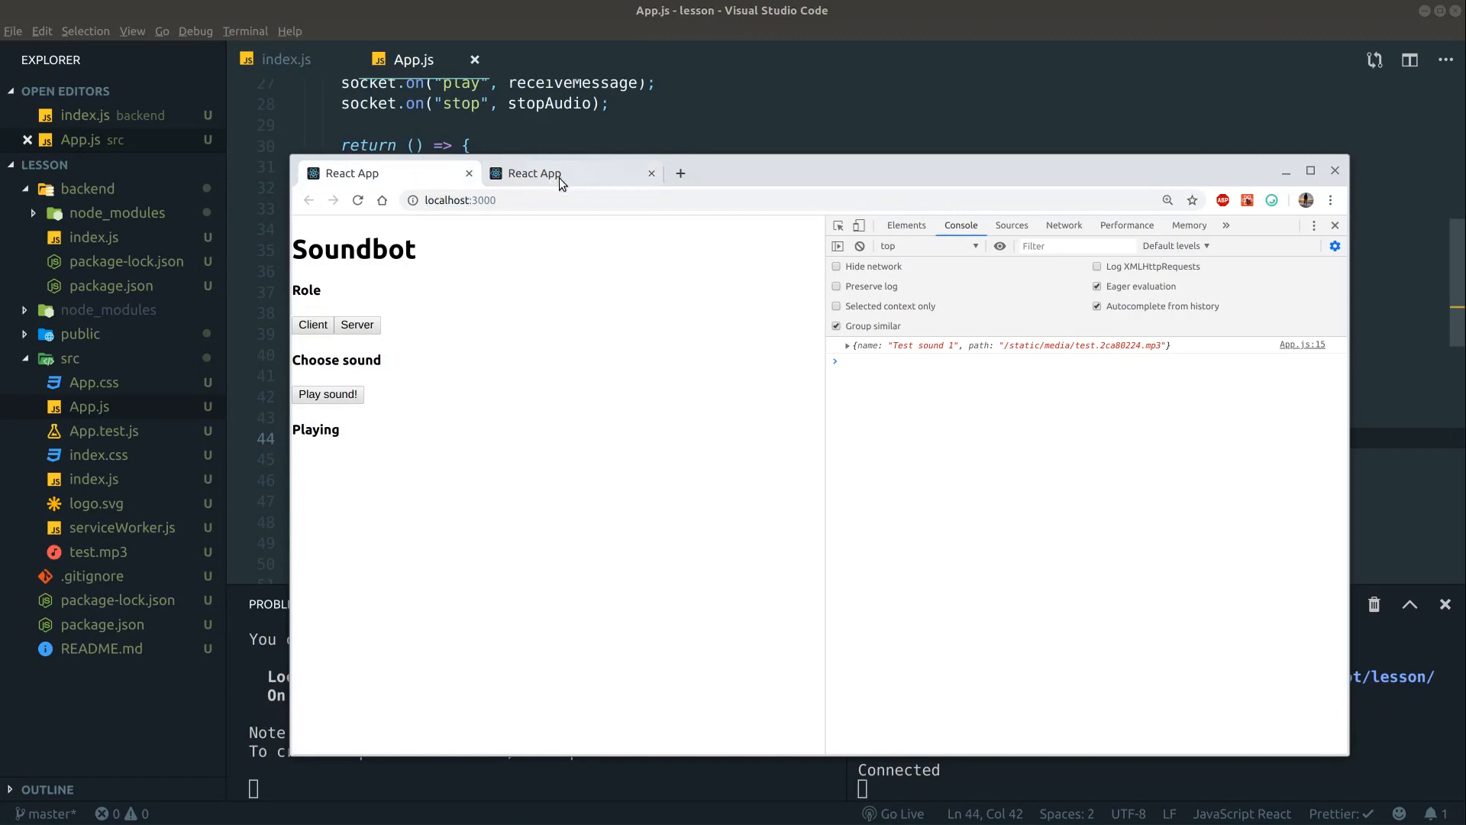
left_click(474, 200)
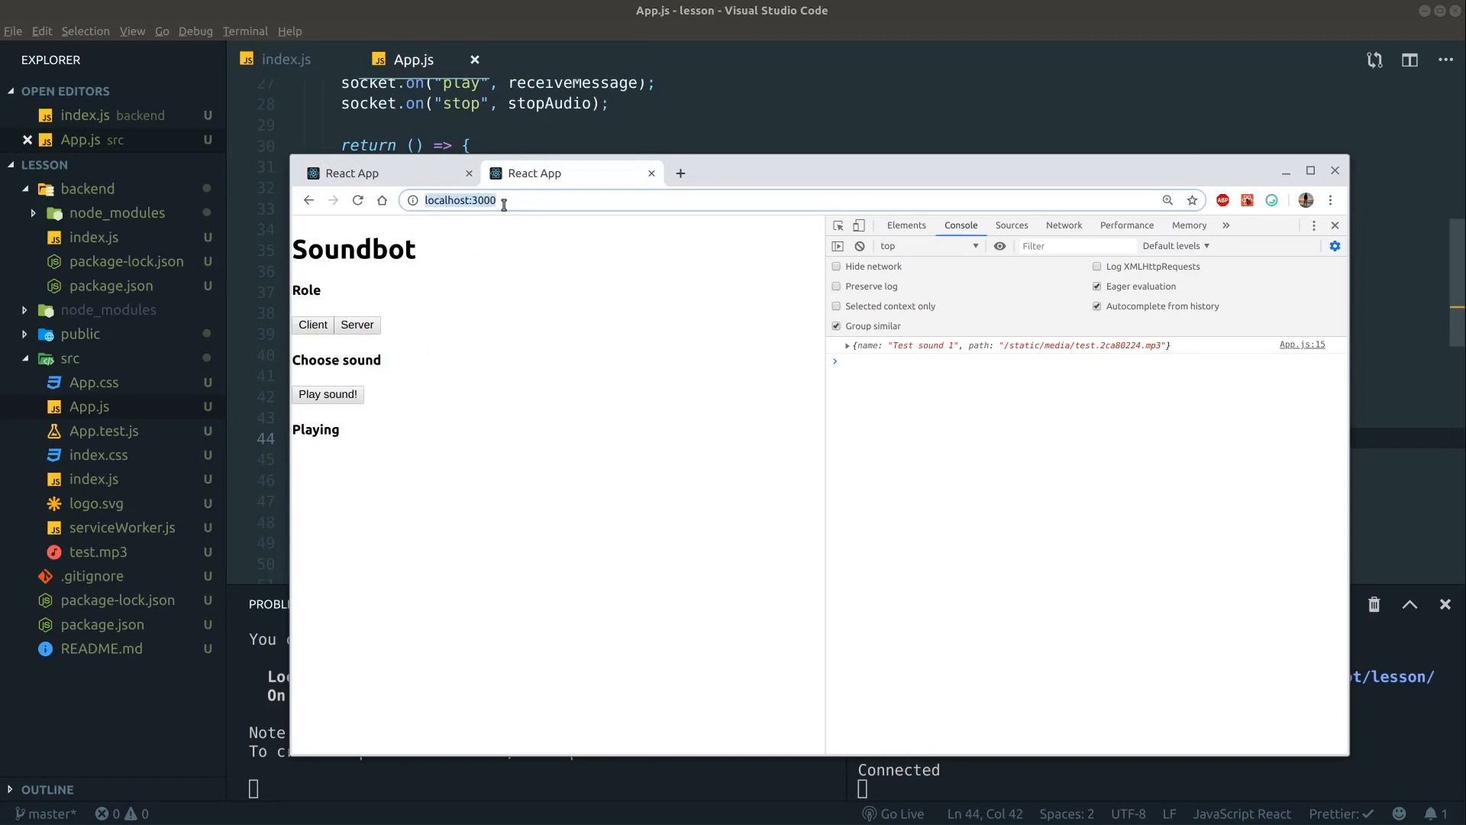